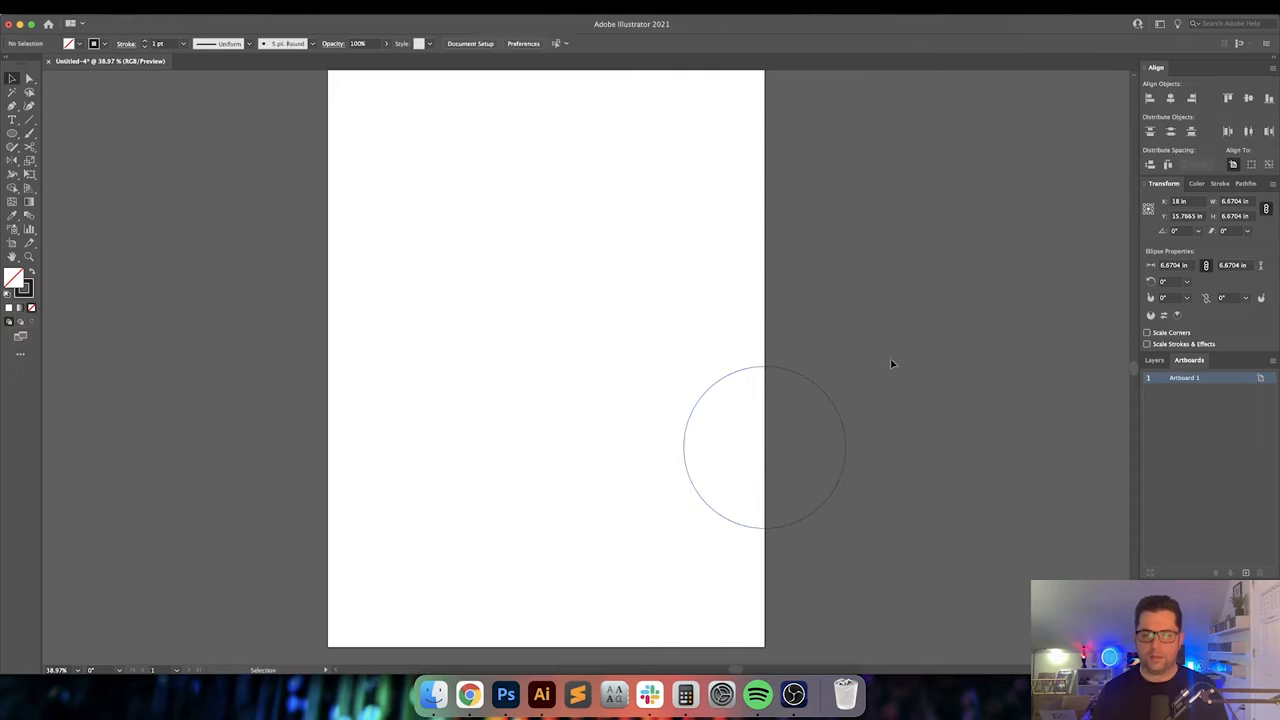
Move the selected circle up 2 inches via Object > Transform > Move
{"action": "left_click", "coordinate": [764, 448]}
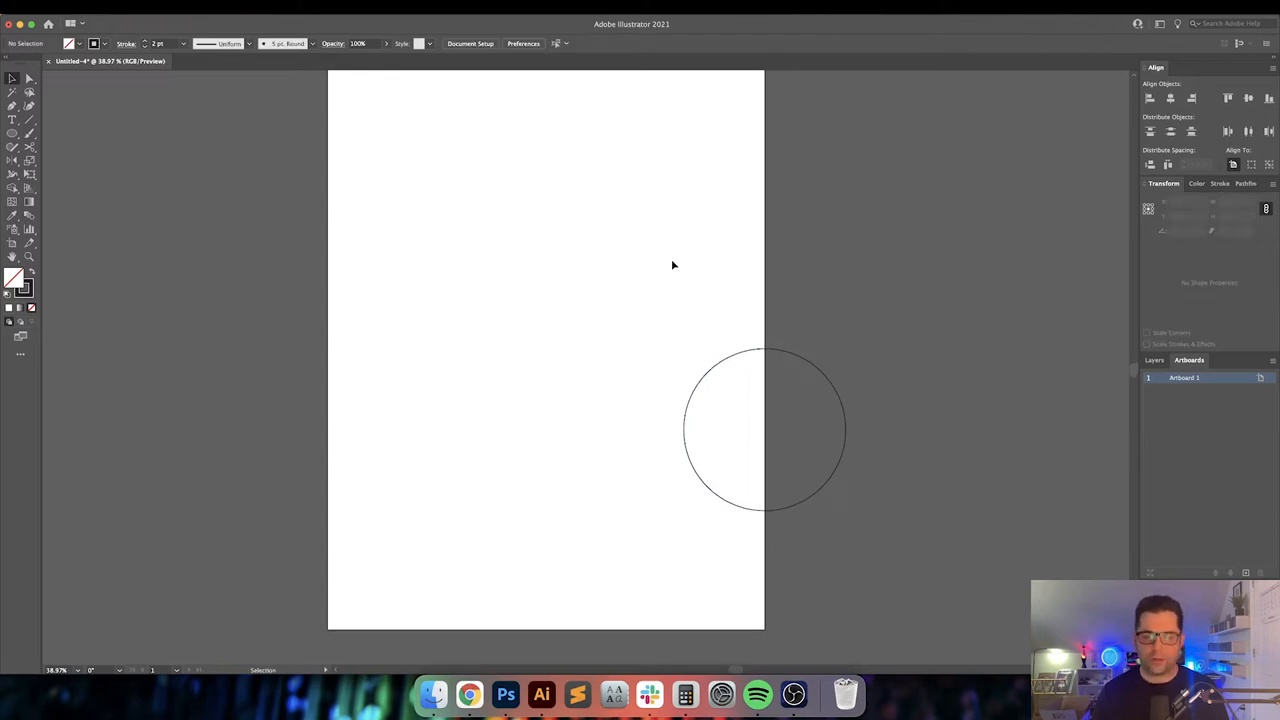
{"action": "left_click", "coordinate": [764, 430]}
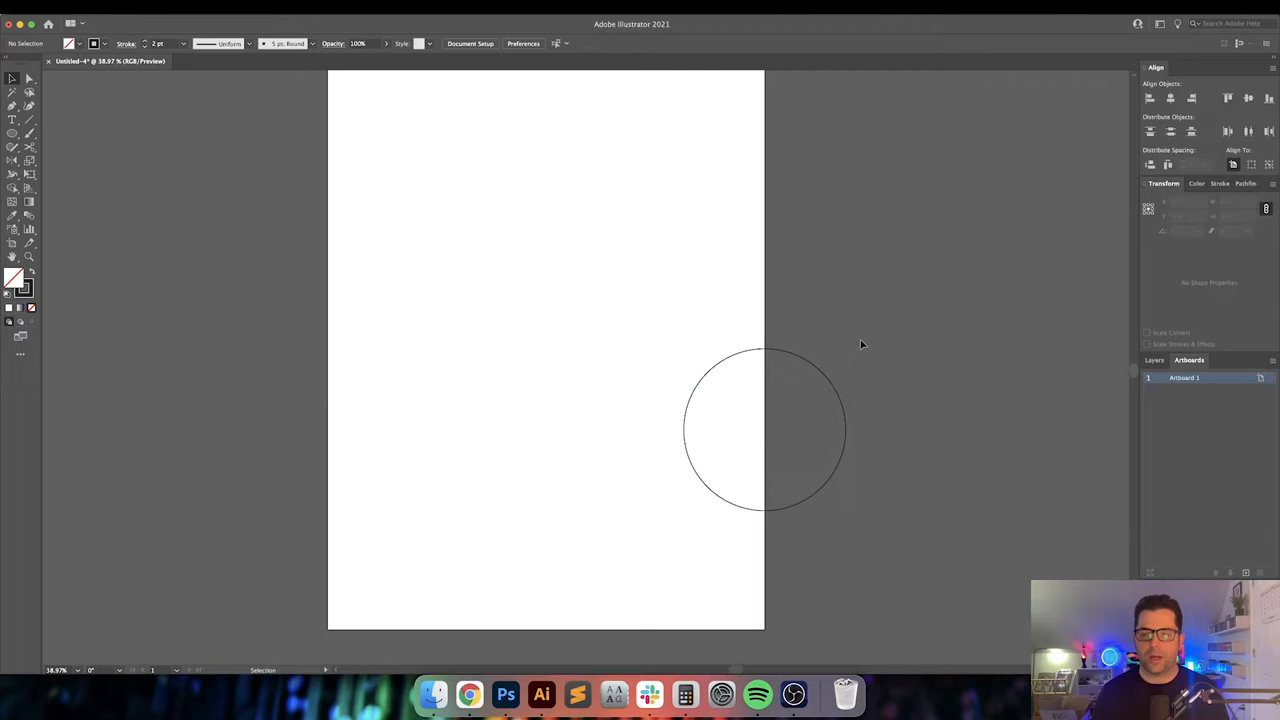
{"action": "left_click", "coordinate": [764, 430]}
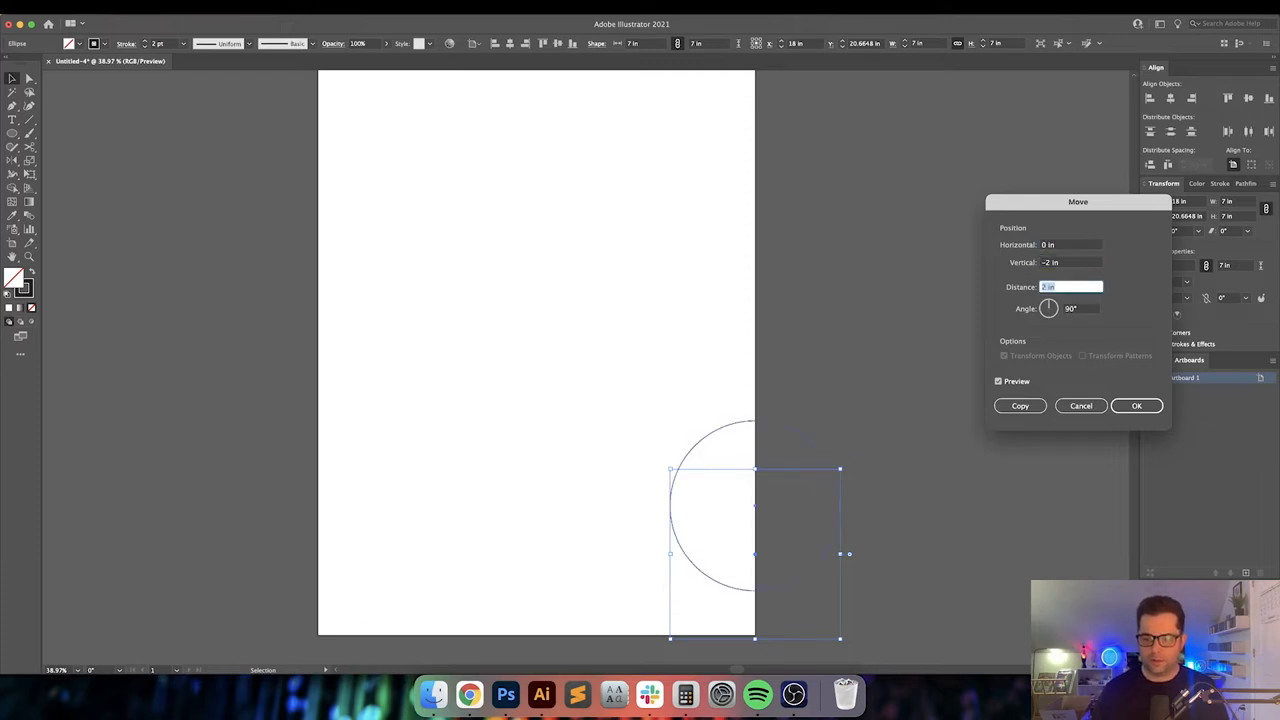
{"action": "left_click", "coordinate": [1136, 404]}
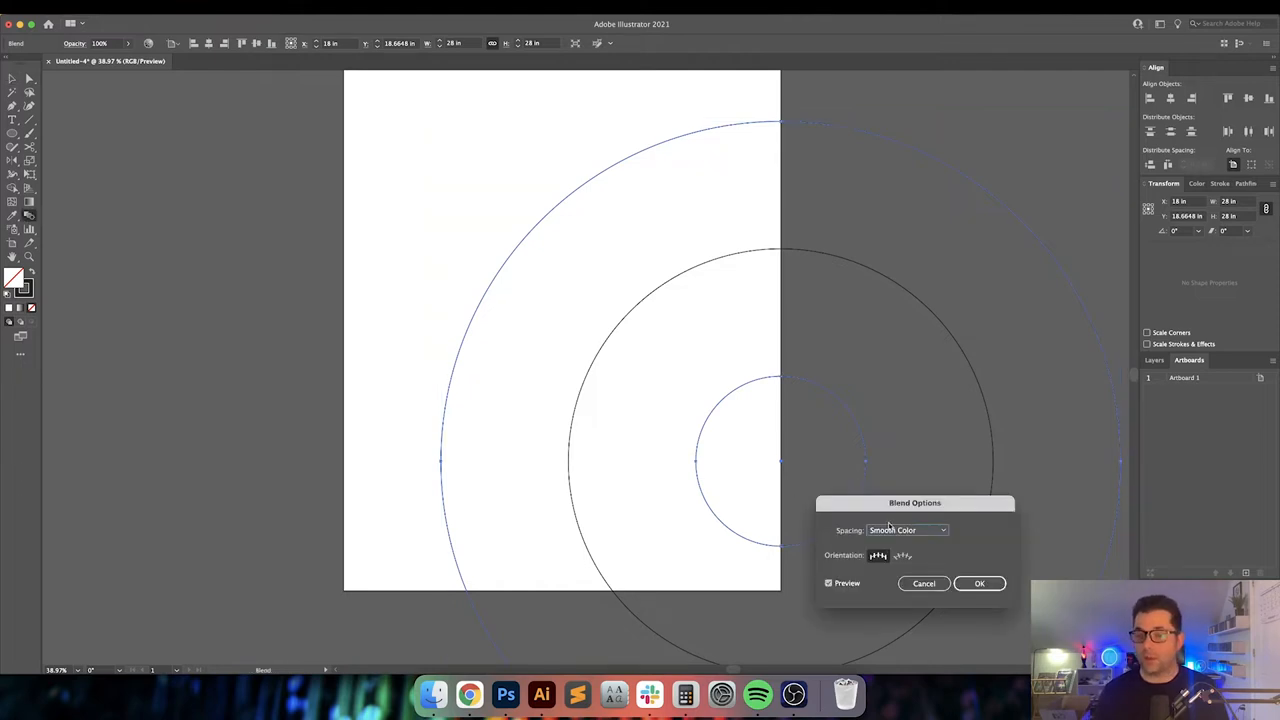
Set Blend Options spacing to Specified Steps 5 and apply the blend
{"action": "left_click", "coordinate": [908, 530]}
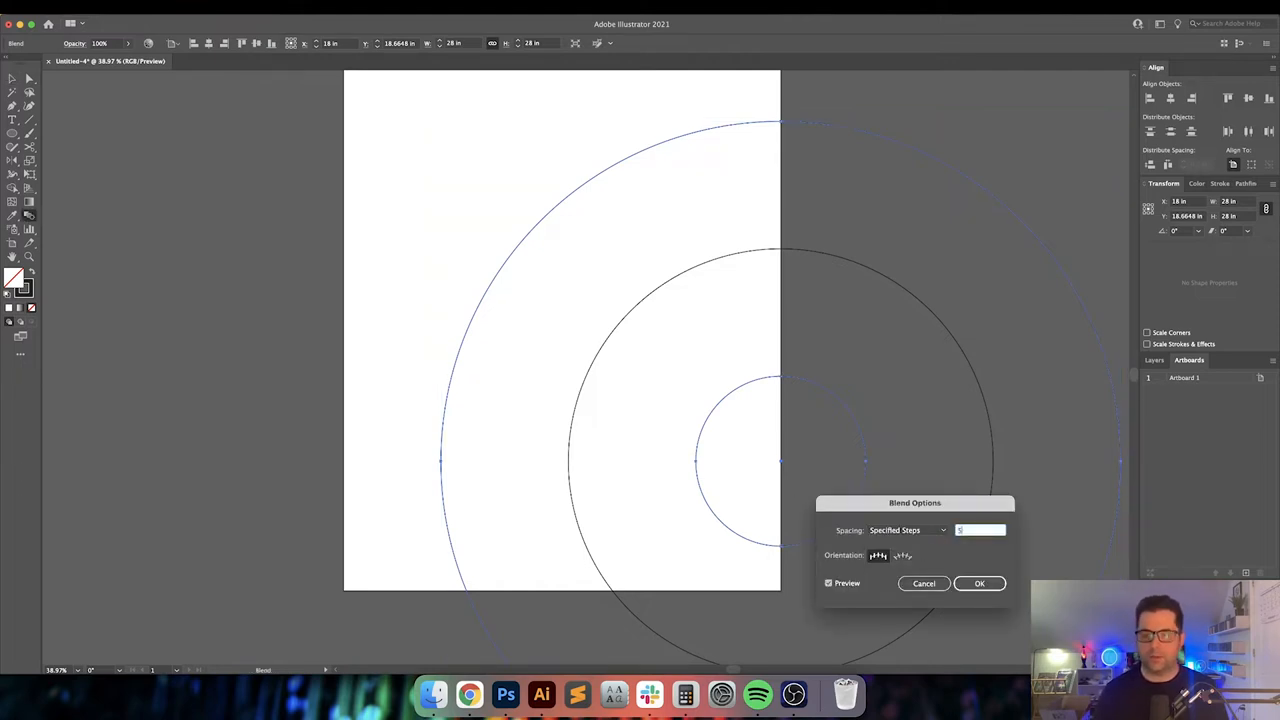
{"action": "type", "text": "5"}
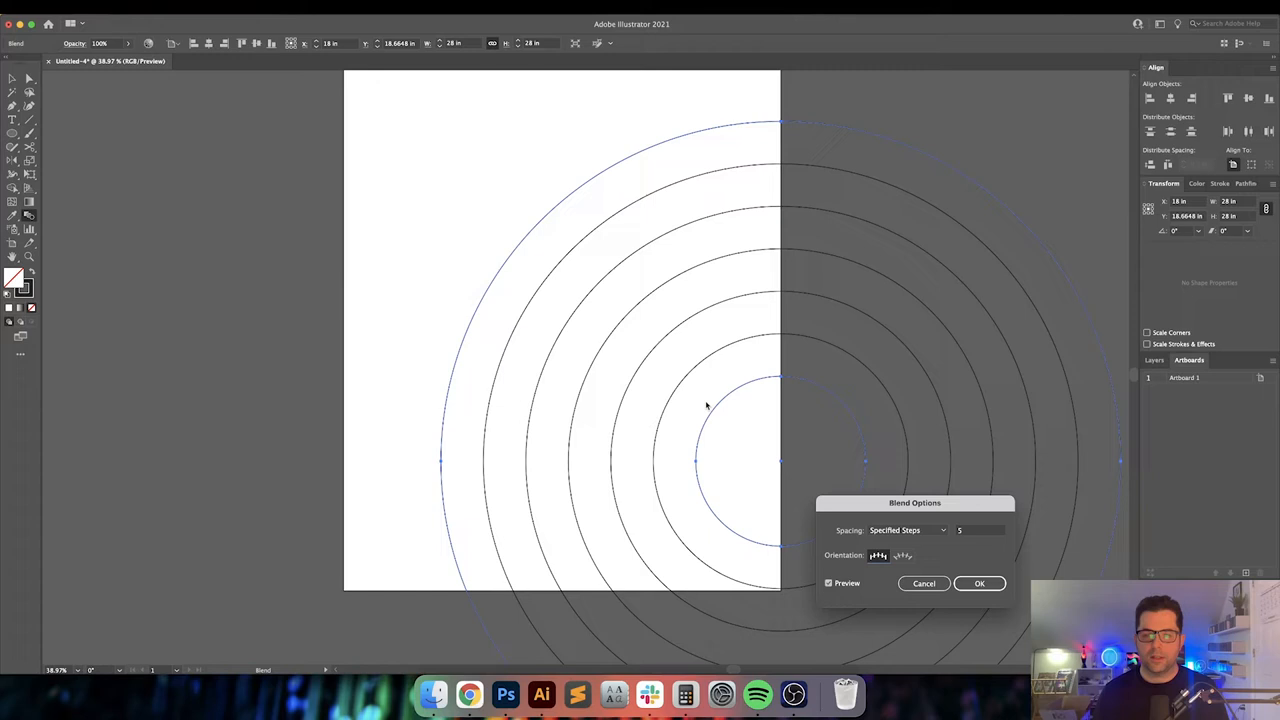
{"action": "left_click", "coordinate": [980, 584]}
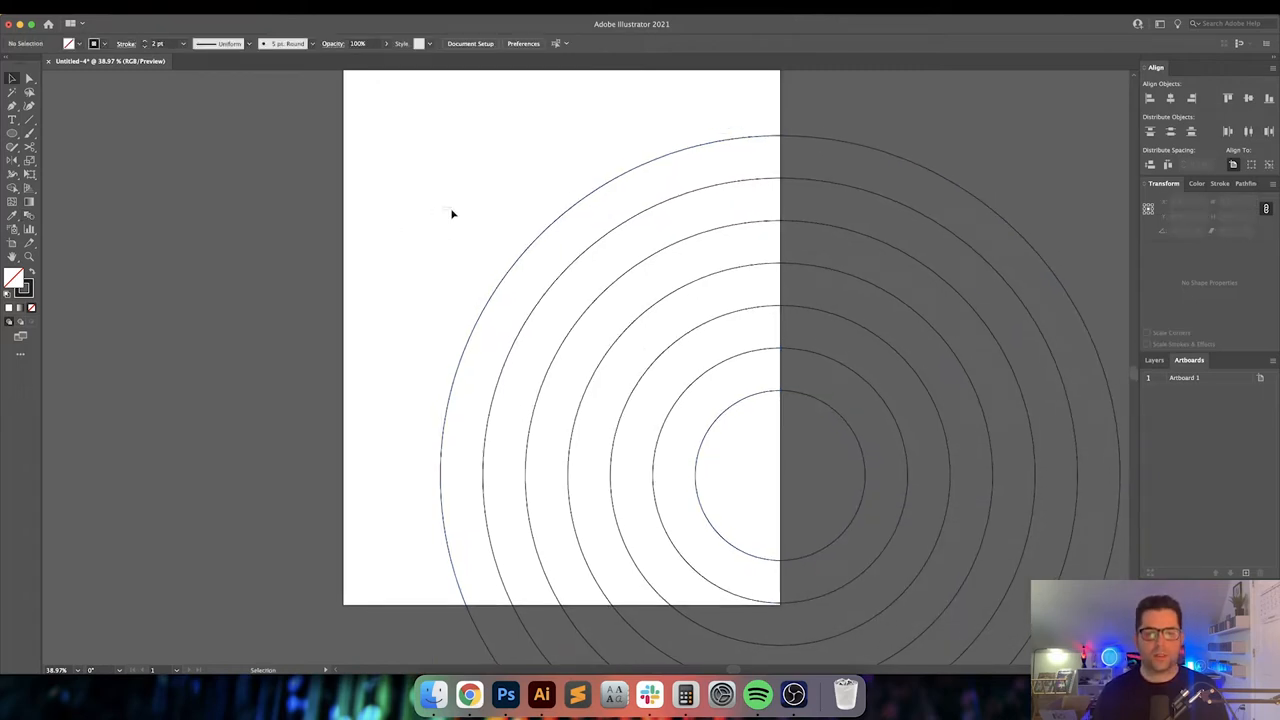
Expand the blend into separate concentric circles with Object > Expand
{"action": "left_click", "coordinate": [144, 24]}
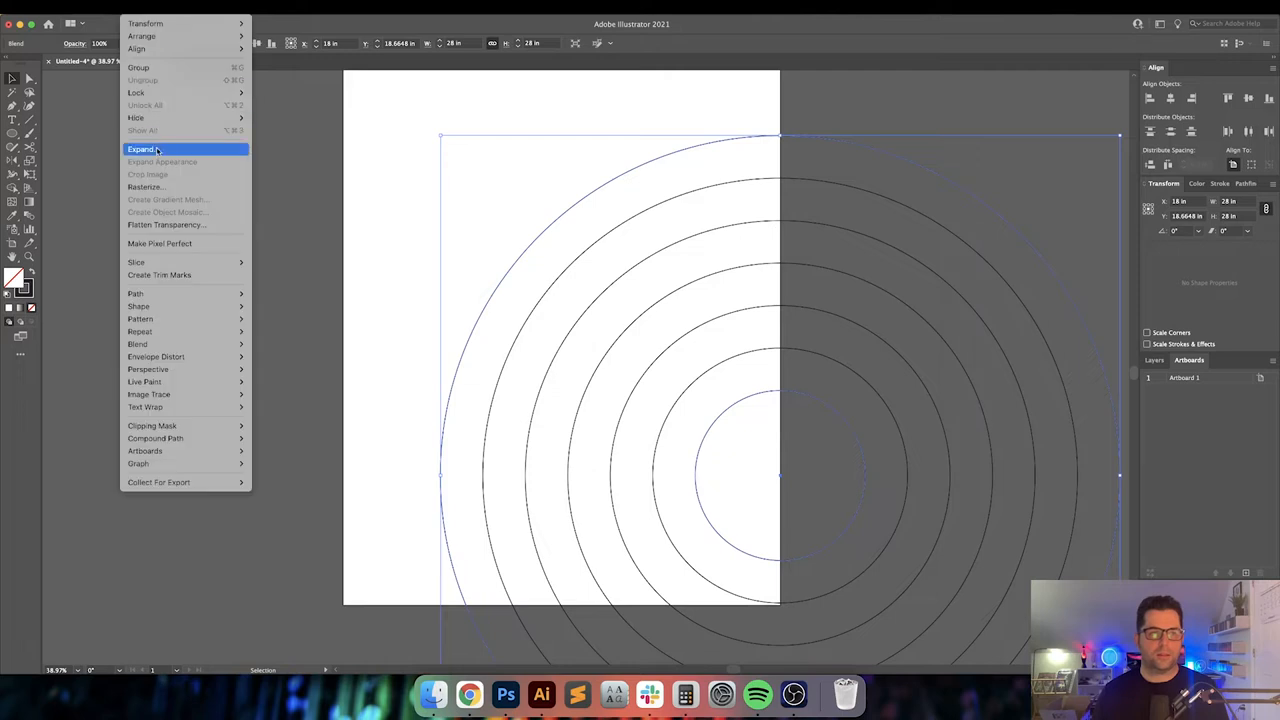
{"action": "left_click", "coordinate": [140, 148]}
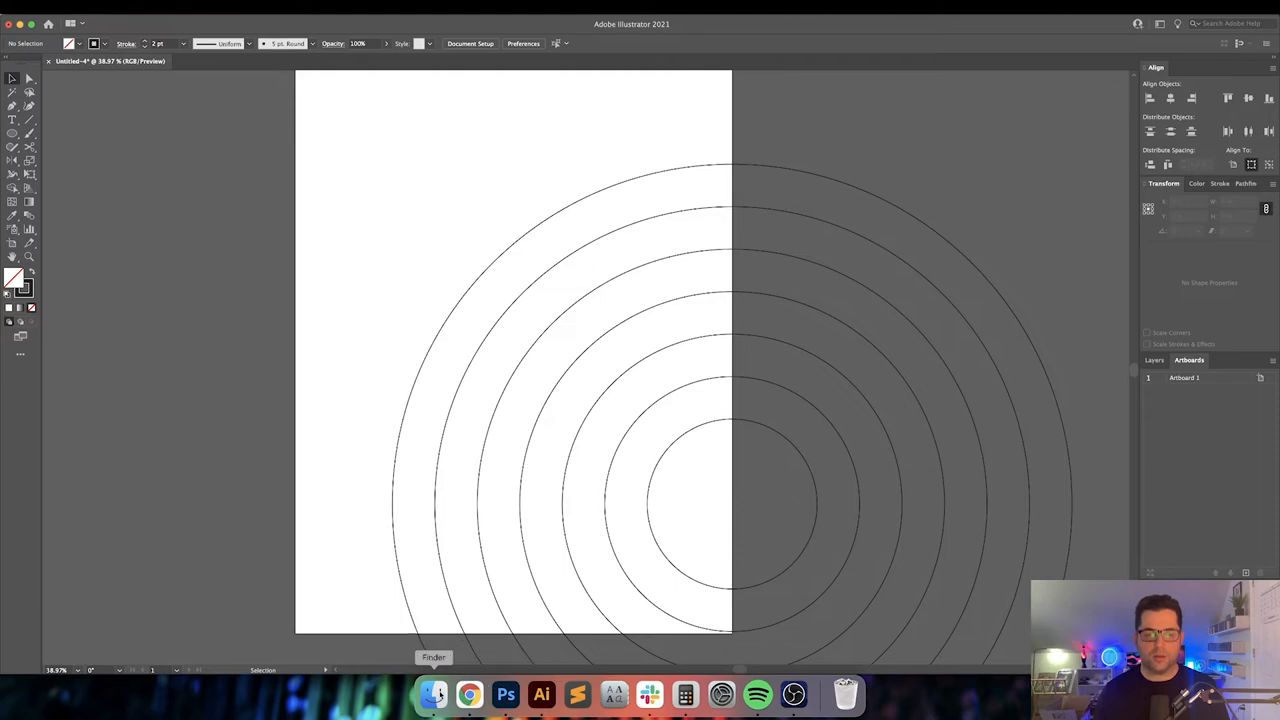
Browse to the Smashing Pumpkins project folder and select mc-song-titles.txt
{"action": "left_click", "coordinate": [434, 694]}
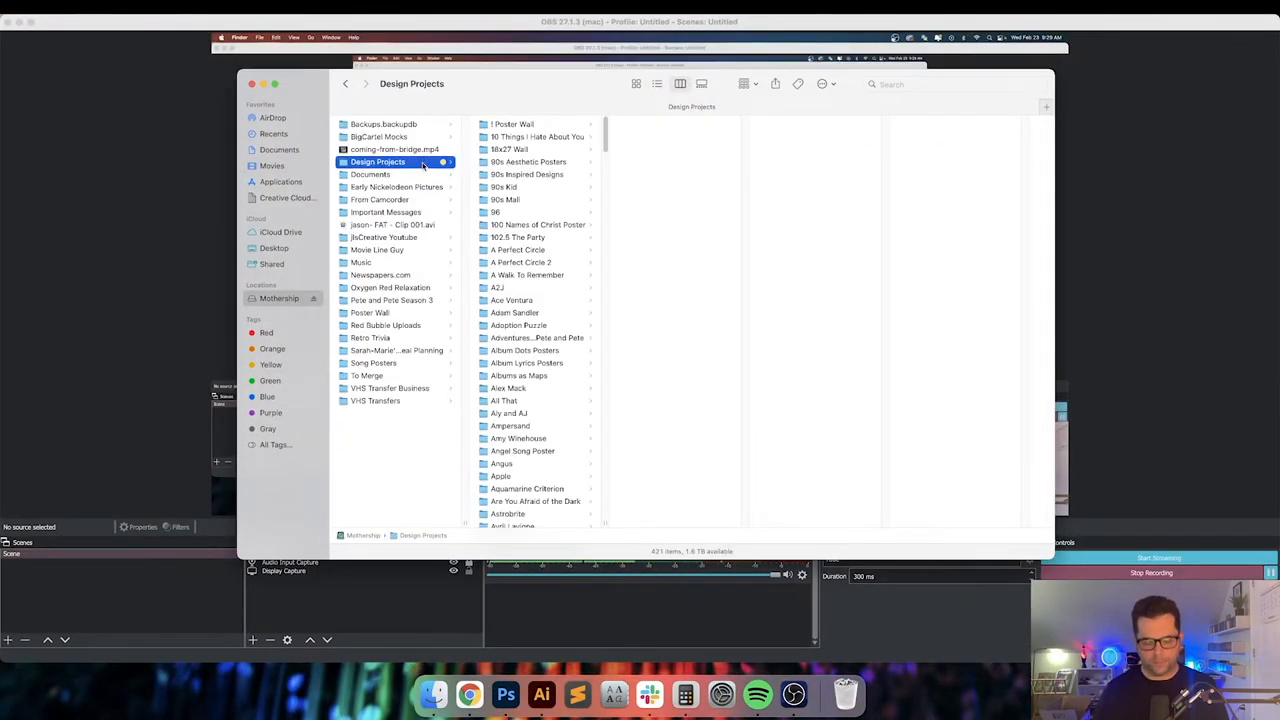
{"action": "left_click", "coordinate": [524, 520]}
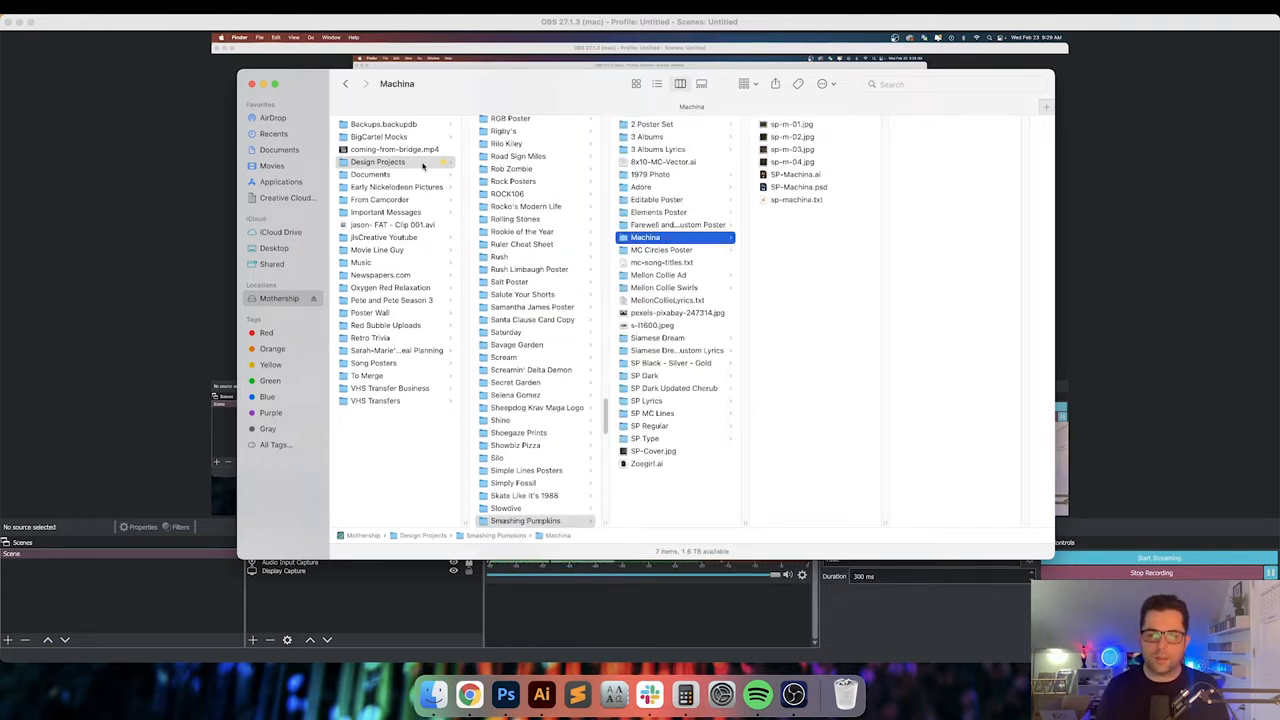
{"action": "left_click", "coordinate": [664, 288]}
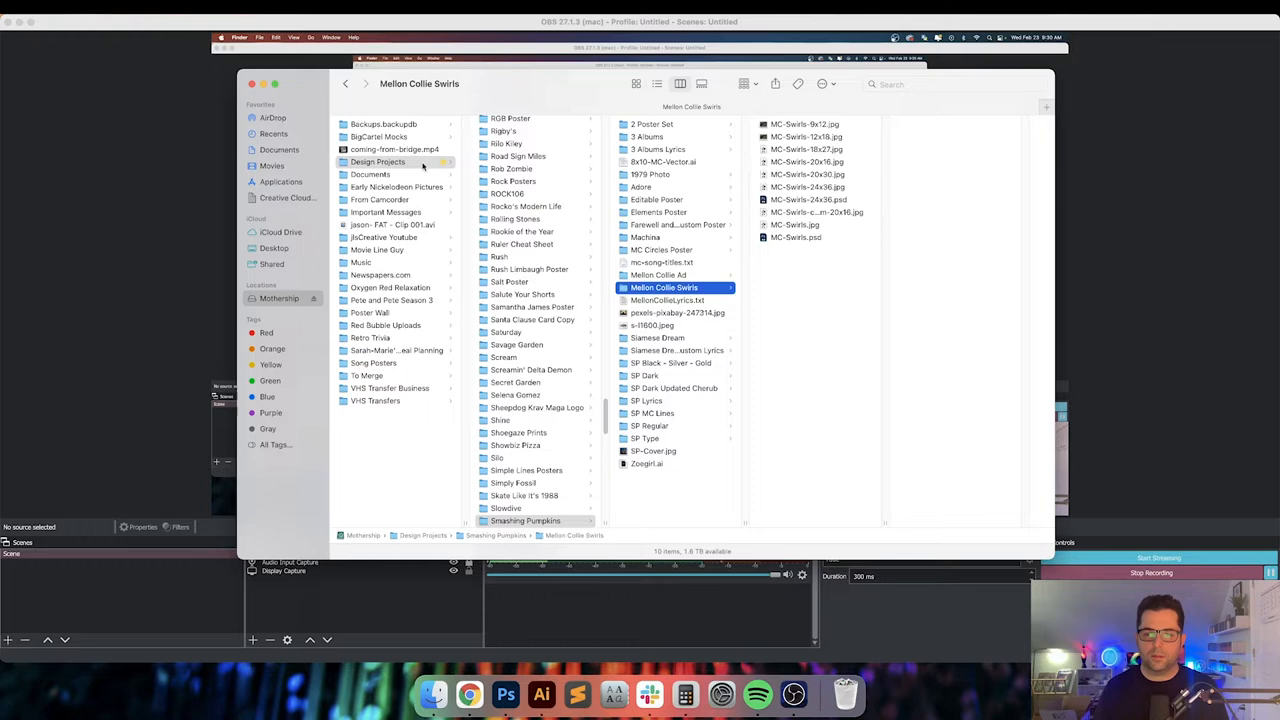
{"action": "left_click", "coordinate": [660, 262]}
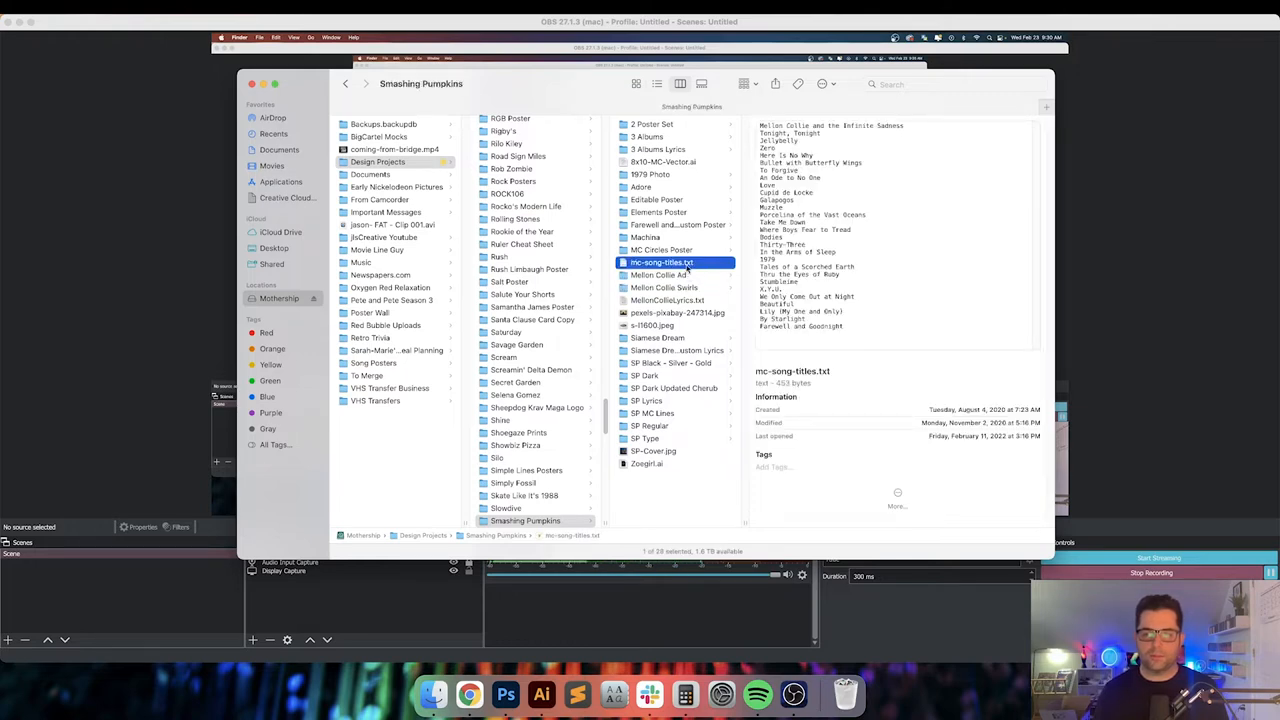
Open mc-song-titles.txt in Sublime Text and select all 28 song titles
{"action": "double_click", "coordinate": [660, 262]}
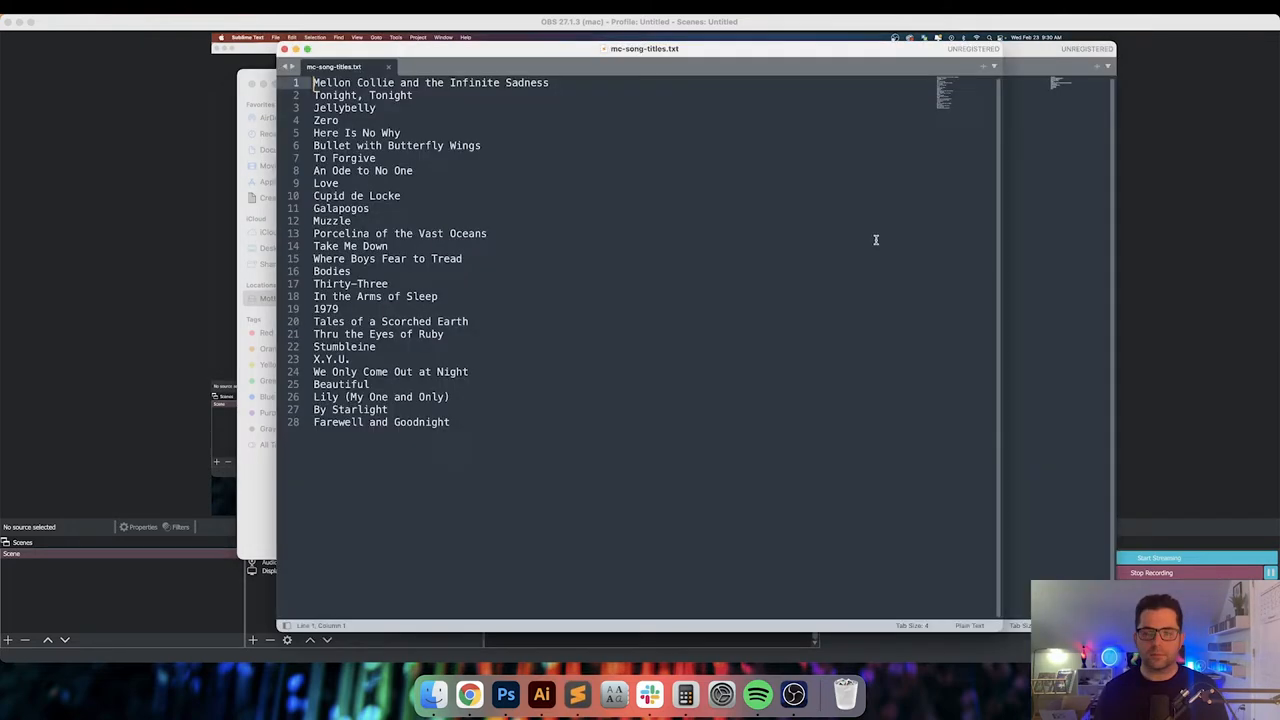
{"action": "left_click", "coordinate": [340, 184]}
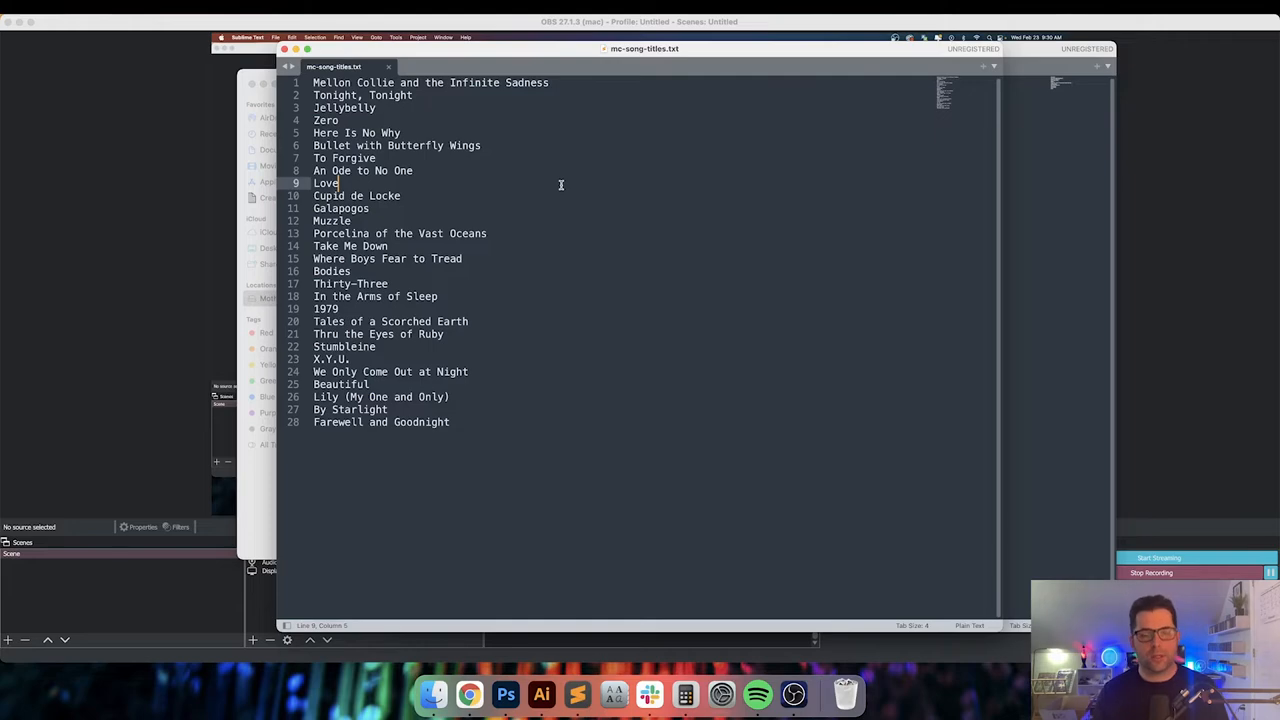
{"action": "key", "text": "cmd+a"}
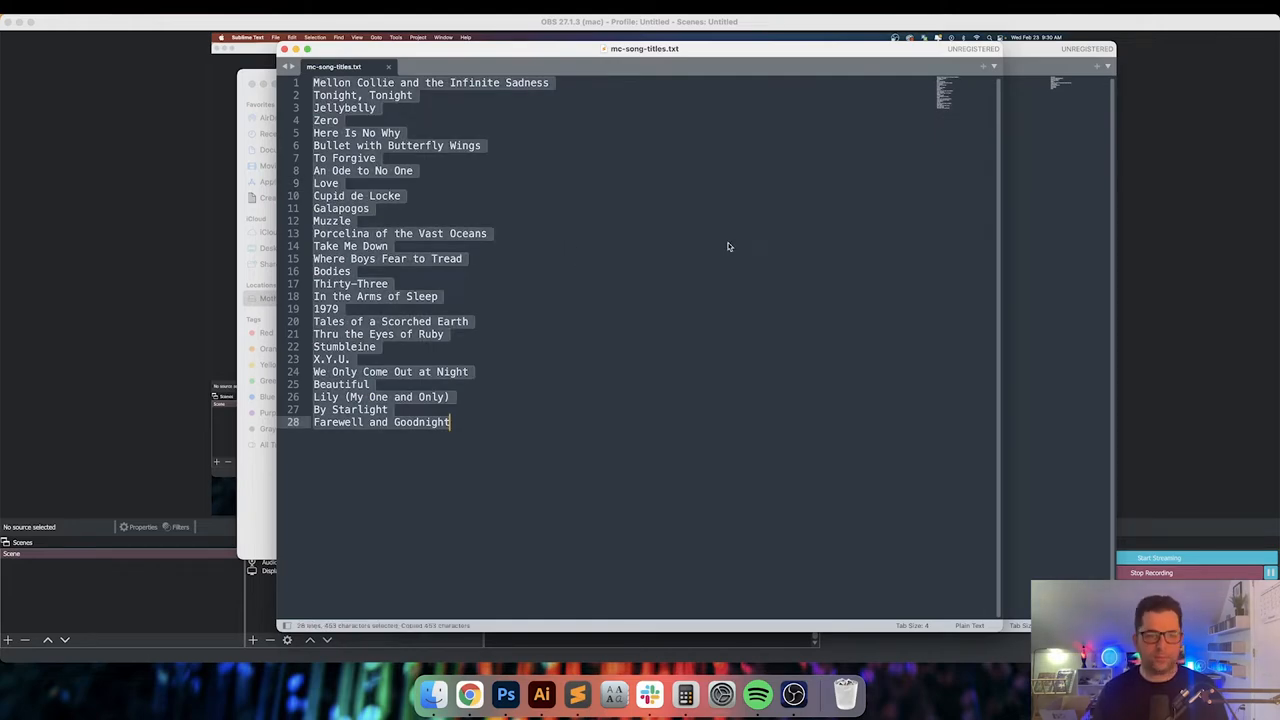
{"action": "left_click", "coordinate": [468, 692]}
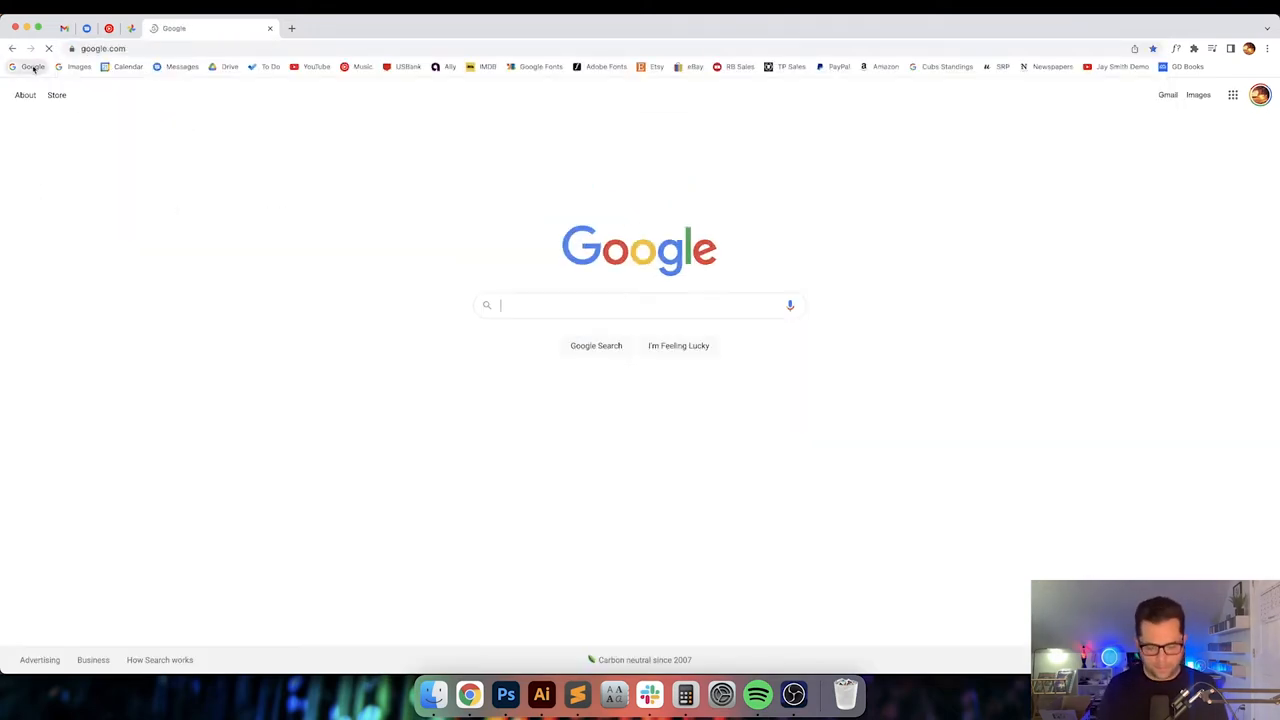
Search Google for "sort lines by length" and open the Browserling result
{"action": "type", "text": "sort lines by length"}
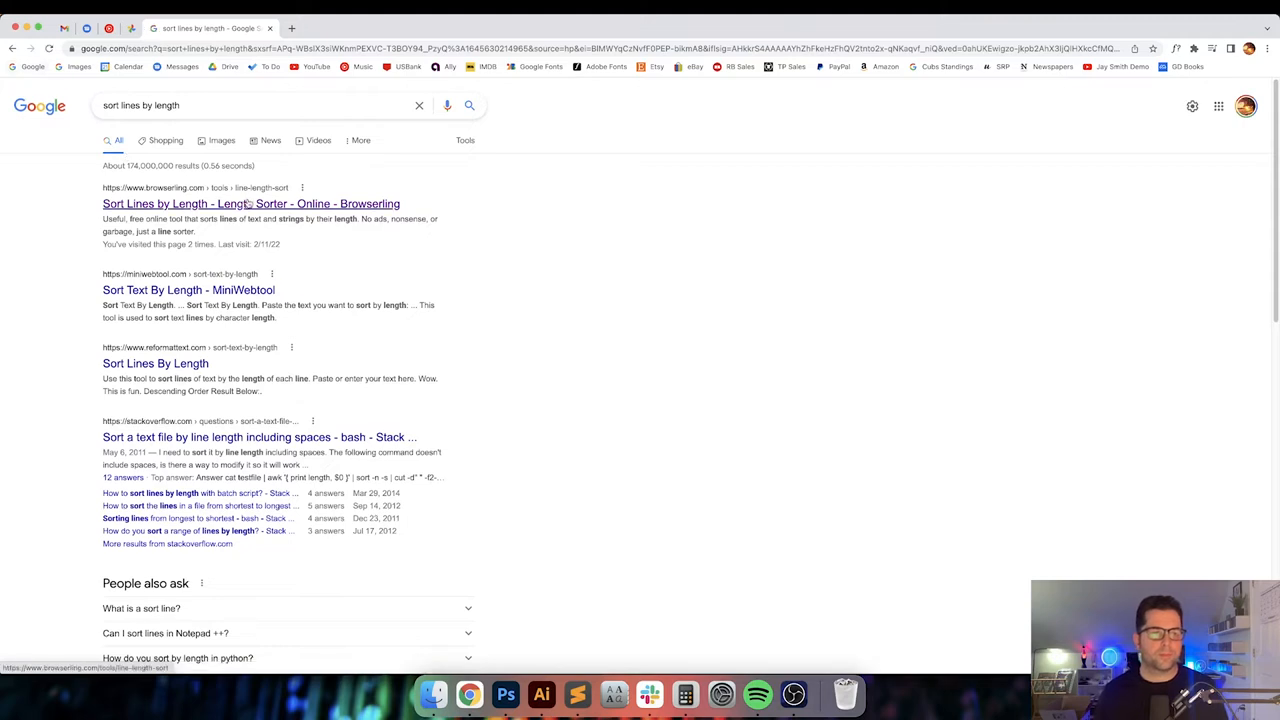
{"action": "left_click", "coordinate": [250, 204]}
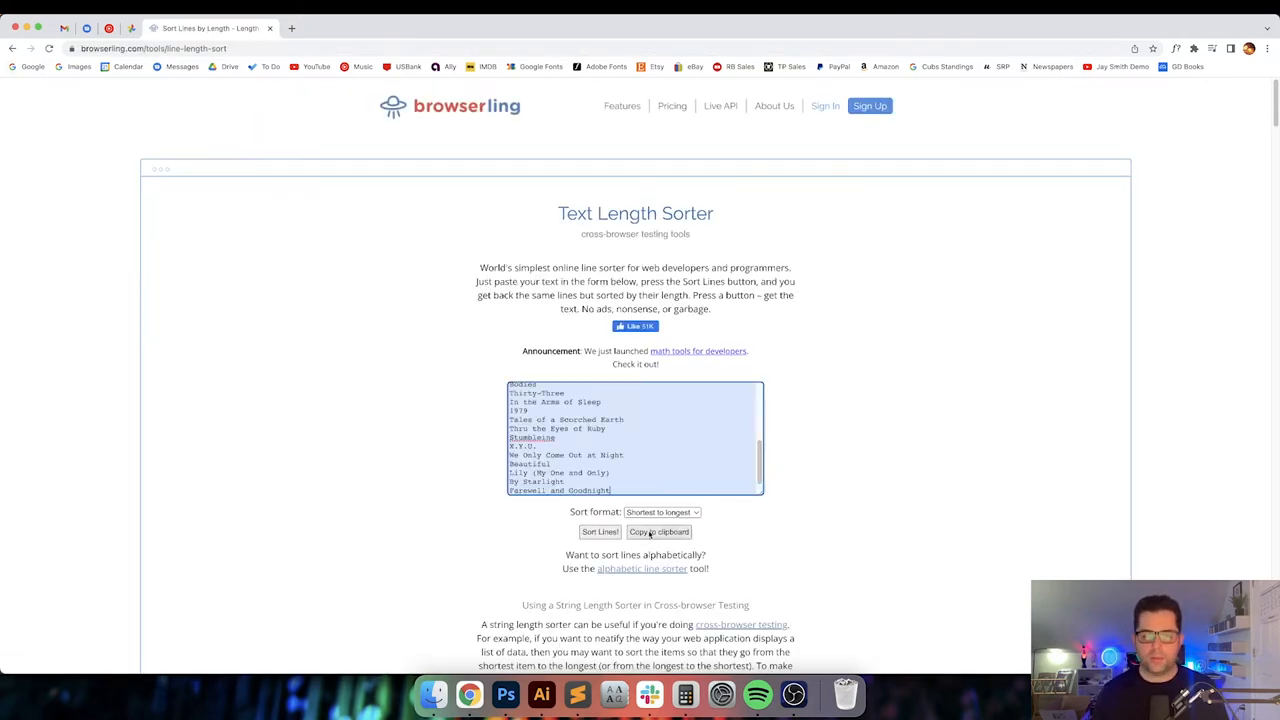
Sort the pasted song titles from shortest to longest in Browserling
{"action": "left_click", "coordinate": [664, 512]}
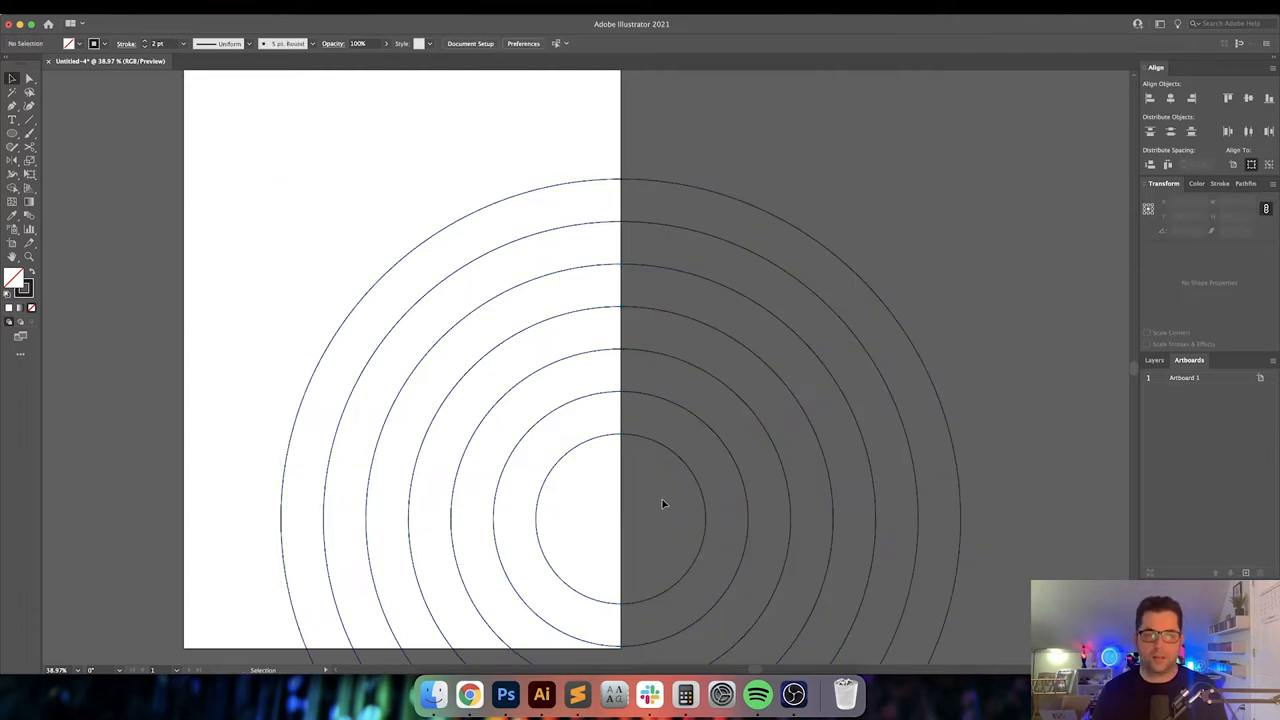
Set the font to Manrope Bold and start type on a path along an outer ring
{"action": "left_click", "coordinate": [12, 120]}
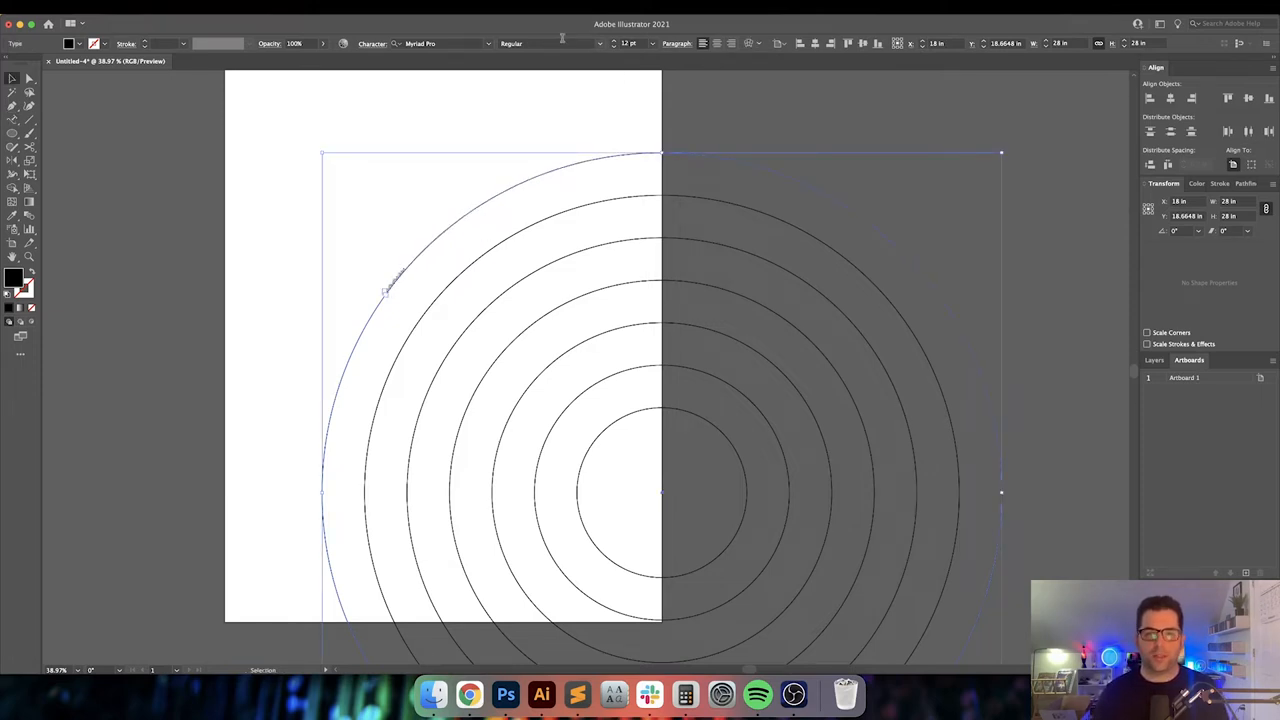
{"action": "left_click", "coordinate": [436, 44]}
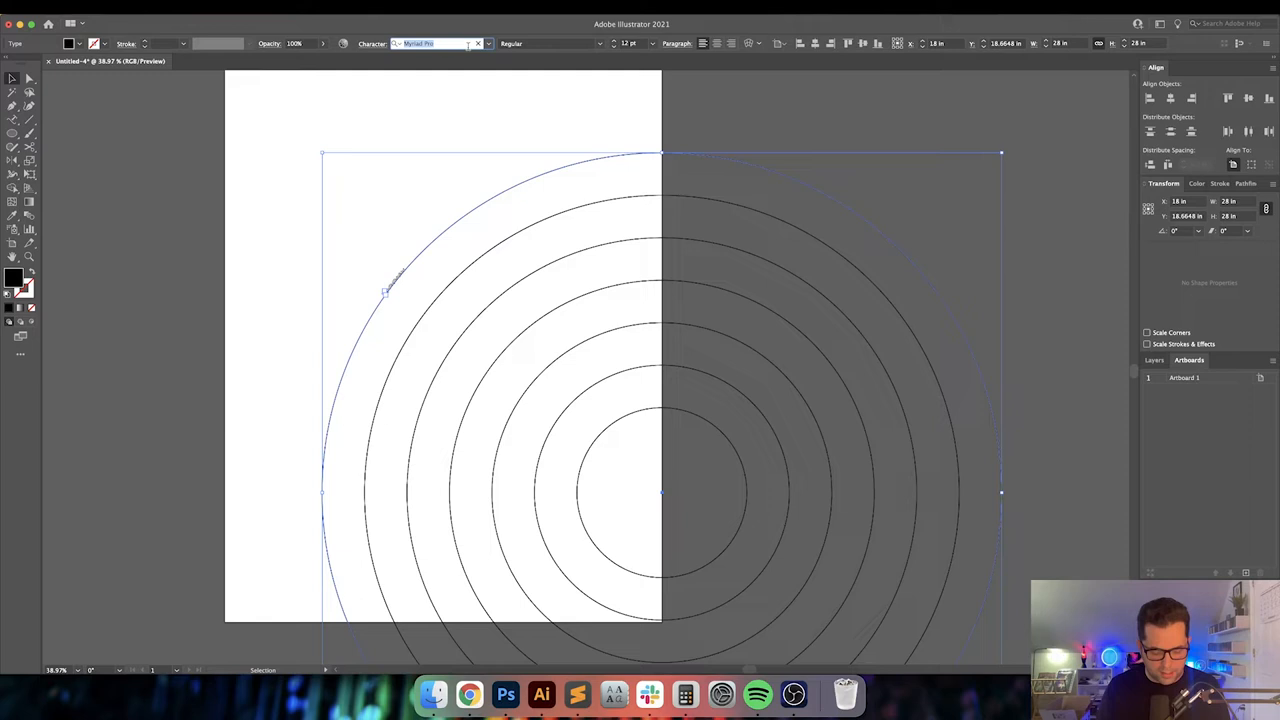
{"action": "type", "text": "manrope"}
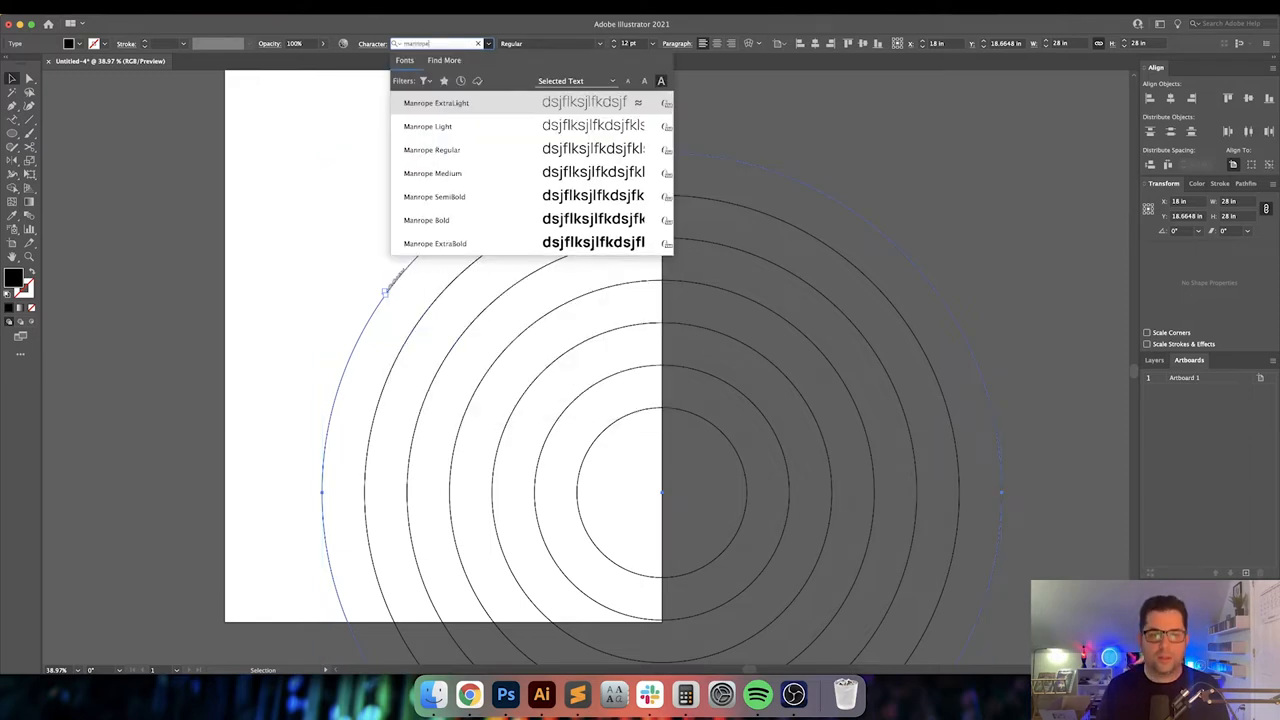
{"action": "left_click", "coordinate": [426, 218]}
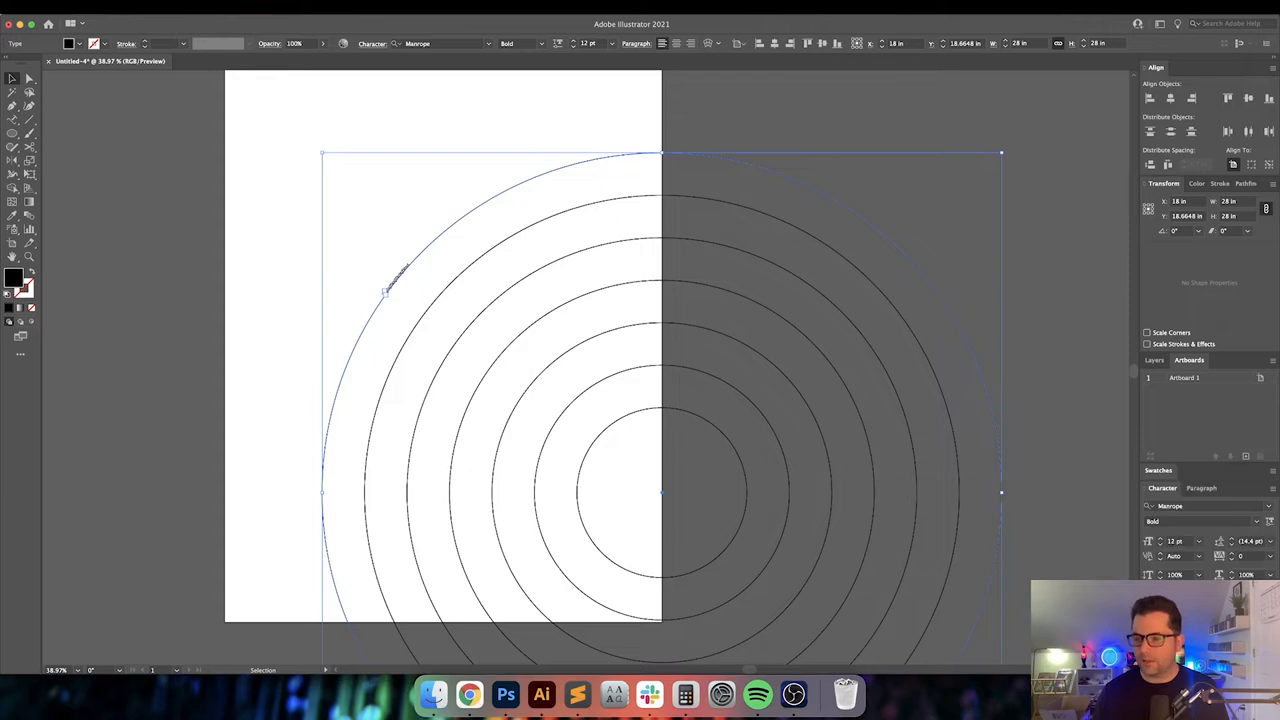
{"action": "left_click", "coordinate": [1198, 540]}
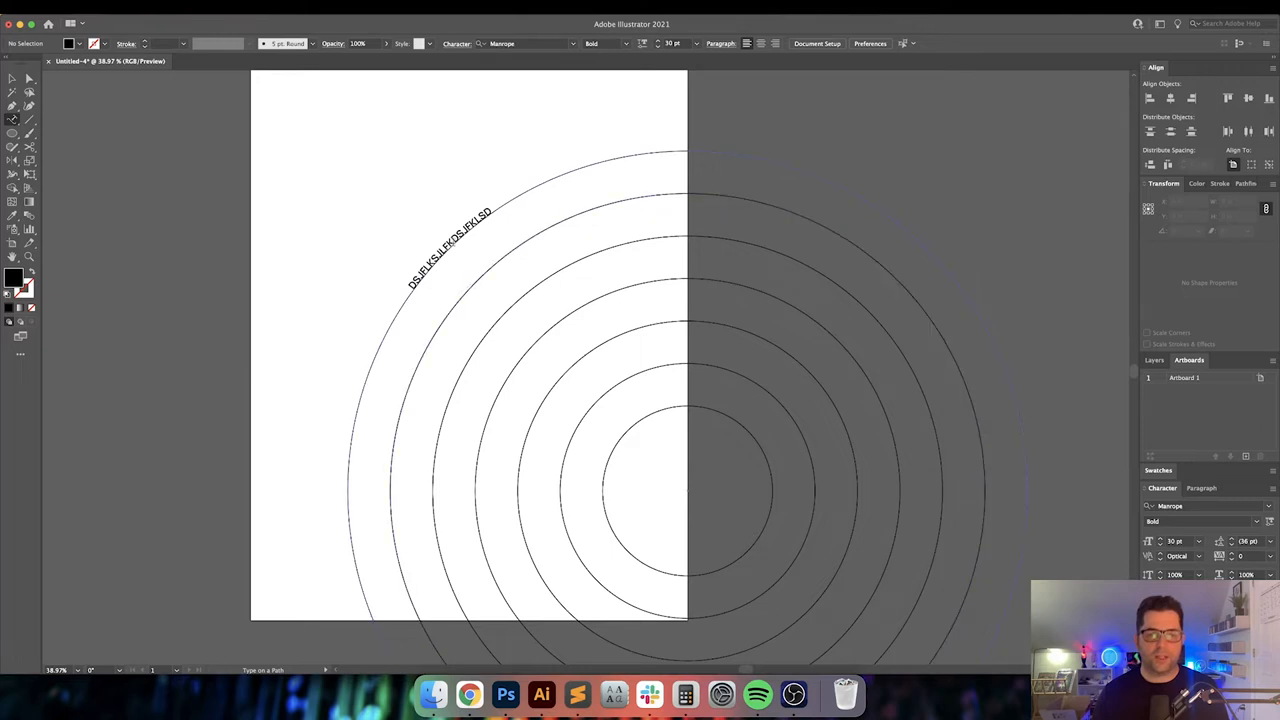
Run Lorem ipsum placeholder text along the next rings as type on a path
{"action": "left_click", "coordinate": [450, 250]}
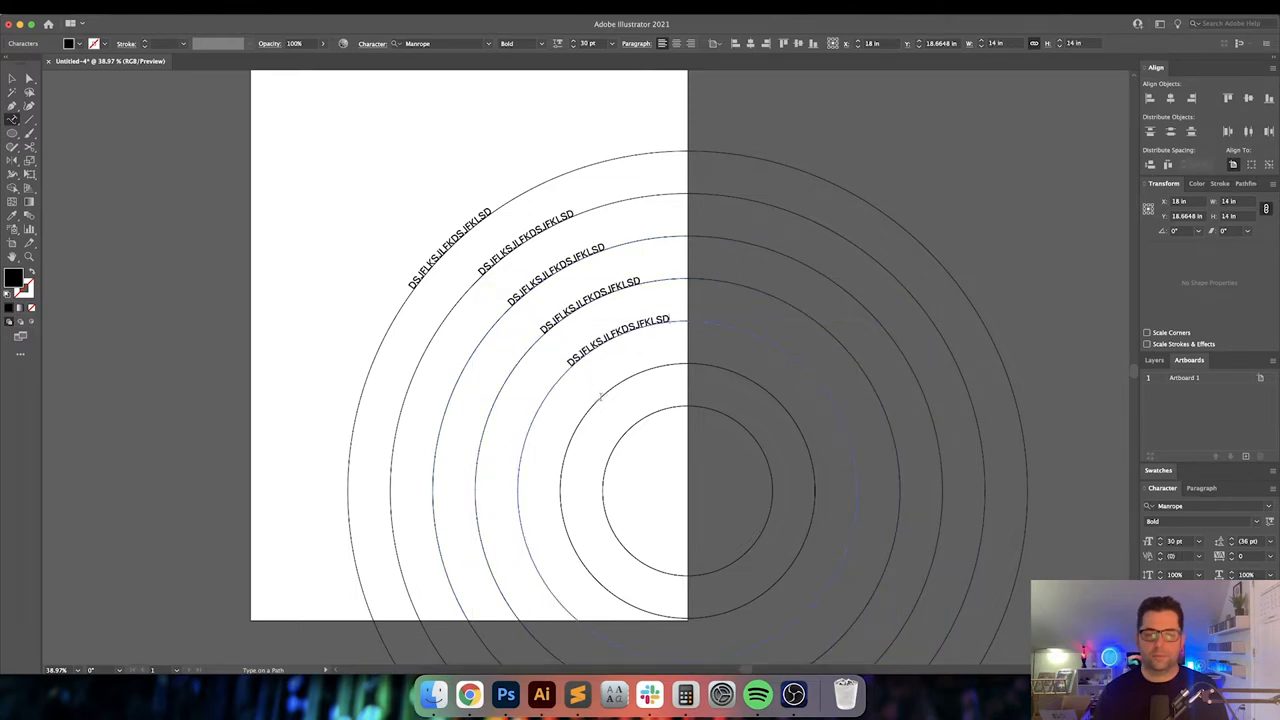
{"action": "type", "text": "Lorem ipsum dolor sit amet consectetuer adipiscing elit sed diam nonummy nibh euismod tincidunt"}
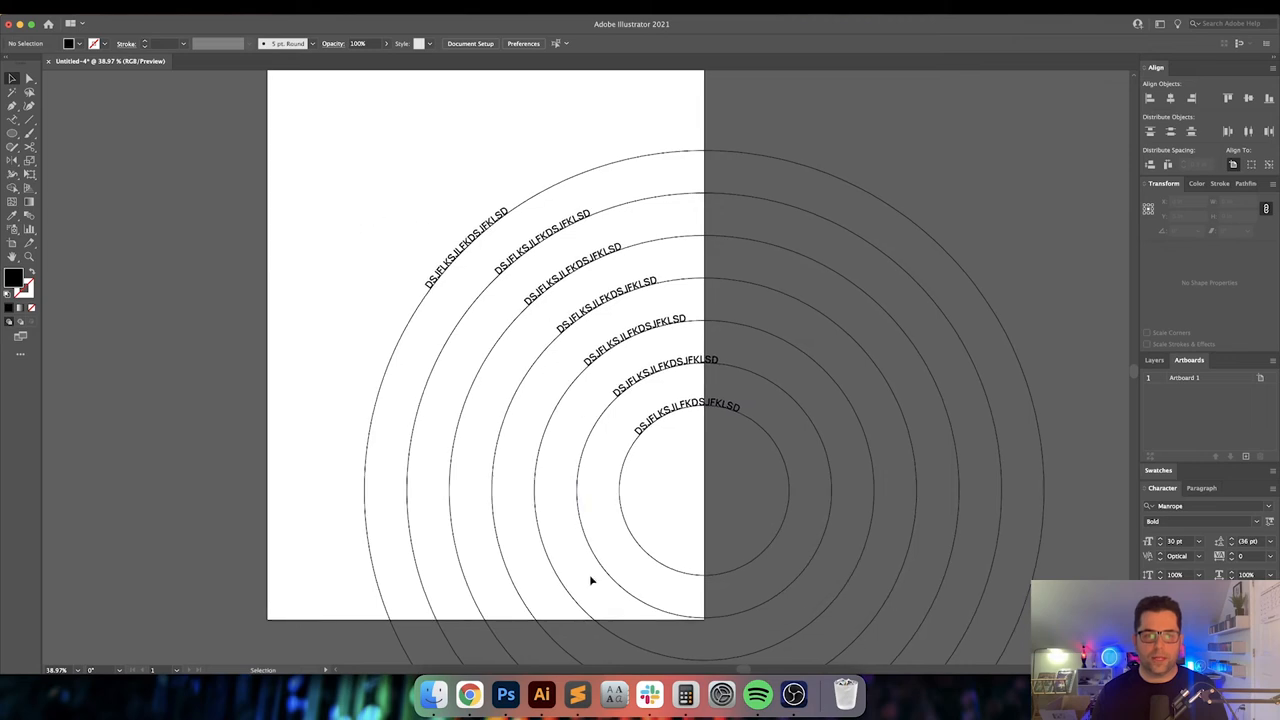
{"action": "mouse_move", "coordinate": [432, 692]}
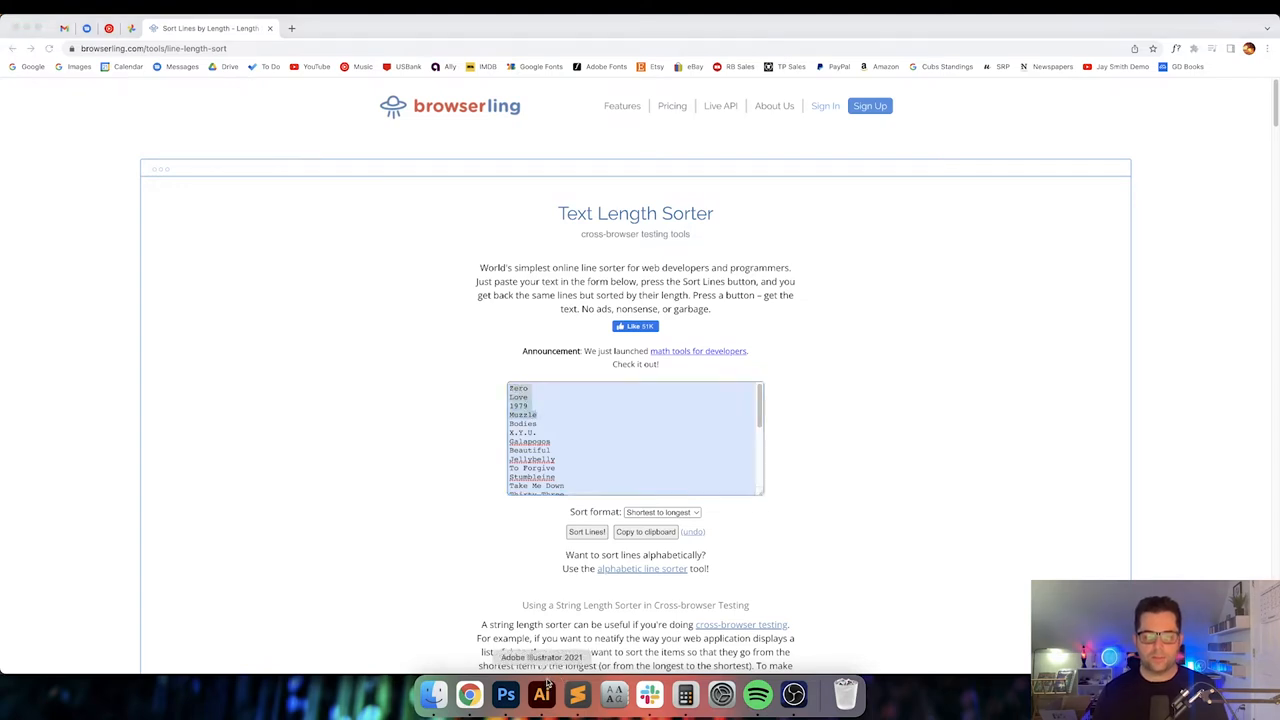
Return from the sorted Browserling list to the Illustrator poster
{"action": "left_click", "coordinate": [540, 692]}
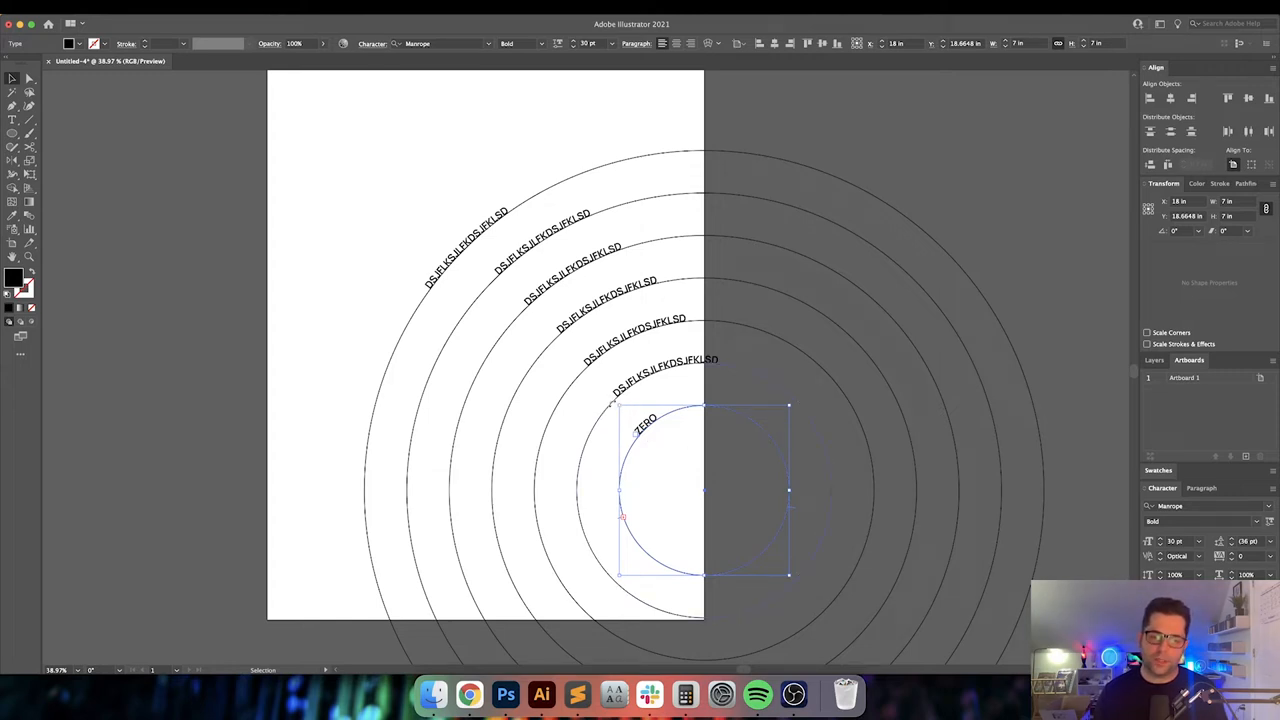
Add the titles LOVE and 1979 to the innermost ring's curved text
{"action": "type", "text": "LOVE"}
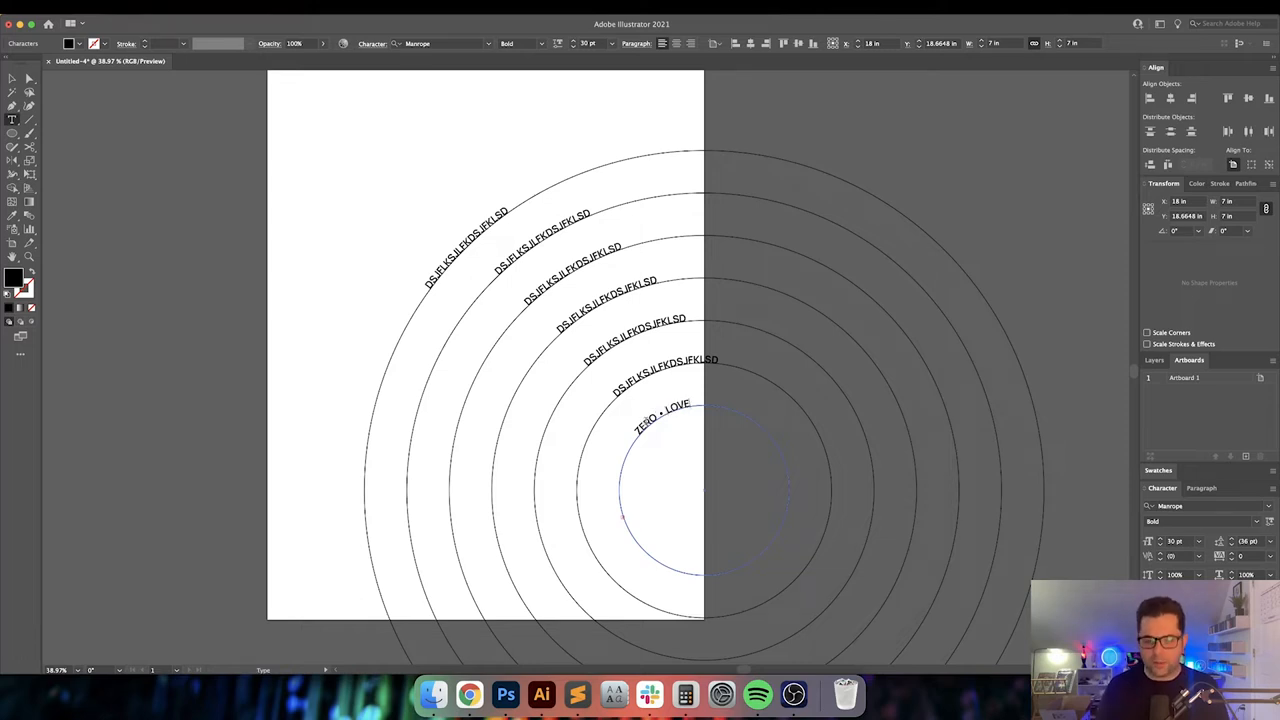
{"action": "type", "text": "1979 • MUZZLE"}
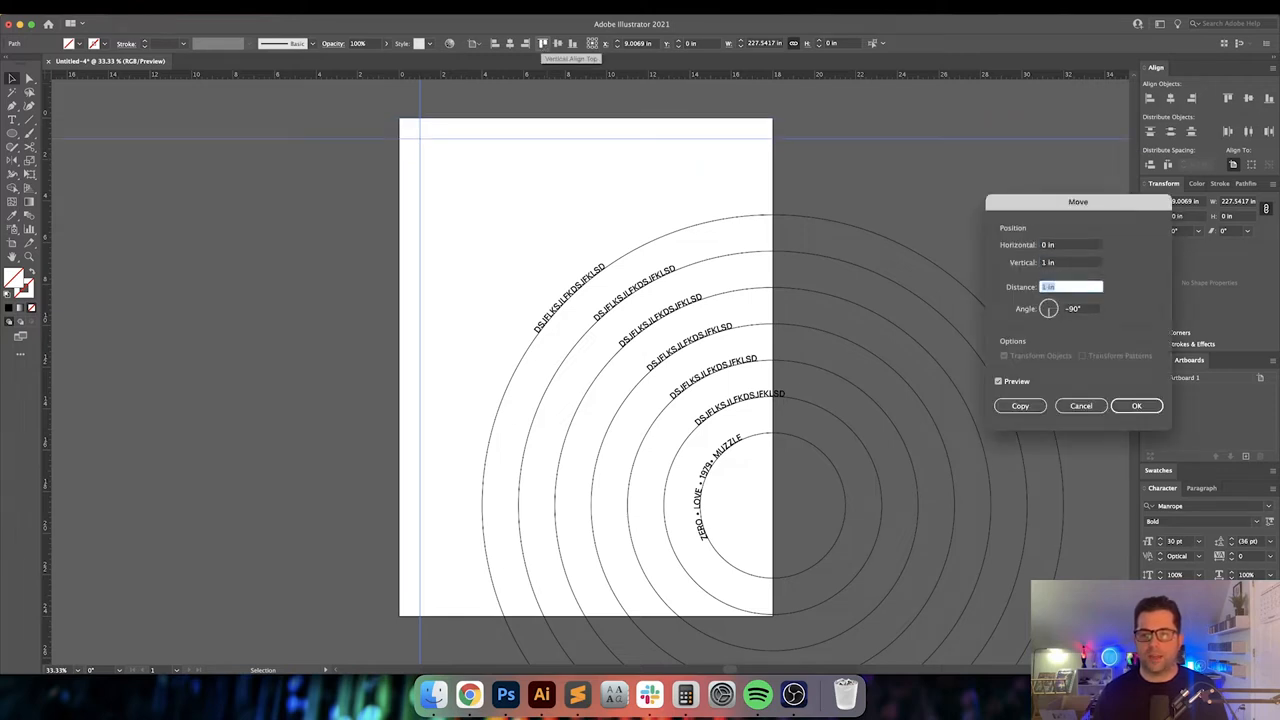
Move the rings by the entered horizontal and vertical offsets via Object > Transform > Move
{"action": "left_click", "coordinate": [1136, 404]}
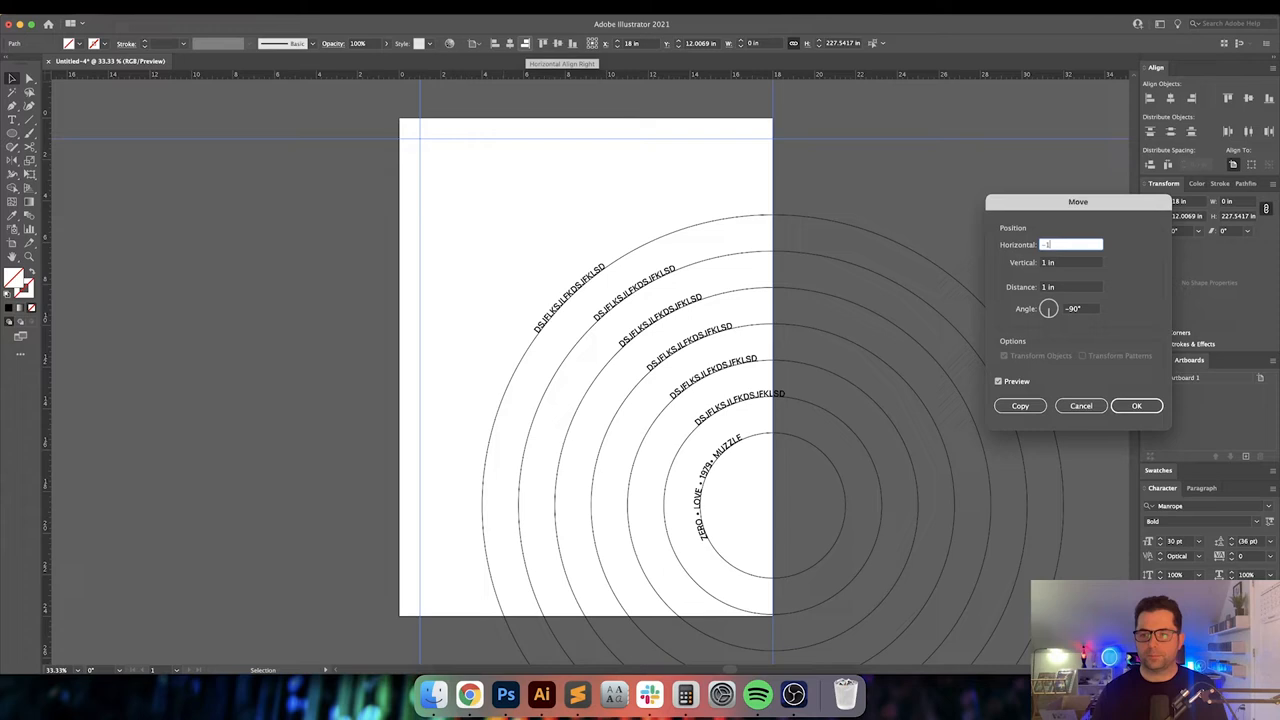
{"action": "left_click", "coordinate": [1136, 404]}
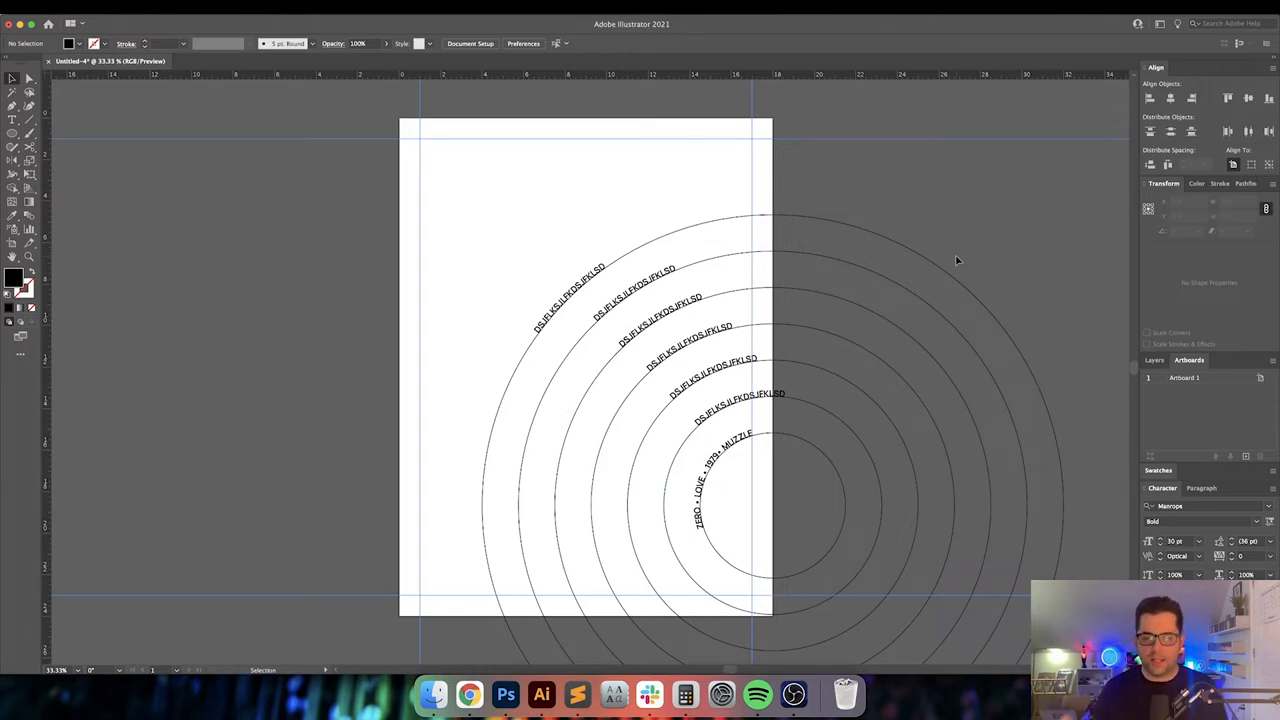
{"action": "mouse_move", "coordinate": [884, 342]}
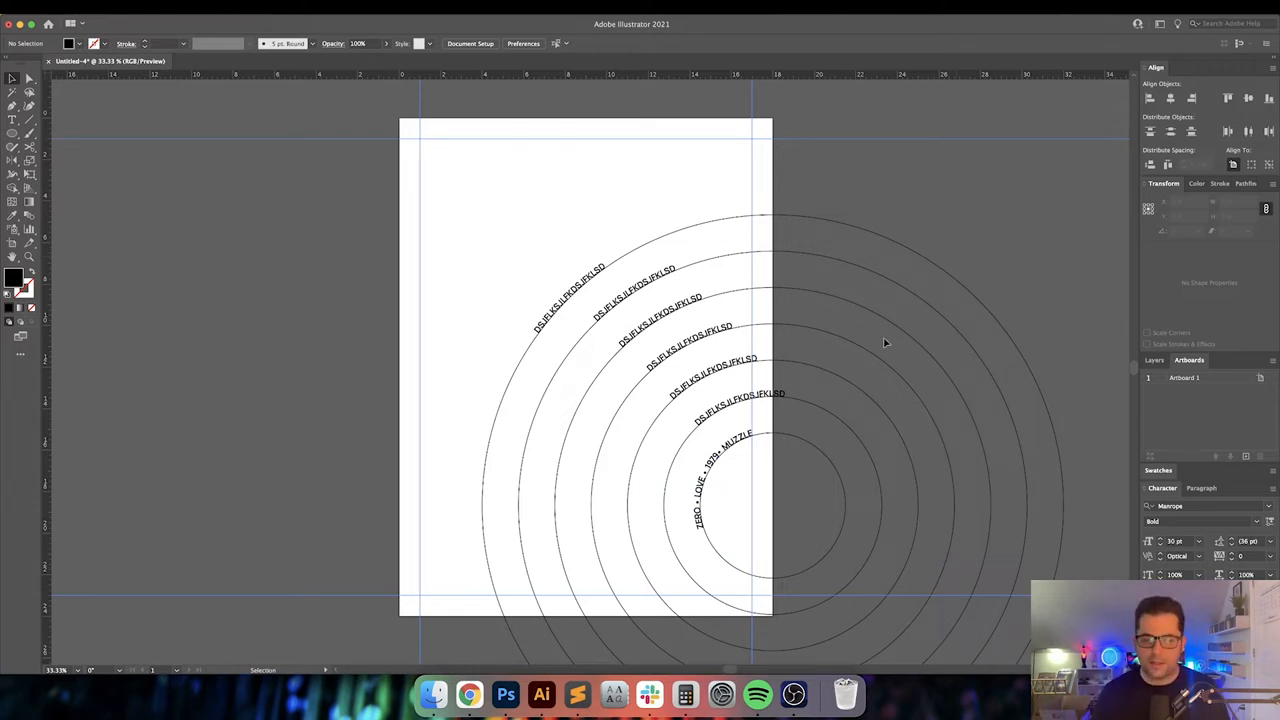
{"action": "mouse_move", "coordinate": [612, 692]}
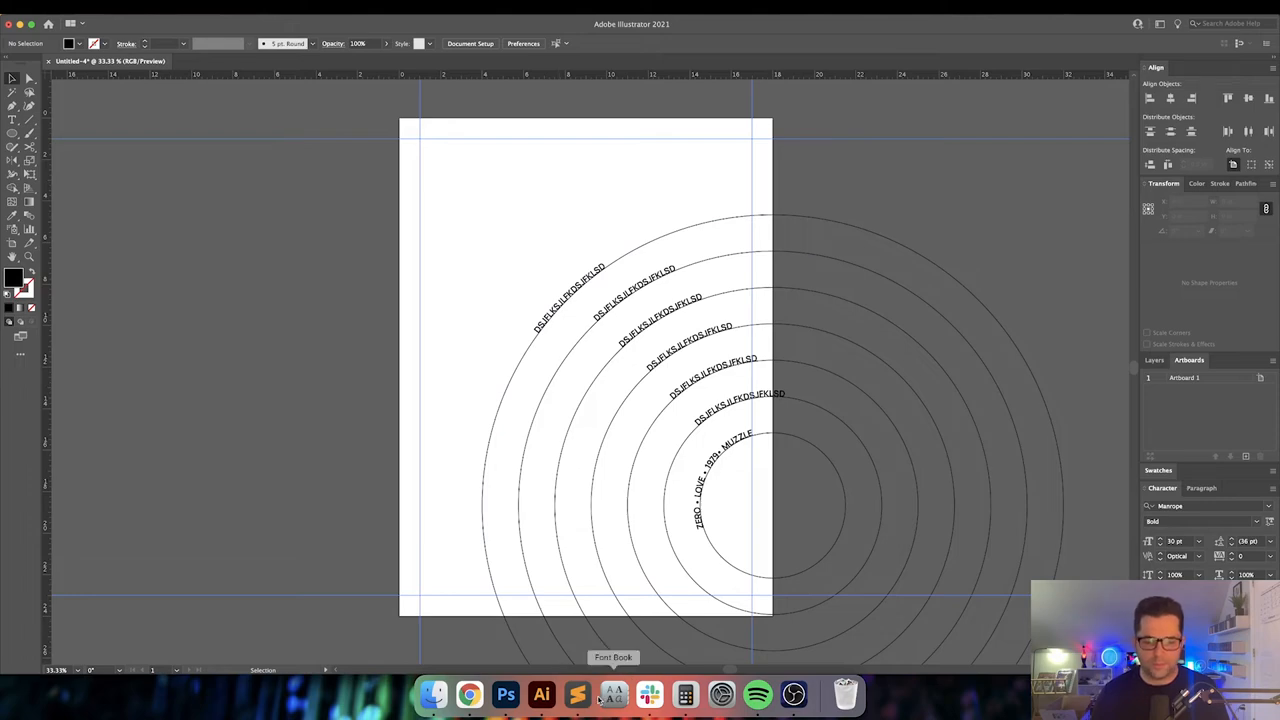
Copy titles from the Browserling length sorter and type GALAPOGOS onto the second ring
{"action": "left_click", "coordinate": [468, 694]}
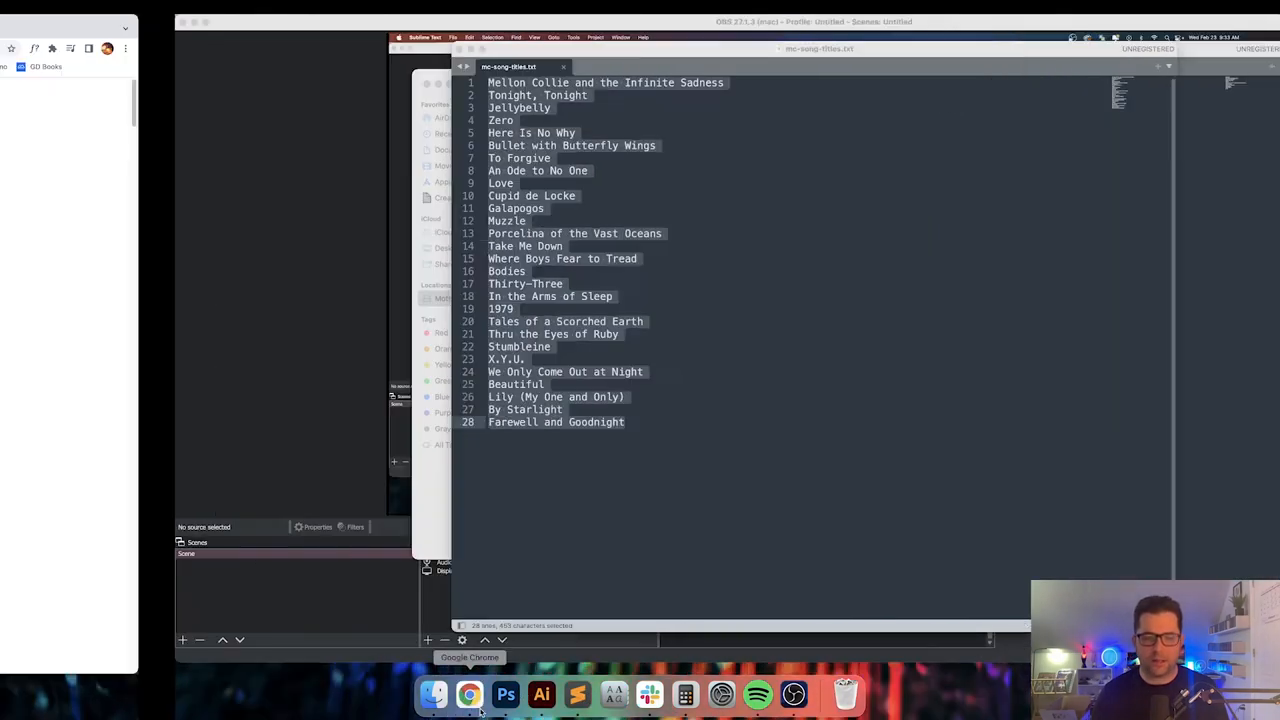
{"action": "left_click", "coordinate": [468, 694]}
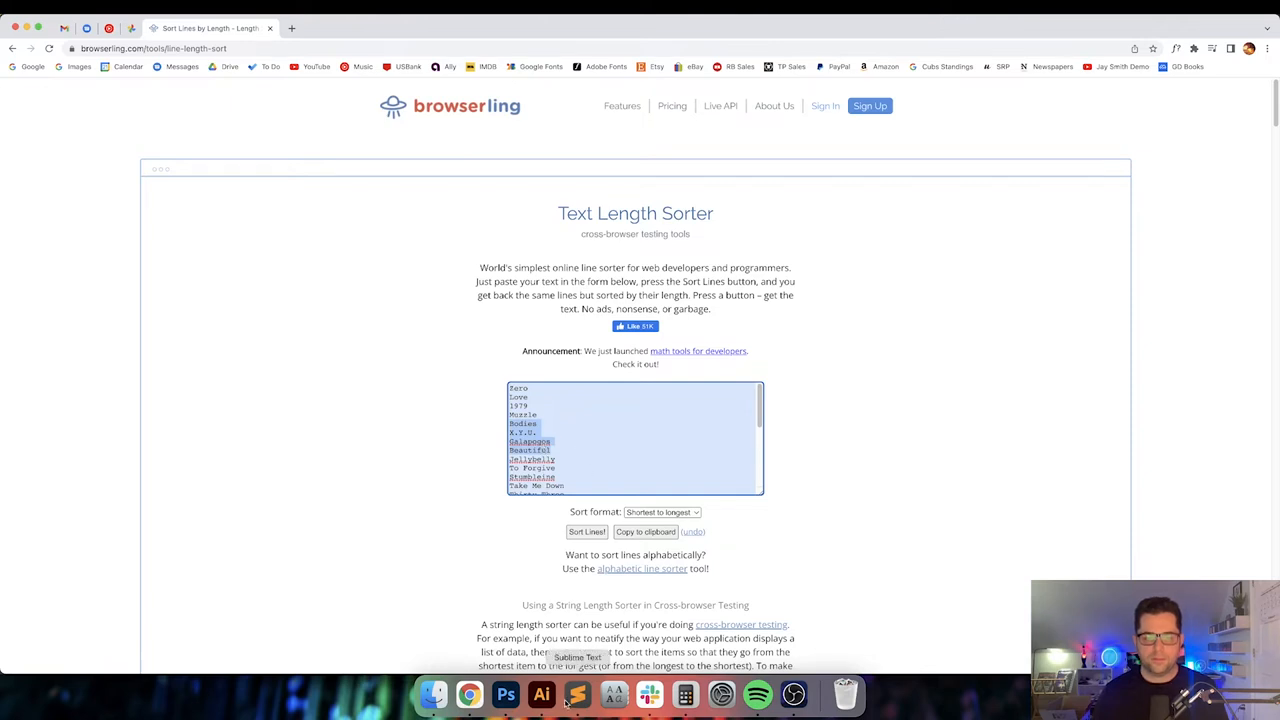
{"action": "left_click", "coordinate": [540, 694]}
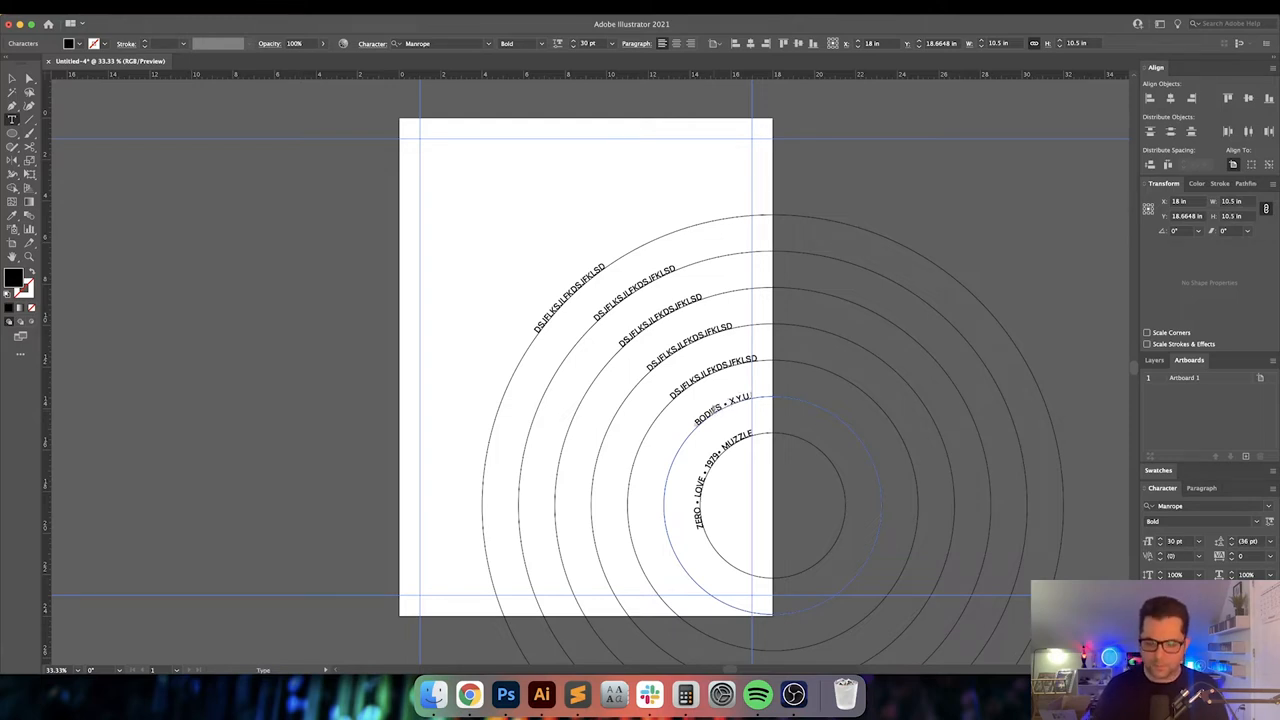
{"action": "type", "text": "GALAPOGOS • BEAUTIFUL"}
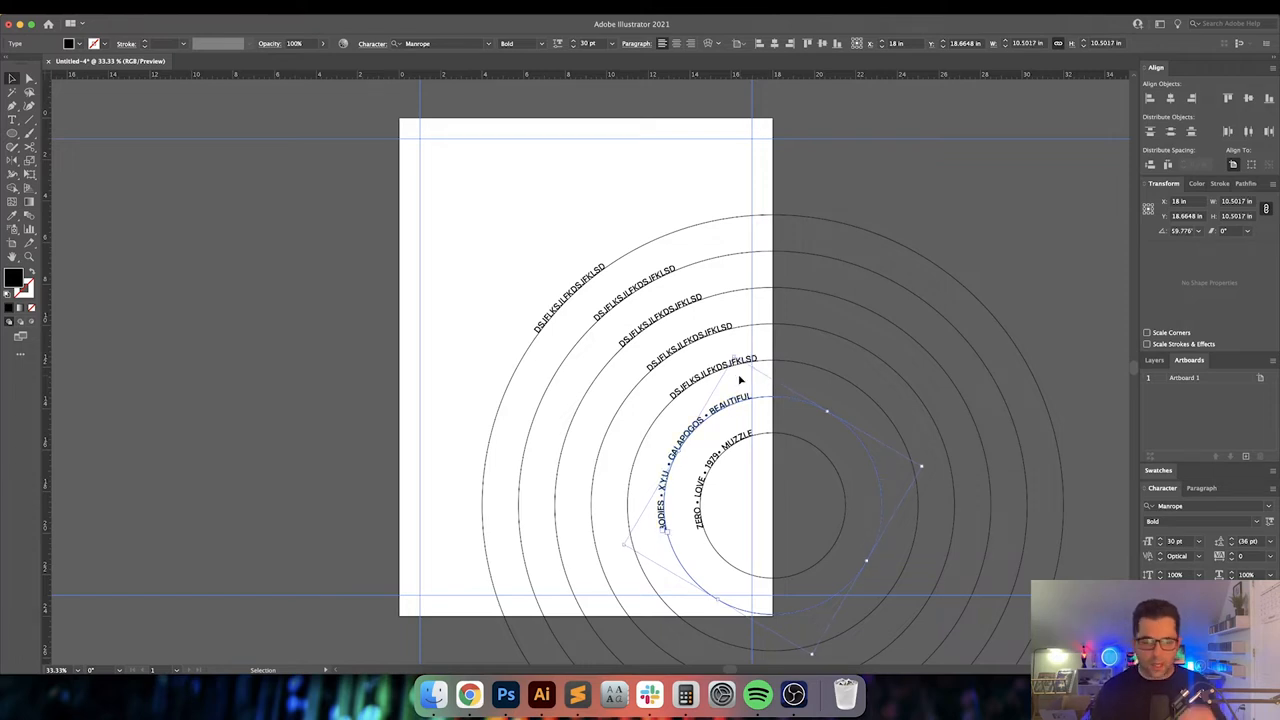
{"action": "mouse_move", "coordinate": [898, 198]}
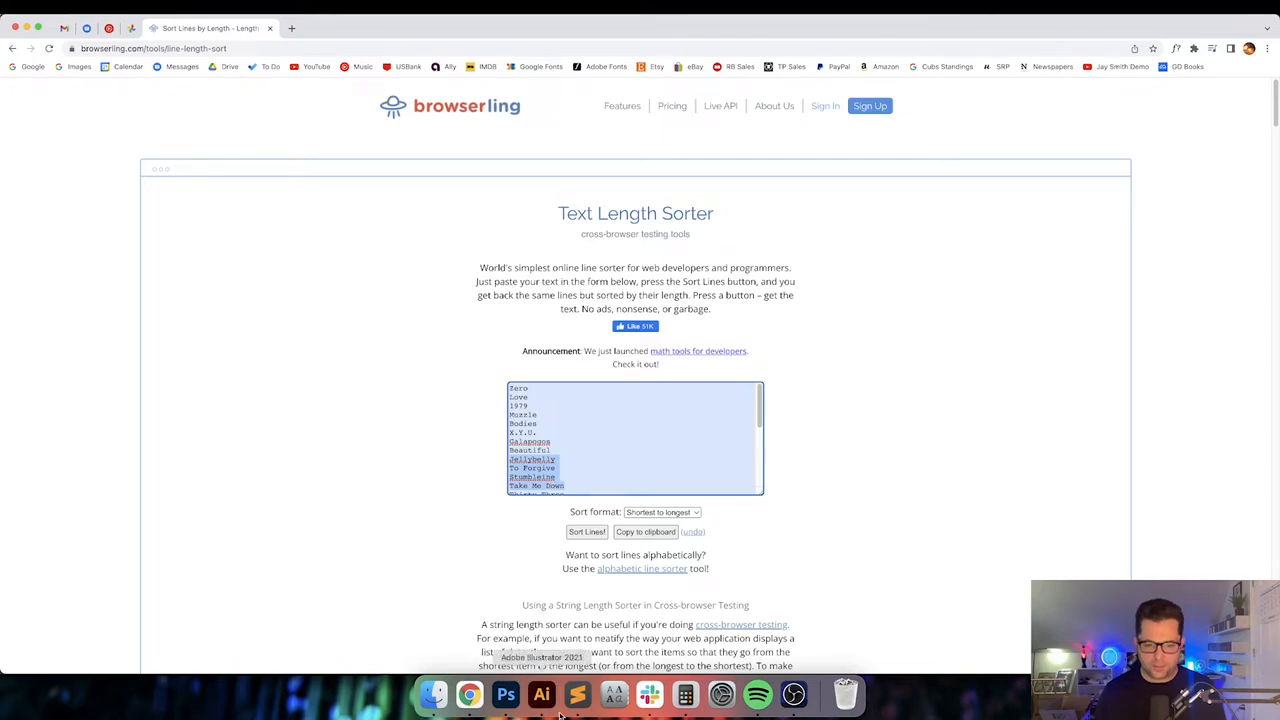
Replace the third ring's placeholder with titles through TAKE ME DOWN and deselect
{"action": "left_click", "coordinate": [540, 694]}
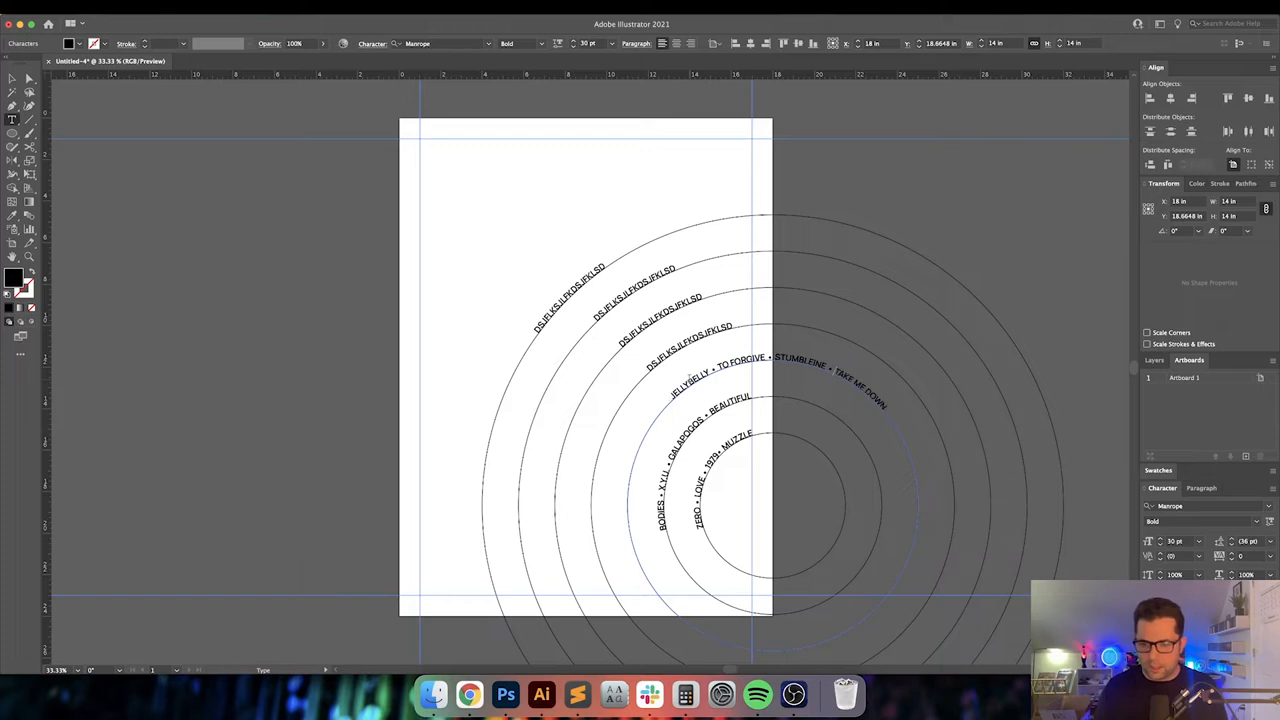
{"action": "left_click", "coordinate": [750, 376]}
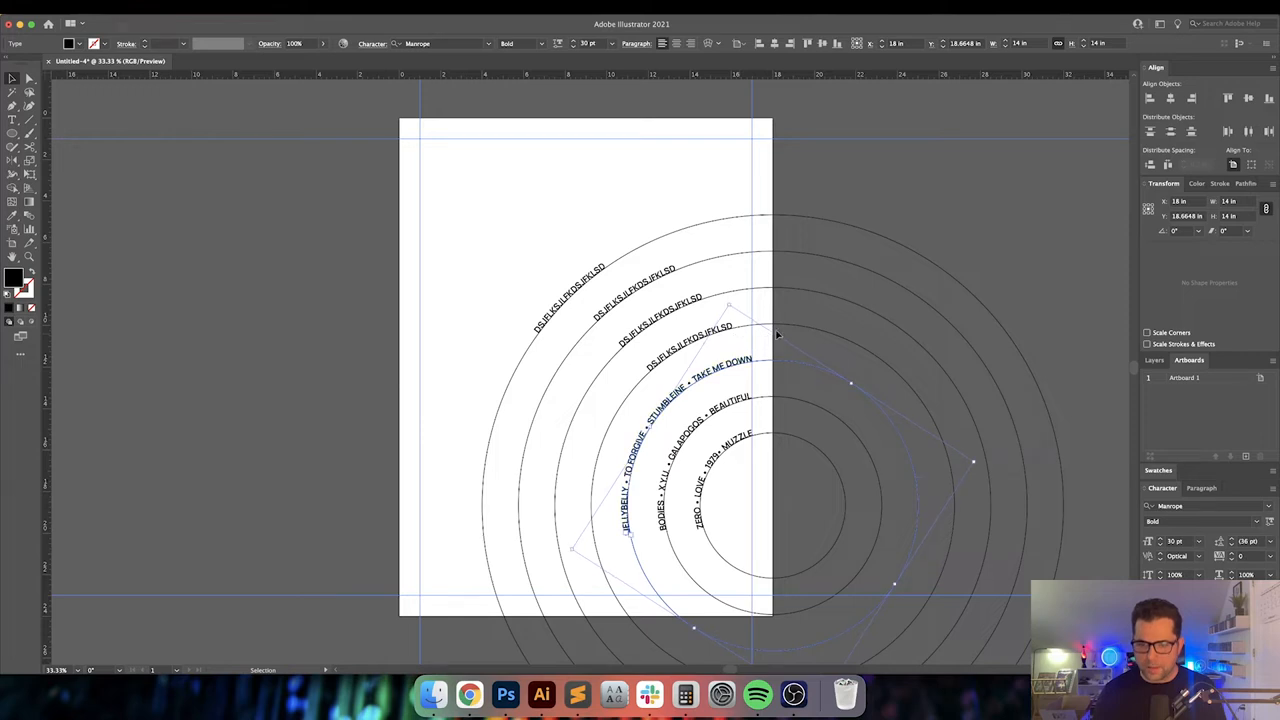
{"action": "left_click", "coordinate": [1008, 272]}
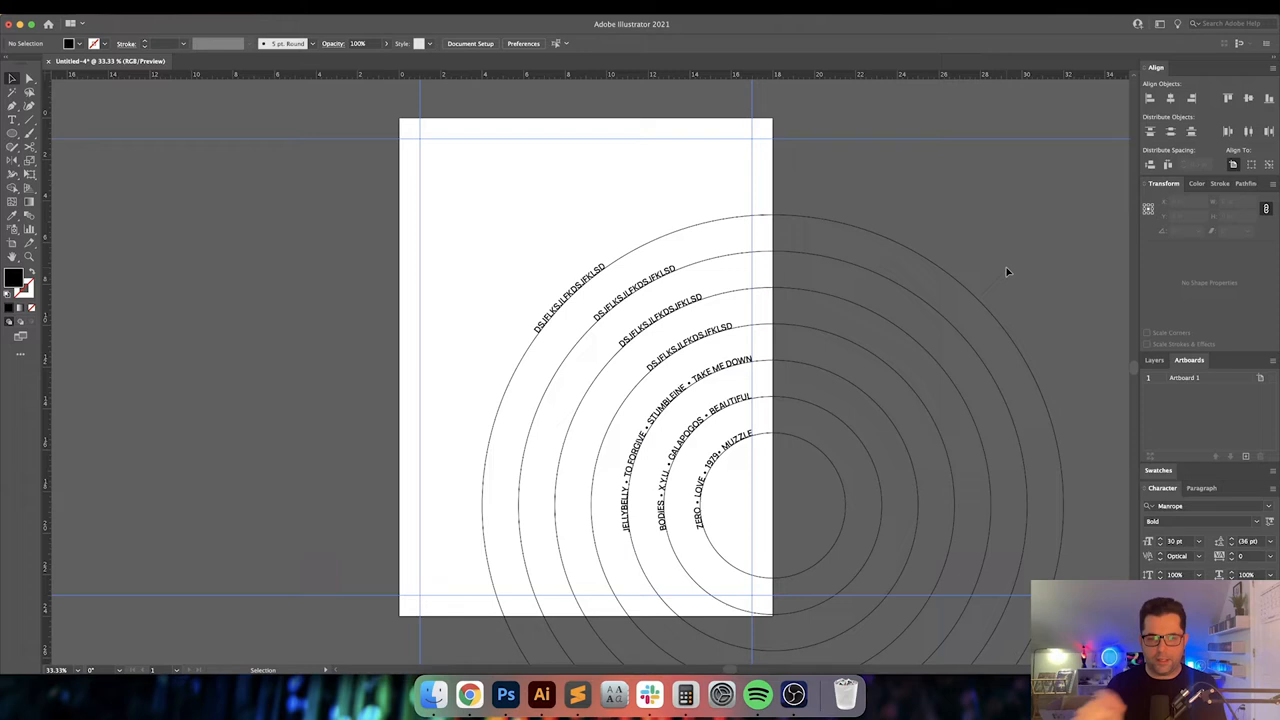
Fill the fourth ring with BY STARLIGHT, HERE IS NO WHY and CUPID OF LOCKE from the sorted list
{"action": "left_click", "coordinate": [468, 692]}
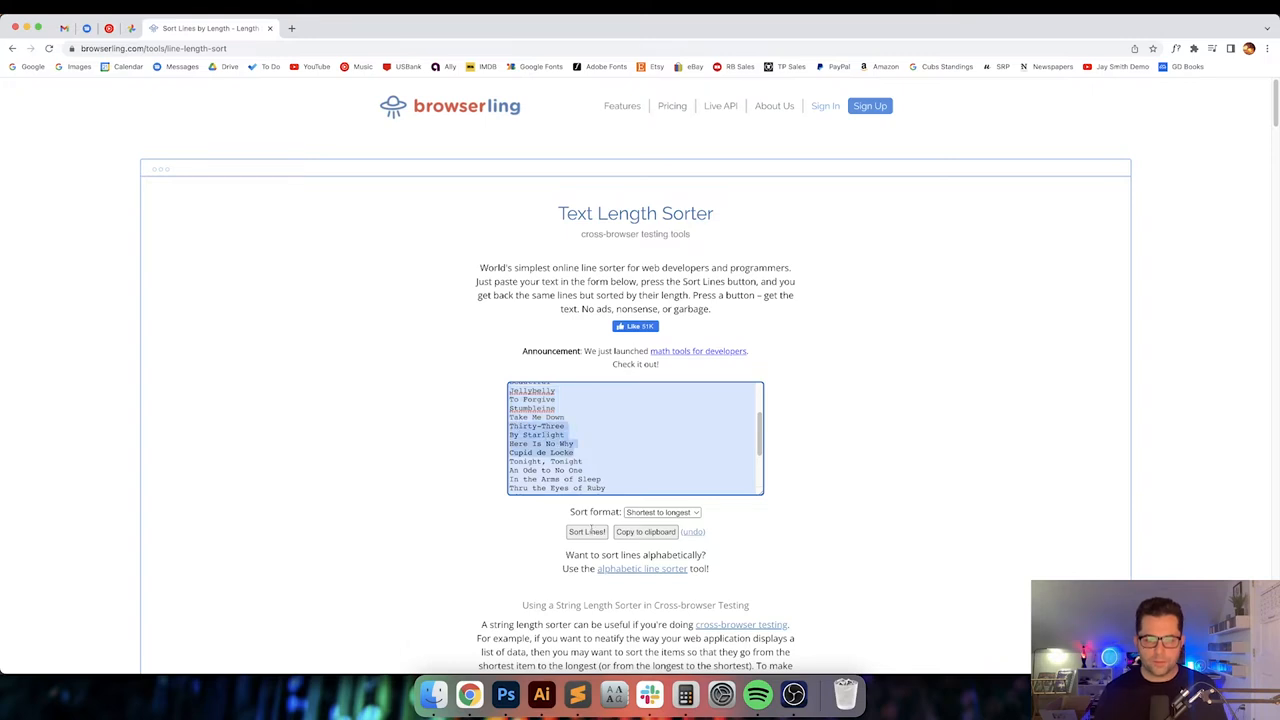
{"action": "left_click", "coordinate": [540, 692]}
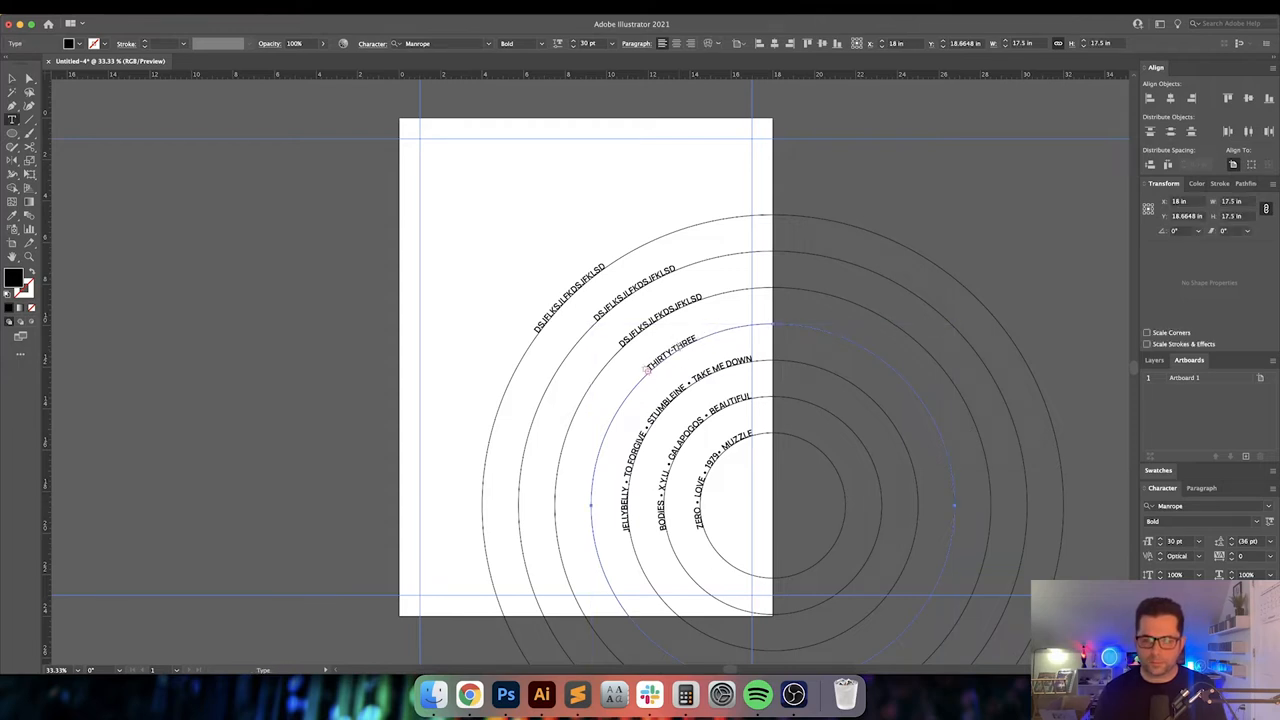
{"action": "type", "text": "BY STARLIGHT"}
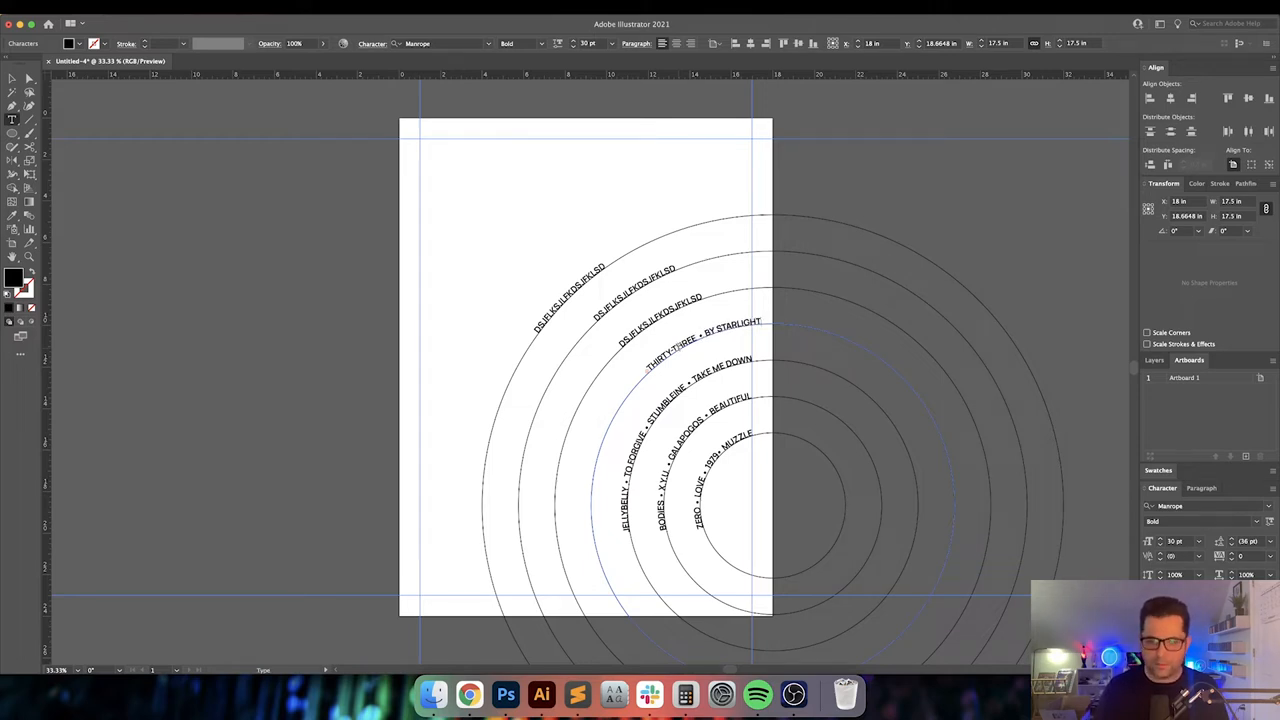
{"action": "type", "text": "HERE IS NO WHY"}
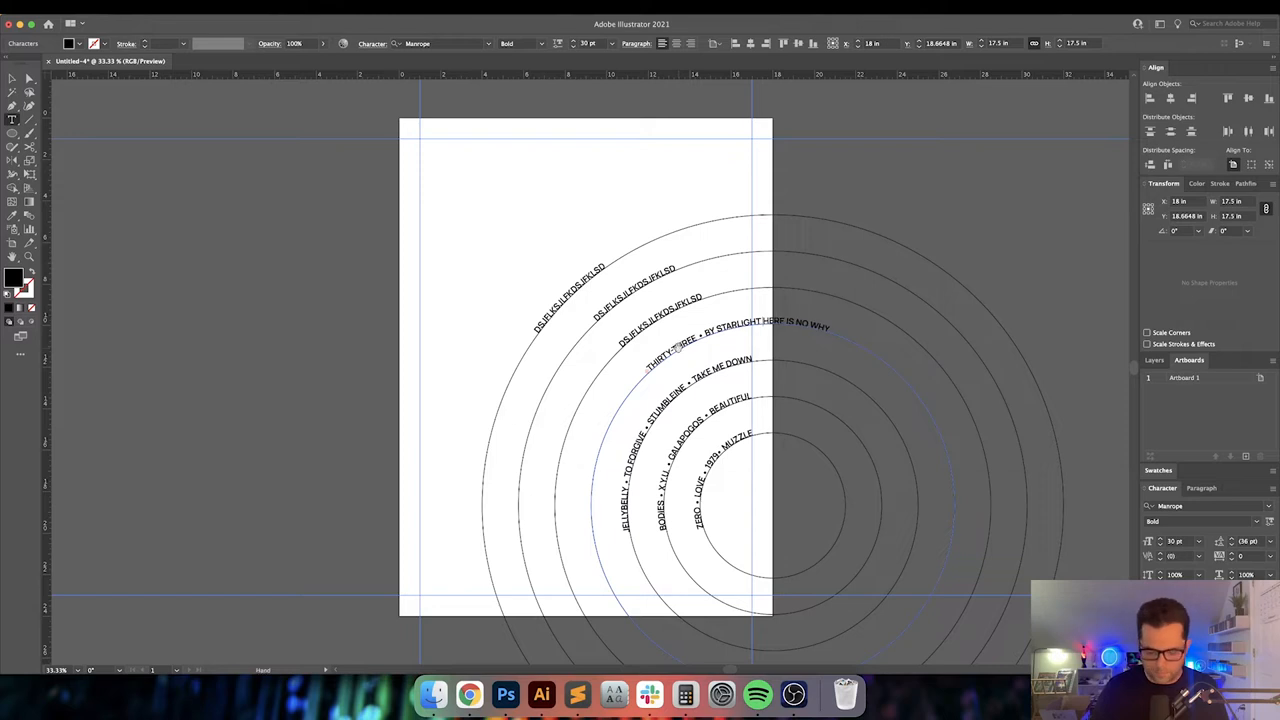
{"action": "type", "text": "CUPID OF LOCKE"}
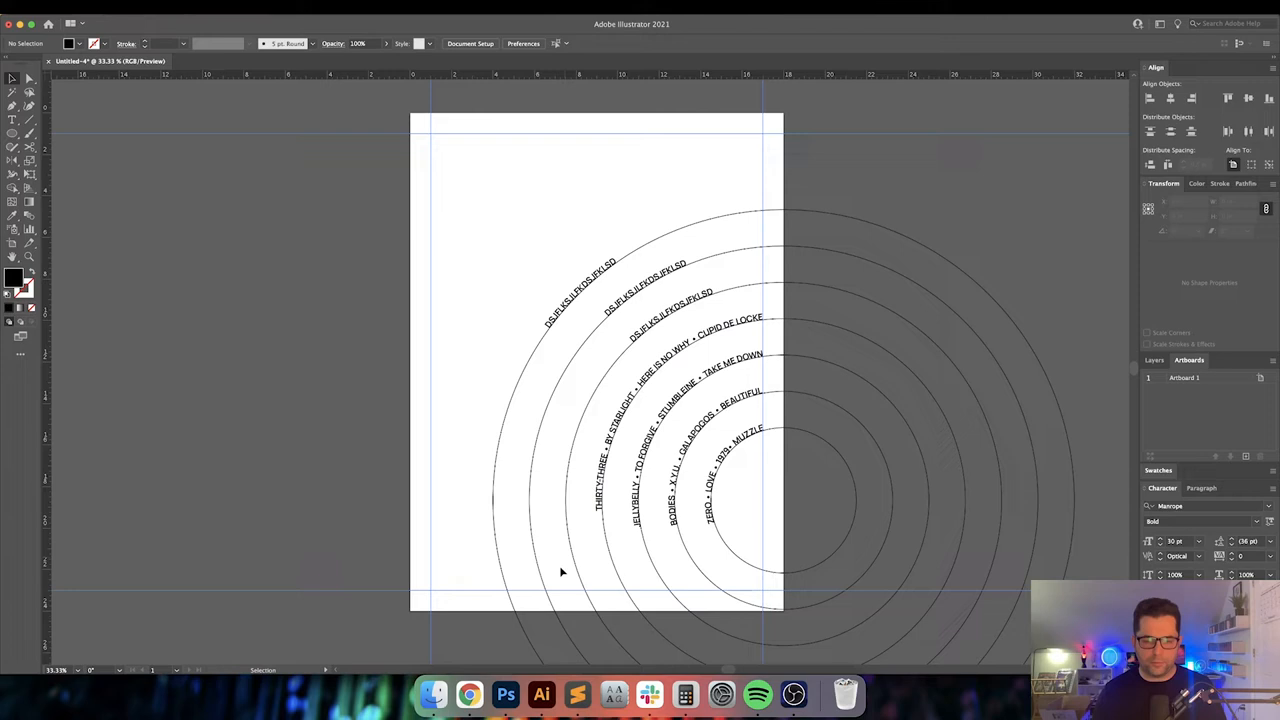
{"action": "mouse_move", "coordinate": [468, 694]}
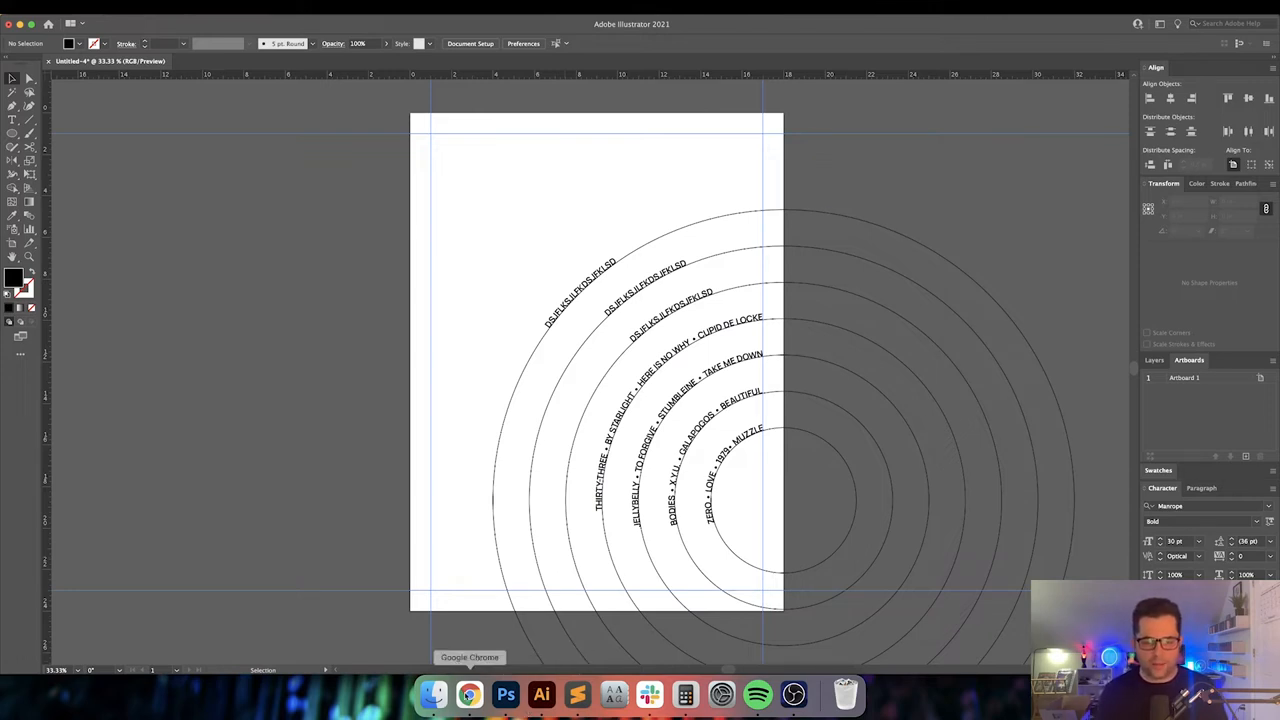
Start the fifth ring with AN ODE TO NO ONE and IN THE ARMS OF SLEEP
{"action": "left_click", "coordinate": [468, 694]}
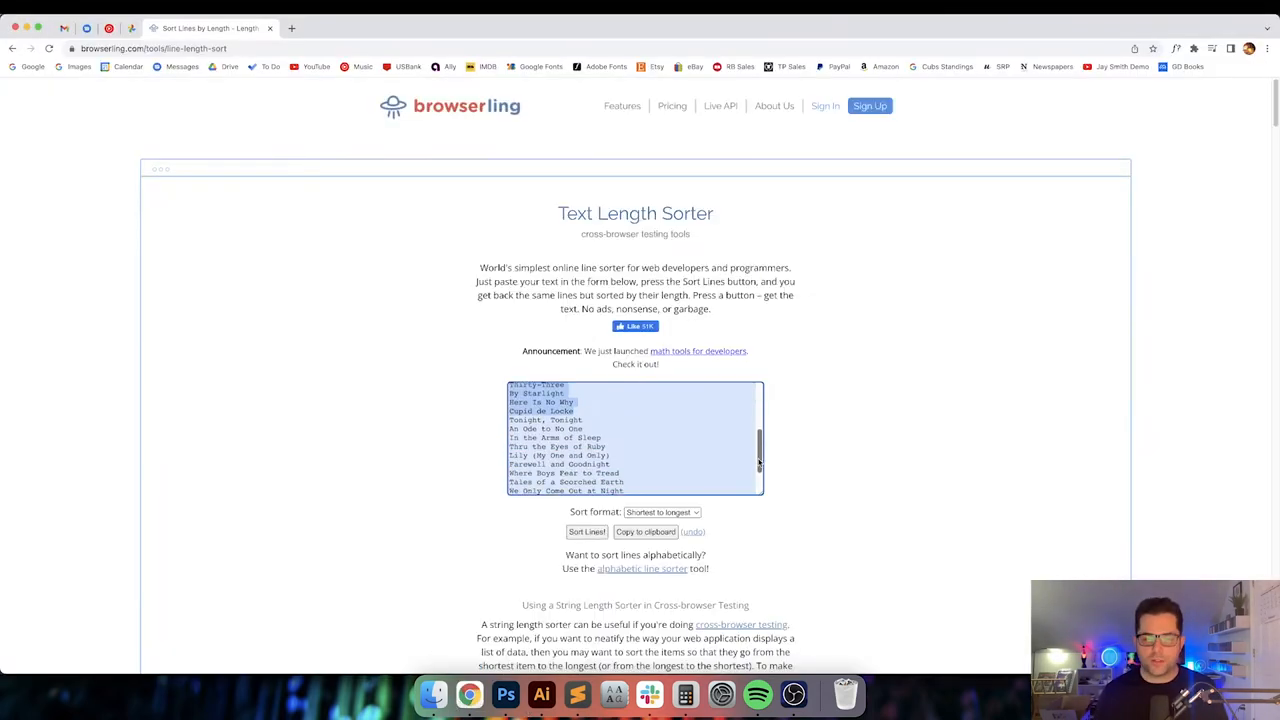
{"action": "scroll", "scroll_direction": "down", "scroll_amount": 3}
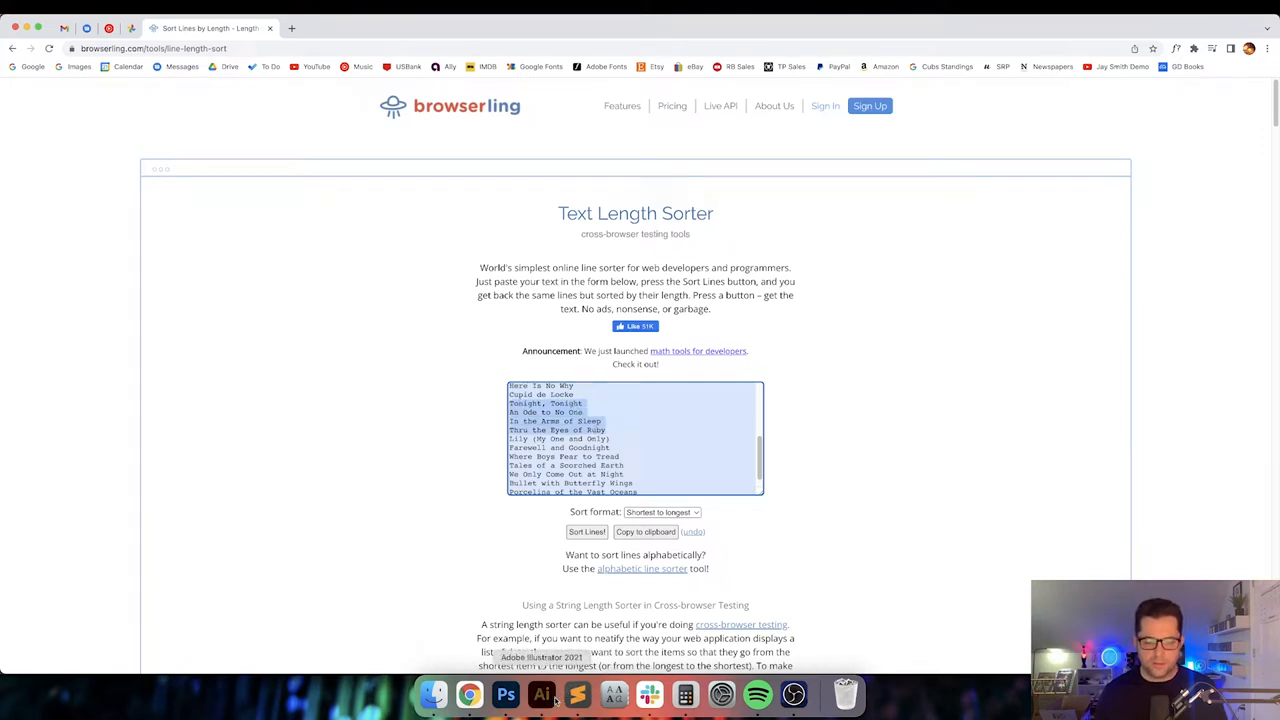
{"action": "left_click", "coordinate": [540, 692]}
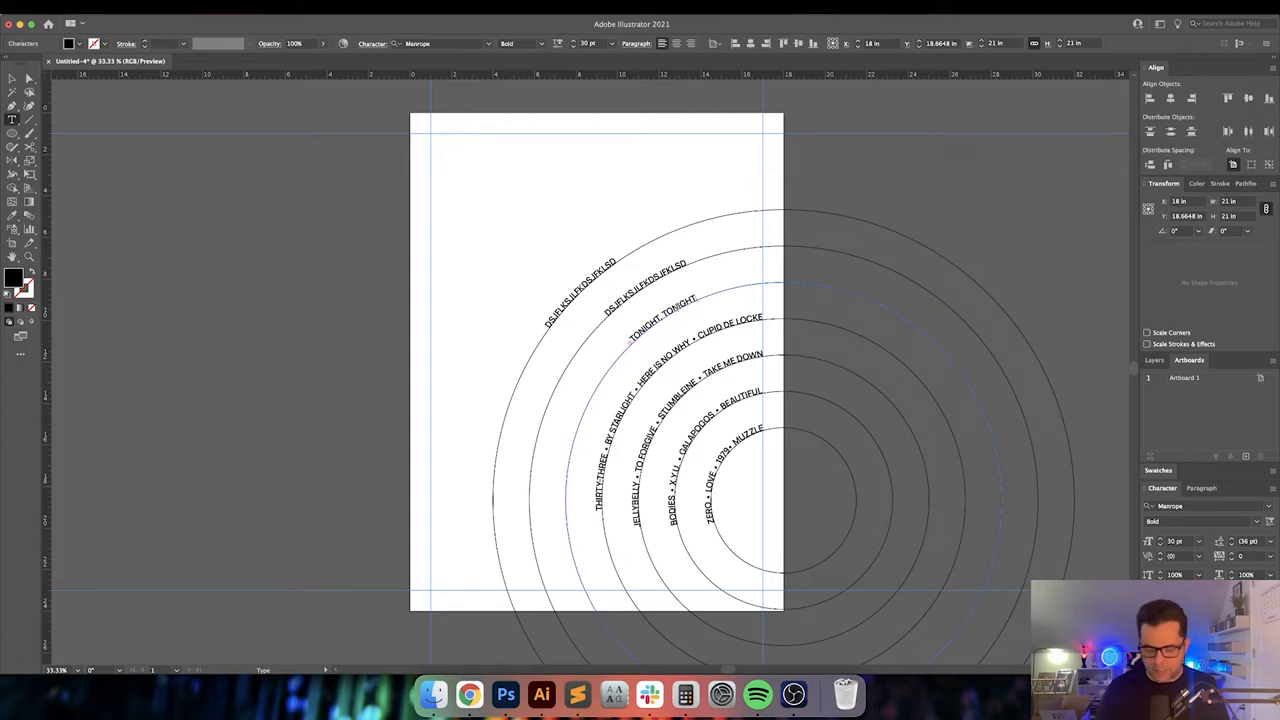
{"action": "type", "text": "AN ODE TO NO ONE •"}
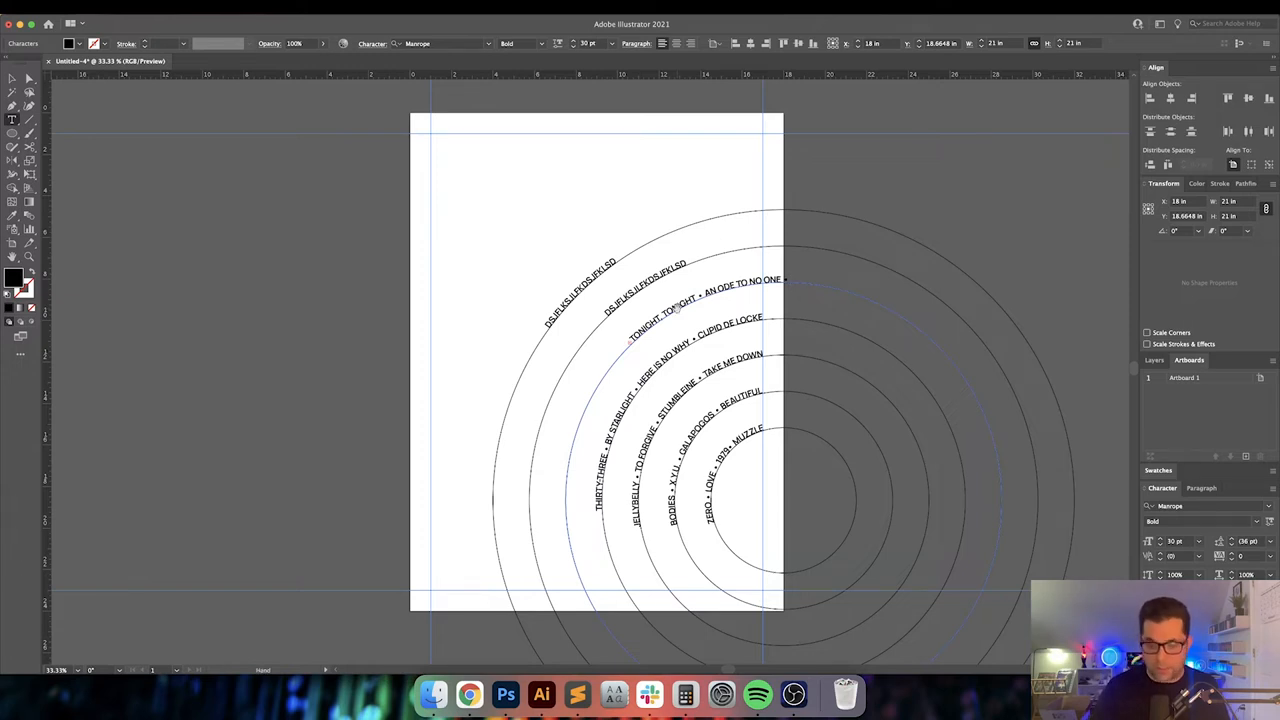
{"action": "type", "text": "IN THE ARMS OF SLEEP"}
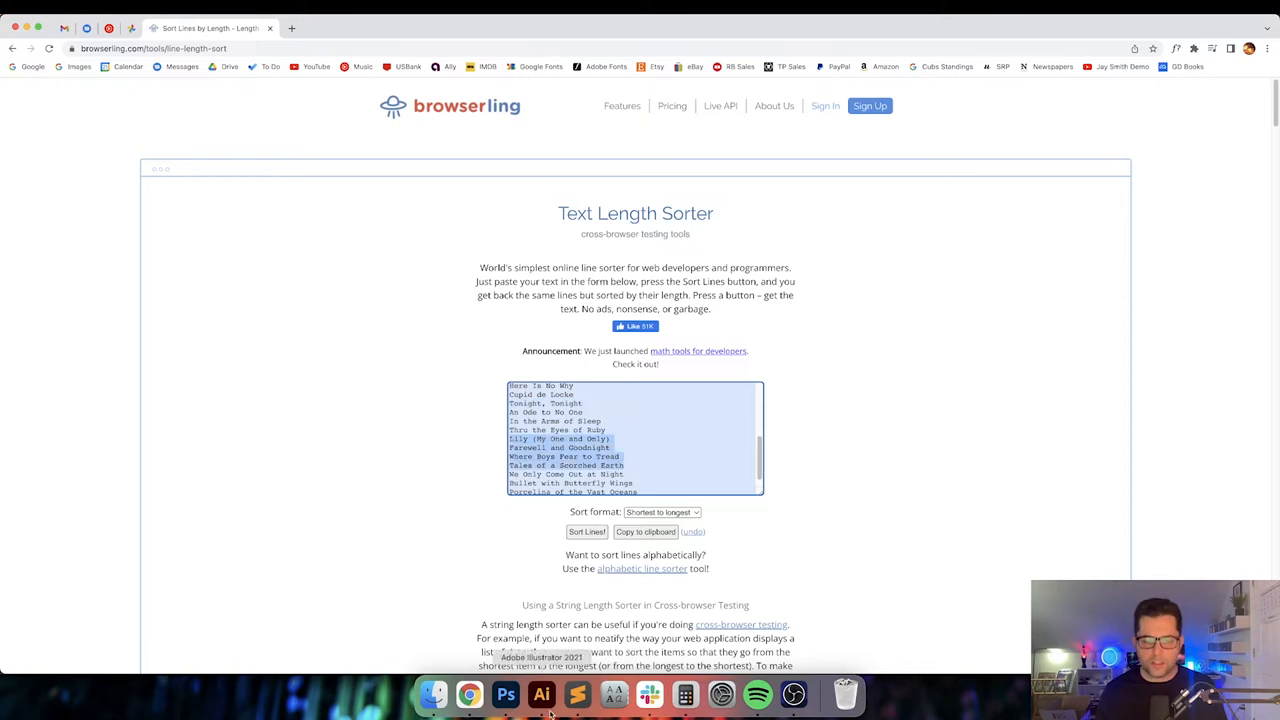
Type the longest titles, including PORCELINA OF THE VAST OCEANS, onto the two outer rings
{"action": "left_click", "coordinate": [540, 694]}
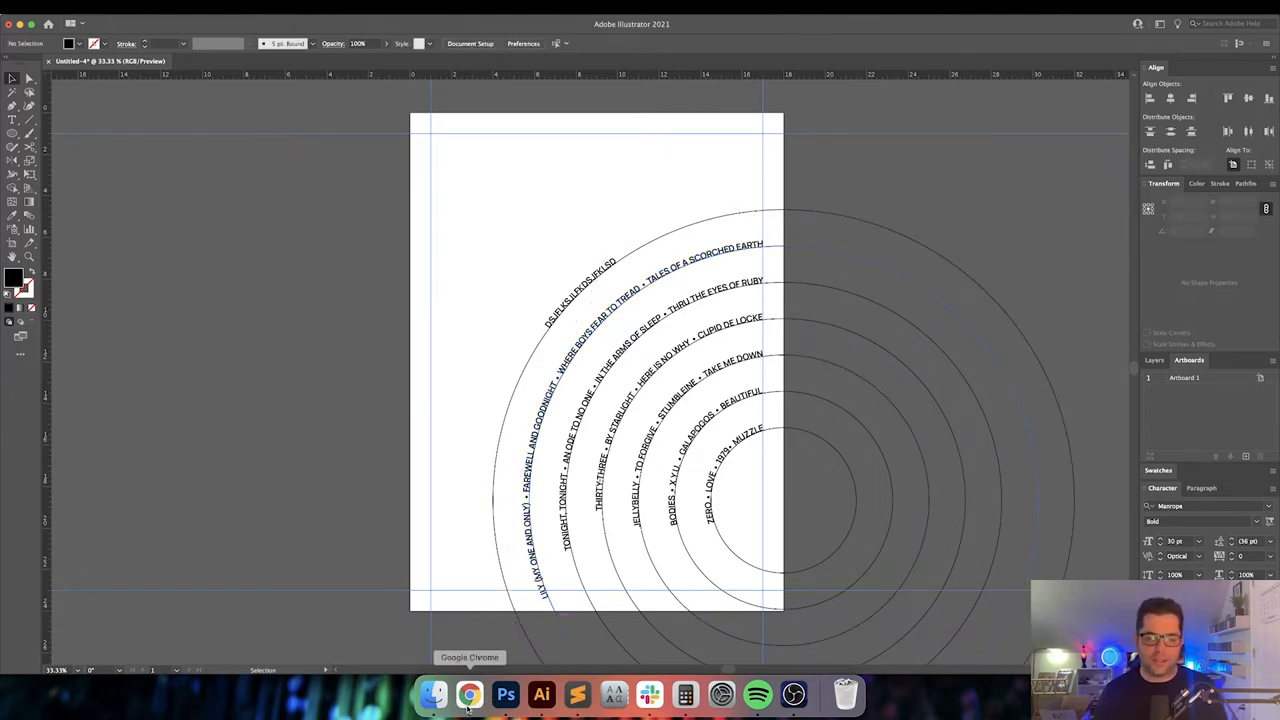
{"action": "left_click", "coordinate": [468, 694]}
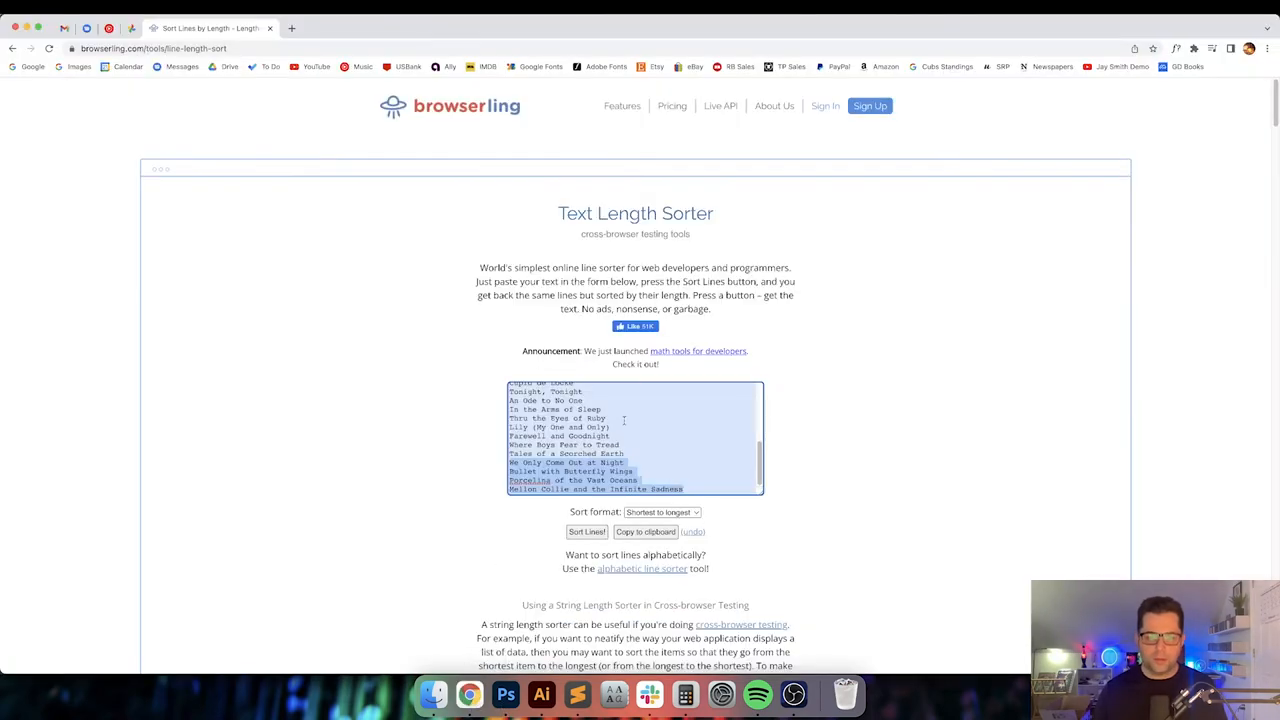
{"action": "scroll", "scroll_direction": "down", "scroll_amount": 3}
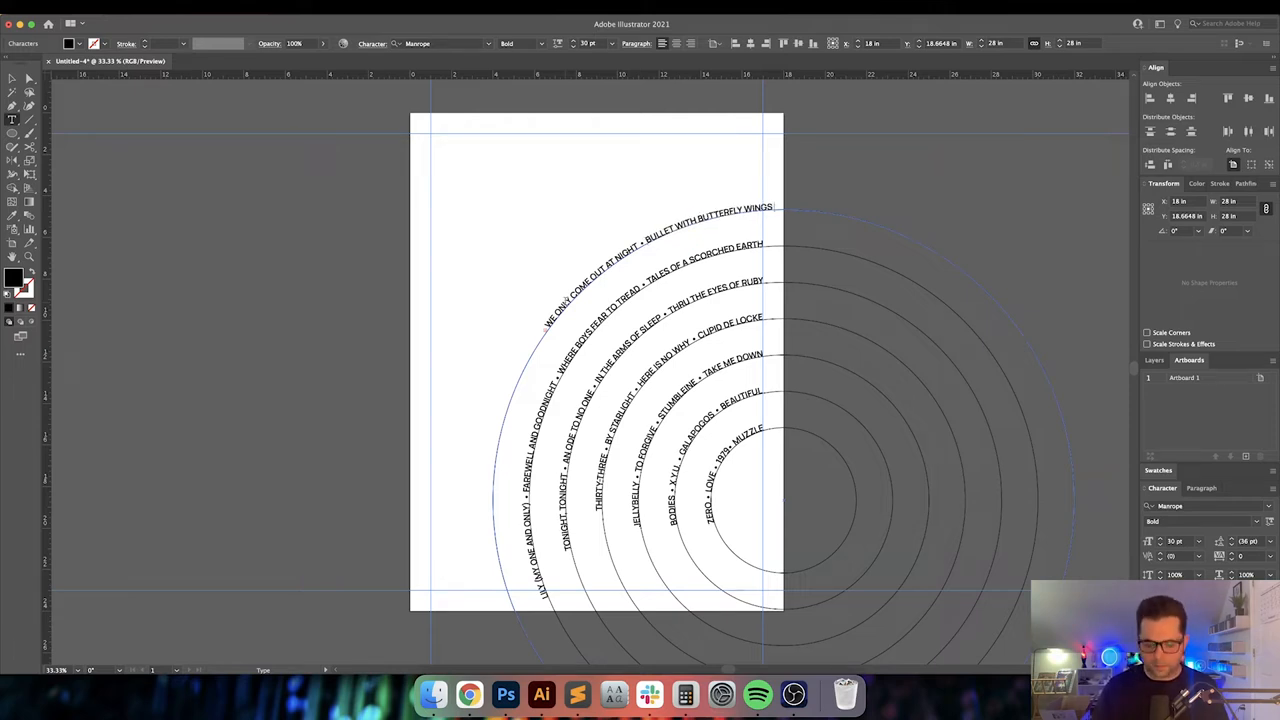
{"action": "type", "text": "PORCELINA OF THE VAST OCEANS • MELLON COLLIE AND THE INFINITE SADNESS"}
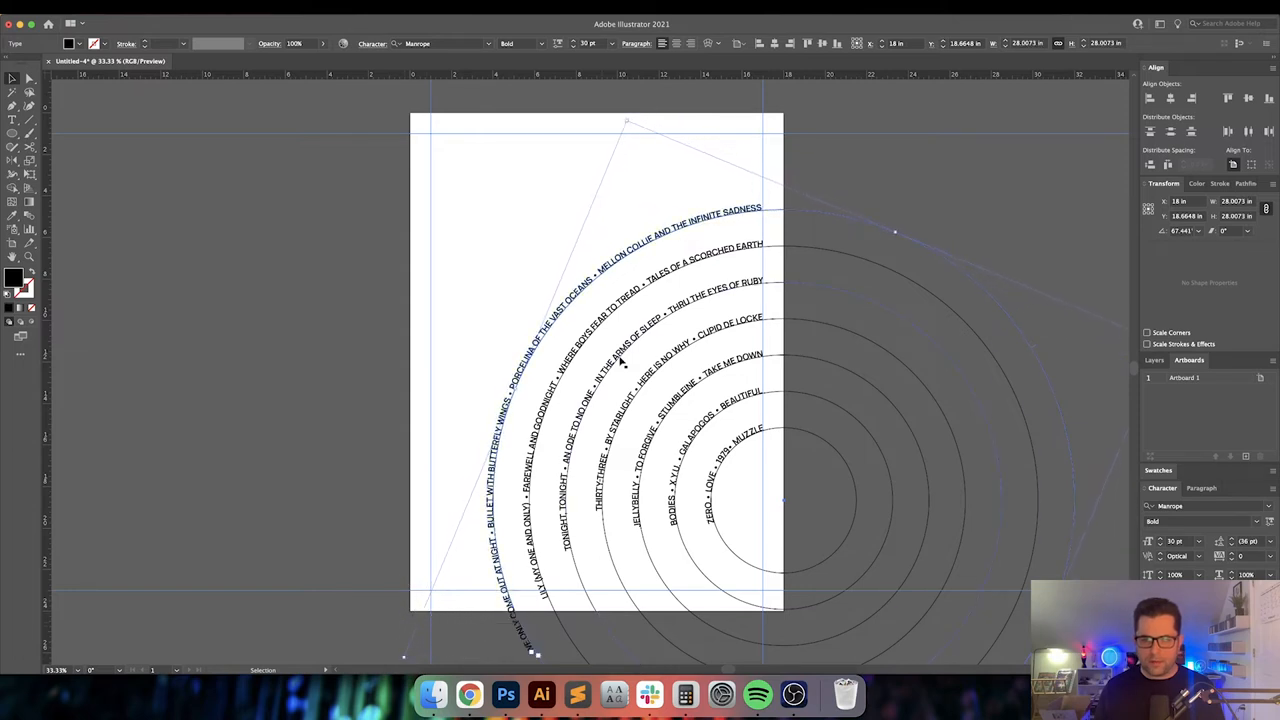
Adjust the innermost ring's type-on-path so all rings carry their song titles
{"action": "left_click", "coordinate": [590, 44]}
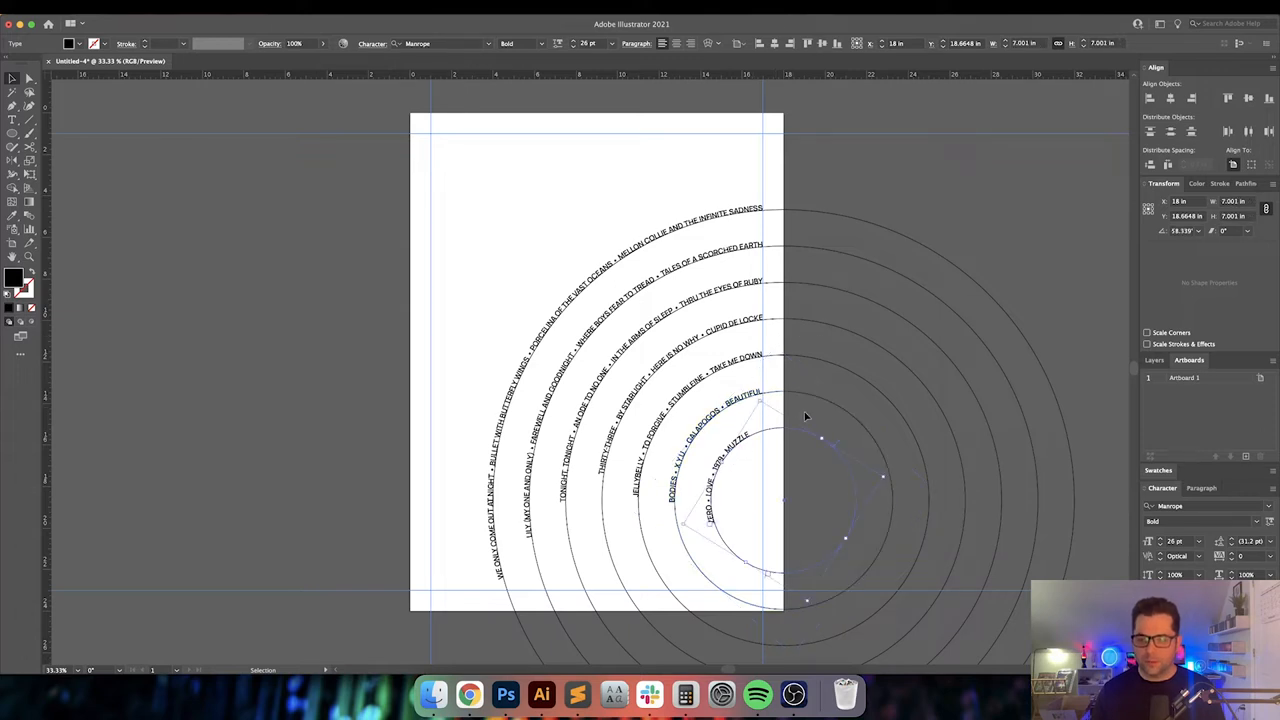
{"action": "mouse_move", "coordinate": [884, 472]}
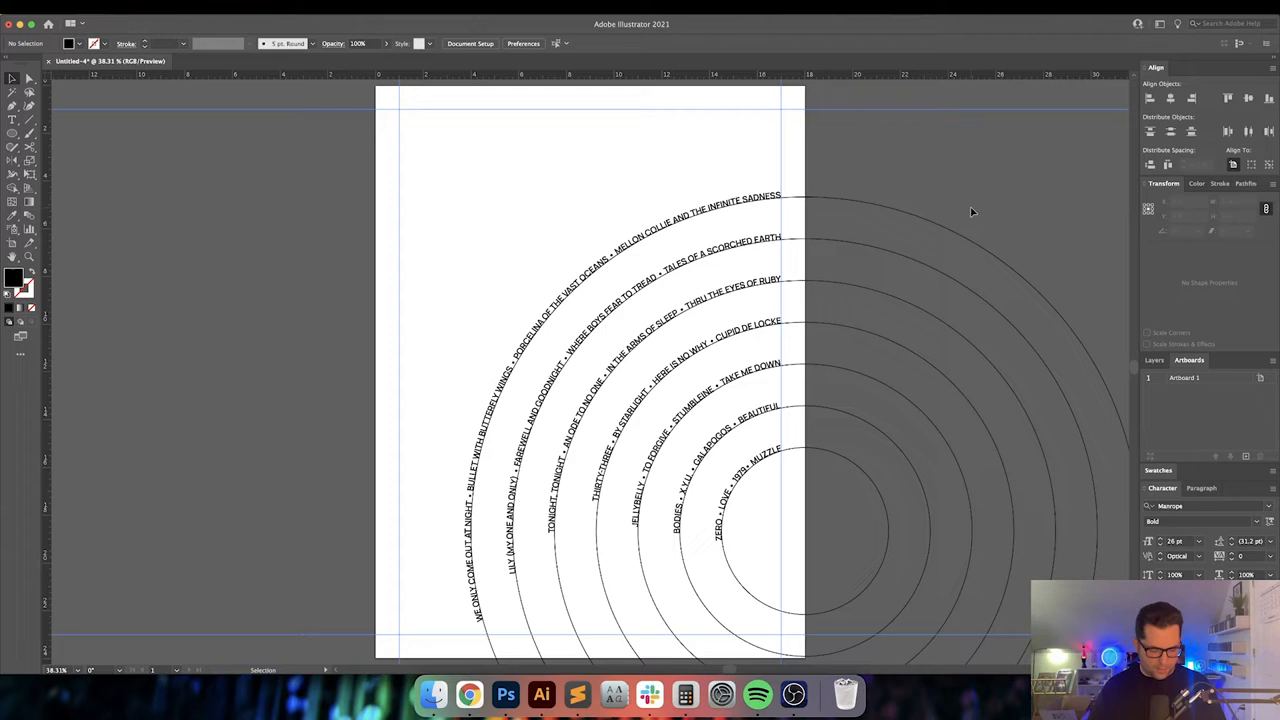
Type MELLON COLLIE AND THE INFINITE SADNESS on two lines at the poster's top left
{"action": "left_click", "coordinate": [440, 170]}
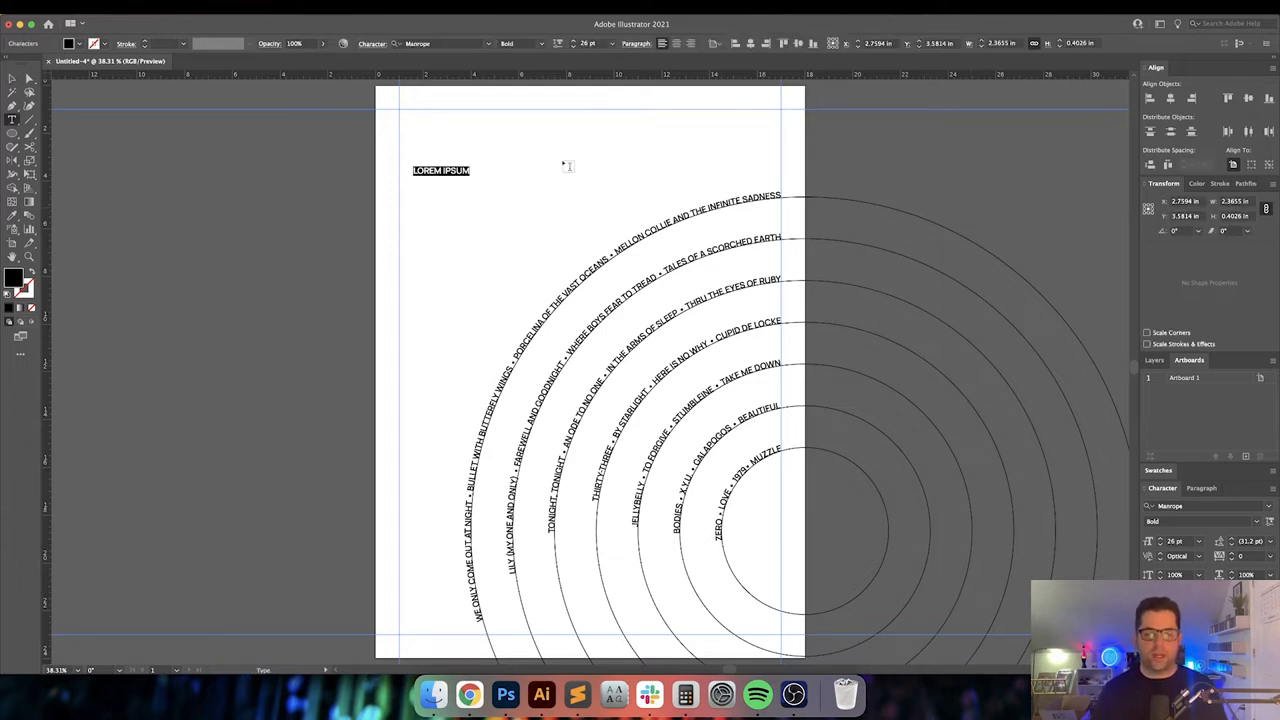
{"action": "type", "text": "MELLON COLLIE AND"}
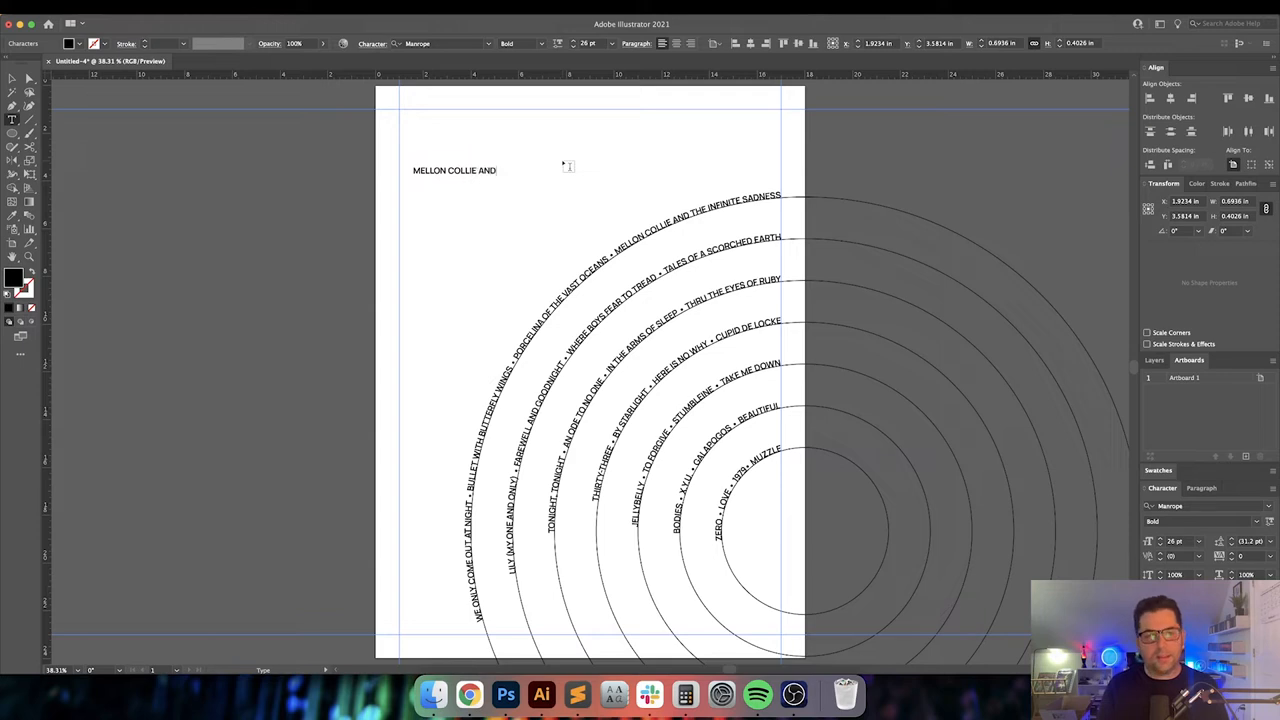
{"action": "type", "text": "THE INFINITE SADNE"}
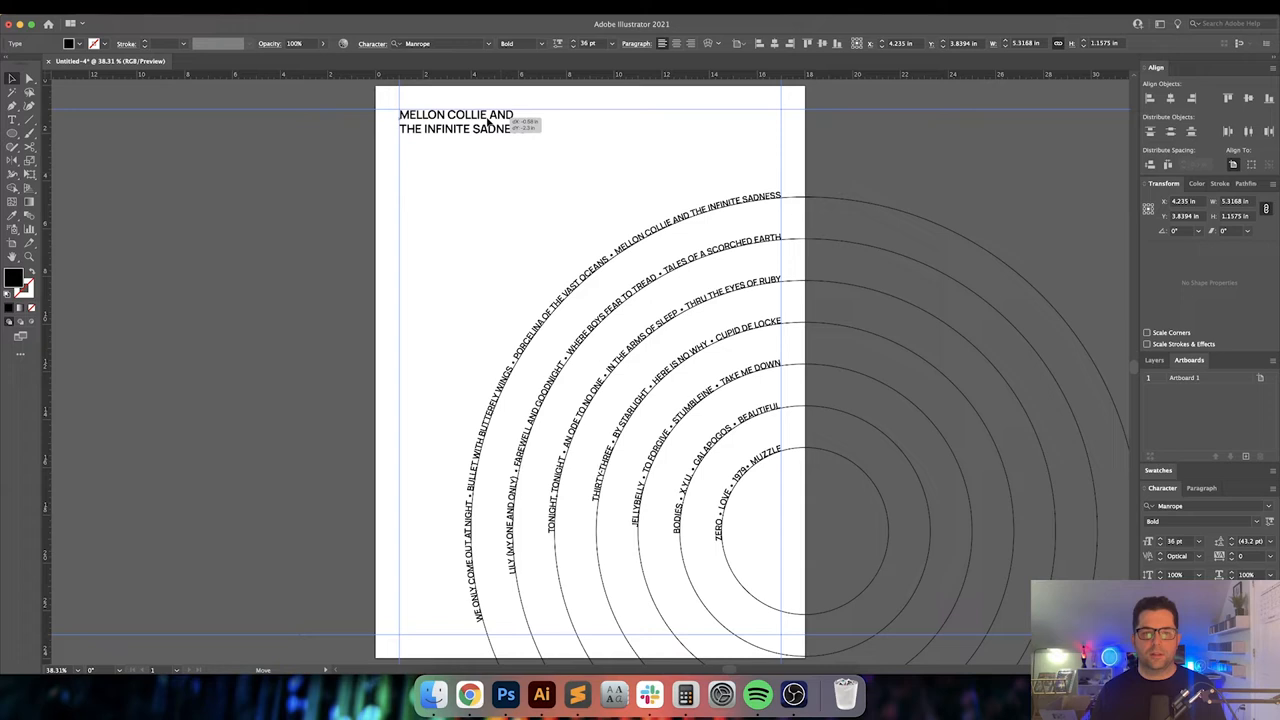
{"action": "left_click", "coordinate": [552, 154]}
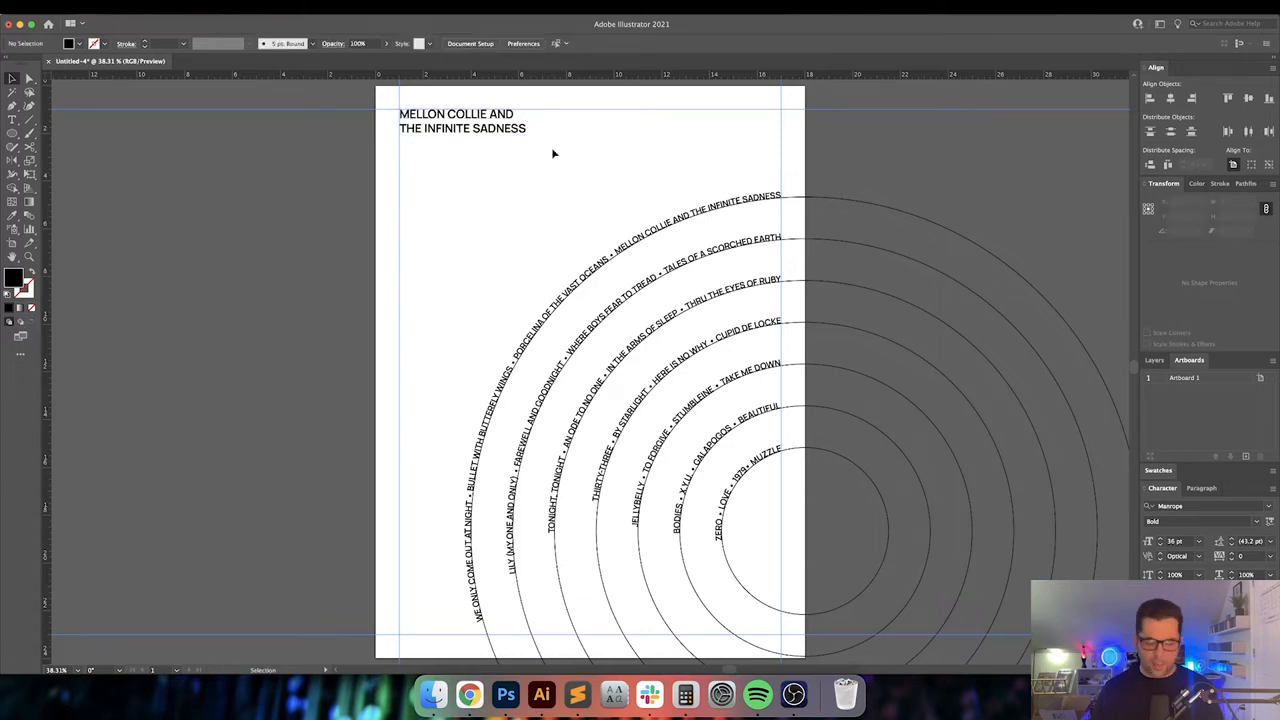
Duplicate the title below, retype it as THE SMASHING PUMPKINS and set its weight to Light
{"action": "left_click_drag", "start_coordinate": [456, 120], "coordinate": [456, 136]}
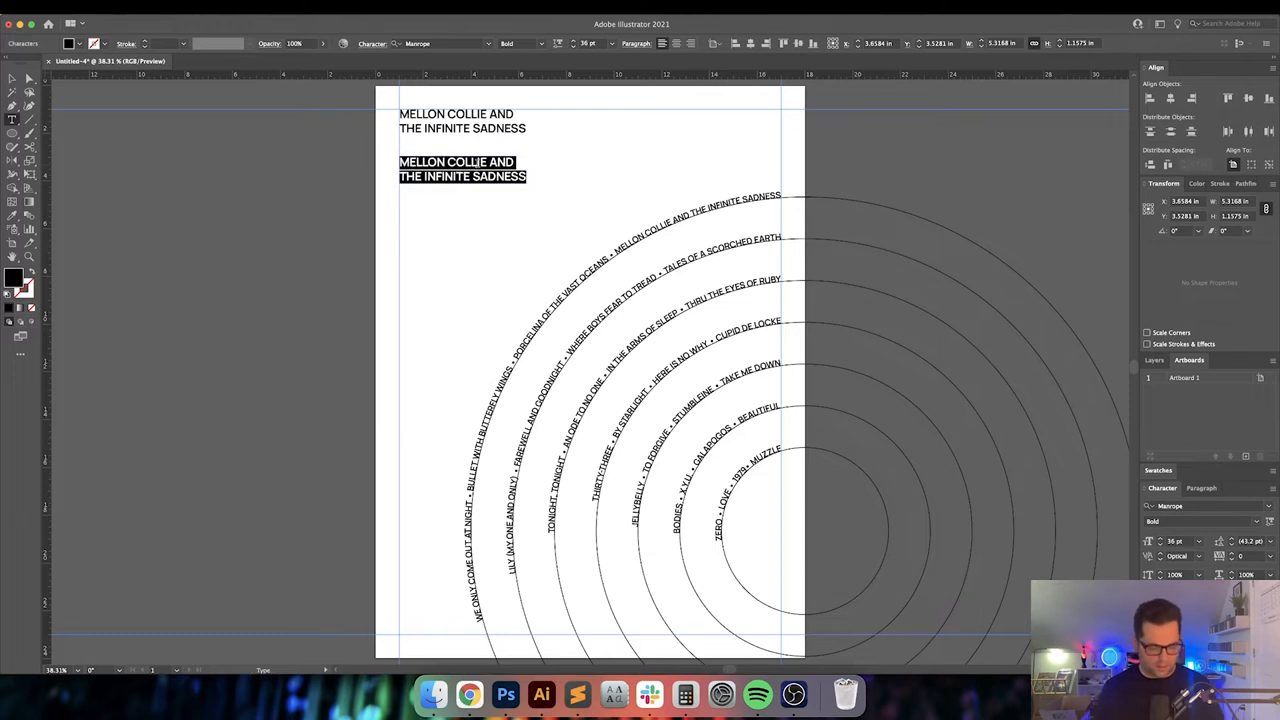
{"action": "type", "text": "THE SMASHING P"}
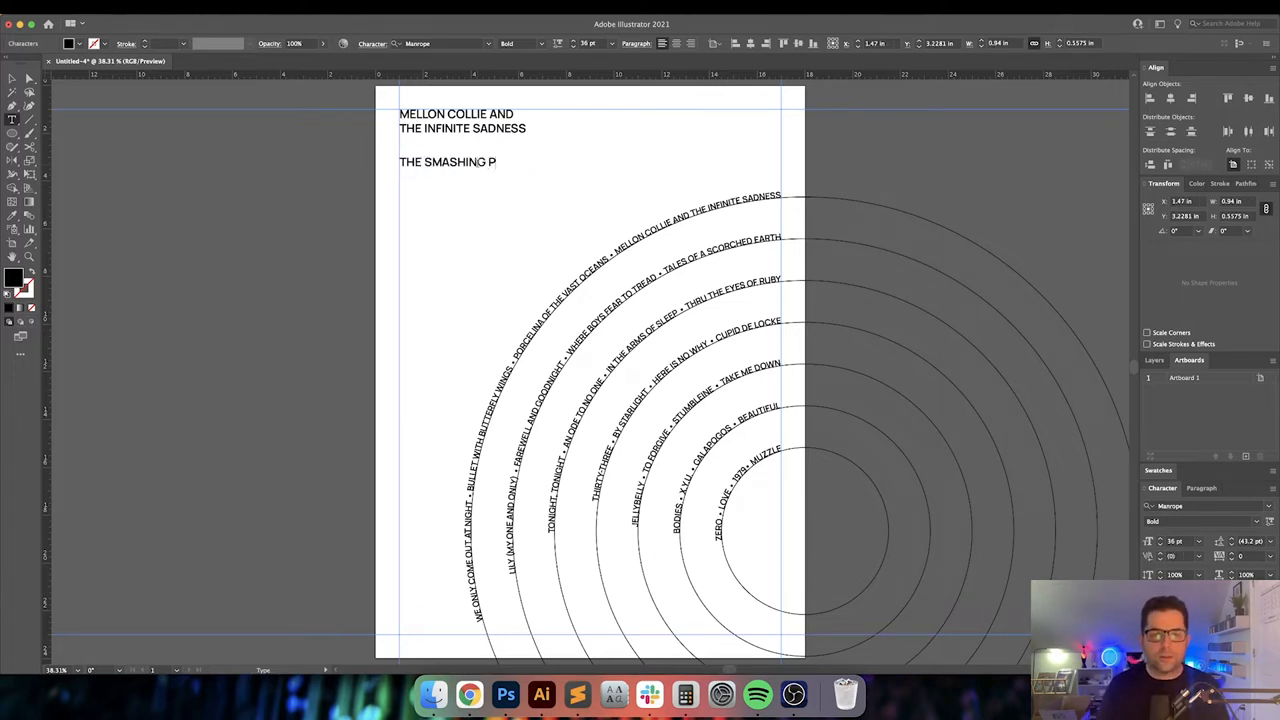
{"action": "type", "text": "UMPKINS"}
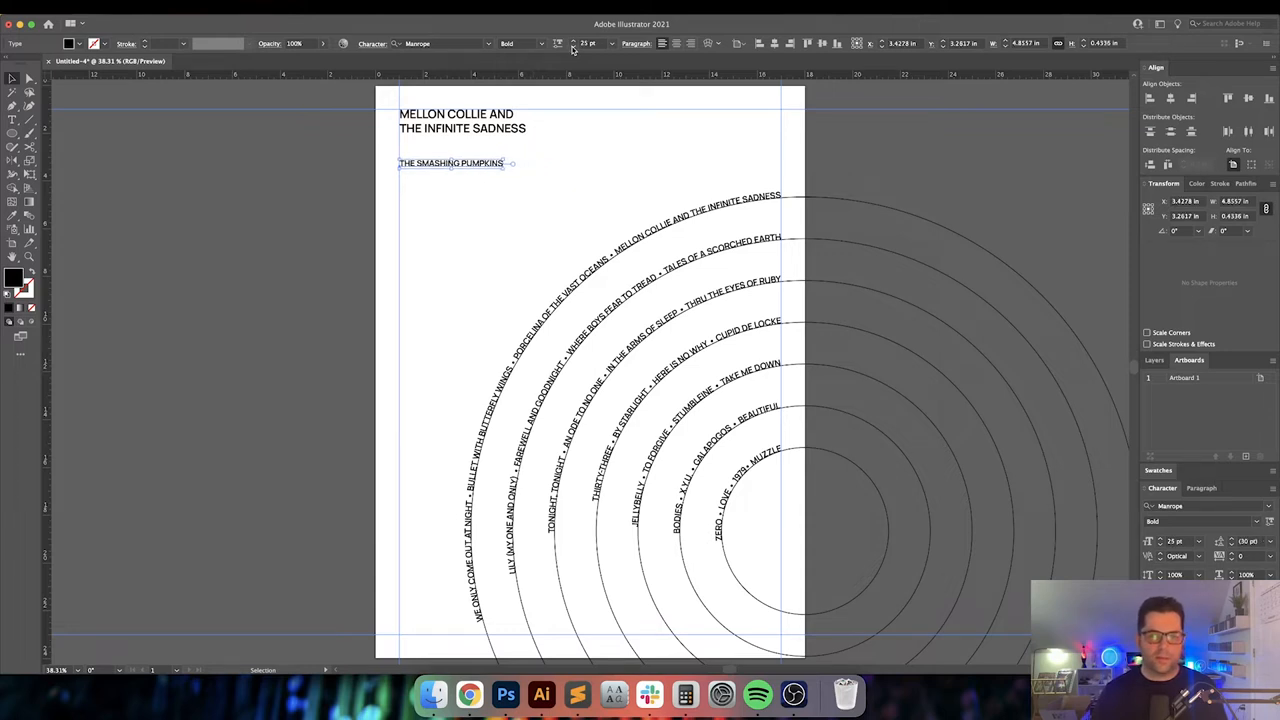
{"action": "left_click", "coordinate": [540, 44]}
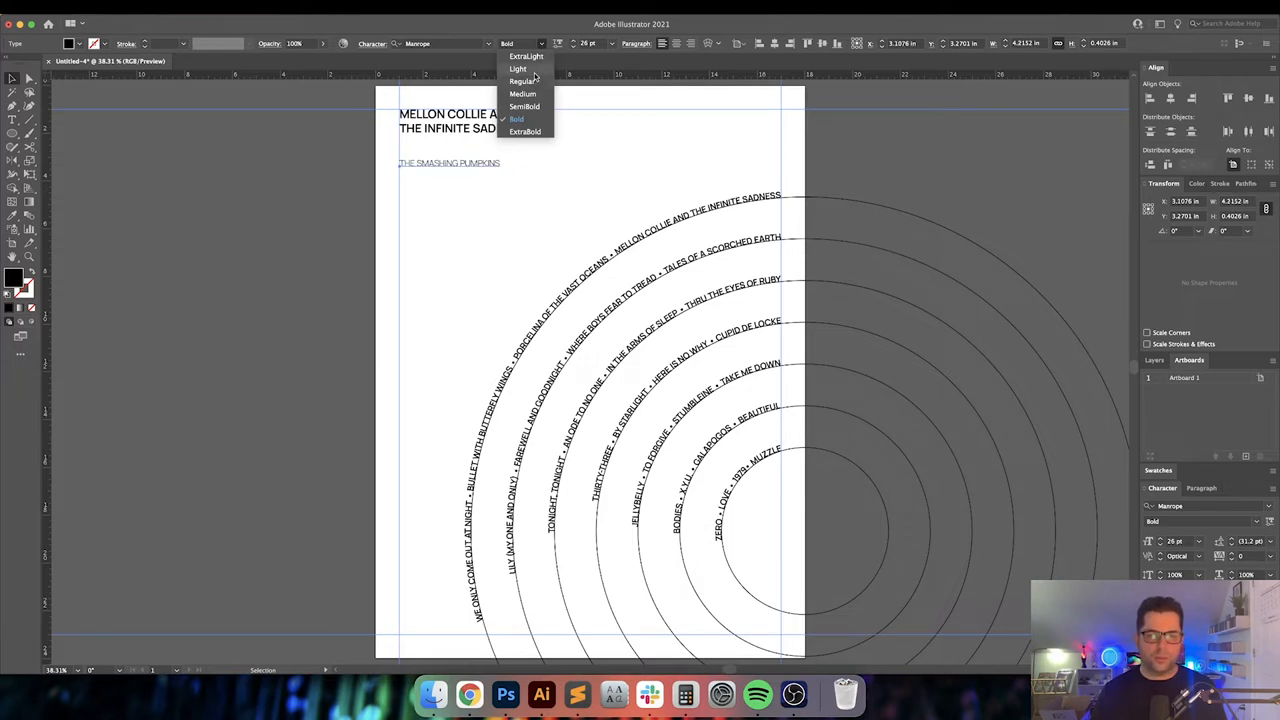
{"action": "left_click", "coordinate": [518, 68]}
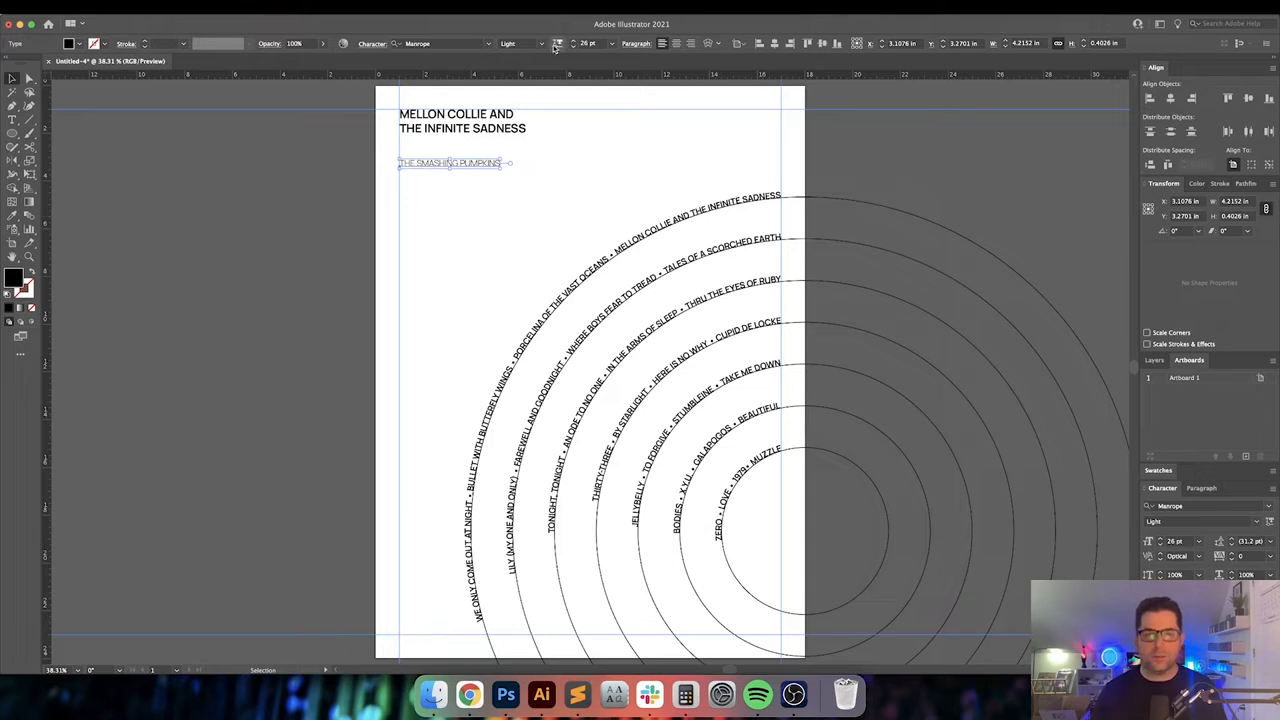
{"action": "left_click", "coordinate": [480, 166]}
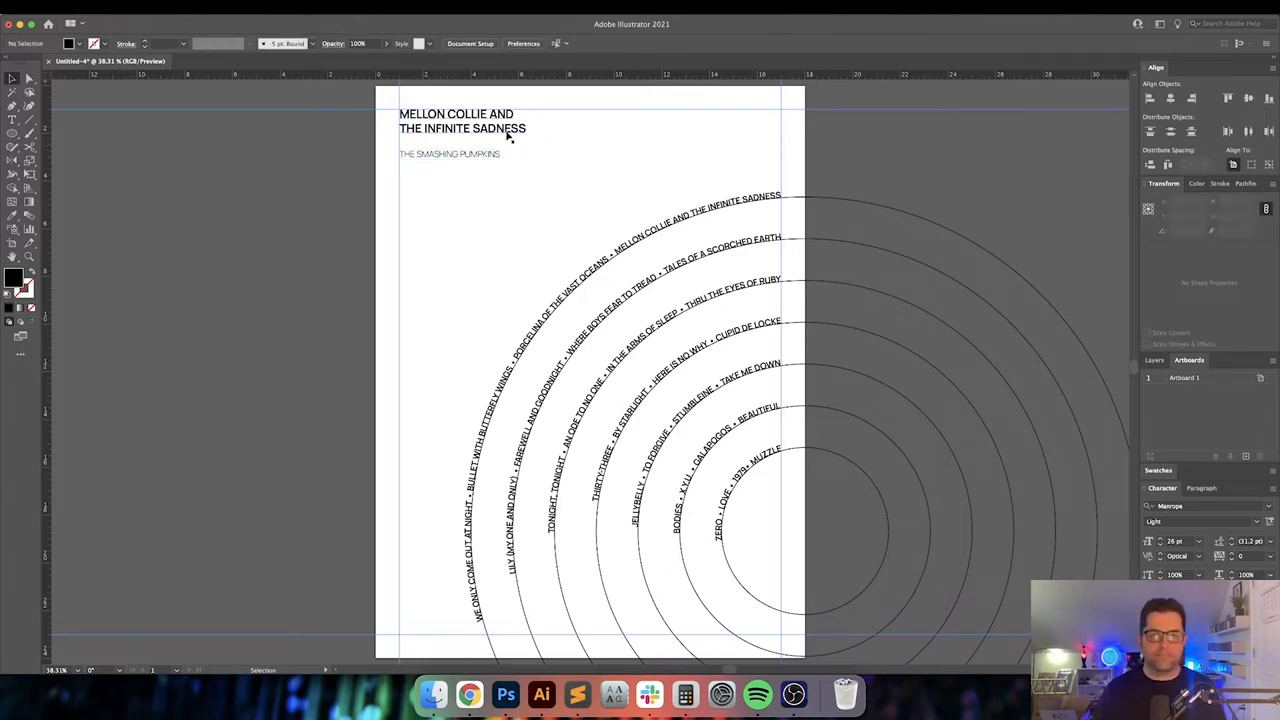
Nudge the title block inward, then Alt-drag a copy and move it off to the artboard's right
{"action": "left_click", "coordinate": [460, 128]}
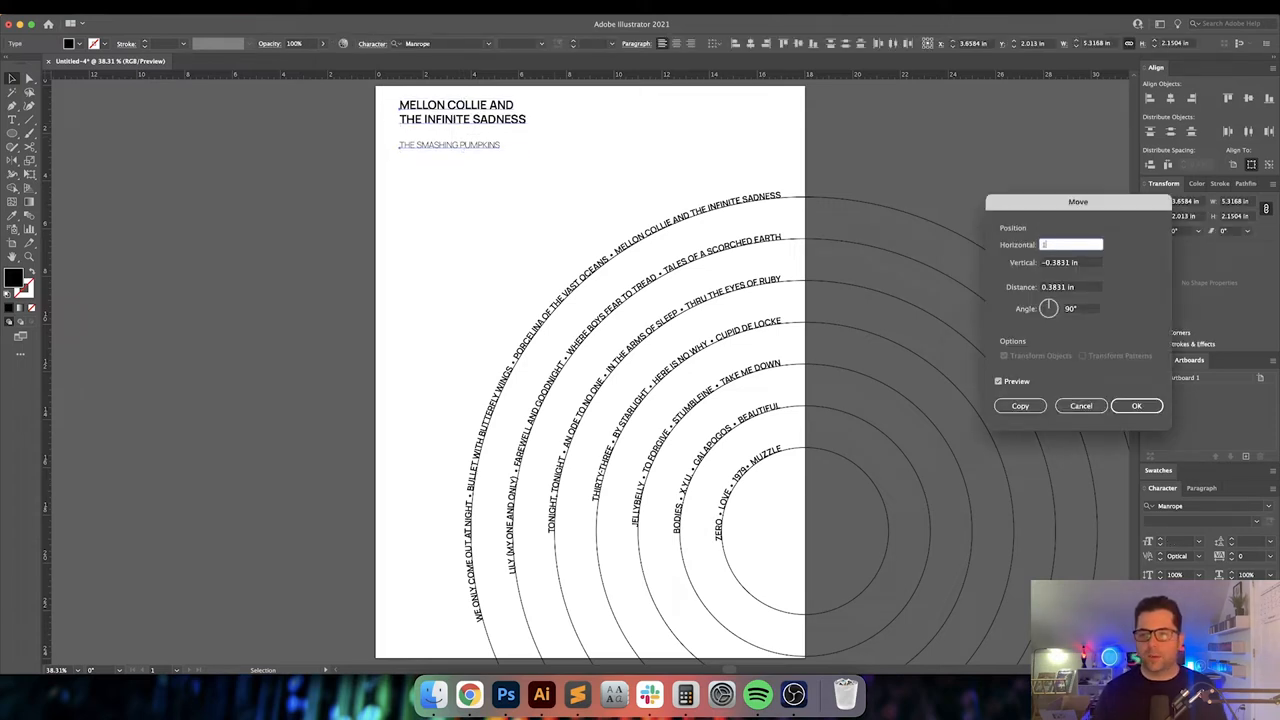
{"action": "left_click", "coordinate": [1136, 404]}
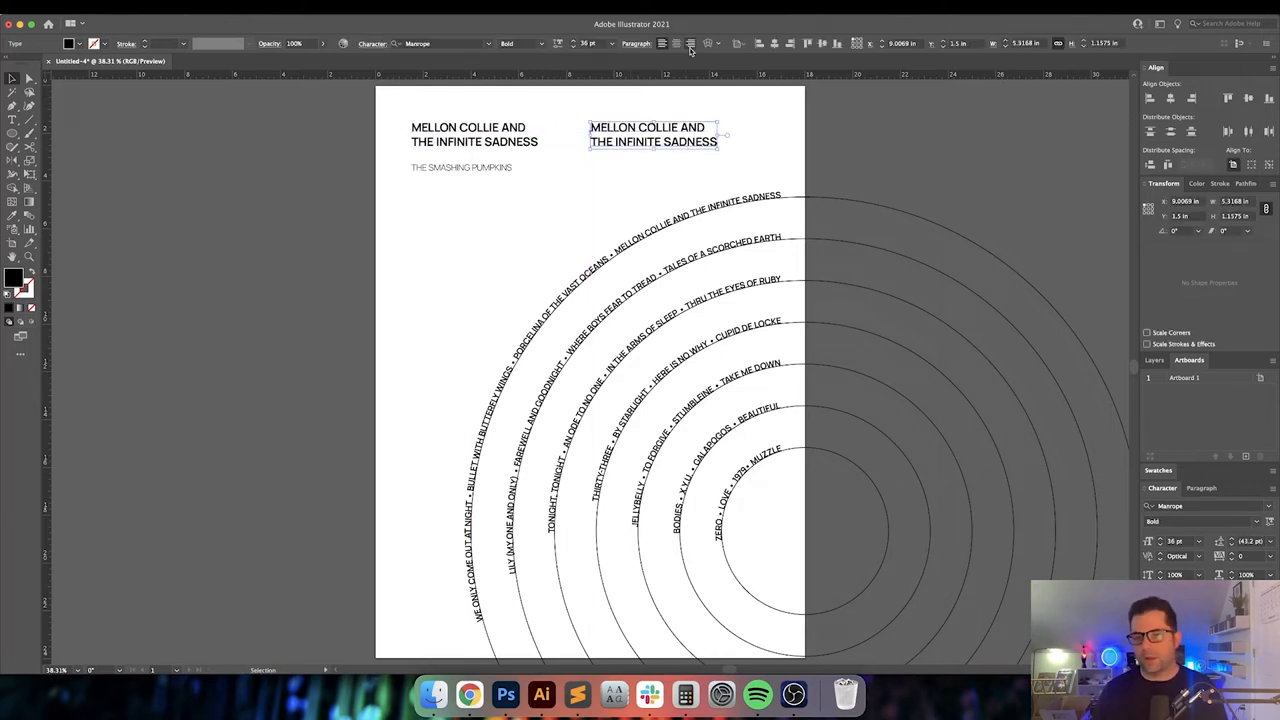
{"action": "left_click_drag", "start_coordinate": [652, 134], "coordinate": [528, 96]}
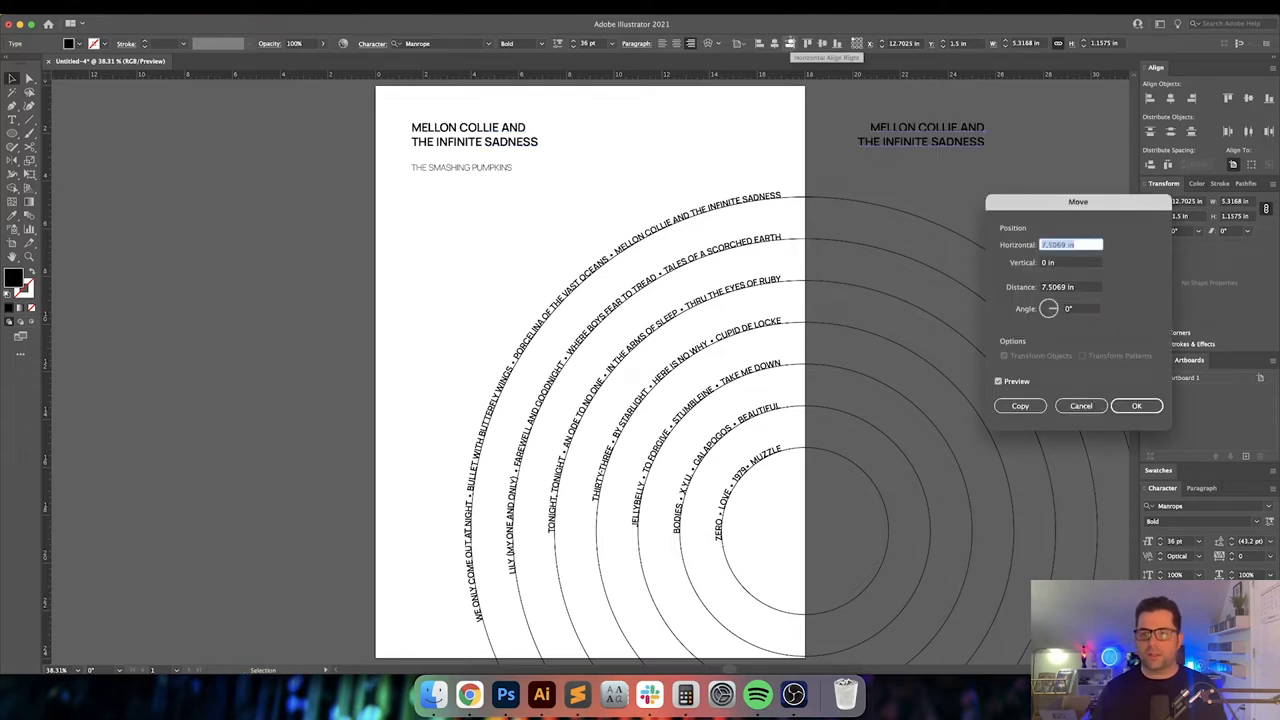
{"action": "left_click", "coordinate": [1136, 404]}
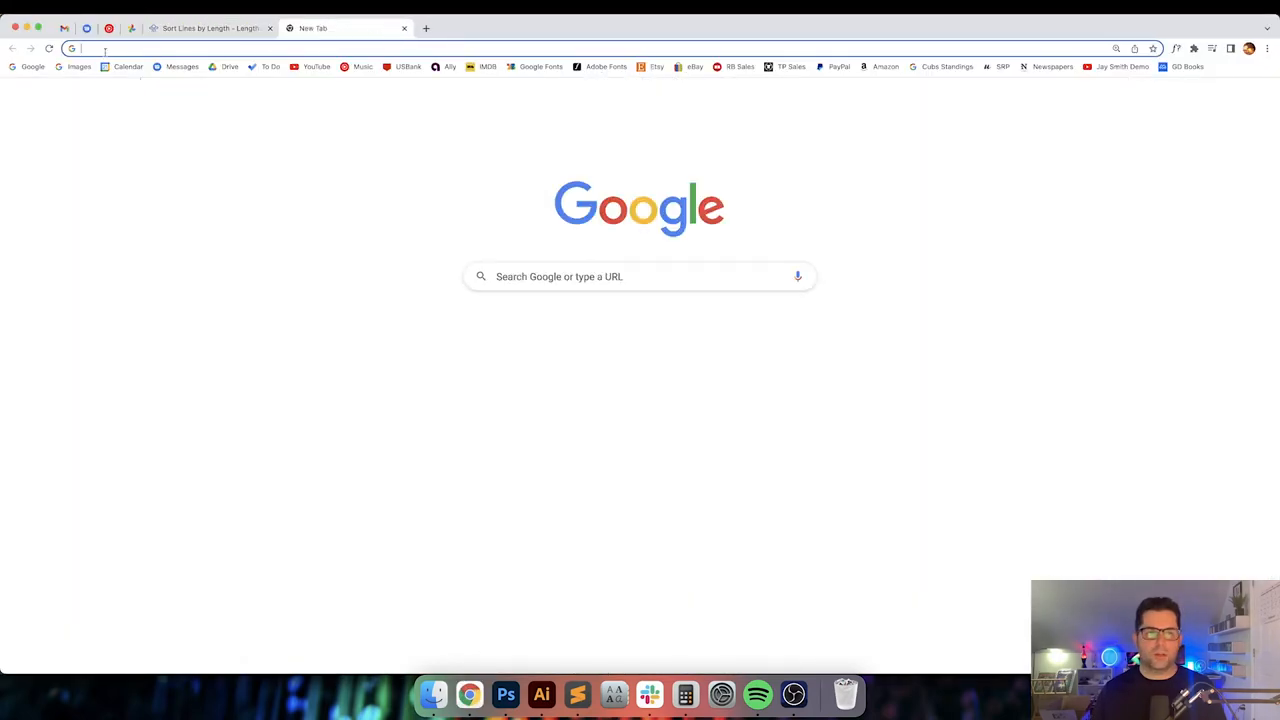
Google the album's release date, then return to the poster and add it with a #3 marker
{"action": "type", "text": "mell"}
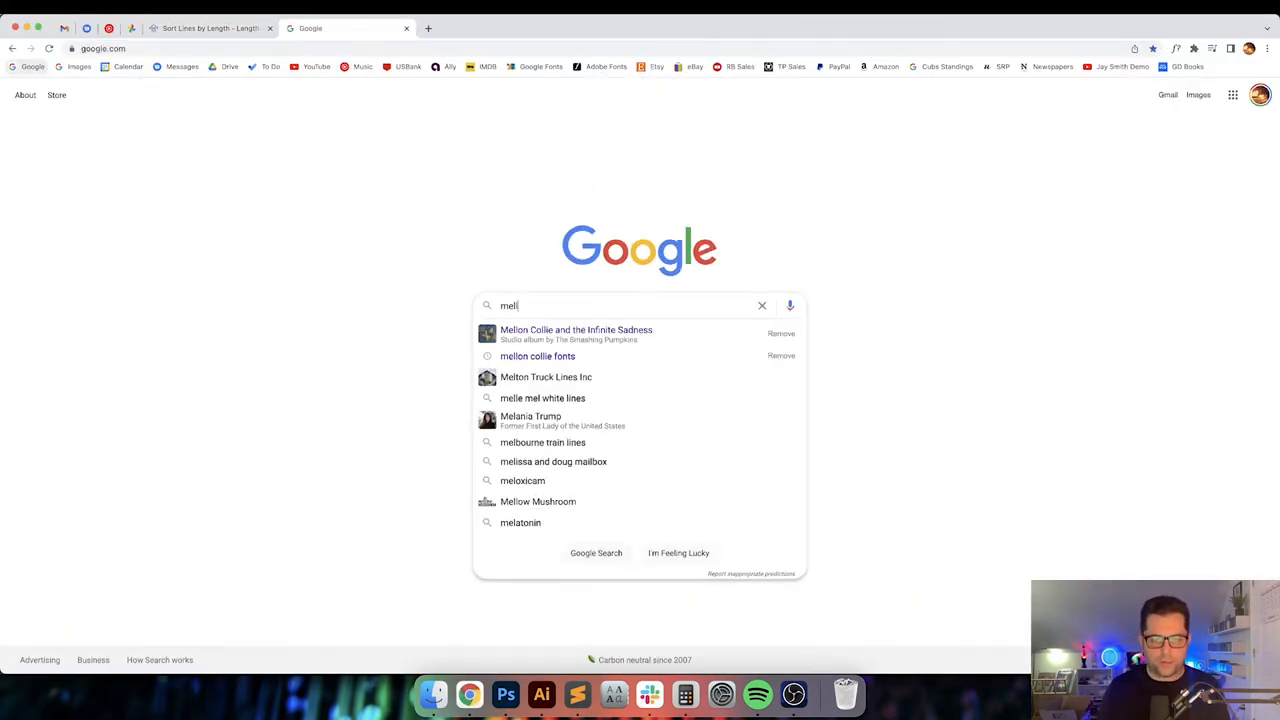
{"action": "left_click", "coordinate": [576, 330]}
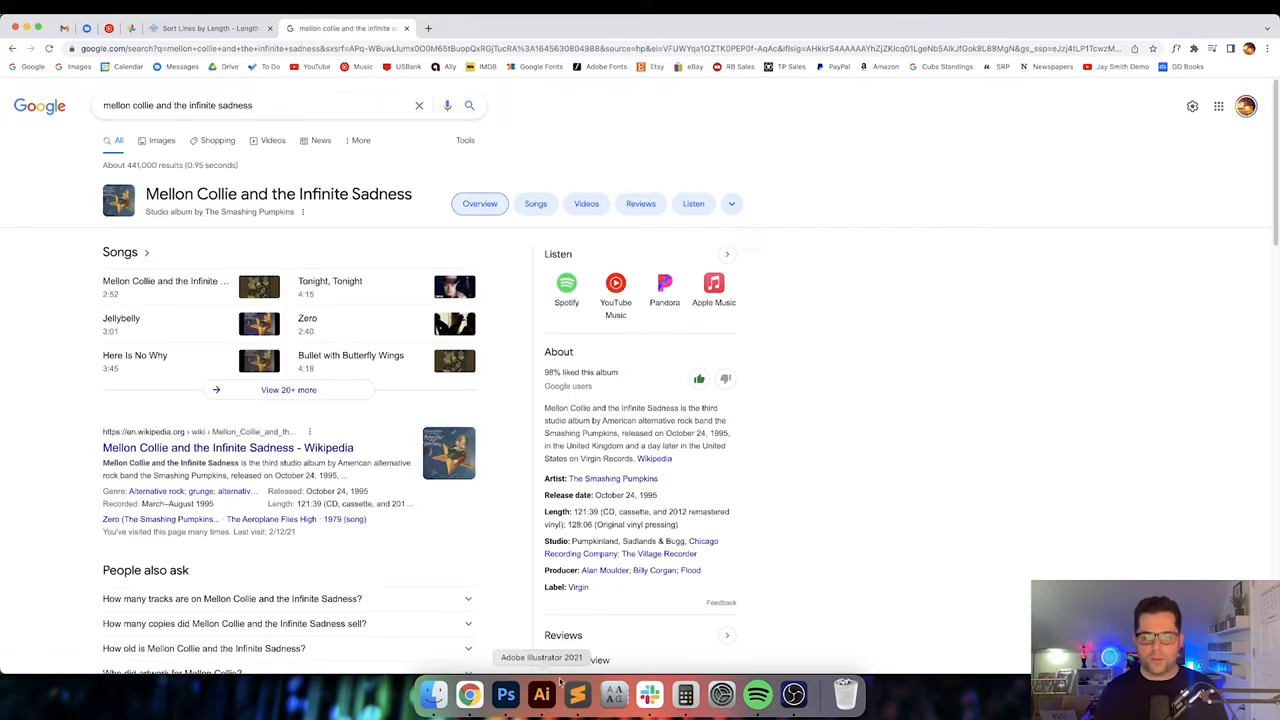
{"action": "left_click", "coordinate": [540, 694]}
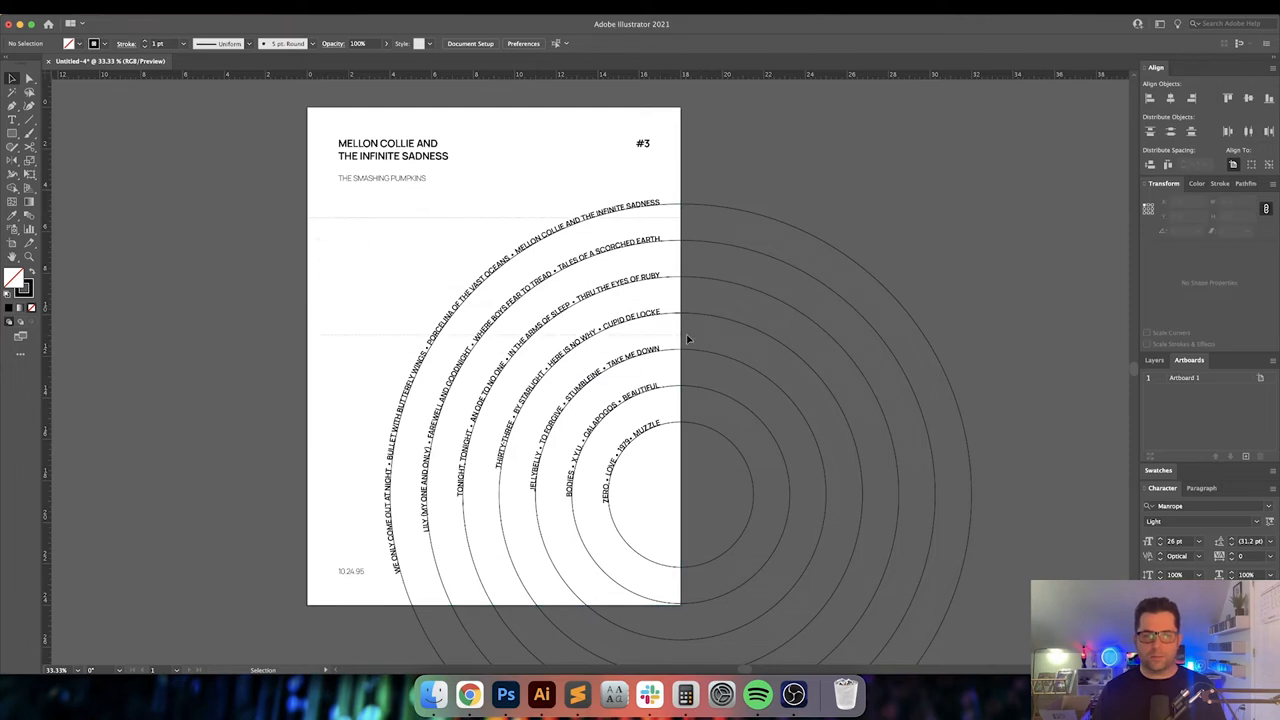
{"action": "left_click", "coordinate": [492, 356]}
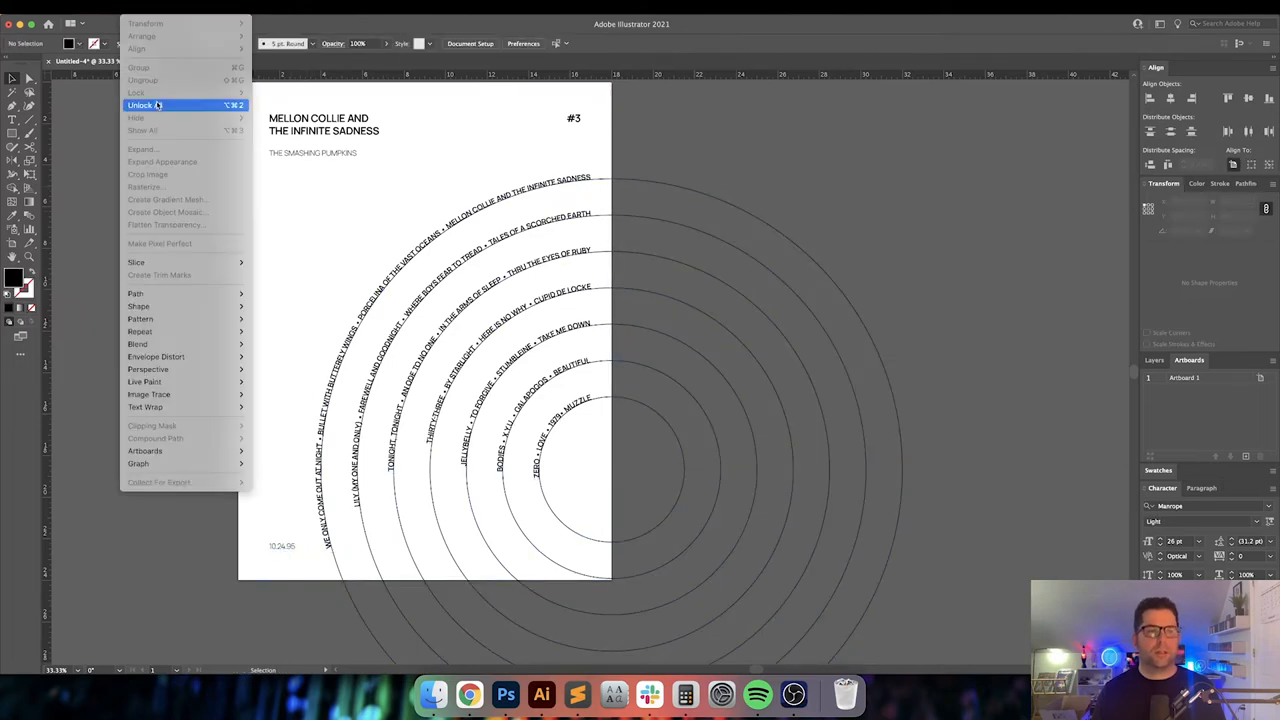
Unlock all objects with Object > Unlock All and select everything on the poster
{"action": "left_click", "coordinate": [144, 104]}
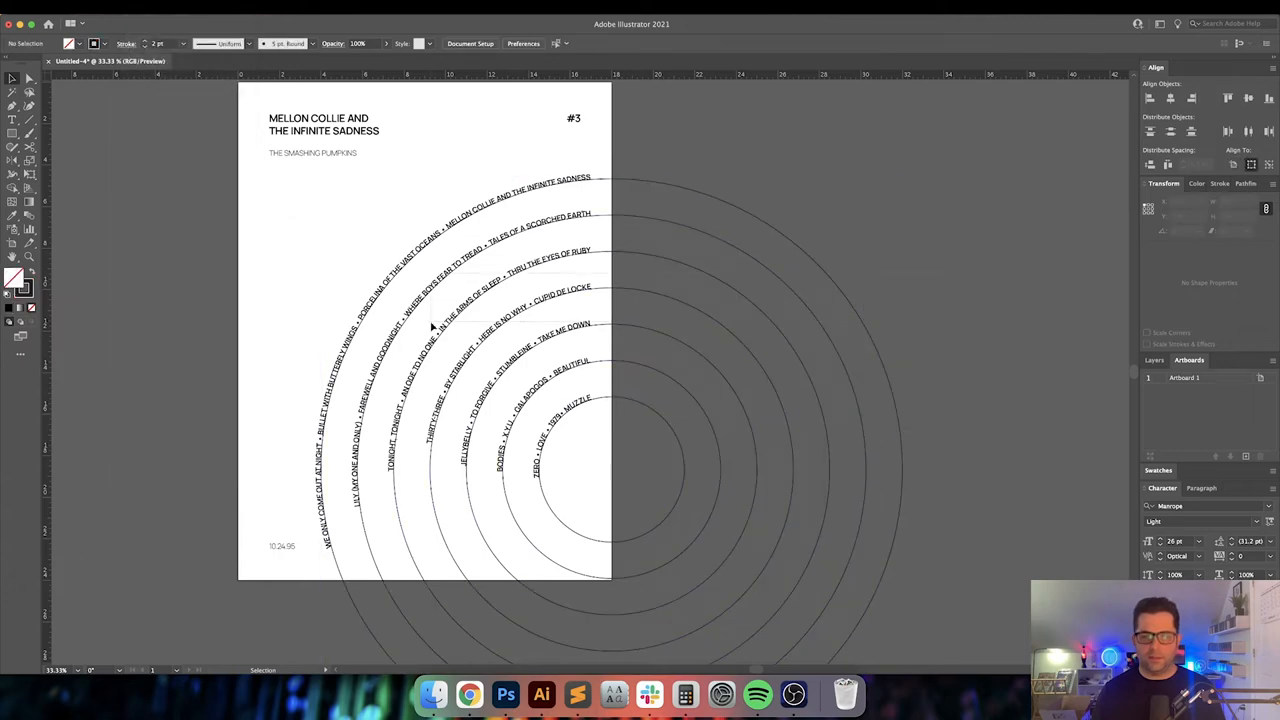
{"action": "key", "text": "cmd+a"}
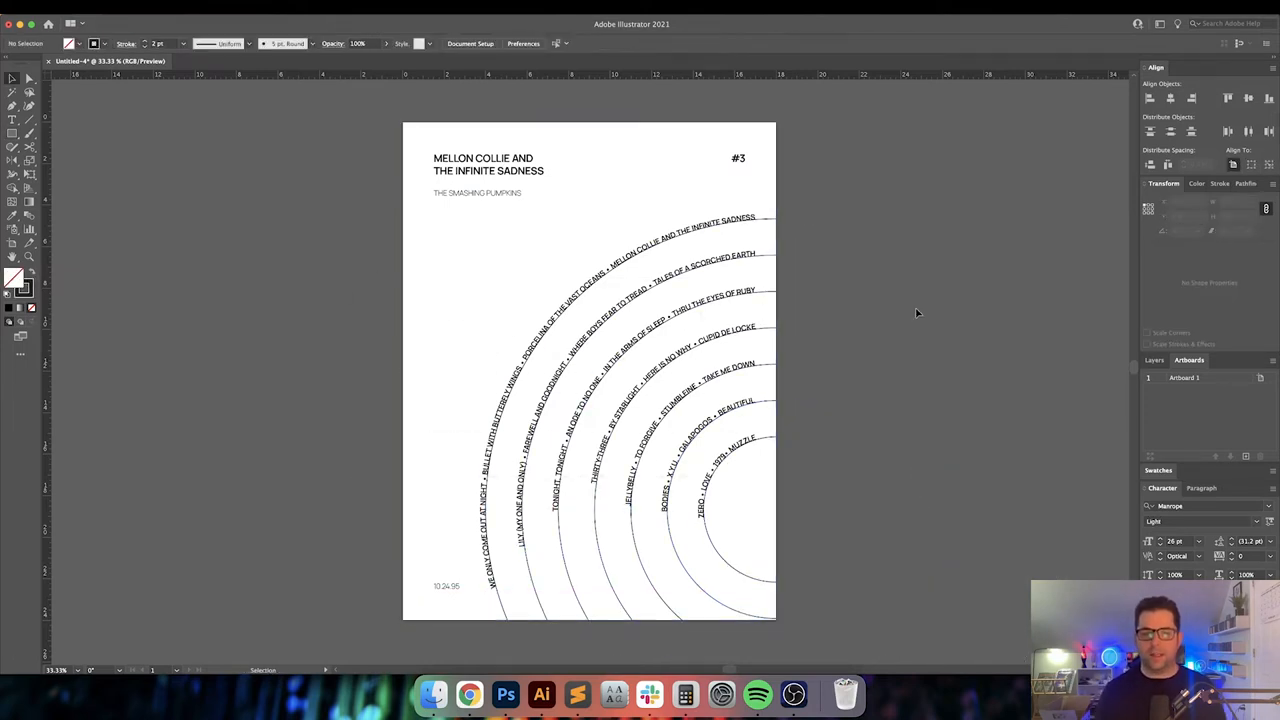
{"action": "scroll", "scroll_direction": "down", "scroll_amount": 3}
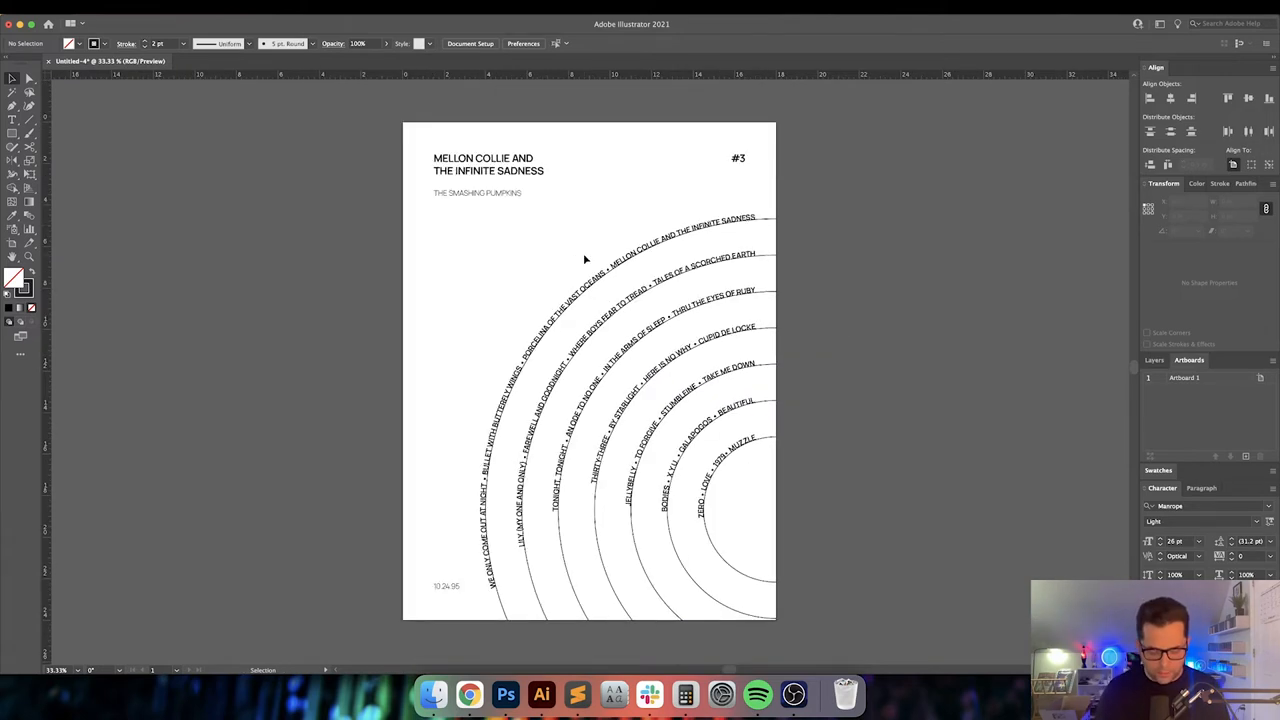
Fill the full-page background rectangle blue, then darken it to a deep navy via the Color Picker
{"action": "left_click", "coordinate": [12, 132]}
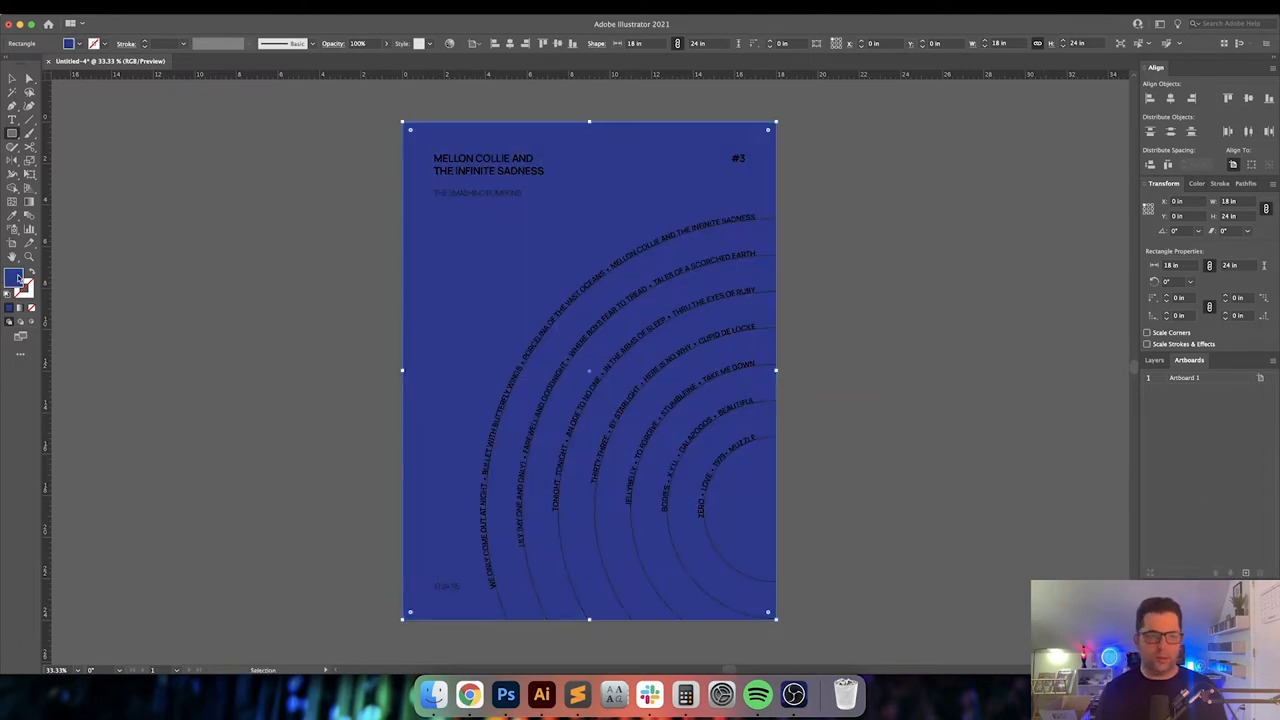
{"action": "double_click", "coordinate": [16, 280]}
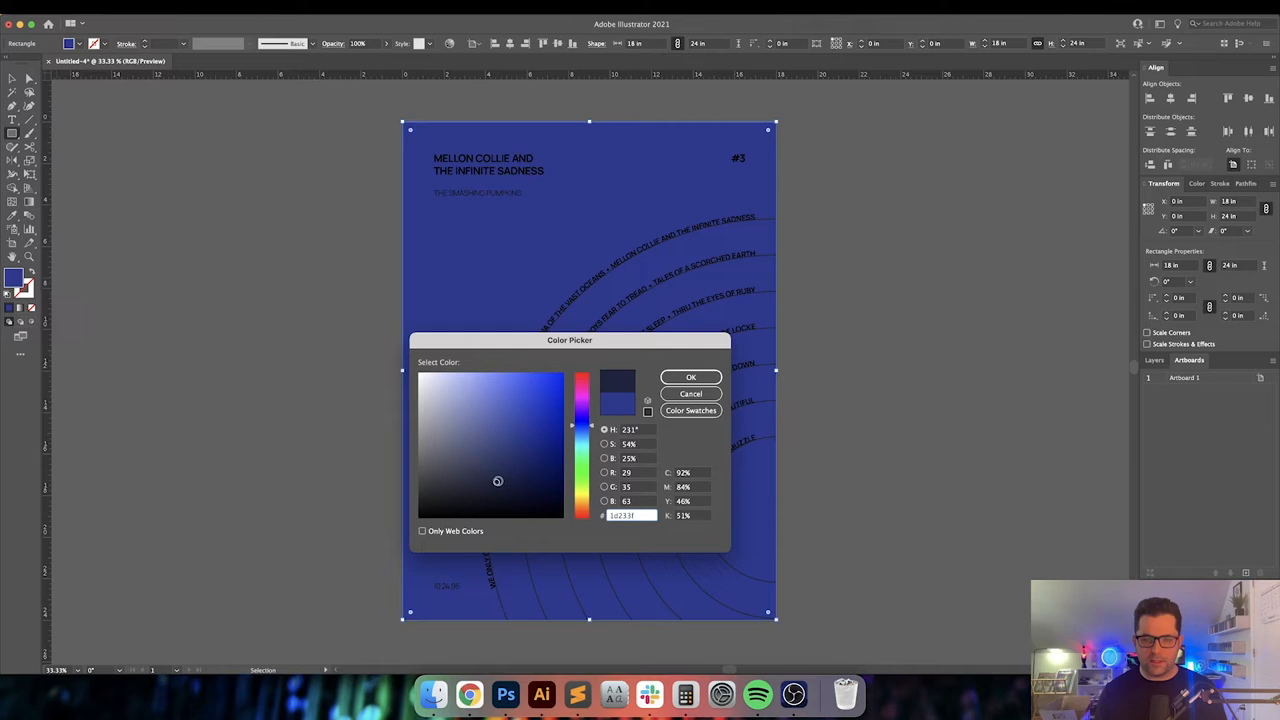
{"action": "left_click", "coordinate": [692, 376]}
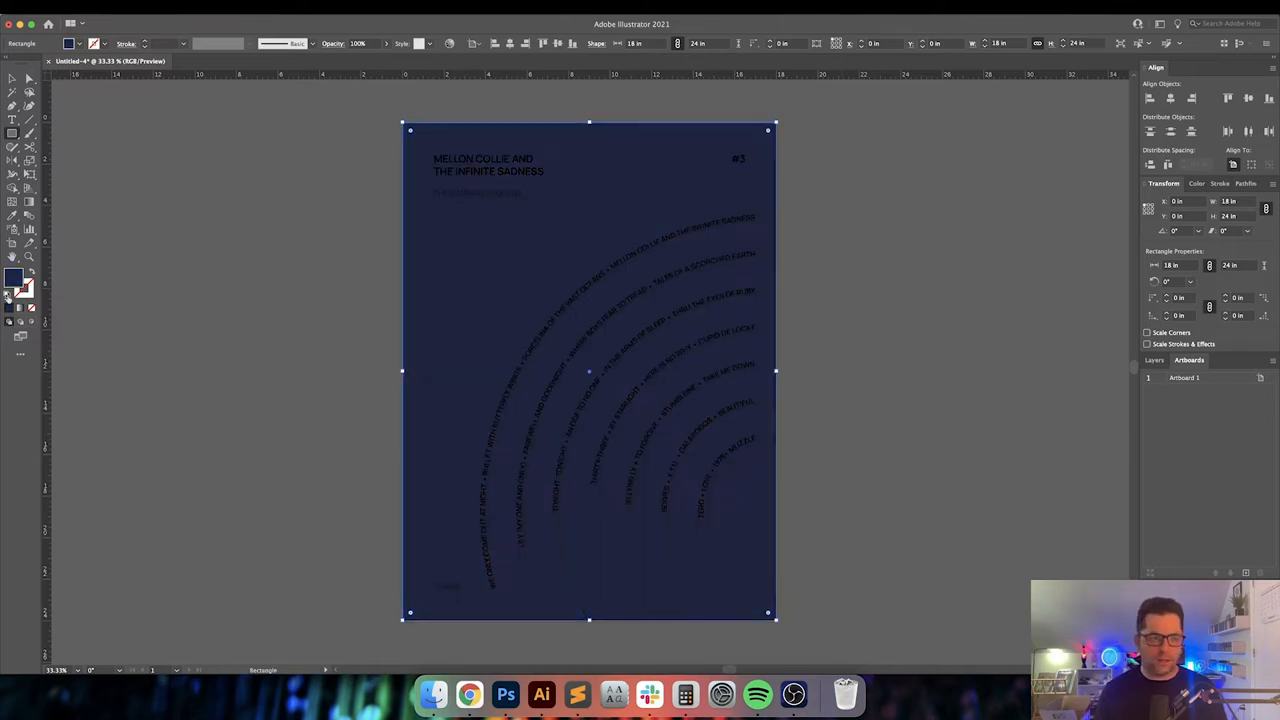
{"action": "double_click", "coordinate": [12, 278]}
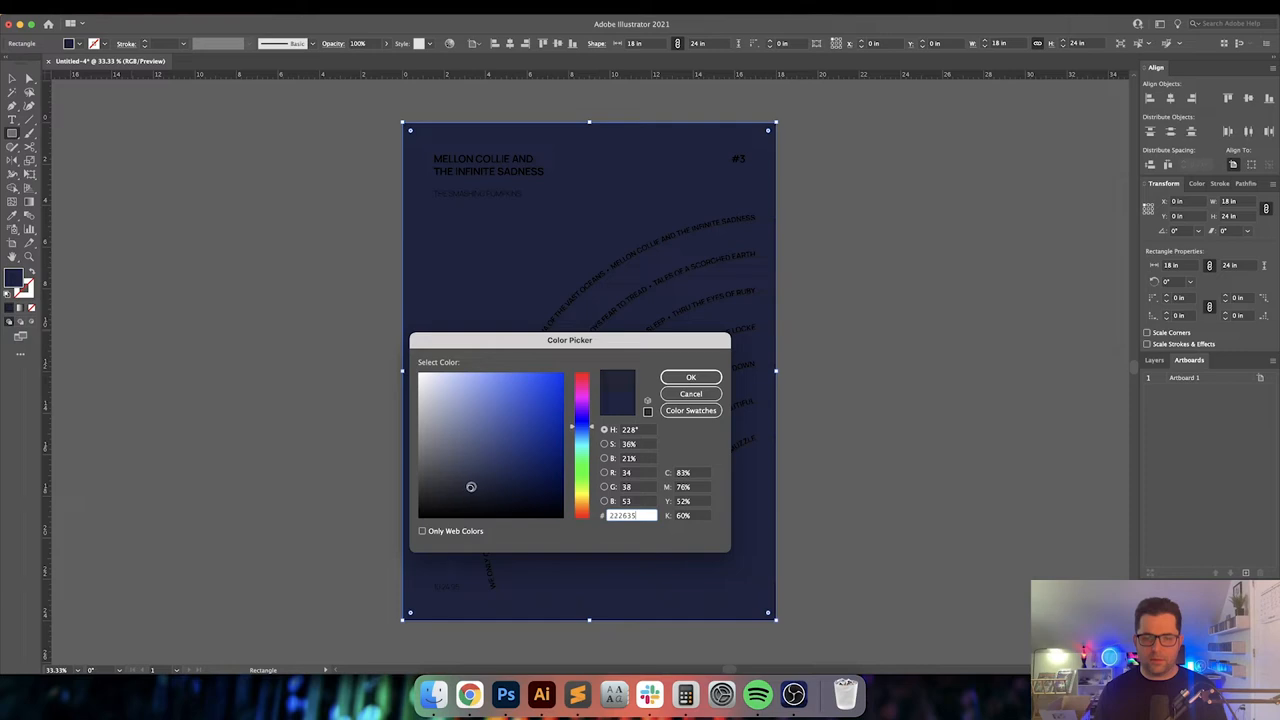
{"action": "left_click", "coordinate": [692, 392]}
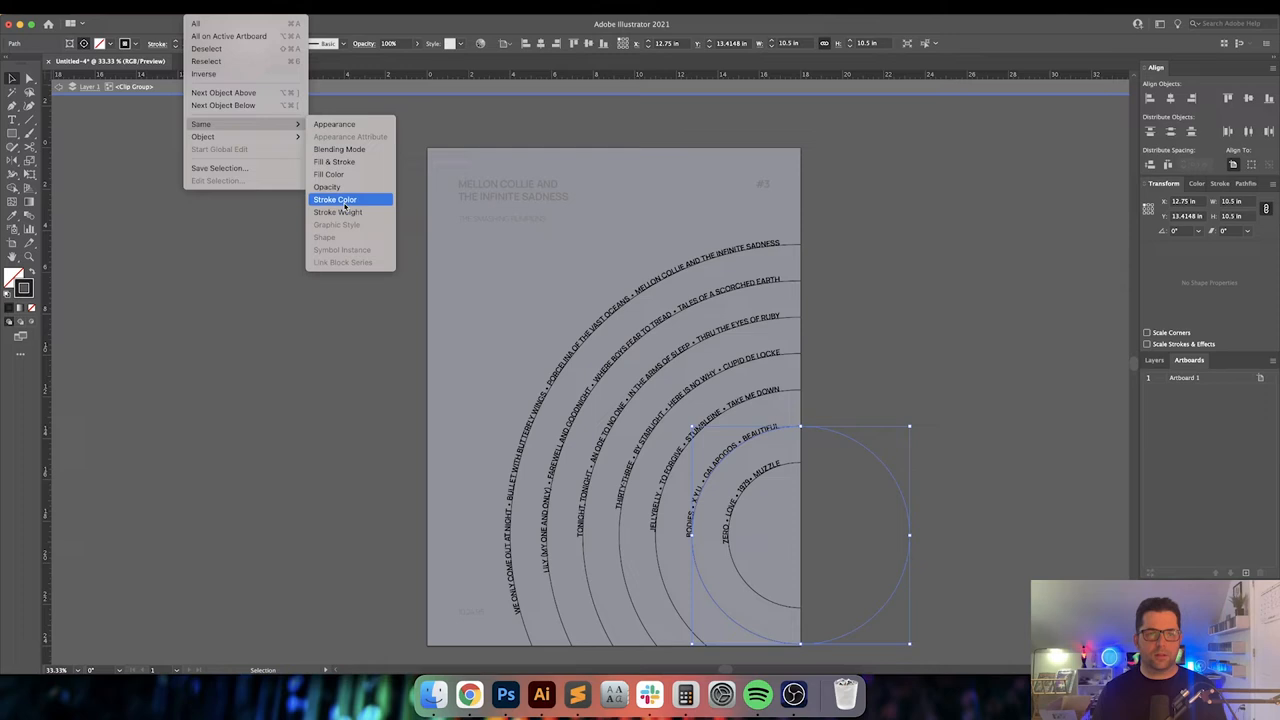
Select all rings by shared stroke colour and recolour the curved song titles light against the navy
{"action": "left_click", "coordinate": [336, 200]}
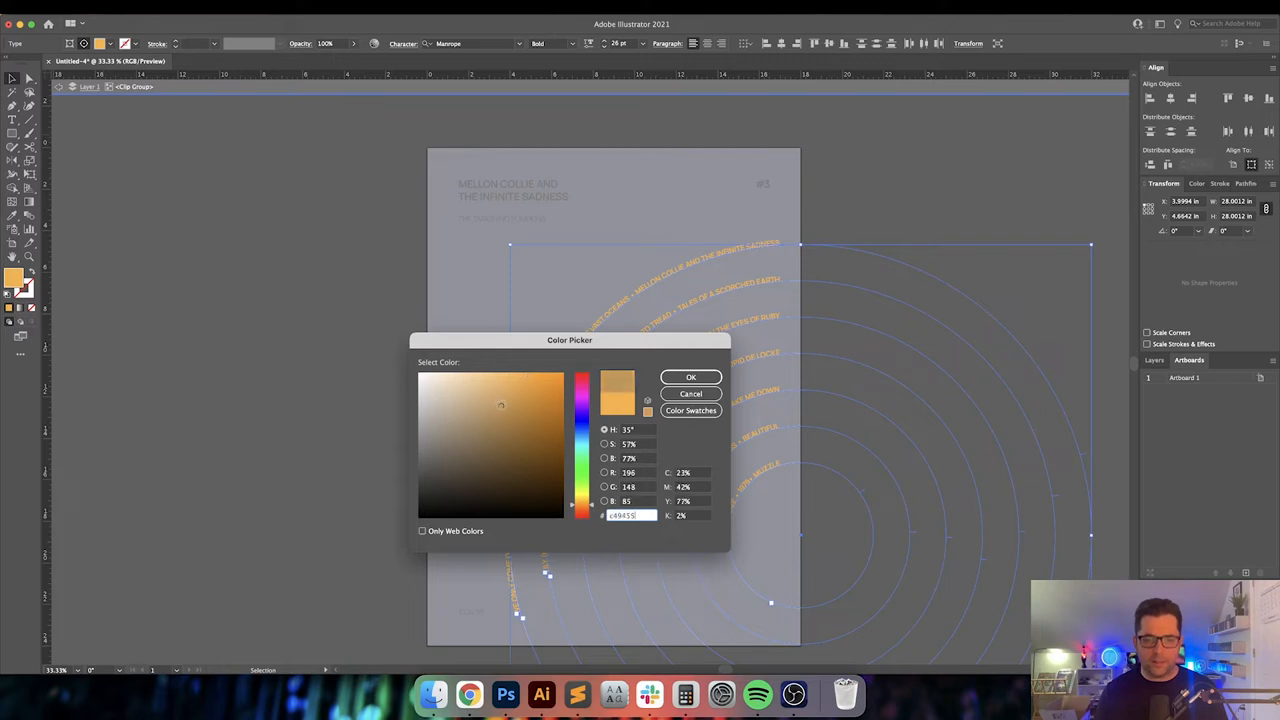
{"action": "left_click", "coordinate": [690, 376]}
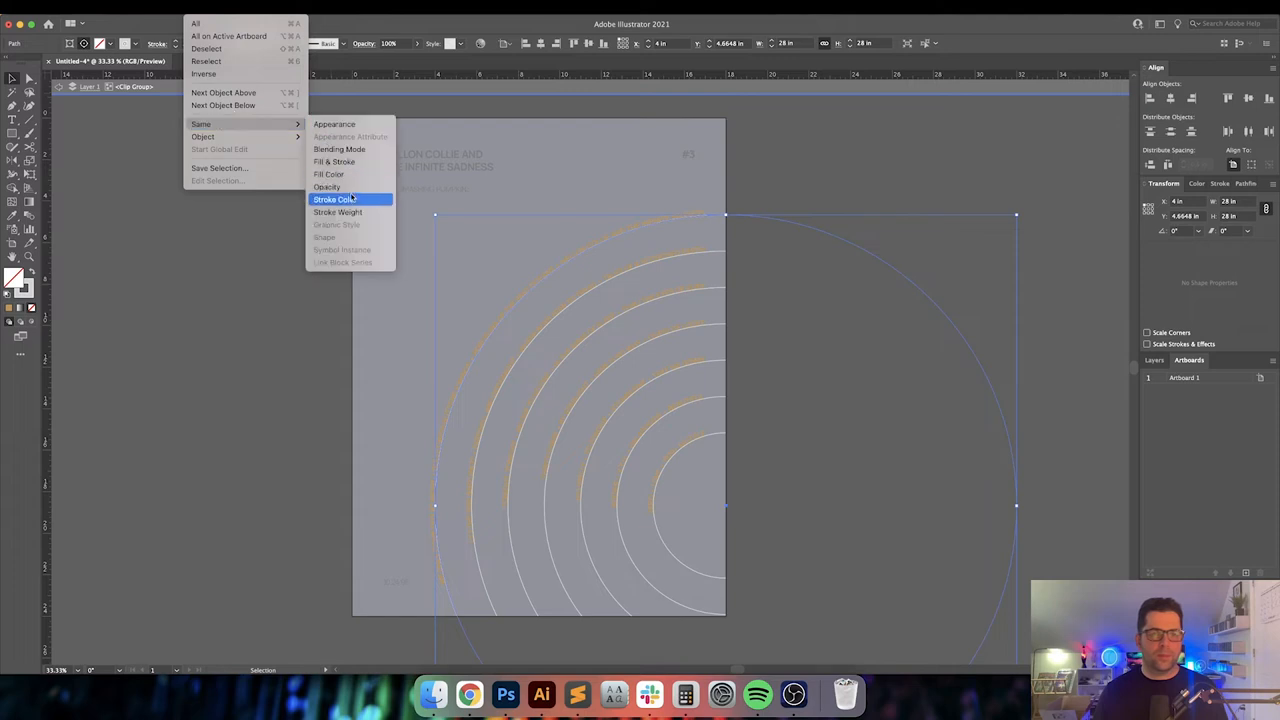
{"action": "mouse_move", "coordinate": [336, 212]}
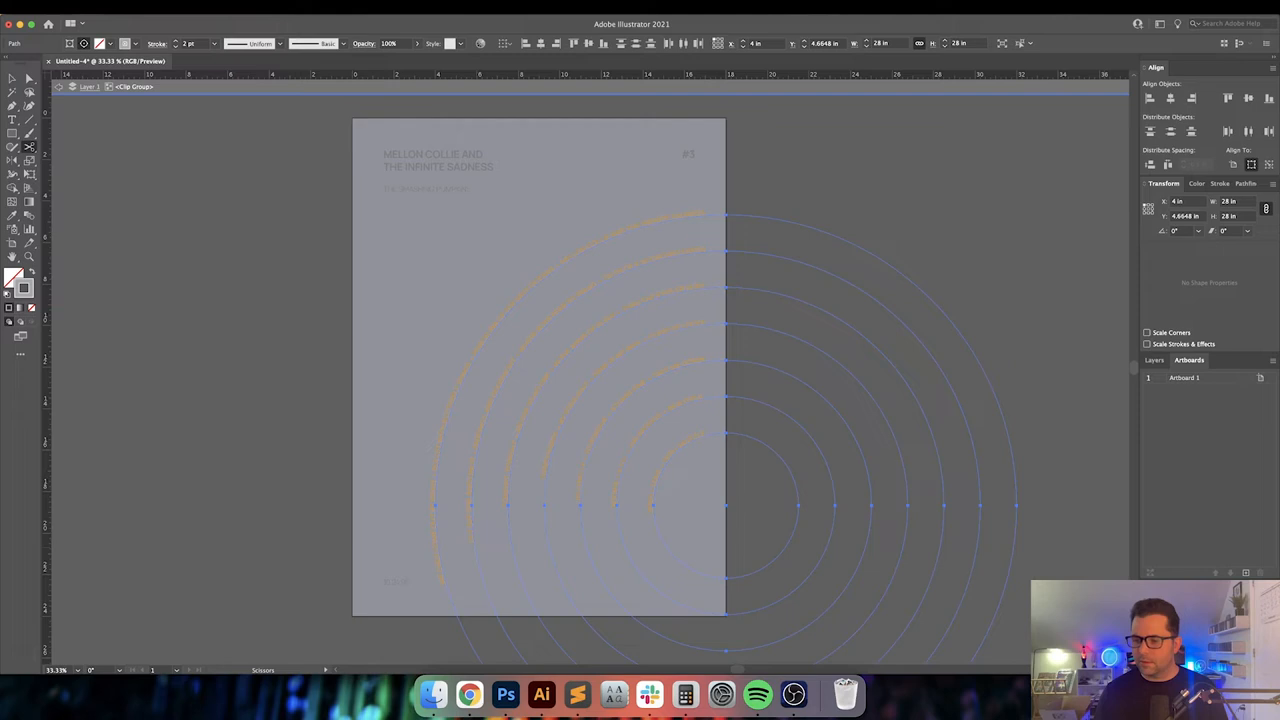
{"action": "left_click", "coordinate": [892, 224]}
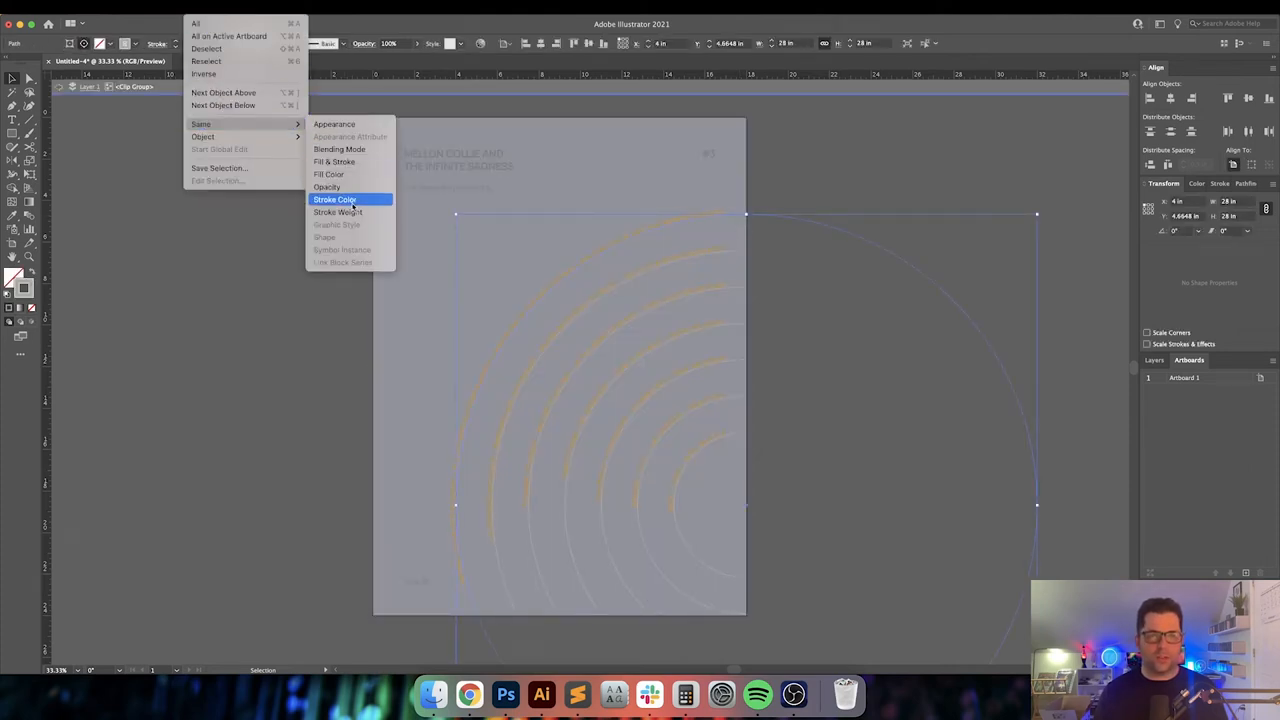
{"action": "left_click", "coordinate": [334, 200]}
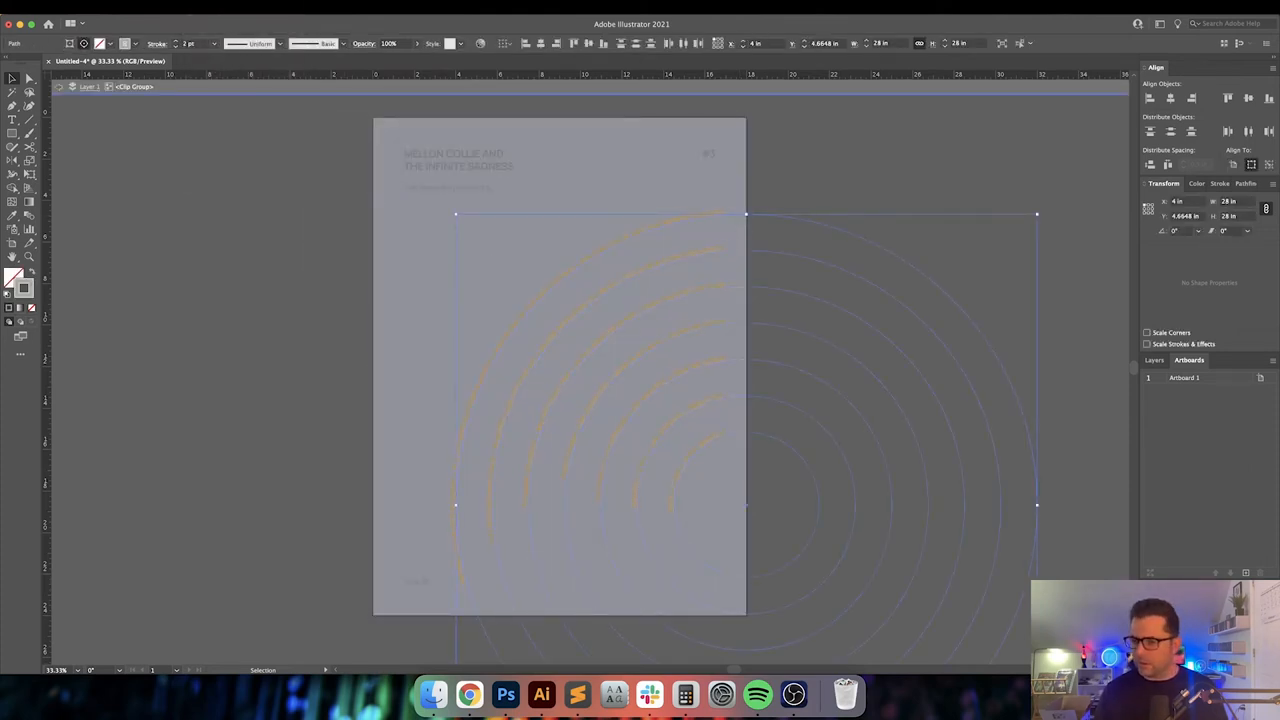
{"action": "left_click", "coordinate": [816, 208]}
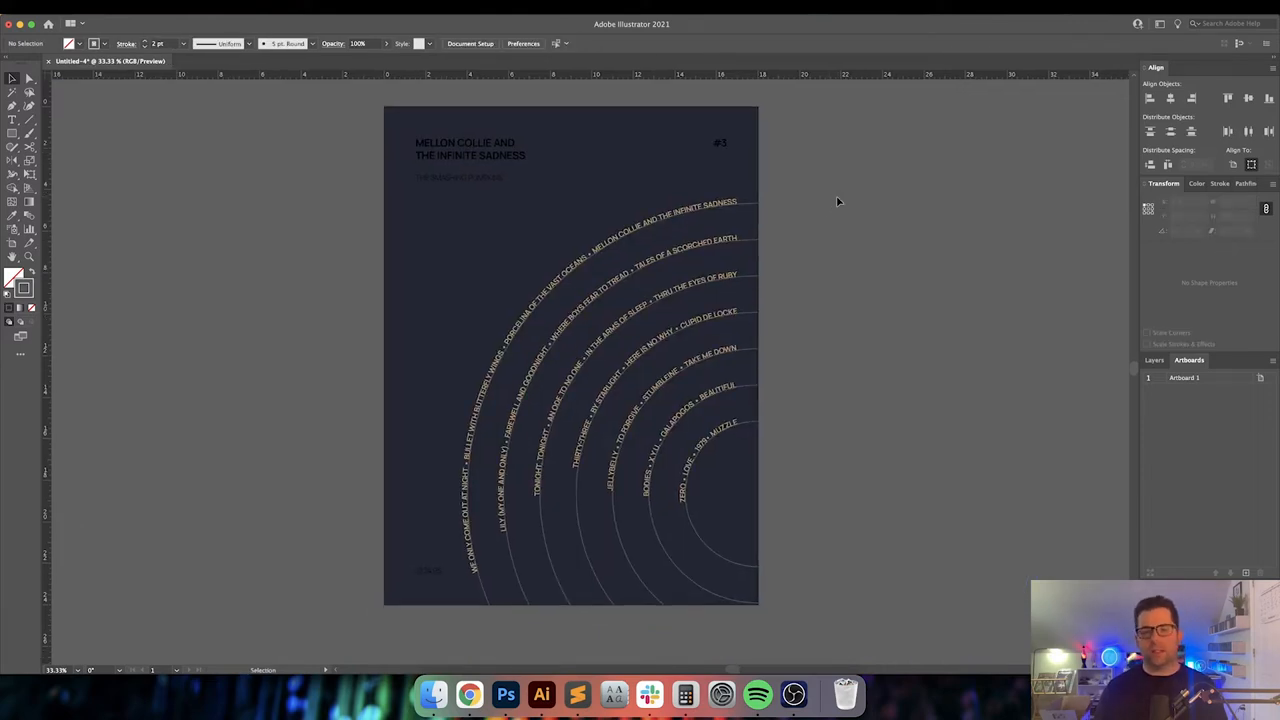
Clear the selection and select the small band-name text at the poster's bottom corner
{"action": "left_click", "coordinate": [570, 356]}
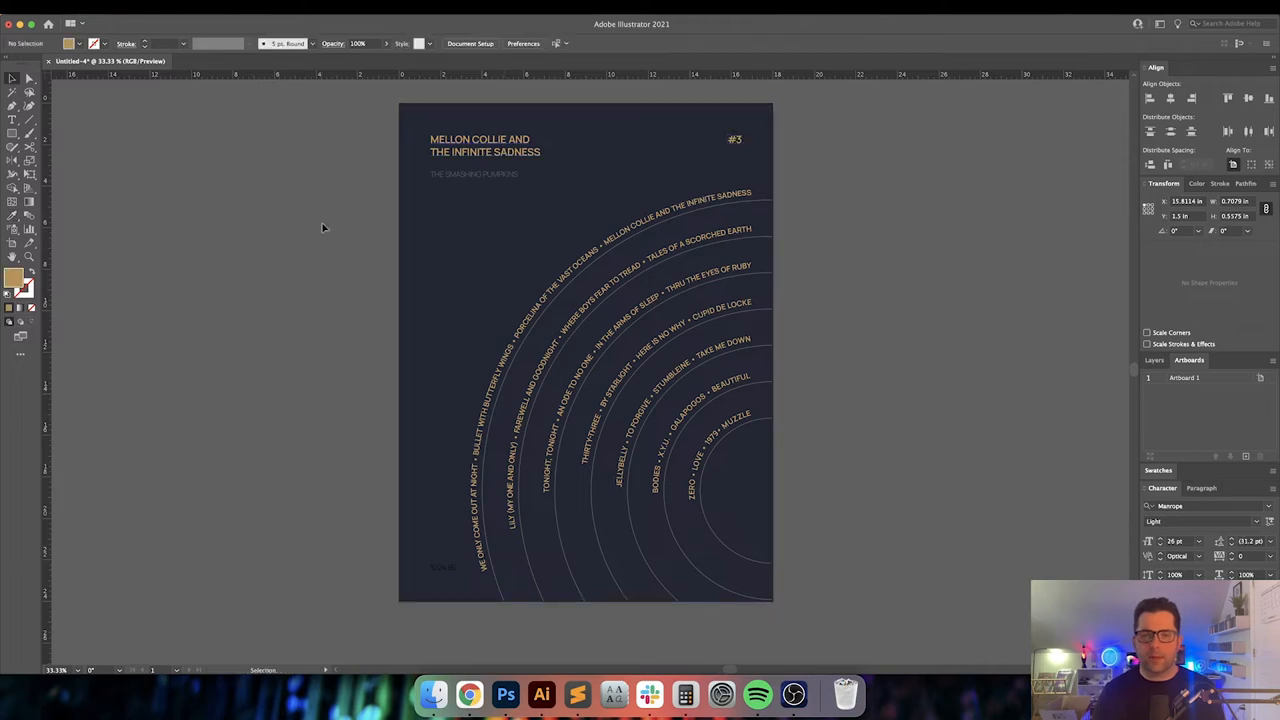
{"action": "left_click", "coordinate": [442, 568]}
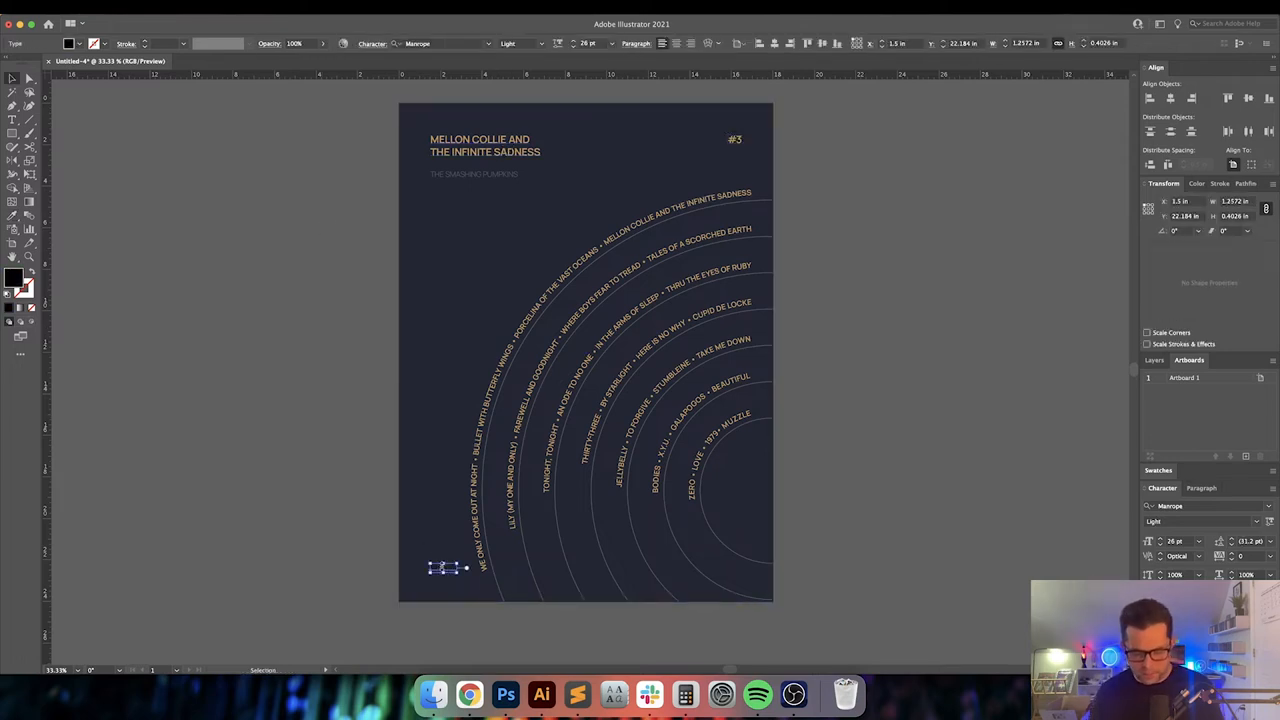
{"action": "left_click", "coordinate": [284, 328]}
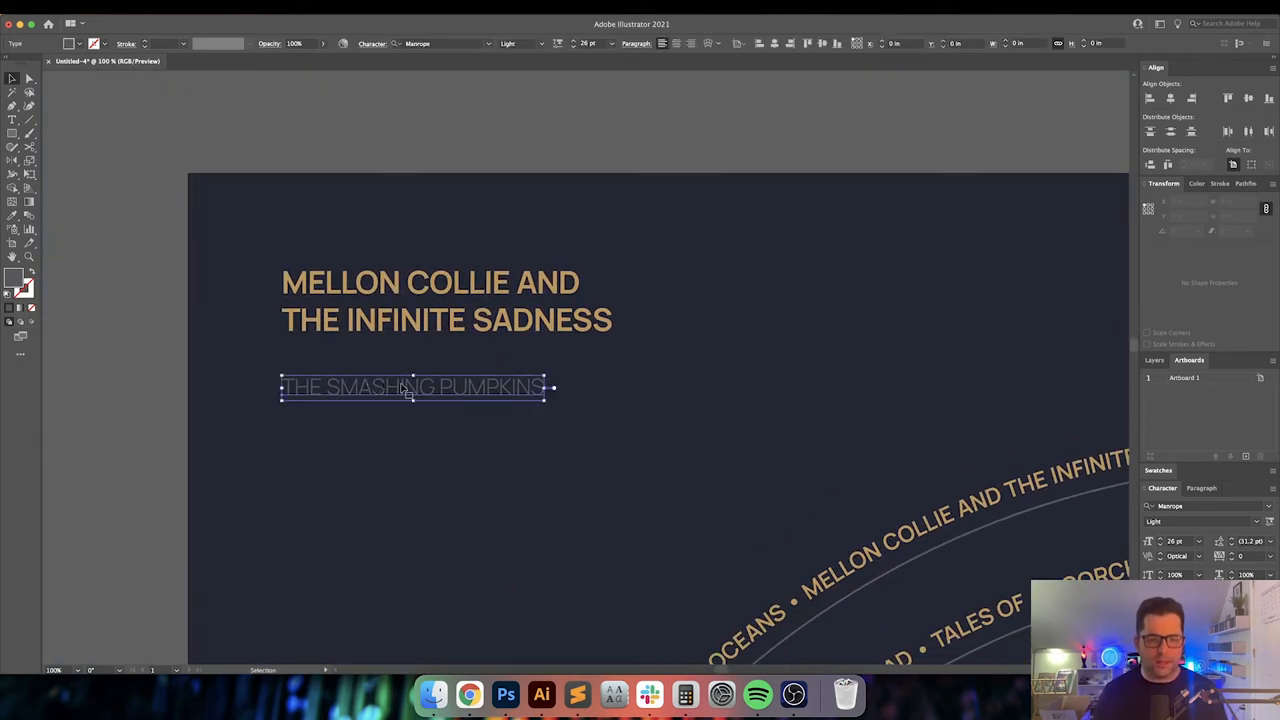
Drag THE SMASHING PUMPKINS subtitle up under the title and confirm a precise vertical Move
{"action": "left_click_drag", "start_coordinate": [410, 388], "coordinate": [410, 344]}
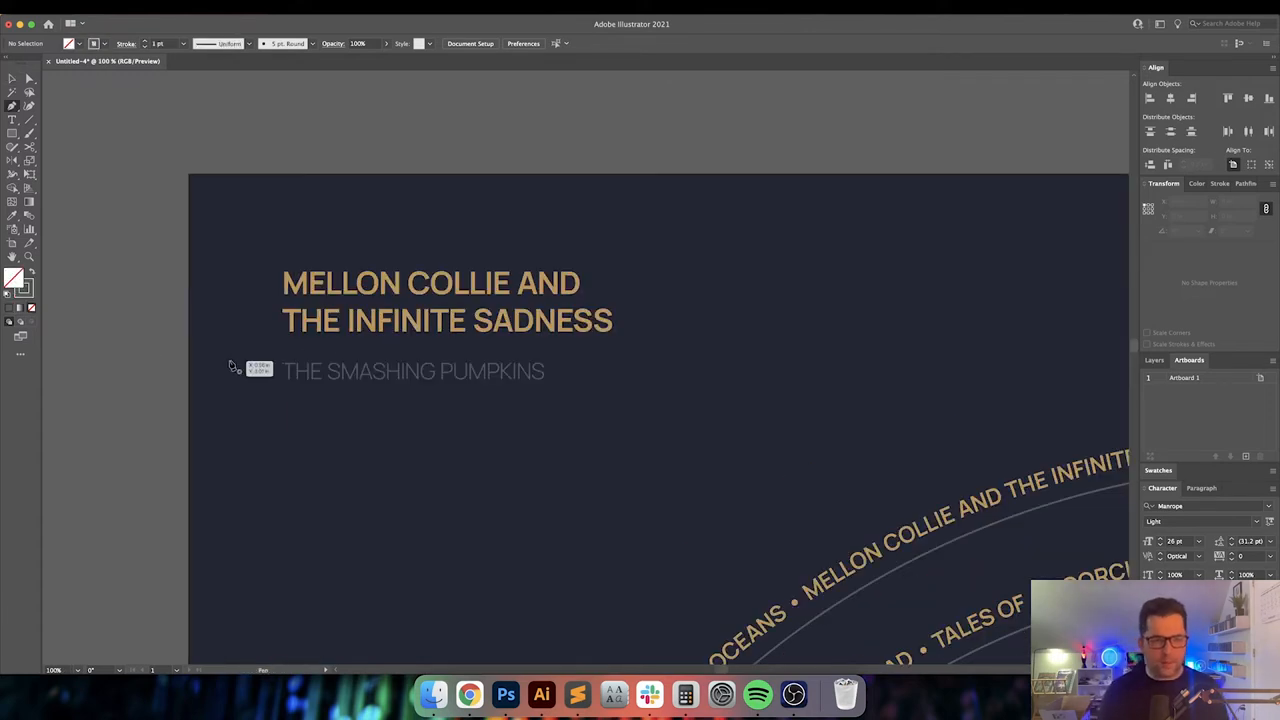
{"action": "left_click_drag", "start_coordinate": [282, 348], "coordinate": [538, 350]}
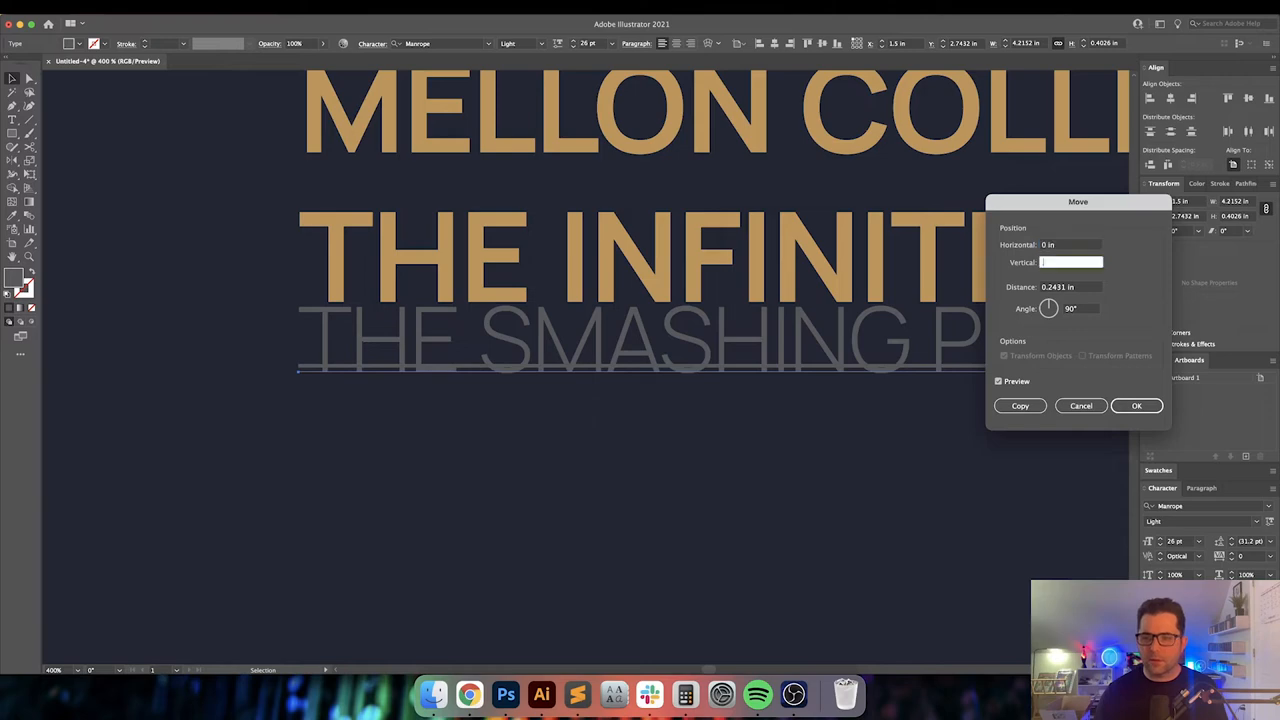
{"action": "left_click", "coordinate": [1136, 404]}
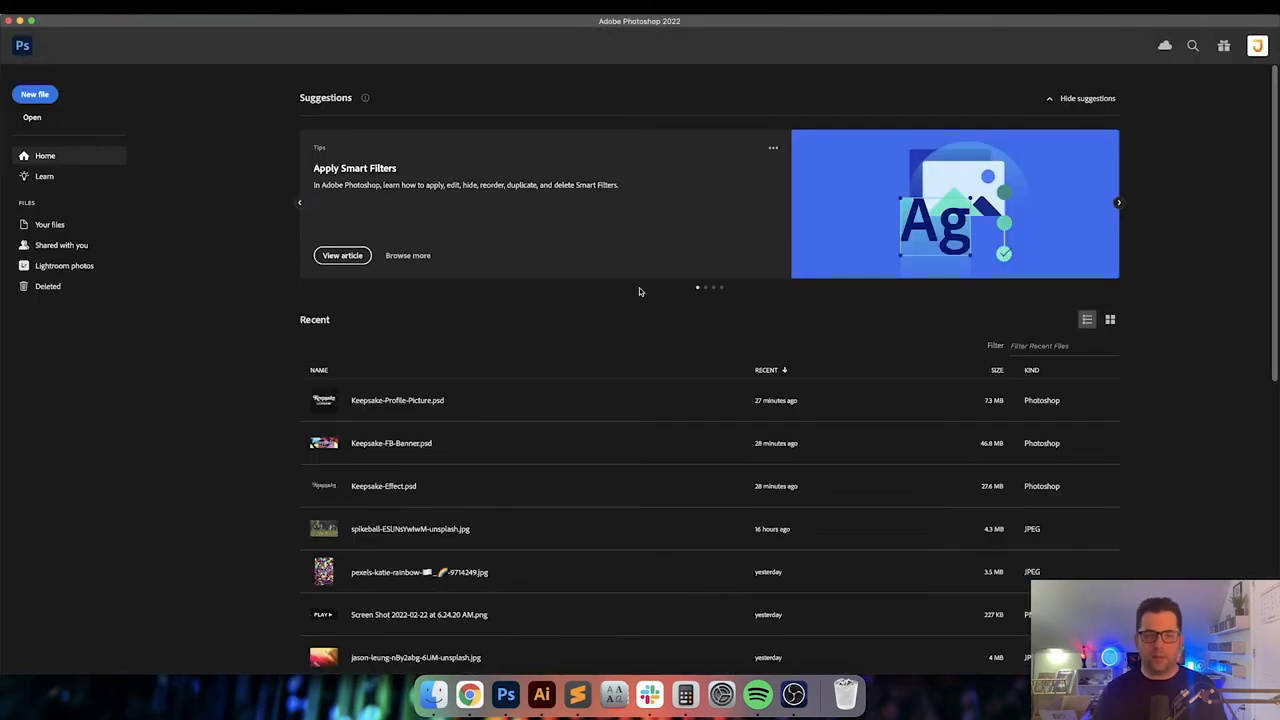
Create a new blank Photoshop document and place the Illustrator poster as a vector smart object
{"action": "left_click", "coordinate": [36, 94]}
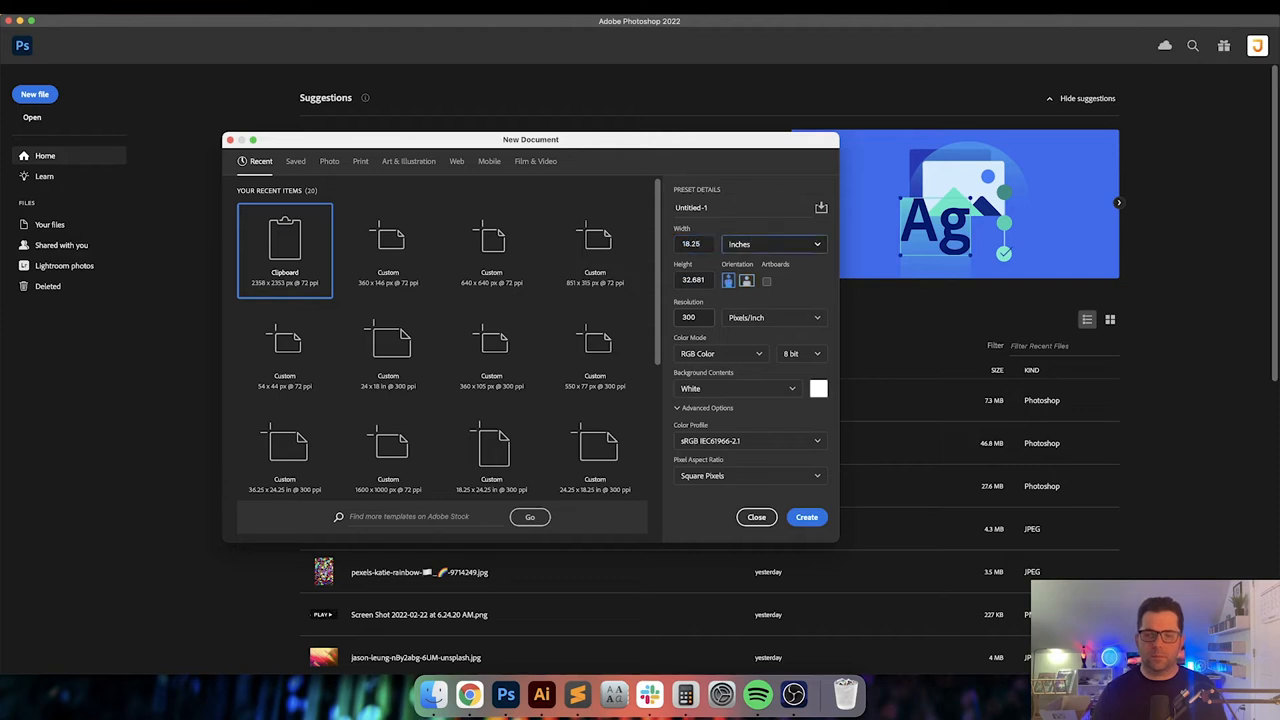
{"action": "left_click", "coordinate": [806, 516]}
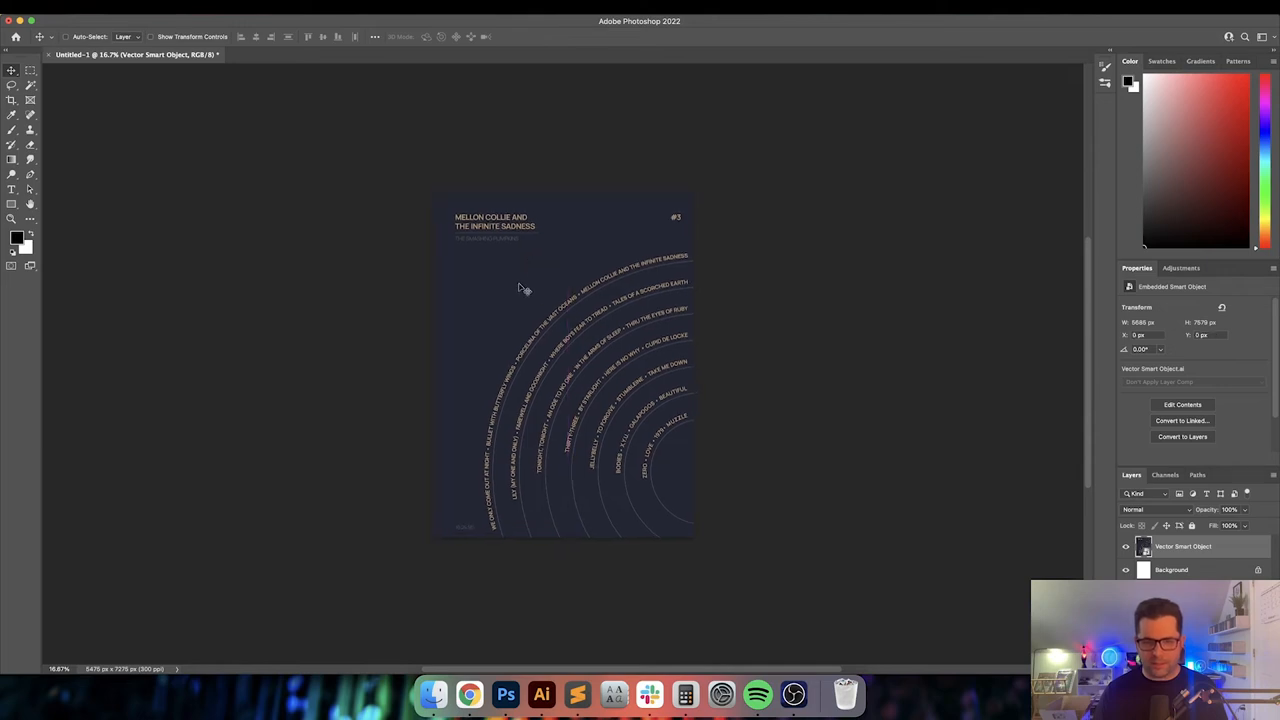
{"action": "key", "text": "cmd+t"}
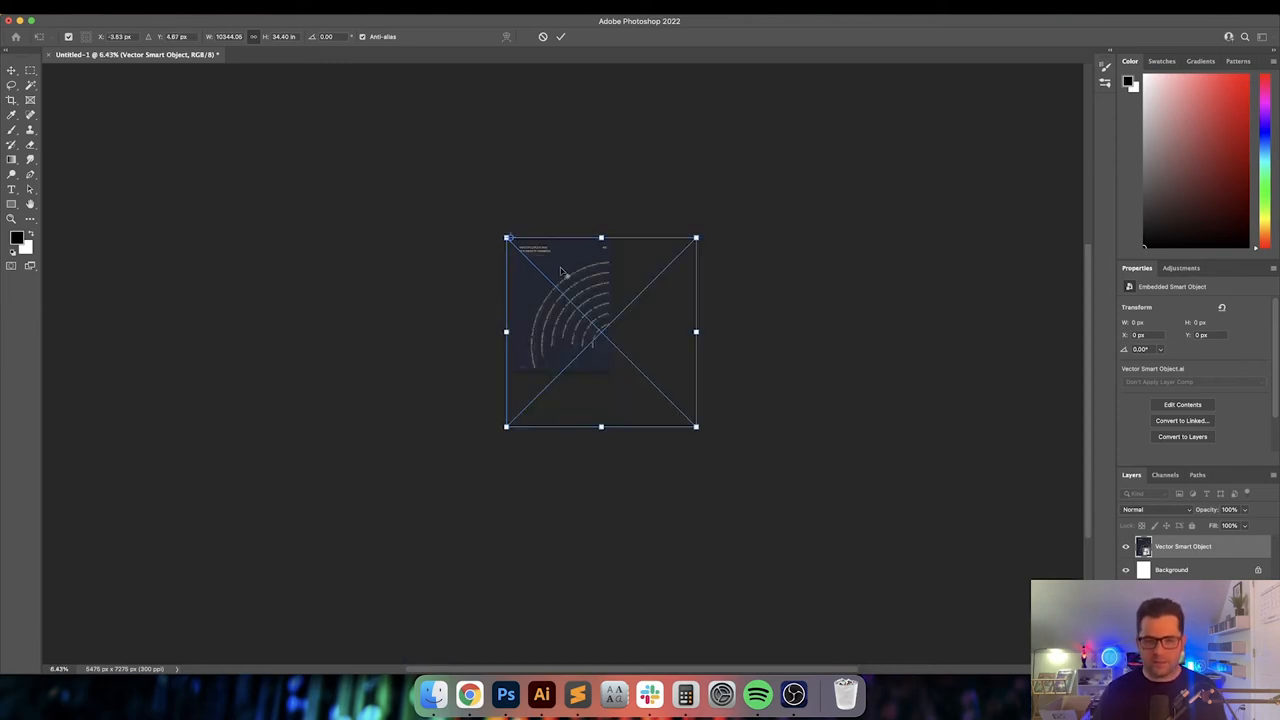
Scale the poster smart object from its corner handles until it fills the canvas
{"action": "left_click_drag", "start_coordinate": [696, 428], "coordinate": [684, 412]}
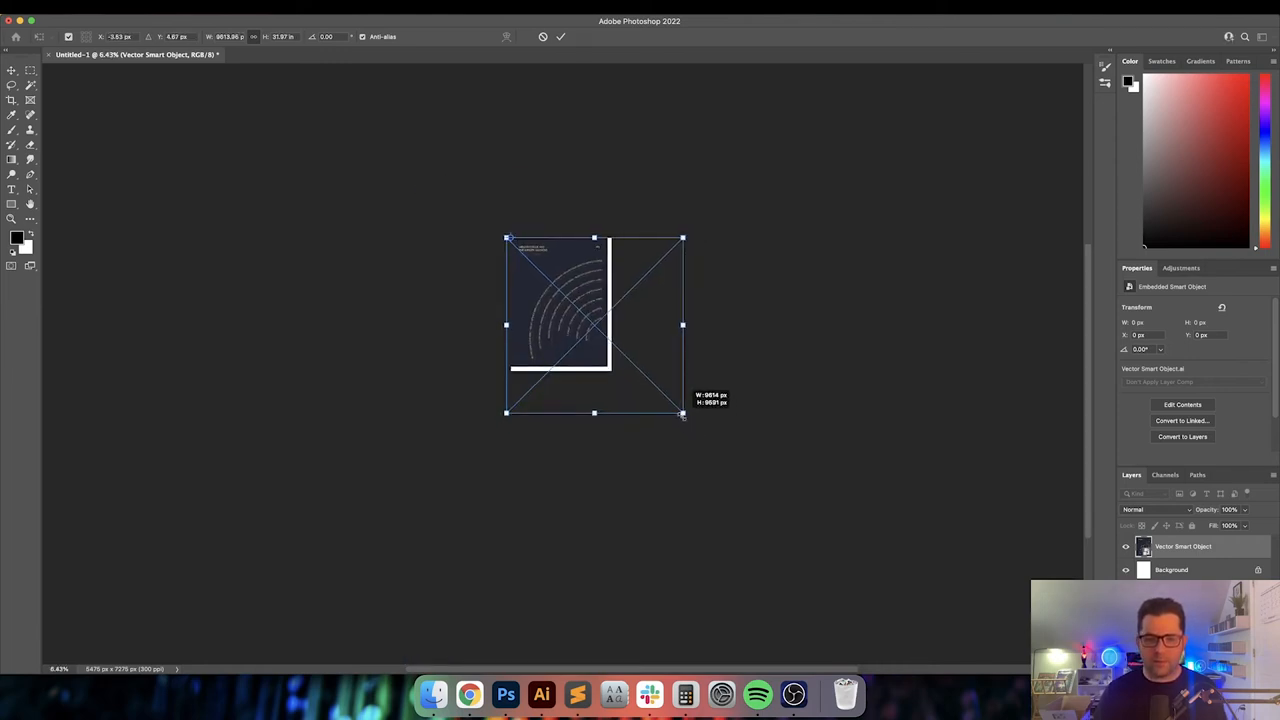
{"action": "left_click_drag", "start_coordinate": [684, 412], "coordinate": [688, 420]}
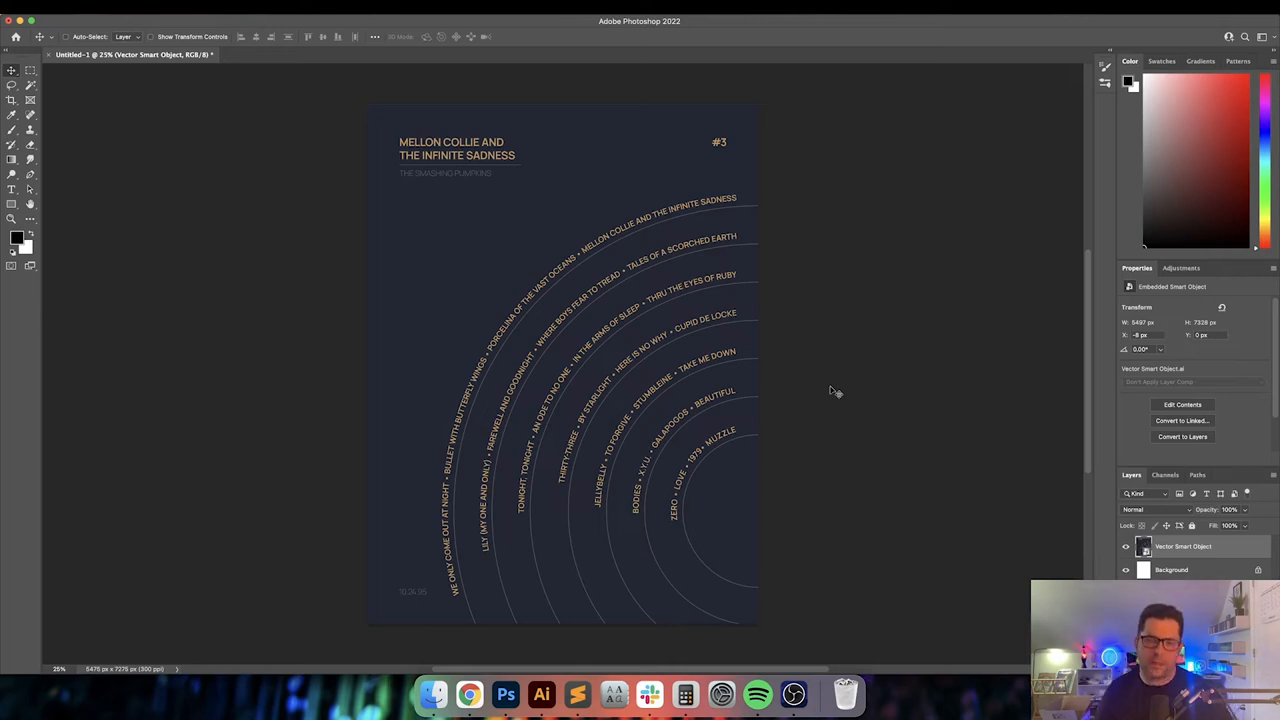
{"action": "mouse_move", "coordinate": [450, 650]}
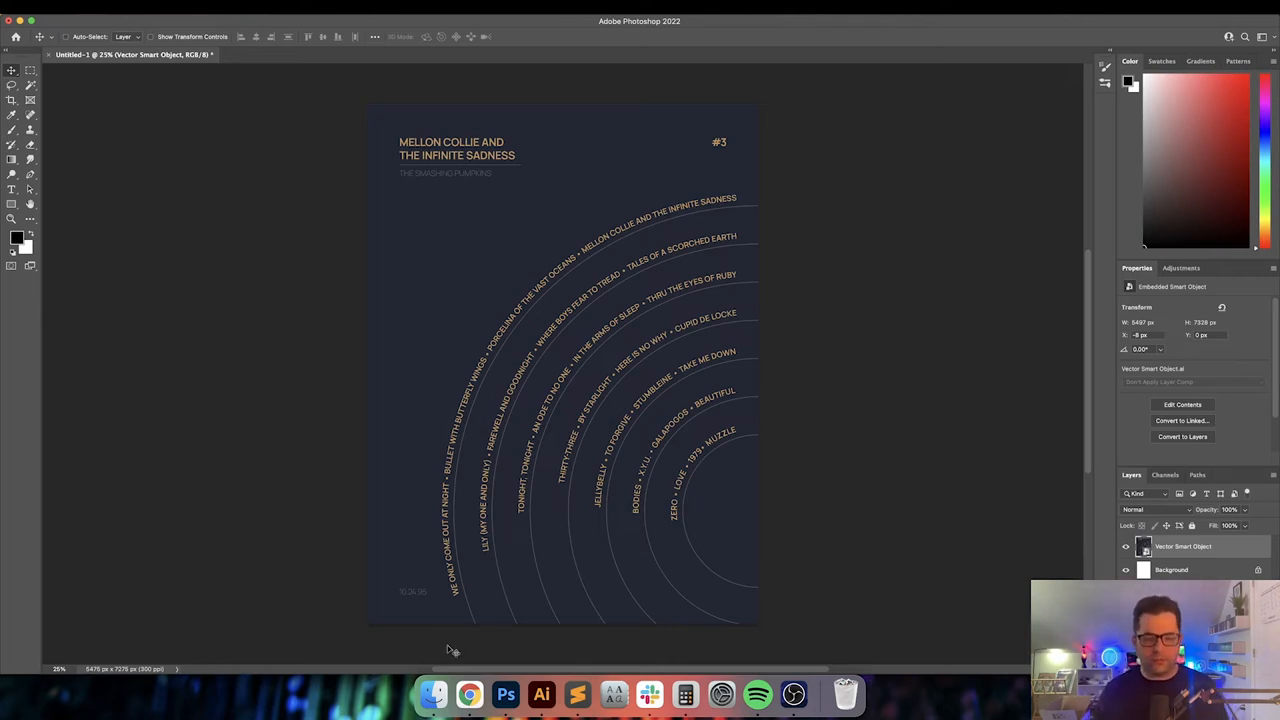
Browse Finder to Documents > Design Resources > Aged Paper and pick the Aged Parchment texture
{"action": "left_click", "coordinate": [434, 694]}
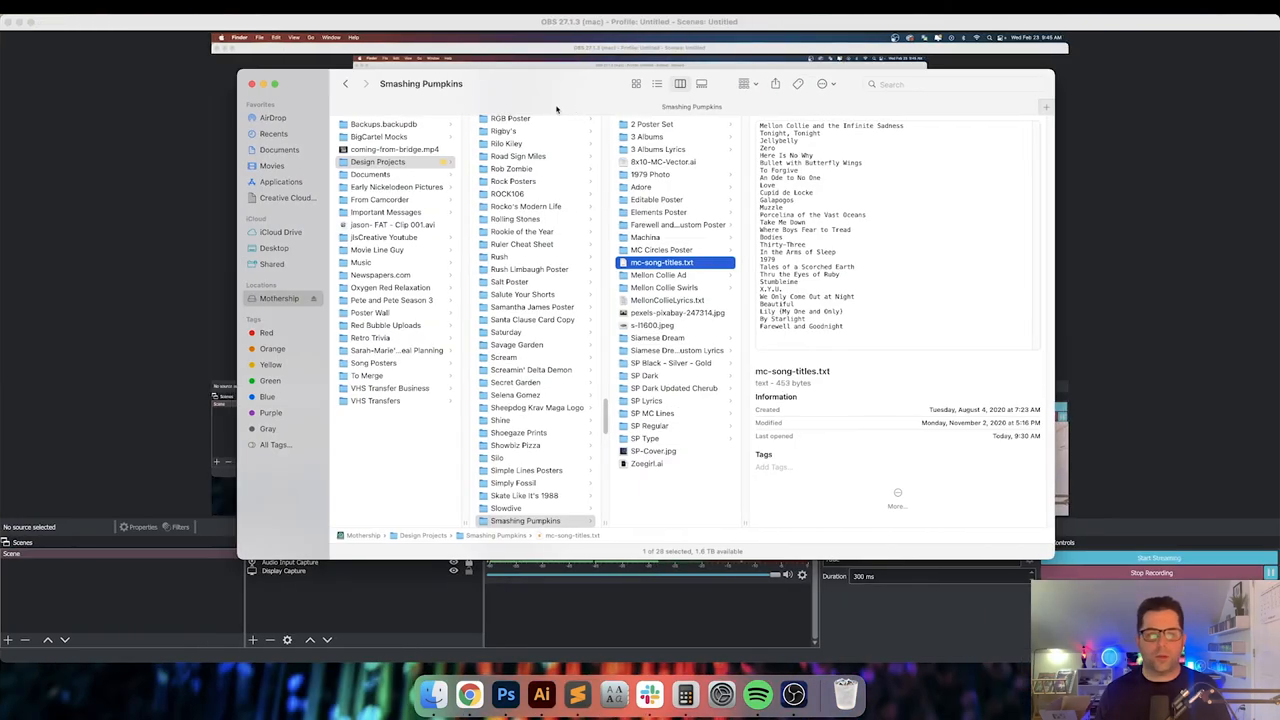
{"action": "left_click", "coordinate": [370, 174]}
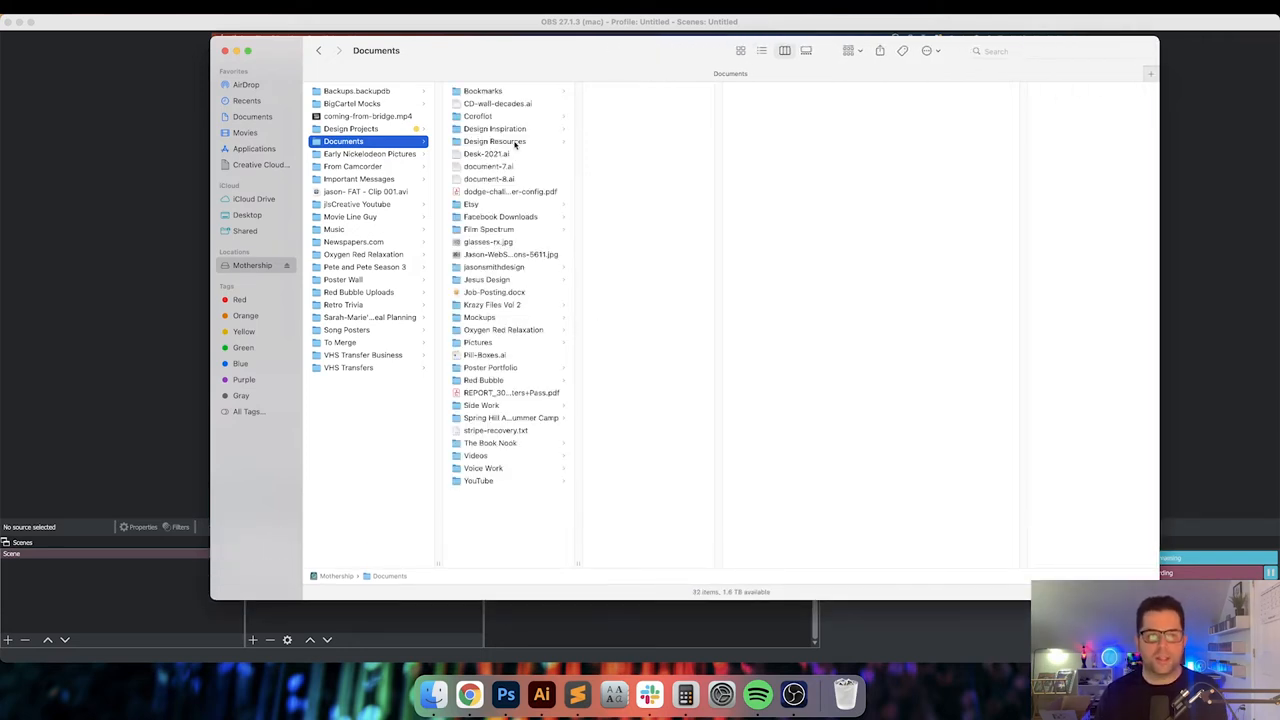
{"action": "left_click", "coordinate": [494, 140]}
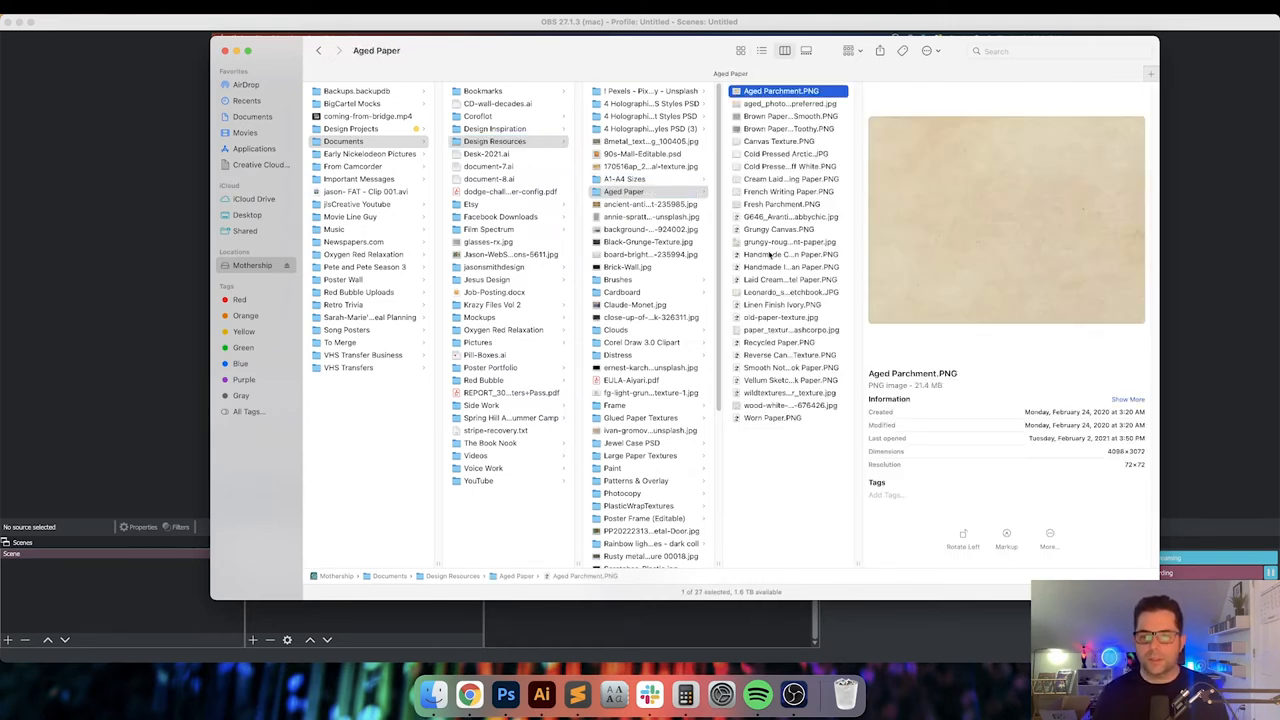
{"action": "left_click", "coordinate": [780, 316]}
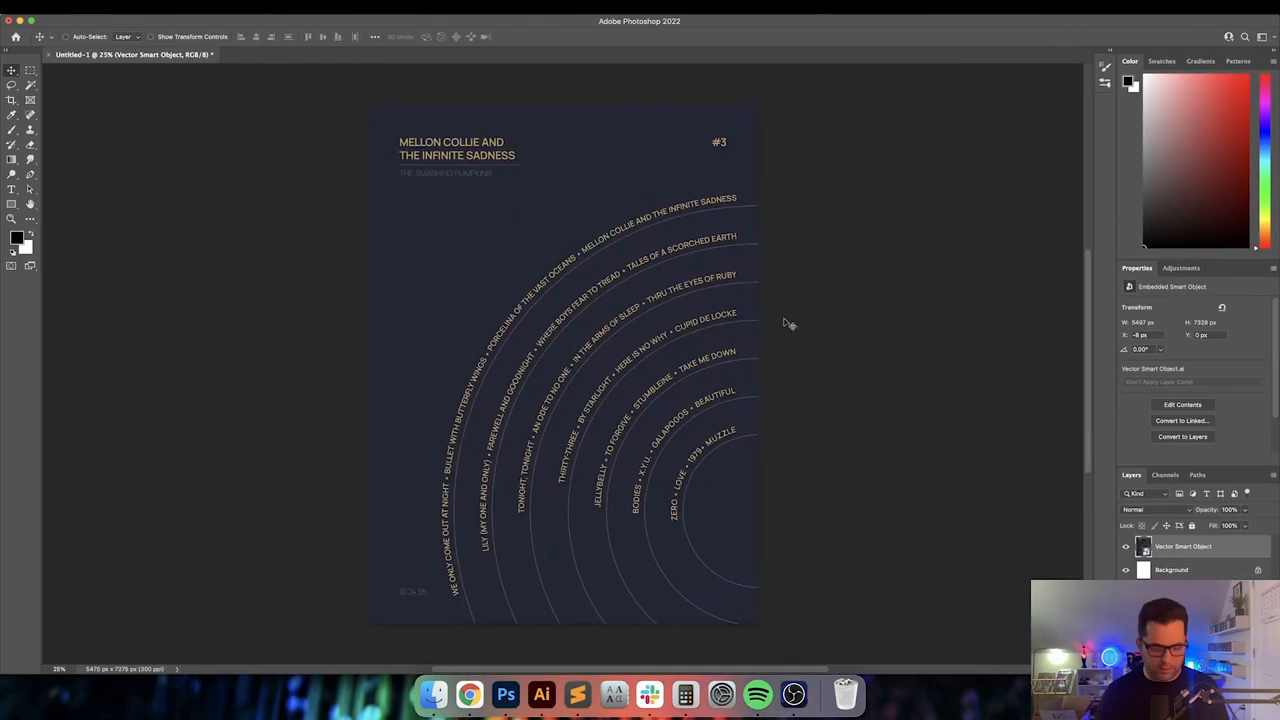
Place the paper texture into the poster document and stretch it to cover the whole canvas
{"action": "left_click", "coordinate": [290, 54]}
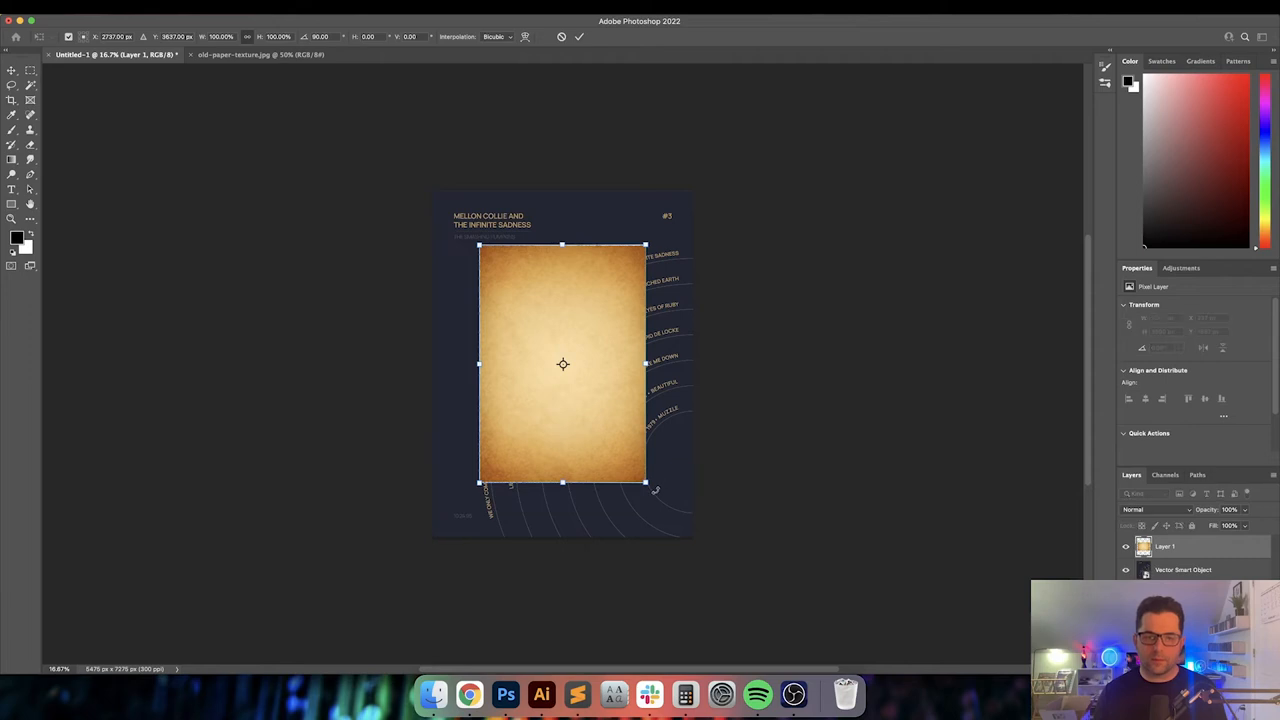
{"action": "left_click_drag", "start_coordinate": [644, 482], "coordinate": [660, 504]}
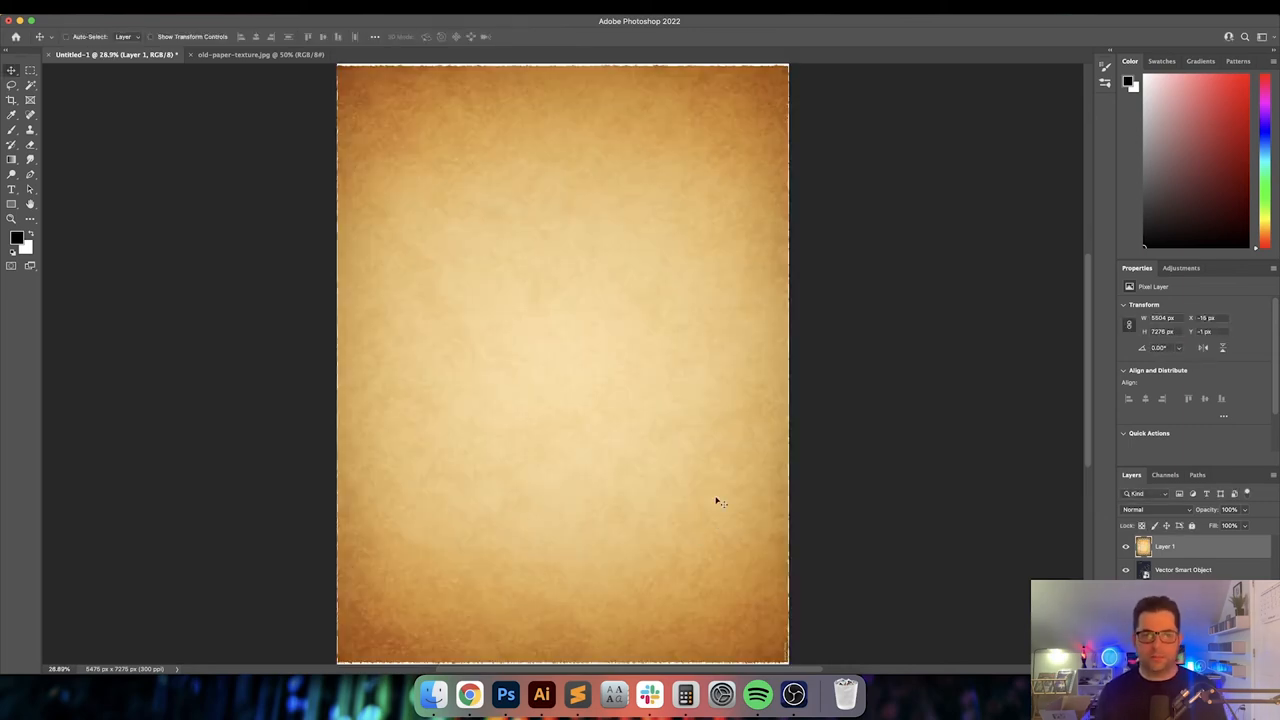
Commit the texture's size, then cycle blend modes and settle on Overlay for a subtle aged grain
{"action": "key", "text": "cmd+t"}
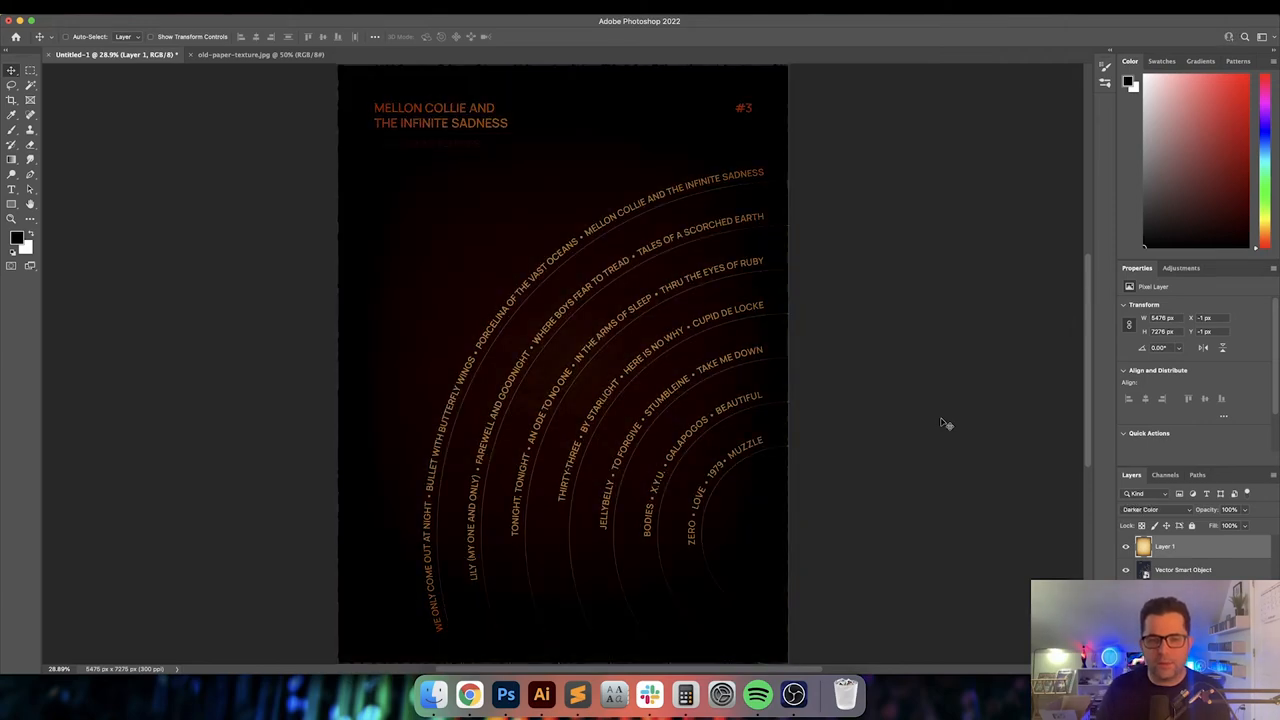
{"action": "left_click", "coordinate": [1156, 510]}
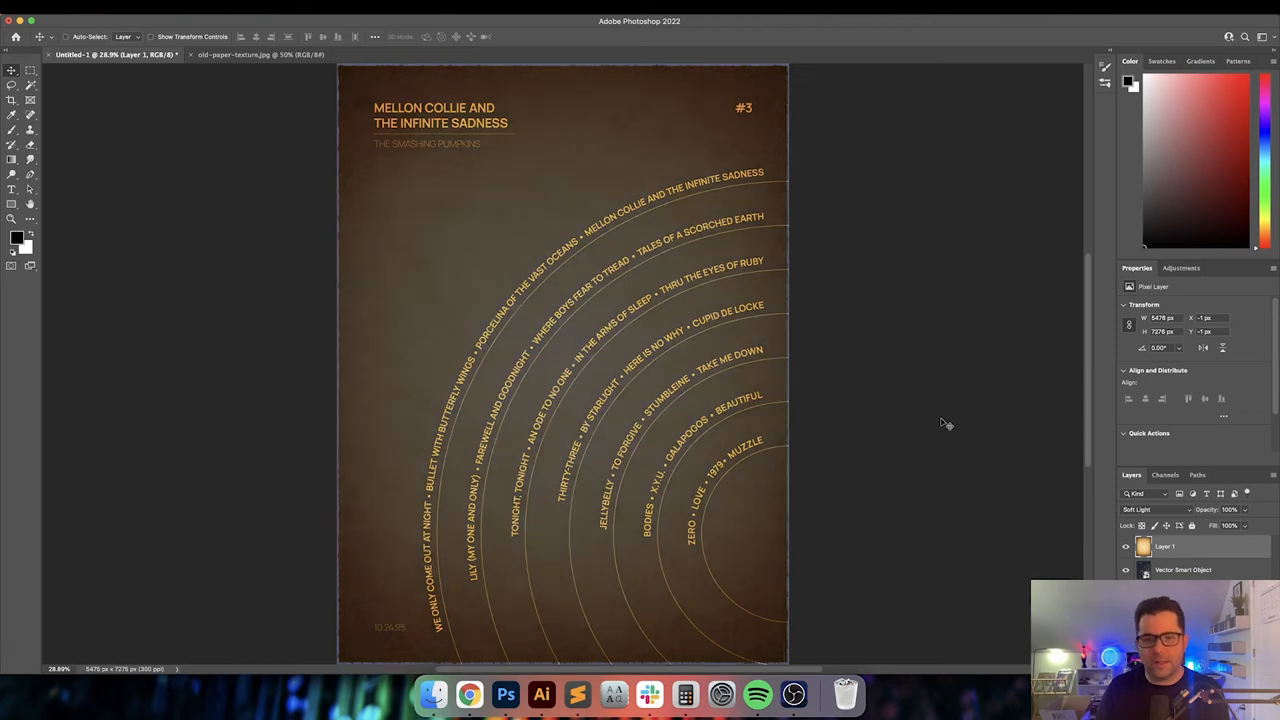
{"action": "left_click", "coordinate": [1150, 510]}
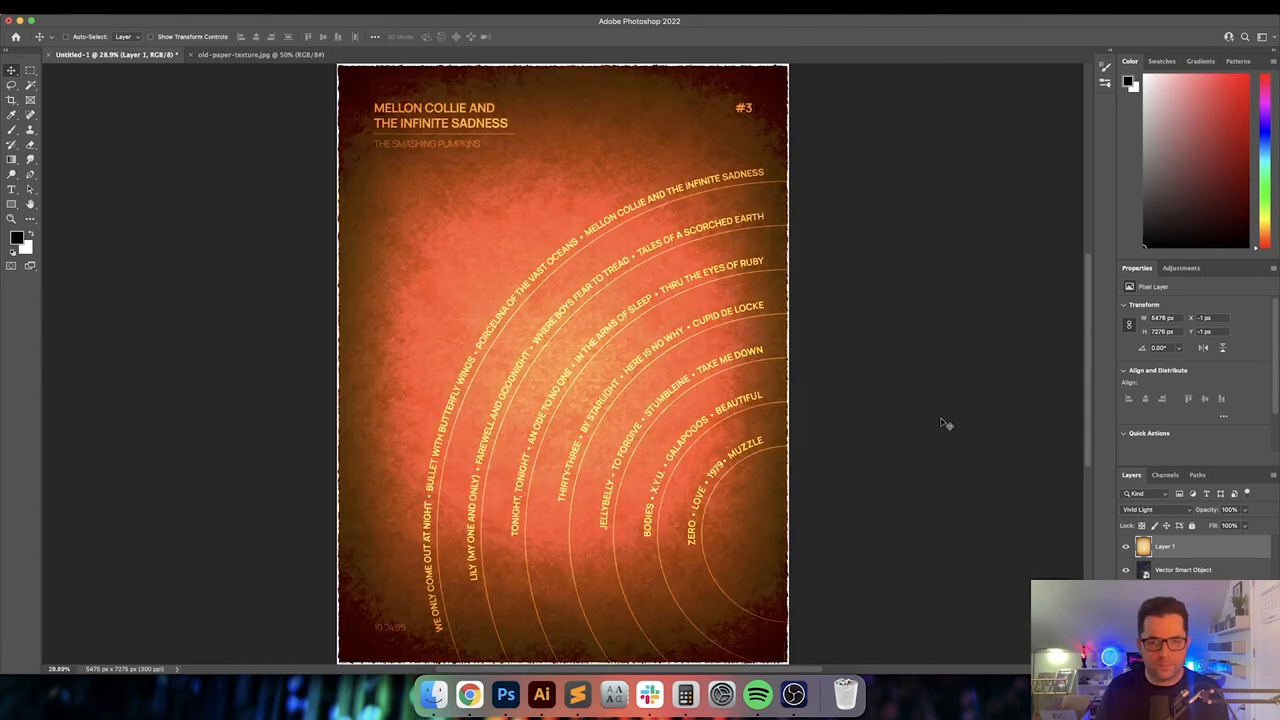
{"action": "left_click", "coordinate": [1156, 510]}
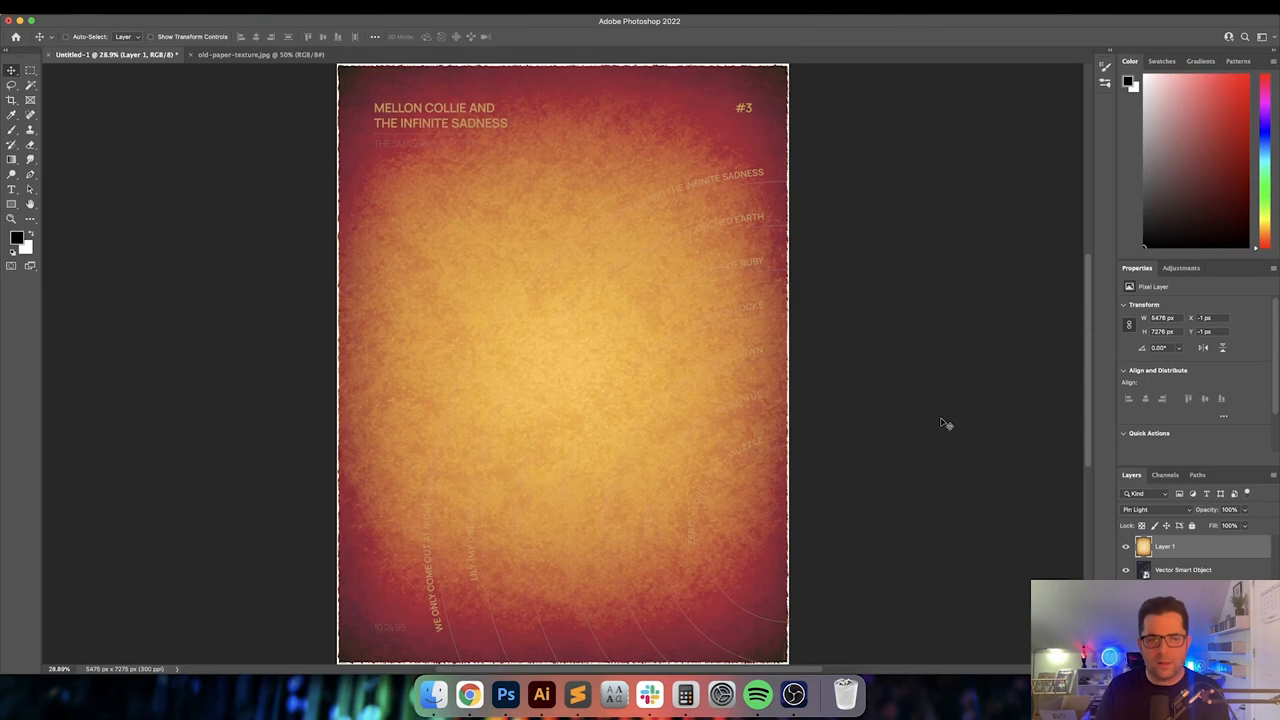
{"action": "left_click", "coordinate": [1150, 510]}
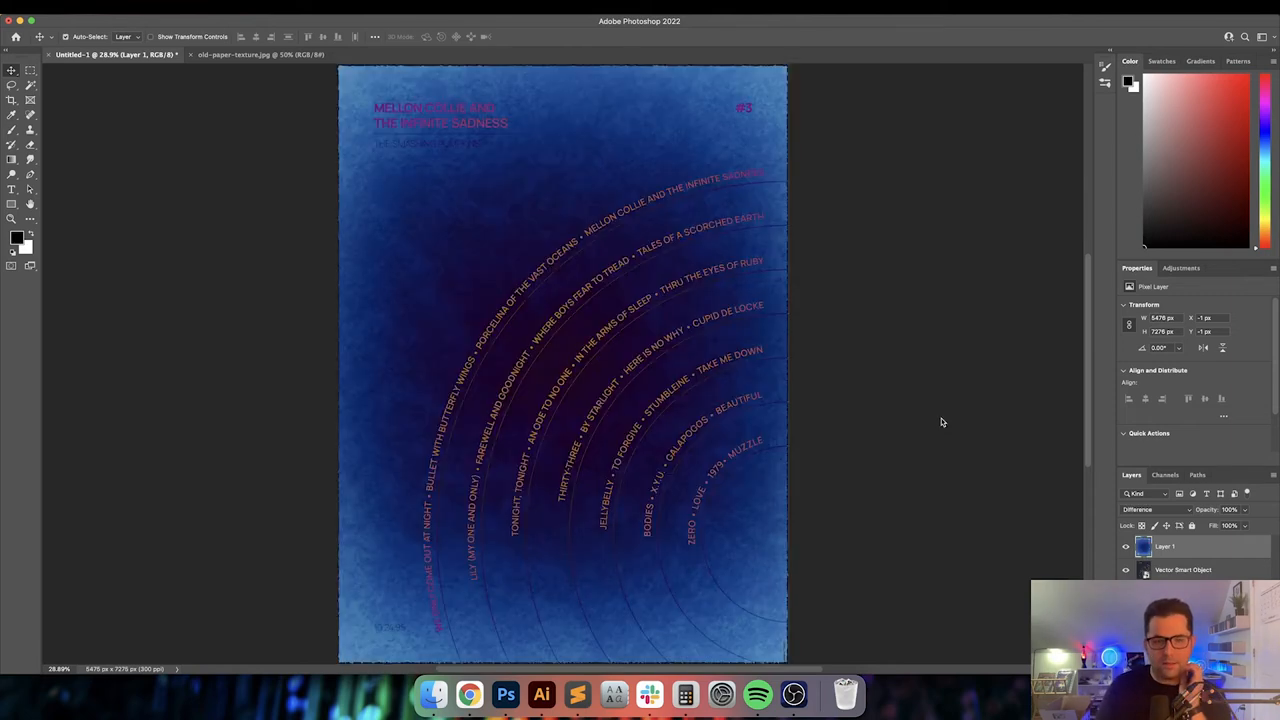
{"action": "left_click", "coordinate": [1156, 510]}
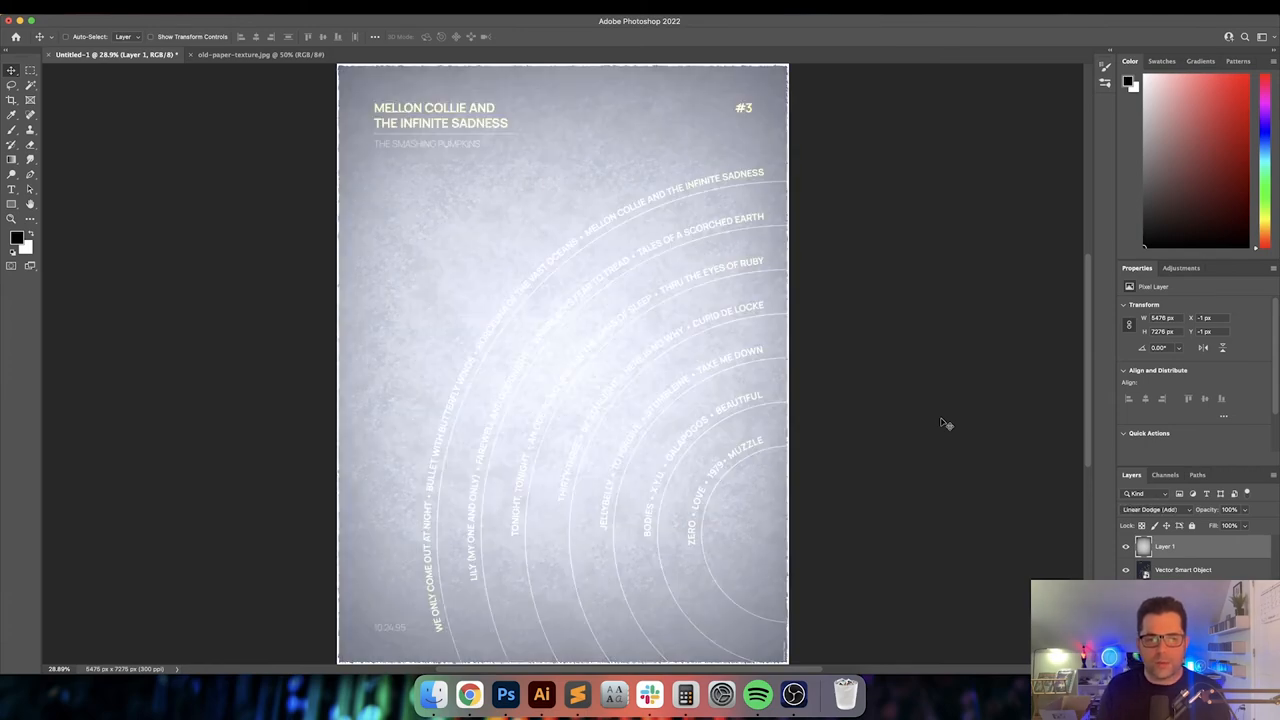
{"action": "left_click", "coordinate": [1150, 510]}
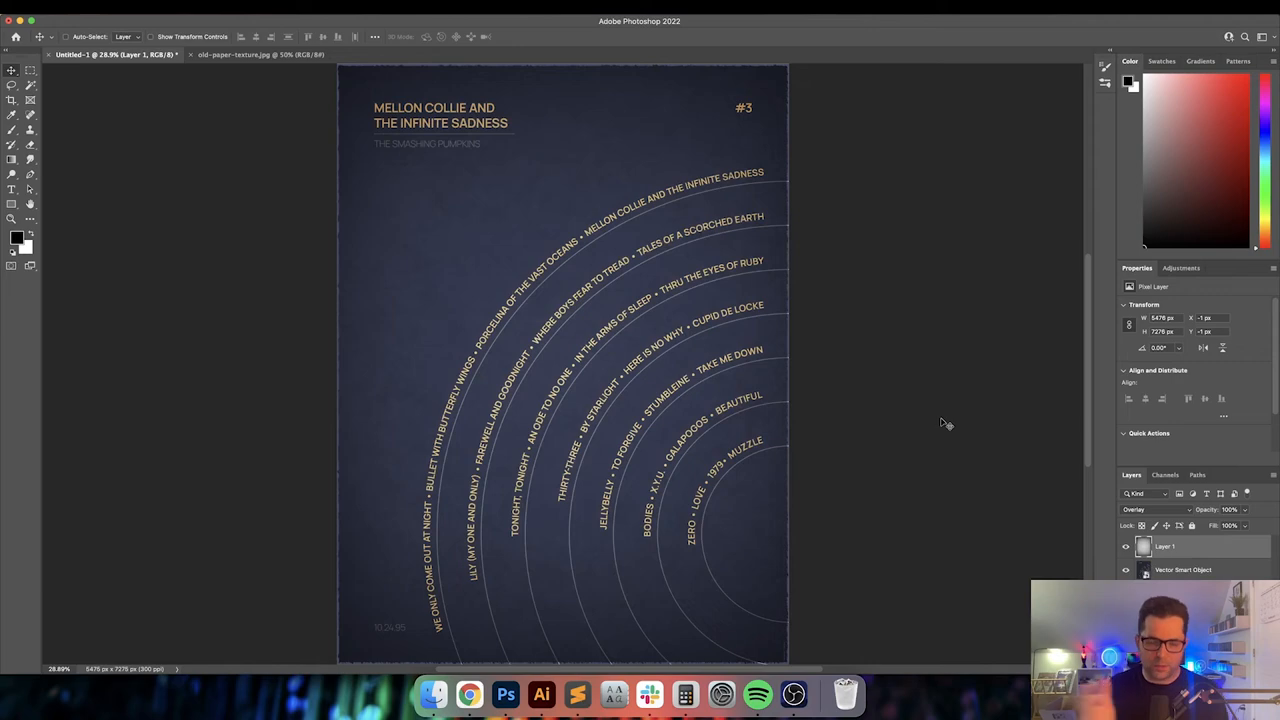
{"action": "mouse_move", "coordinate": [510, 564]}
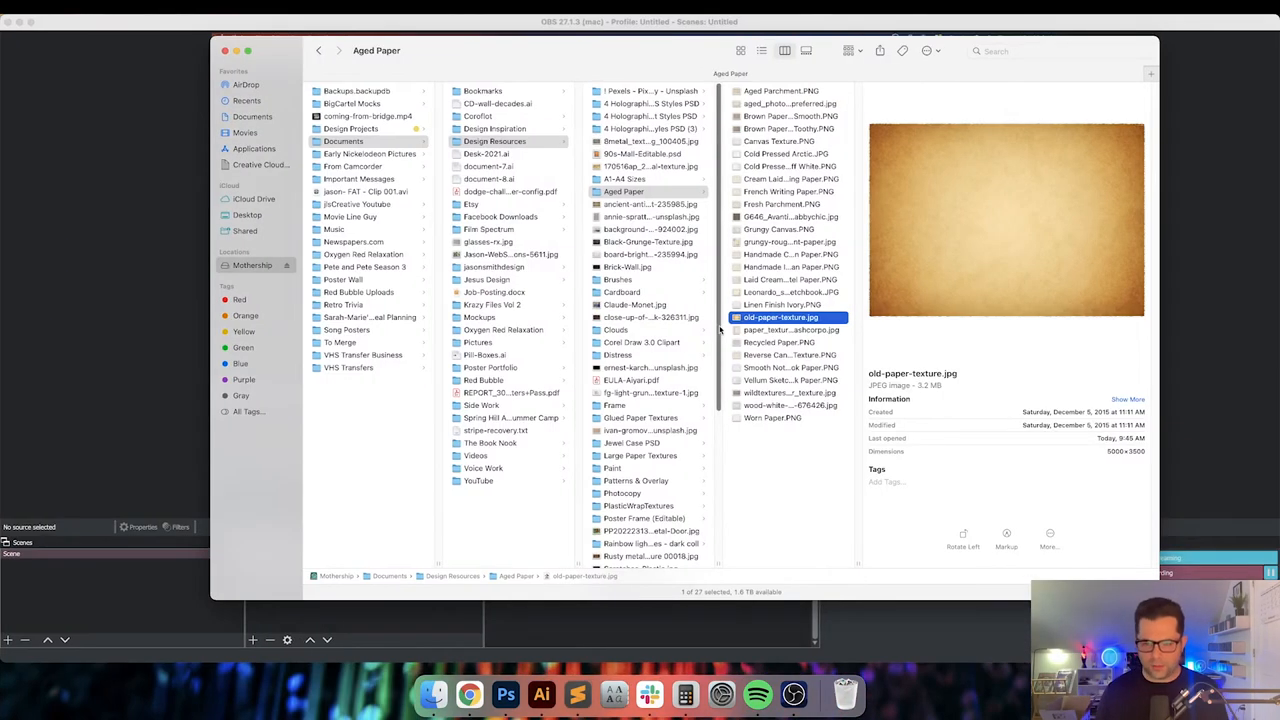
Choose a paler creased paper texture from the Aged Paper folder
{"action": "left_click", "coordinate": [790, 328]}
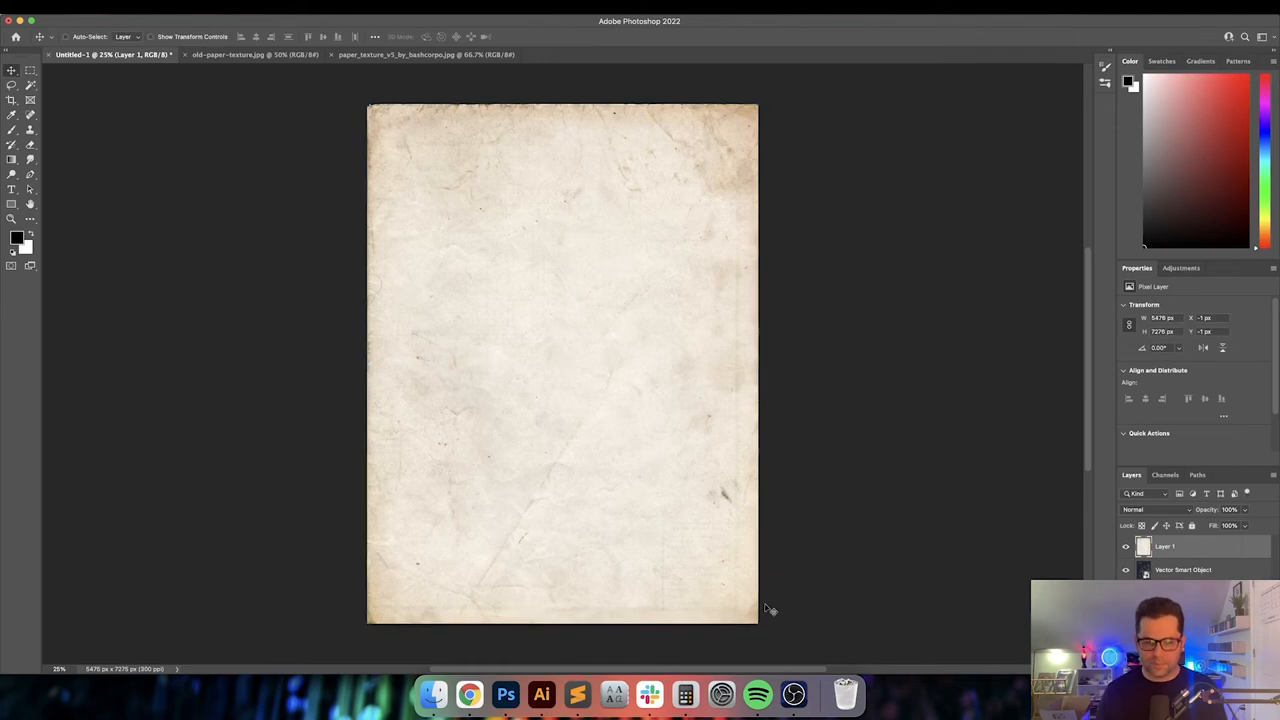
Cycle the paper texture layer through several blend modes and settle on Soft Light
{"action": "left_click", "coordinate": [1156, 510]}
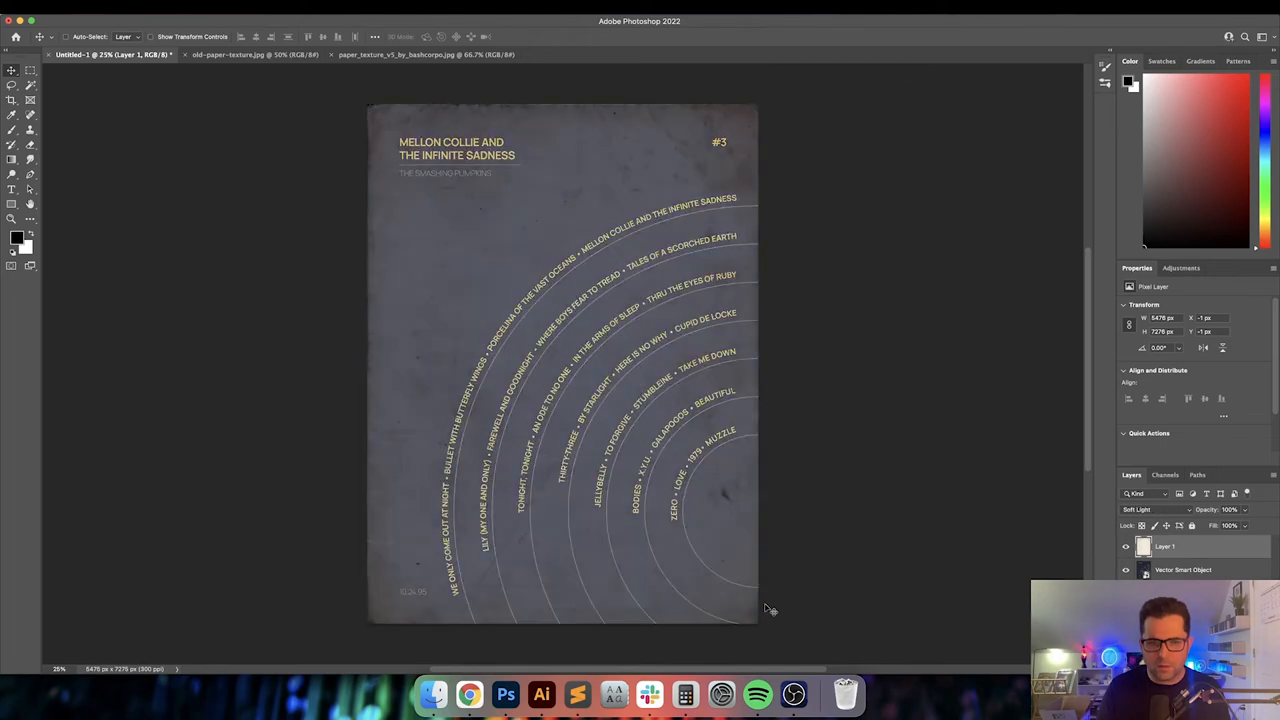
{"action": "left_click", "coordinate": [1156, 510]}
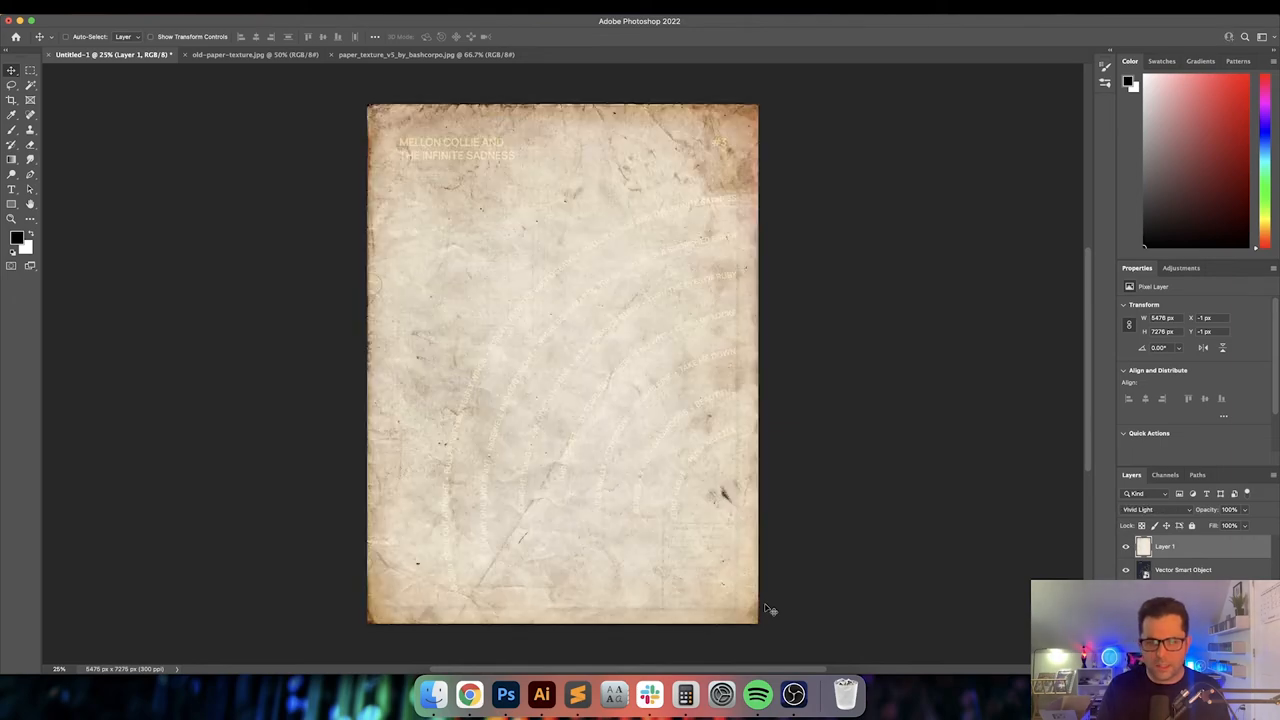
{"action": "left_click", "coordinate": [1156, 510]}
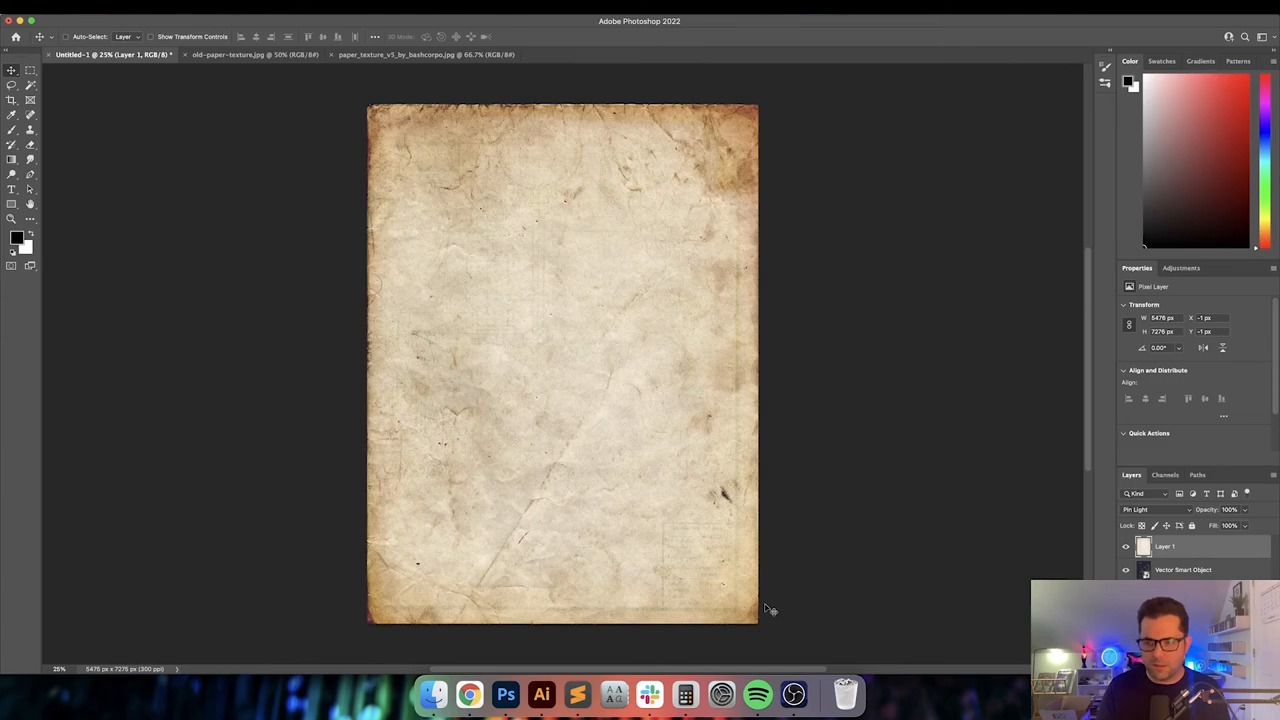
{"action": "left_click", "coordinate": [1156, 510]}
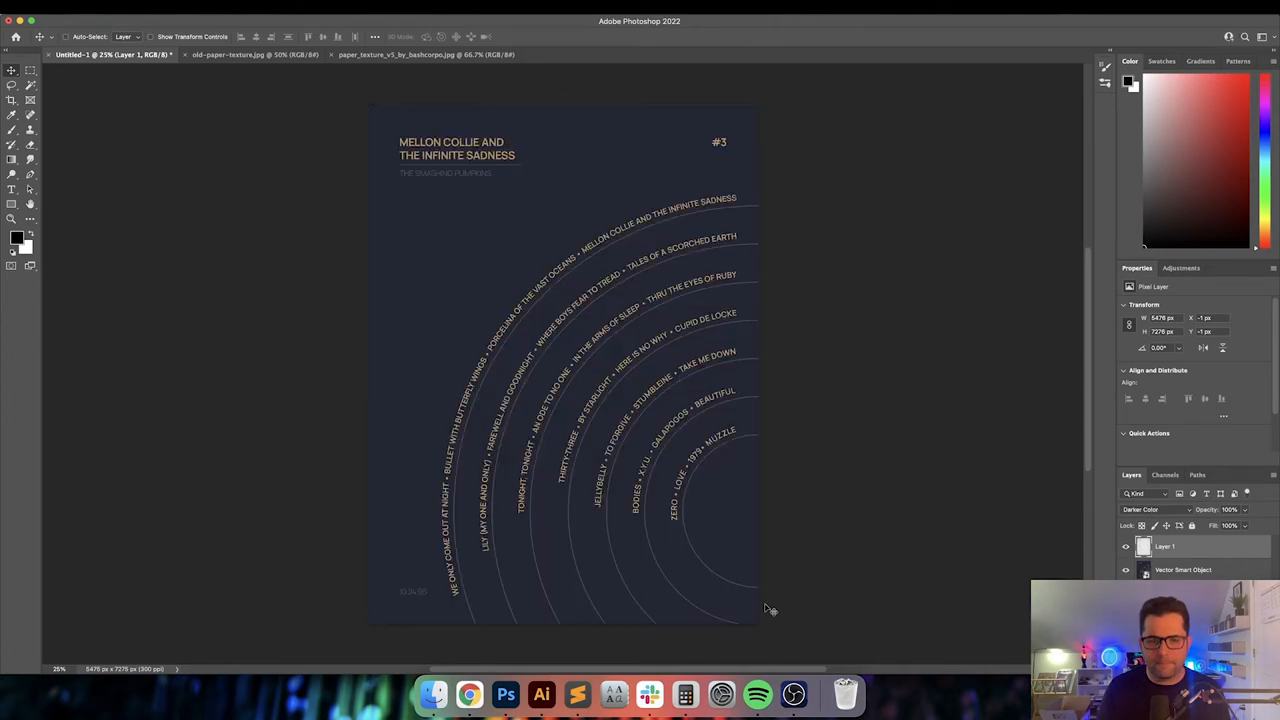
{"action": "left_click", "coordinate": [1156, 510]}
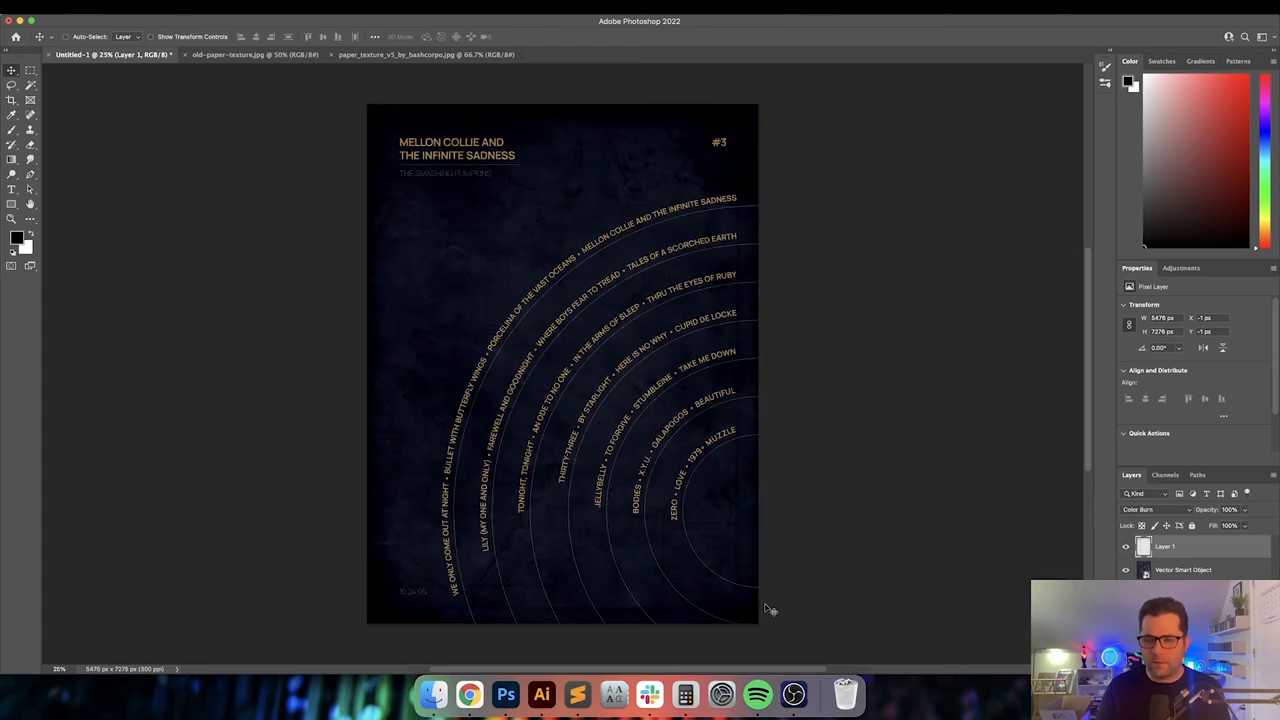
{"action": "left_click", "coordinate": [1140, 510]}
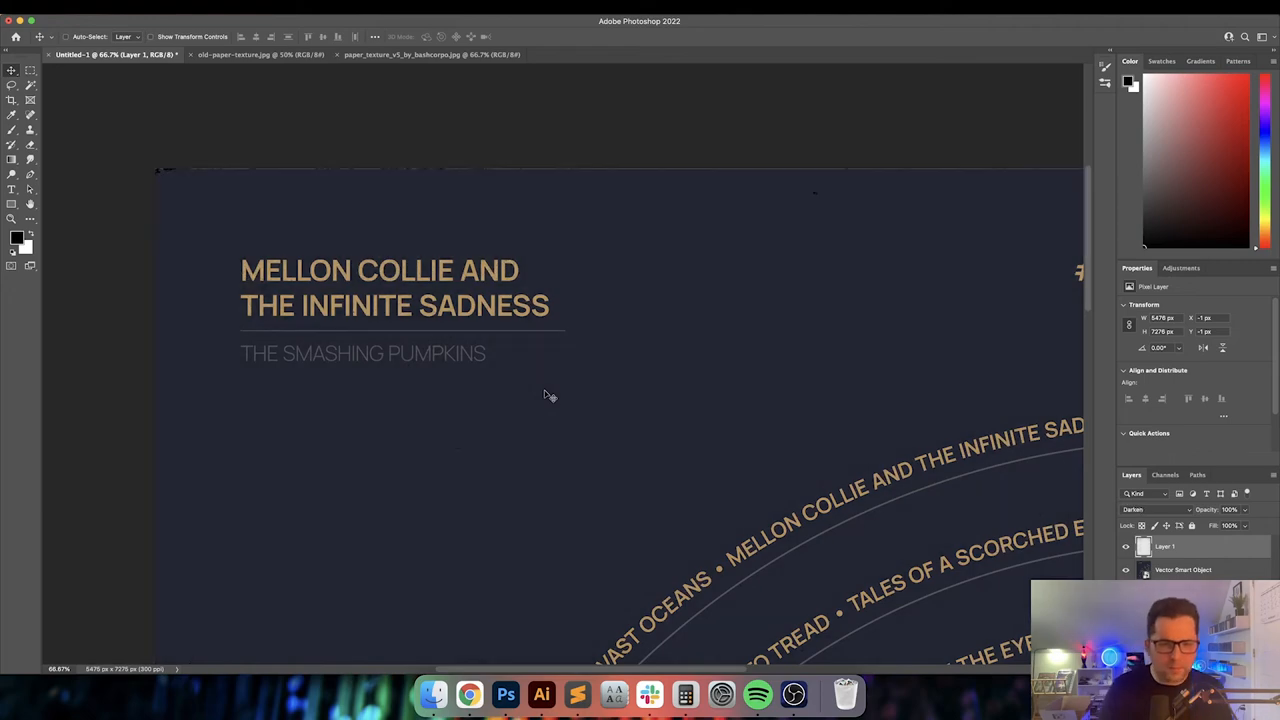
{"action": "left_click", "coordinate": [1152, 510]}
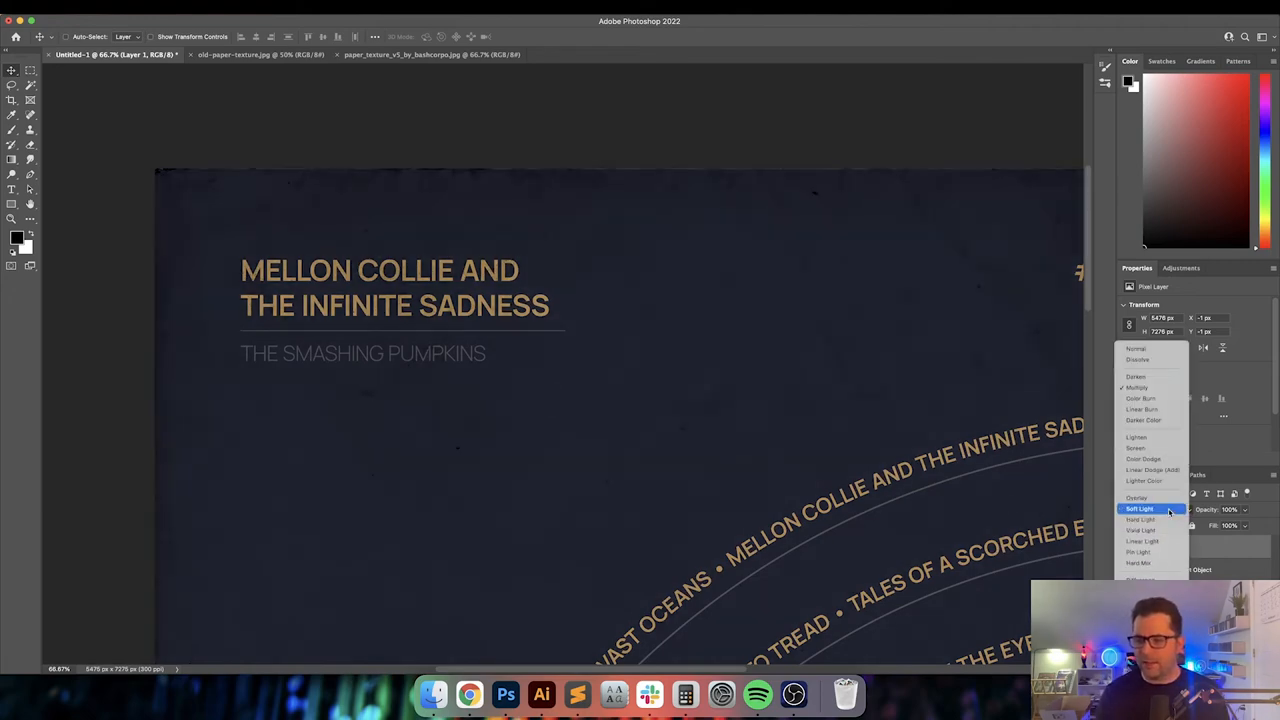
{"action": "left_click", "coordinate": [1140, 510]}
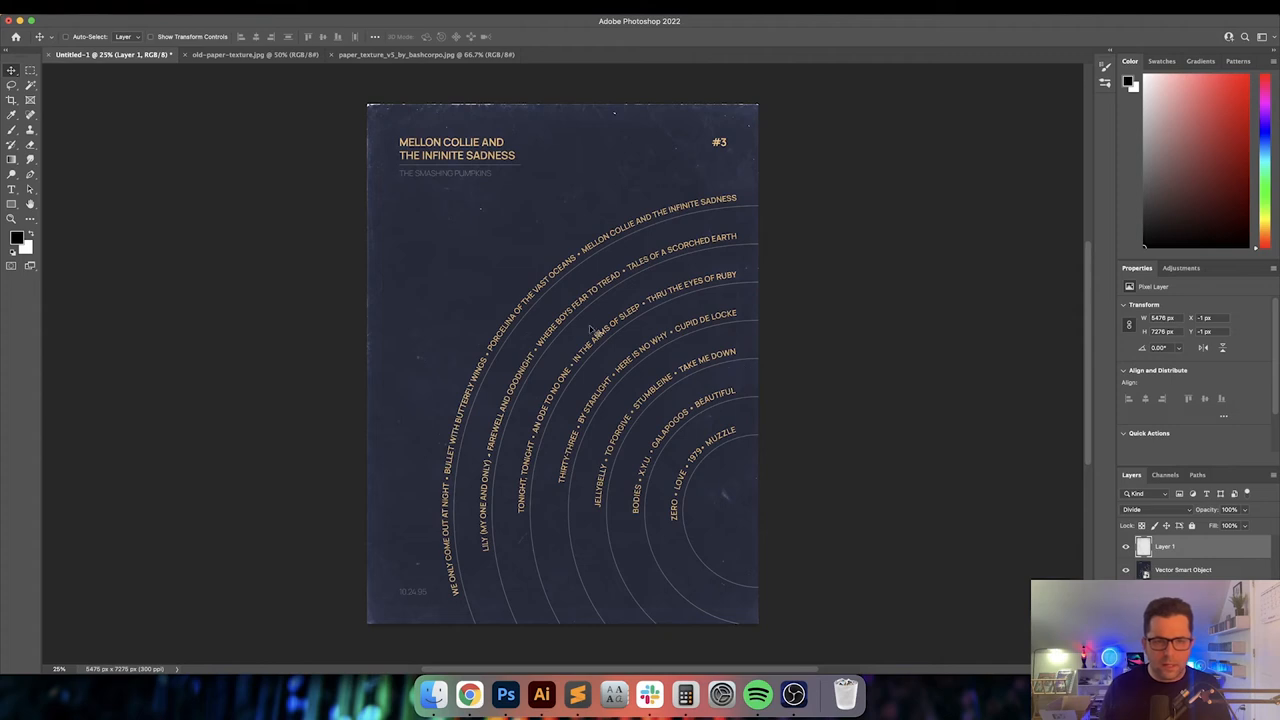
{"action": "mouse_move", "coordinate": [420, 178]}
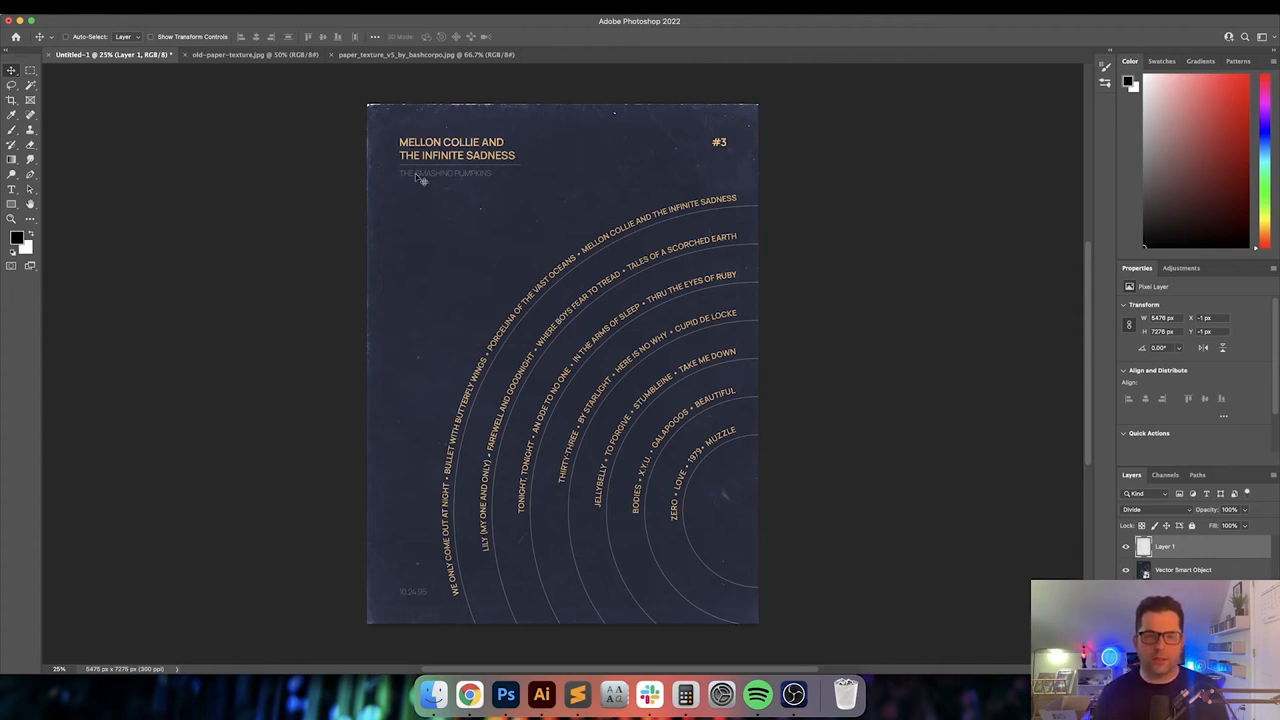
Start Free Transform (Cmd+T) on the pasted second paper texture layer
{"action": "key", "text": "cmd+t"}
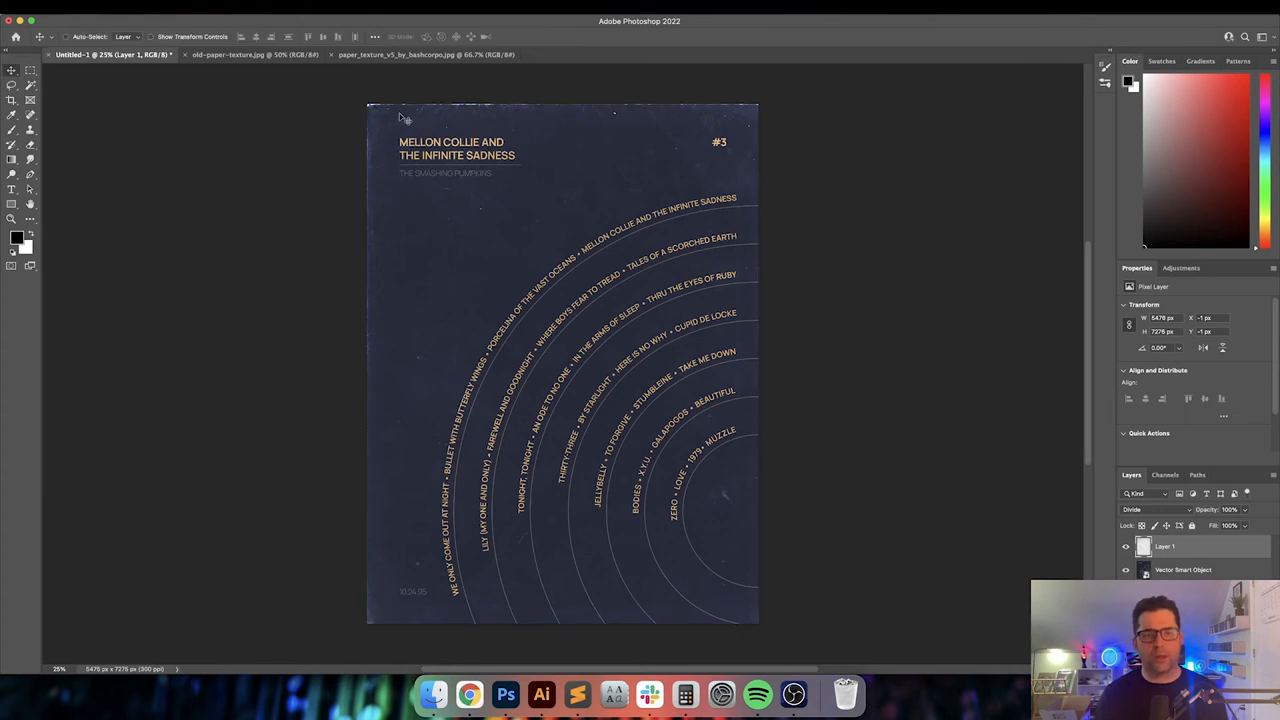
{"action": "mouse_move", "coordinate": [620, 138]}
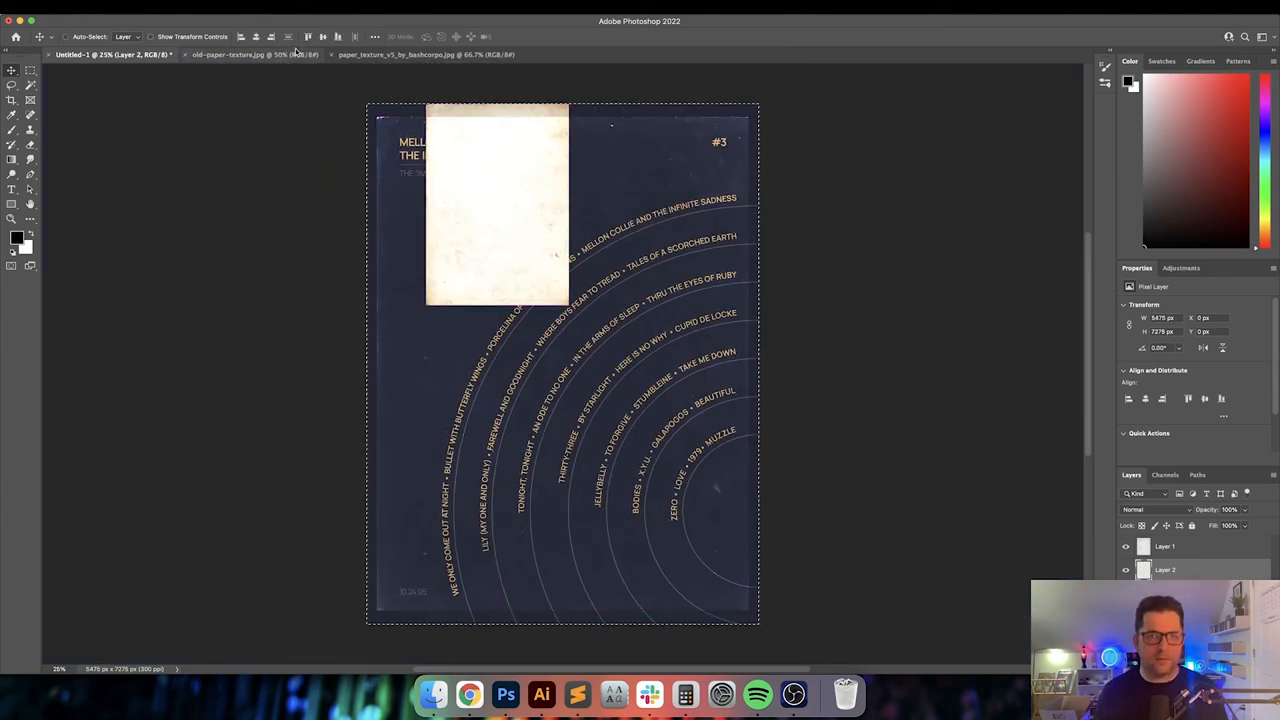
Stretch the second texture over the canvas and change its blend mode to merge with the navy design
{"action": "left_click_drag", "start_coordinate": [496, 204], "coordinate": [562, 364]}
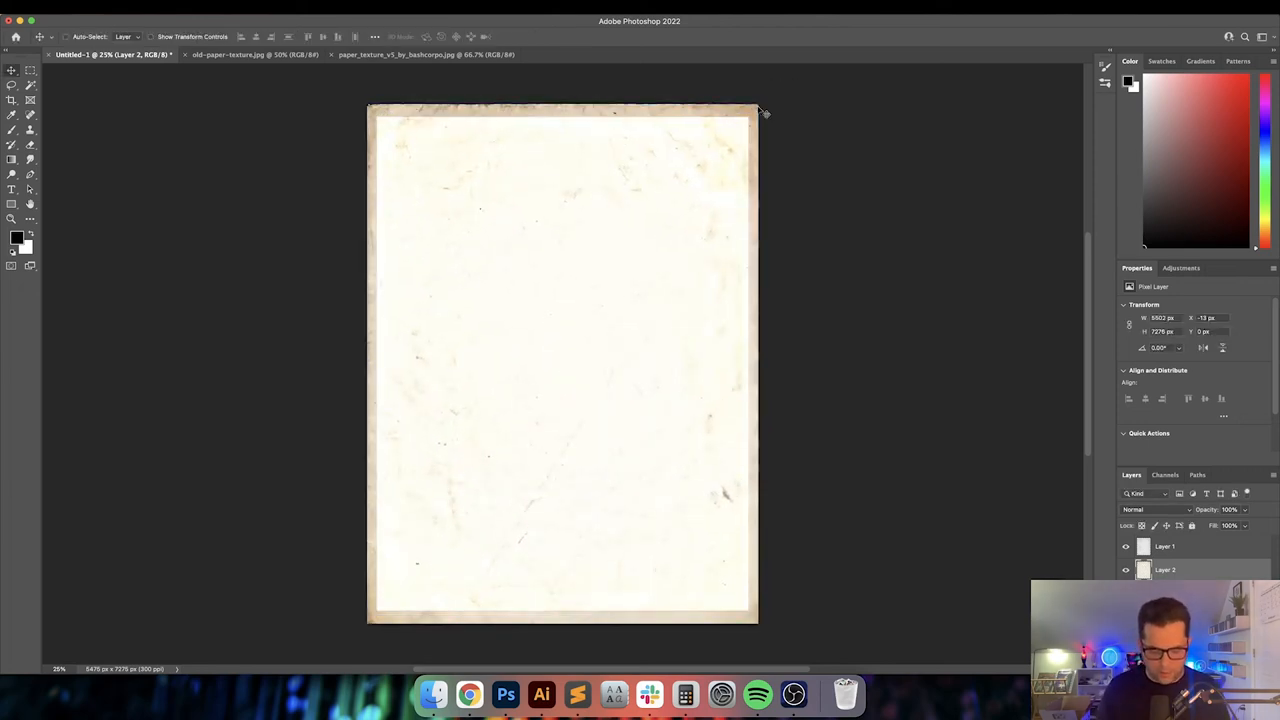
{"action": "left_click", "coordinate": [1156, 510]}
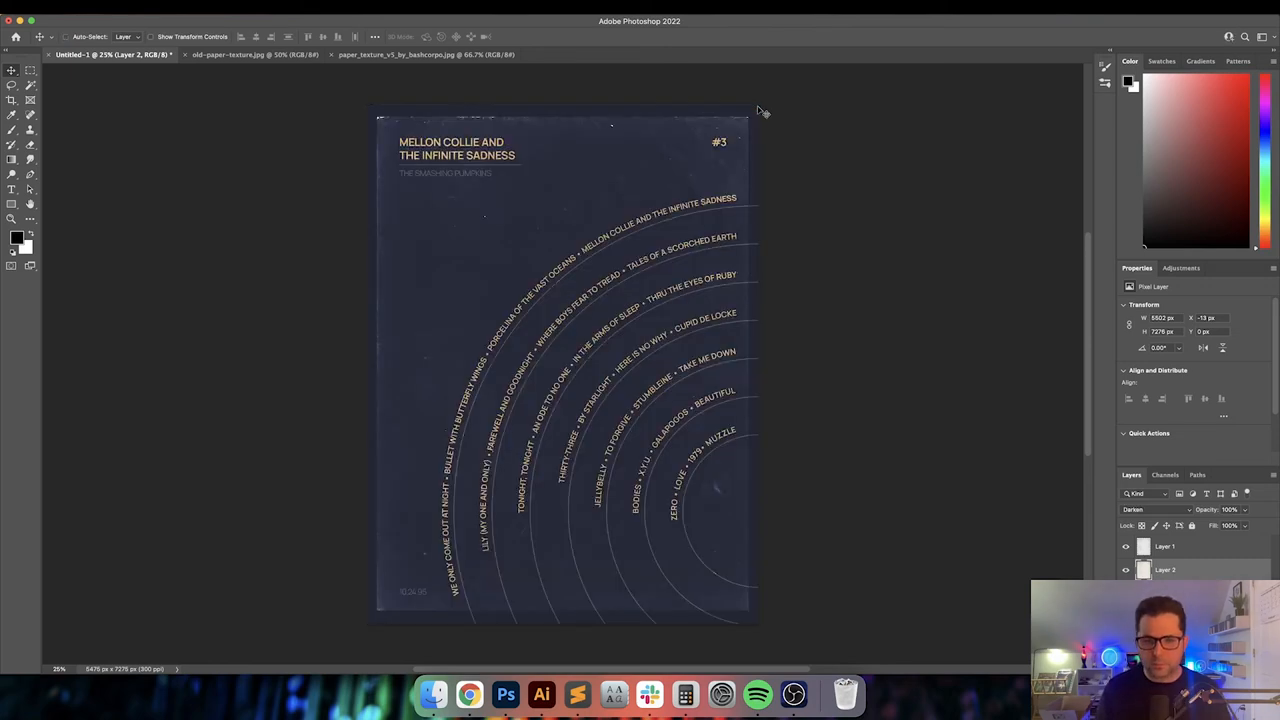
{"action": "left_click", "coordinate": [1156, 510]}
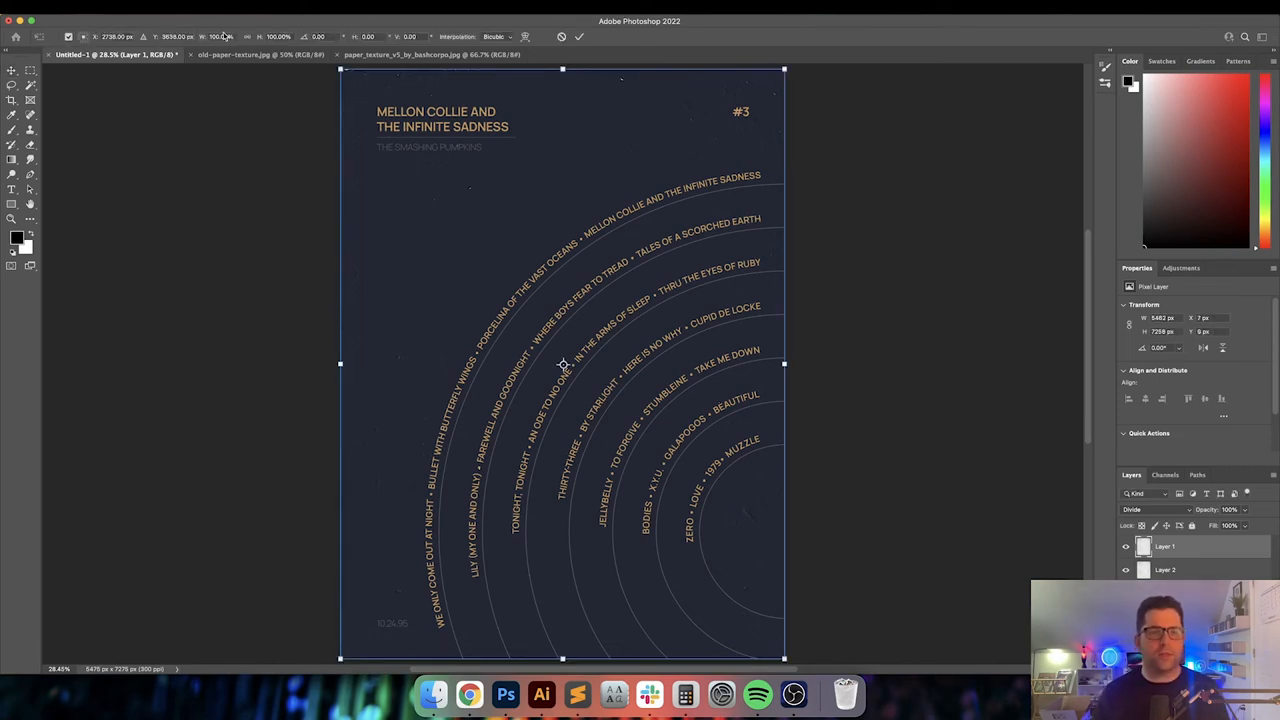
Adjust the second texture's transform so it spans the poster's full edges and commit
{"action": "left_click", "coordinate": [222, 36]}
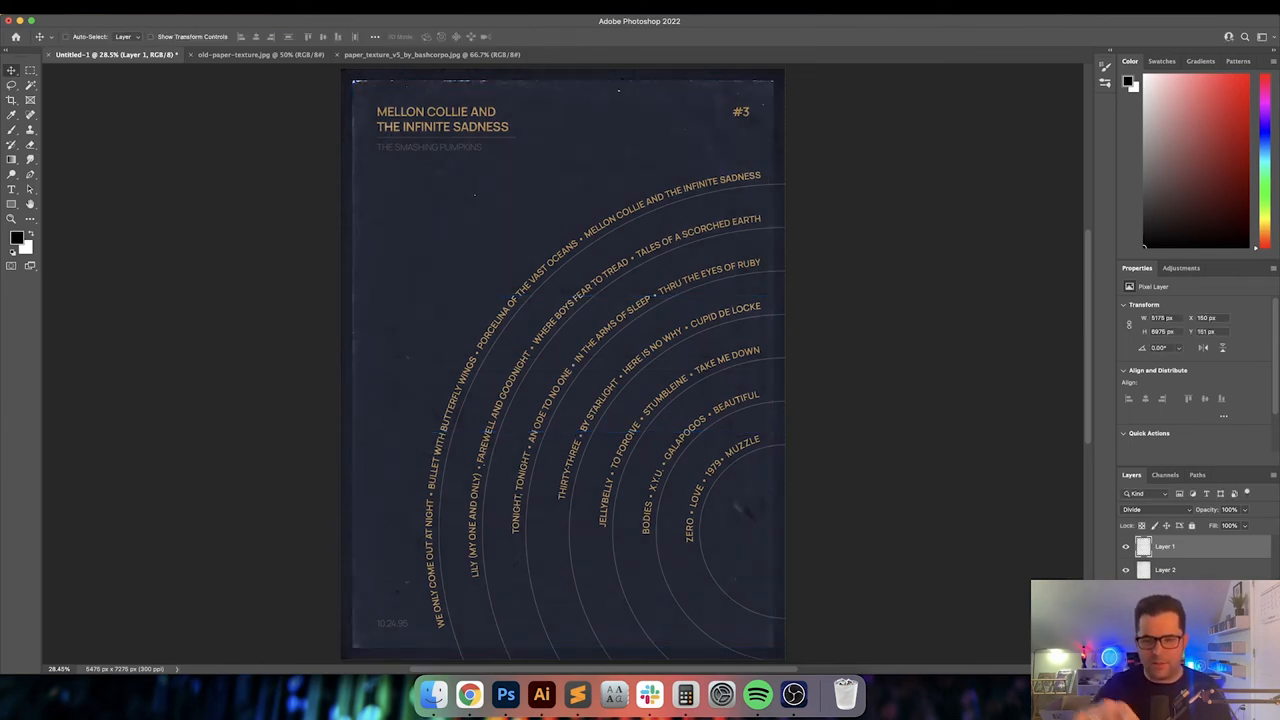
{"action": "mouse_move", "coordinate": [914, 272]}
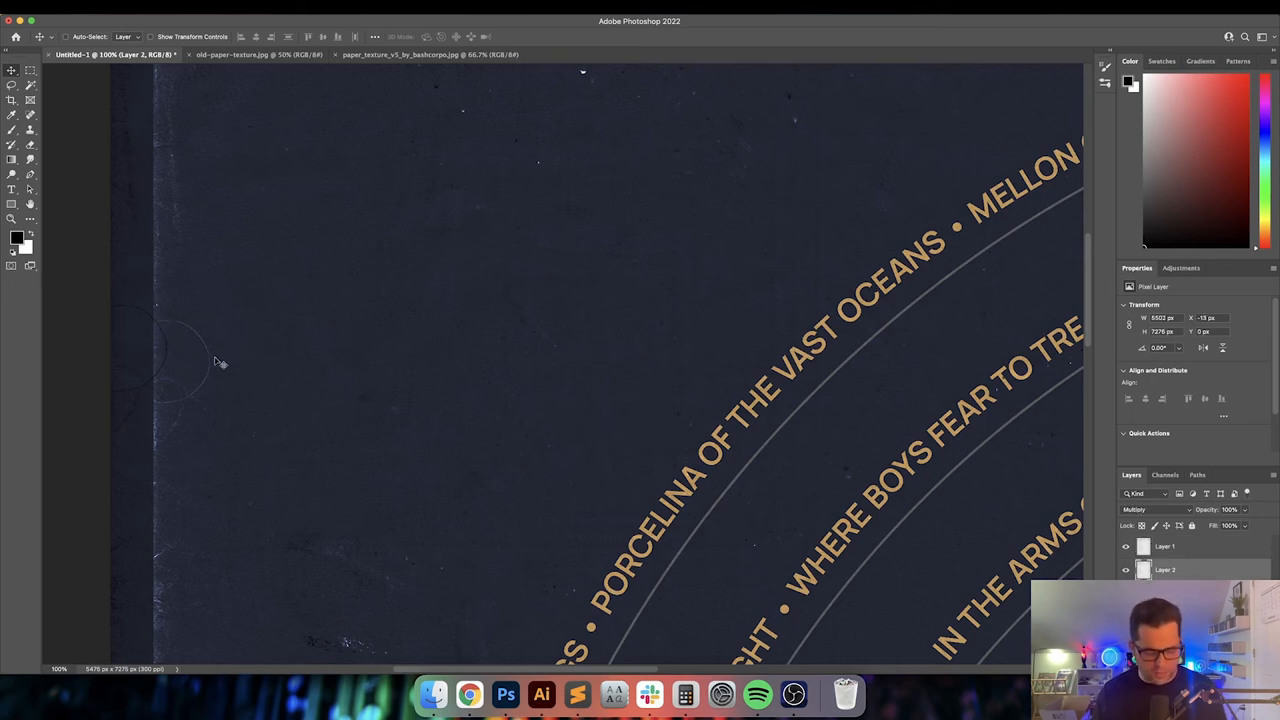
Rotate the second texture 180°, commit it, and bring up the Layer Style dialog for a layer
{"action": "right_click", "coordinate": [220, 362]}
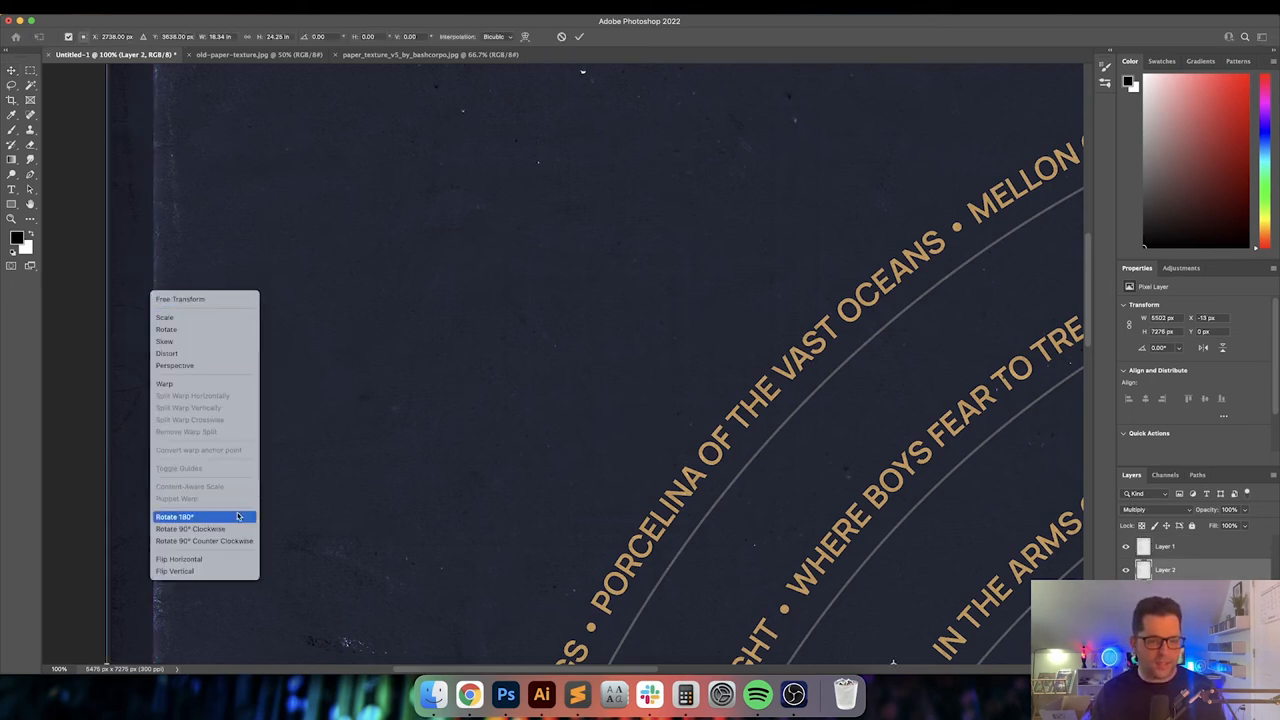
{"action": "left_click", "coordinate": [174, 516]}
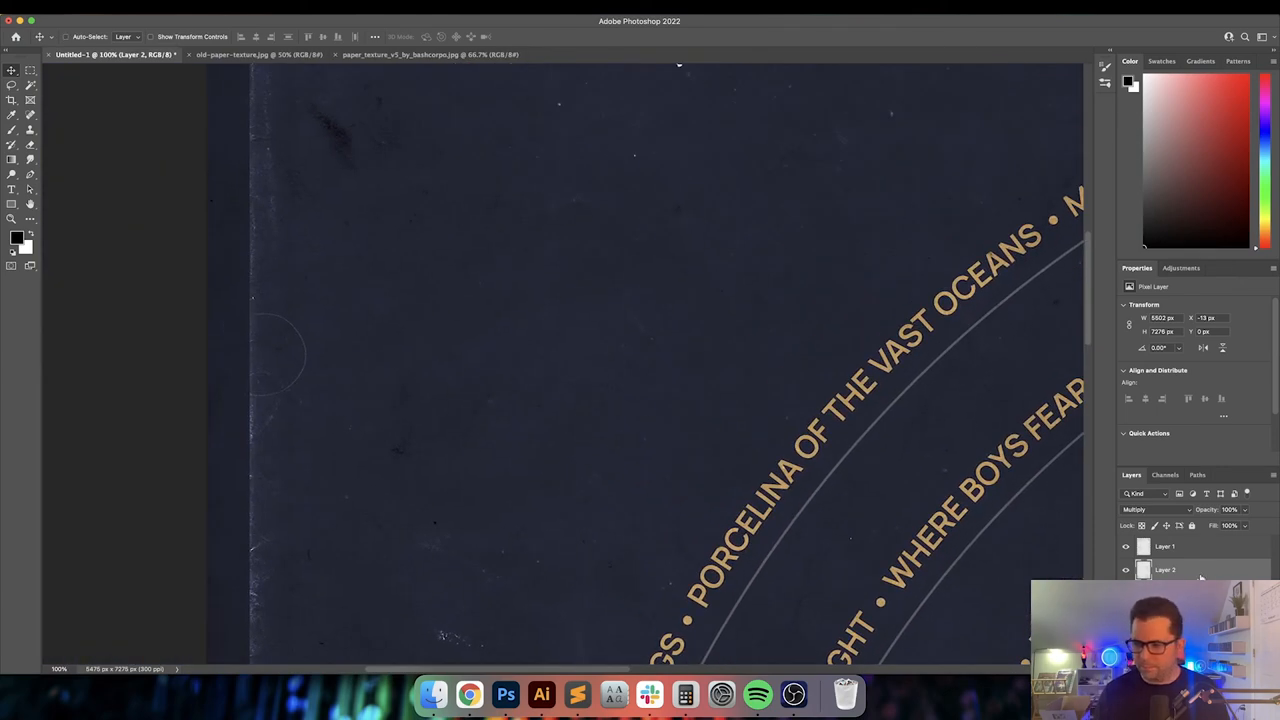
{"action": "left_click", "coordinate": [1156, 510]}
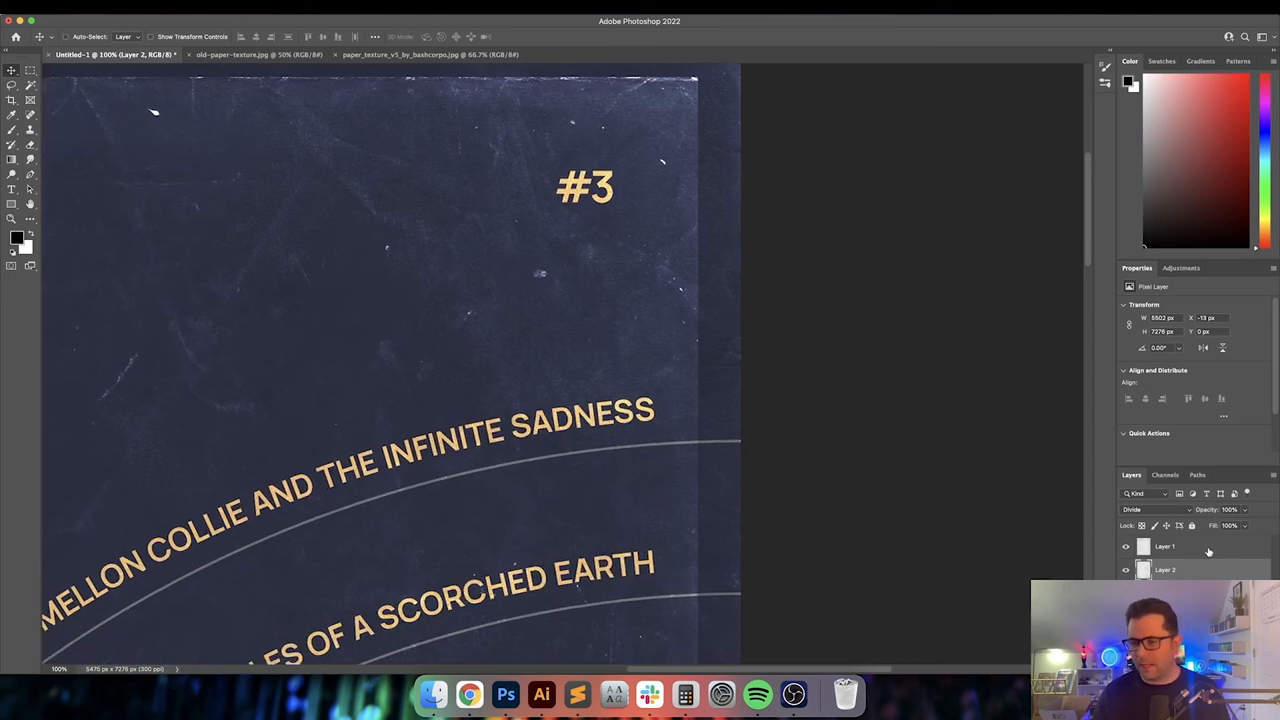
{"action": "double_click", "coordinate": [1164, 546]}
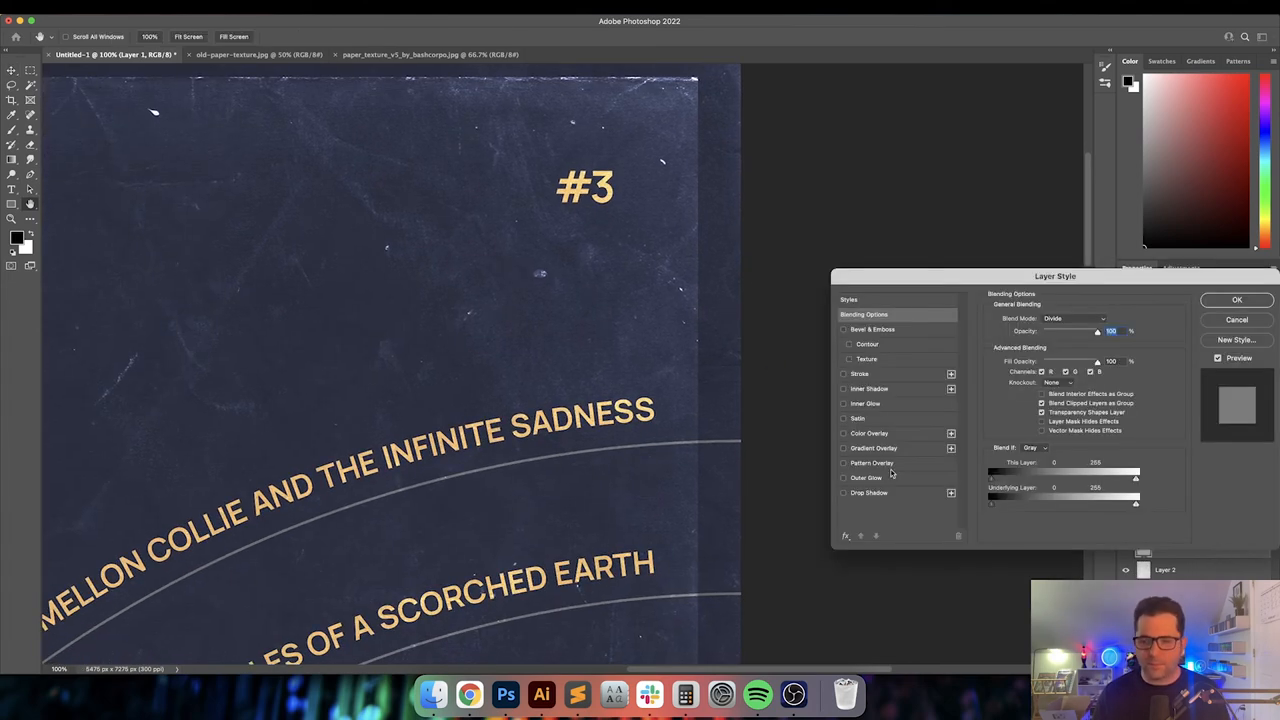
Enable a Stroke layer style and set its colour to gold
{"action": "left_click", "coordinate": [860, 374]}
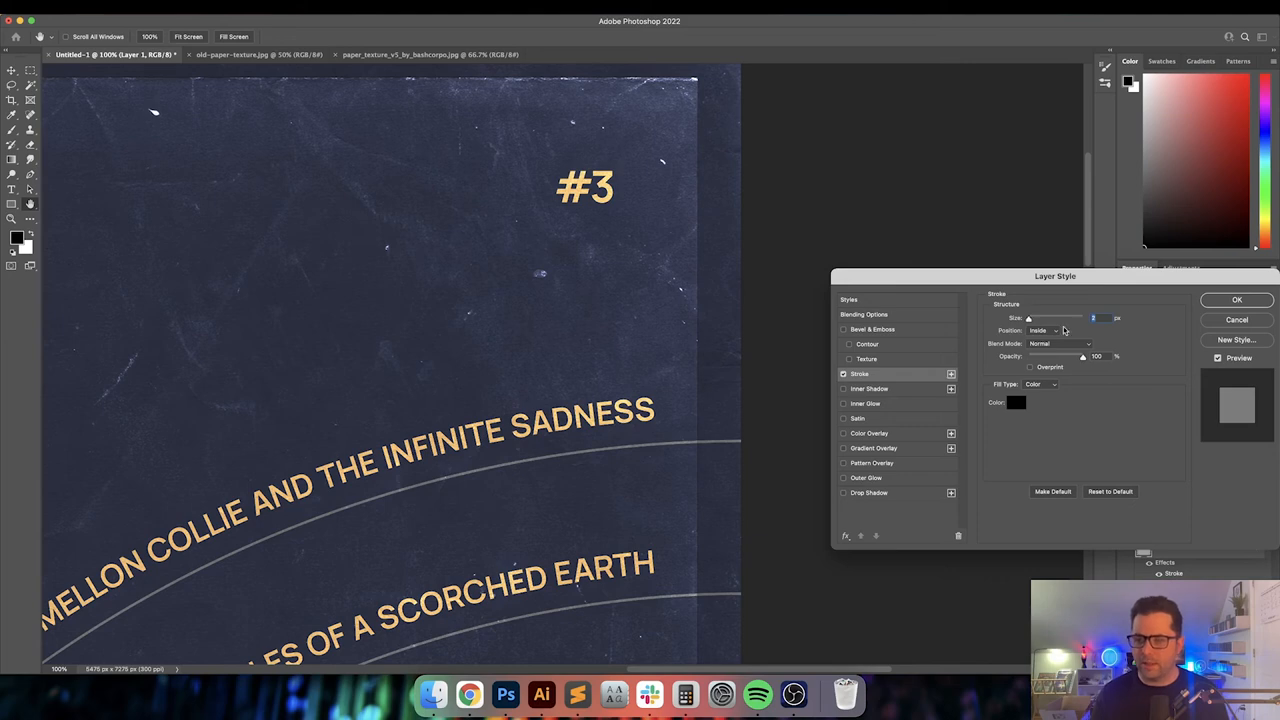
{"action": "left_click", "coordinate": [1016, 402]}
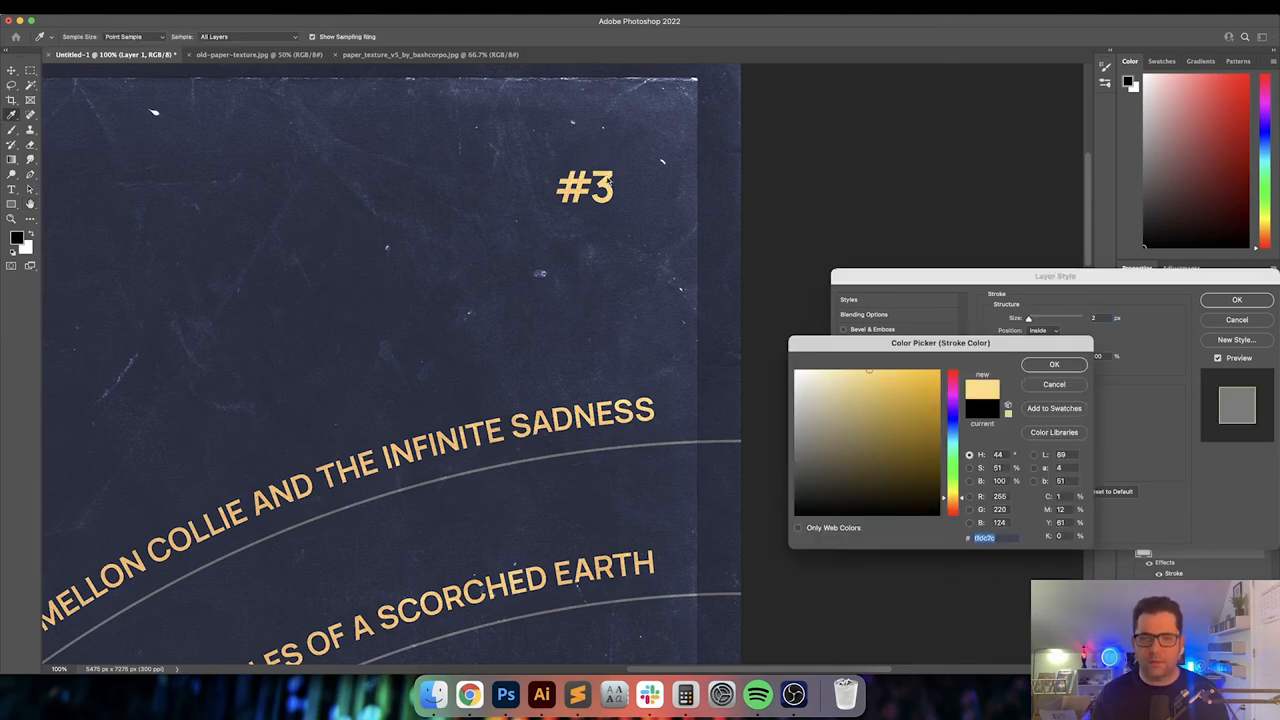
{"action": "left_click", "coordinate": [1052, 364]}
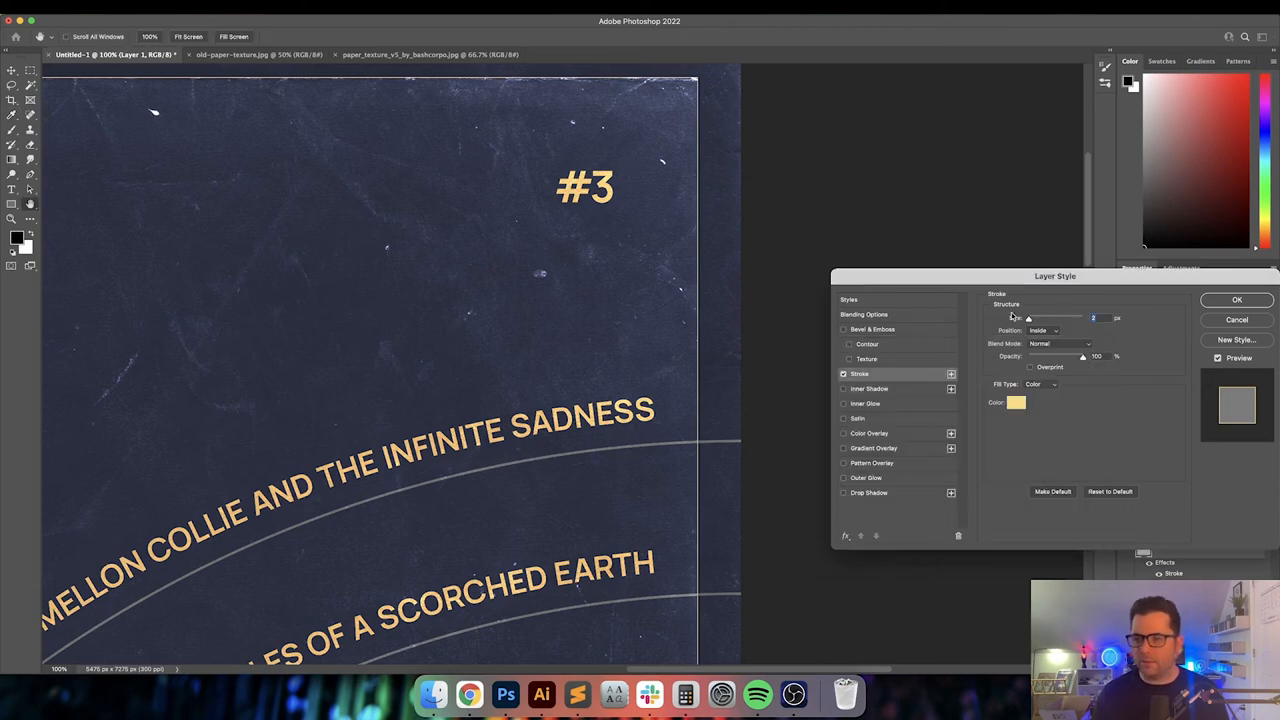
Set the stroke to Lighten blend, lowered opacity and 2 px size, then apply the style
{"action": "left_click", "coordinate": [1060, 344]}
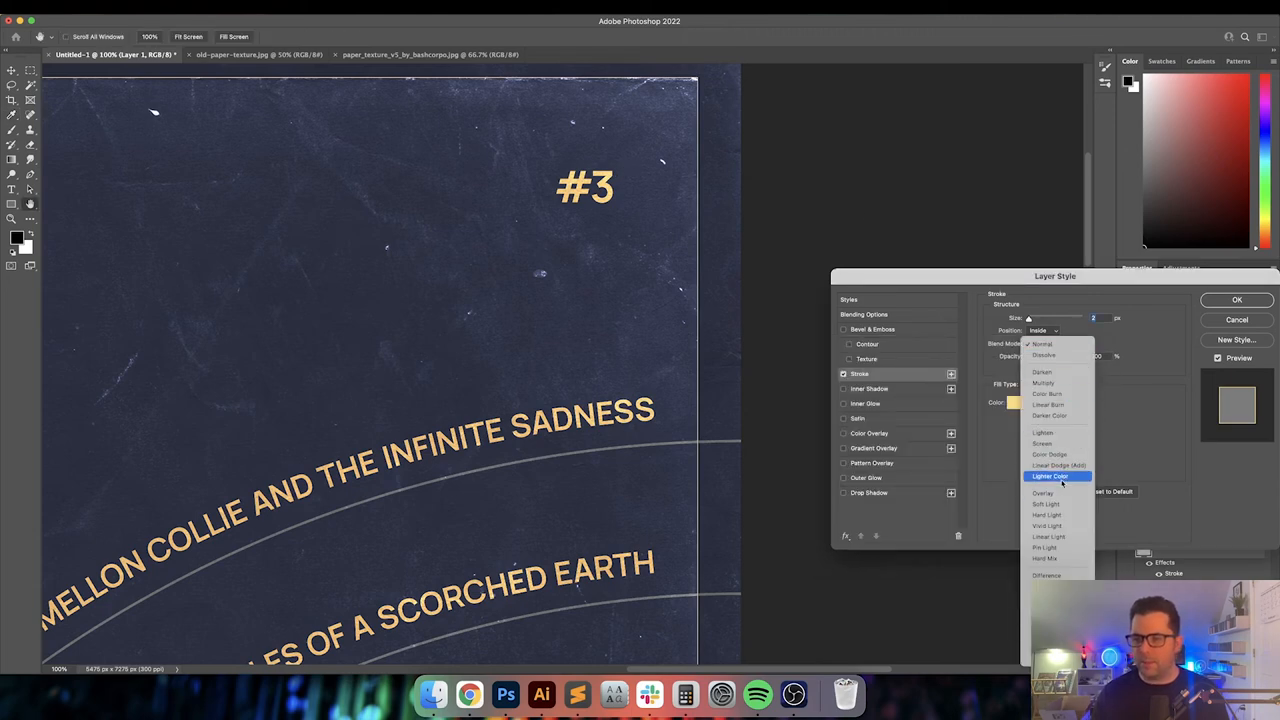
{"action": "left_click", "coordinate": [1044, 492]}
{"action": "type", "text": "10"}
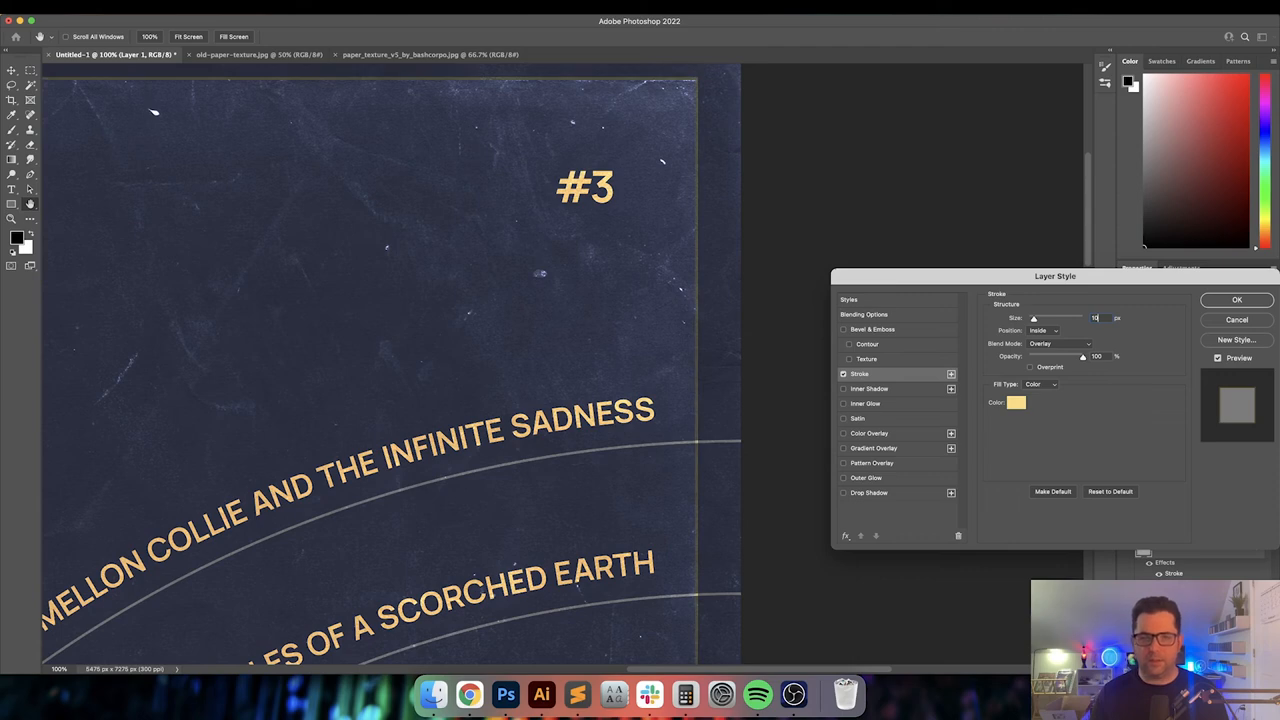
{"action": "left_click", "coordinate": [1056, 344]}
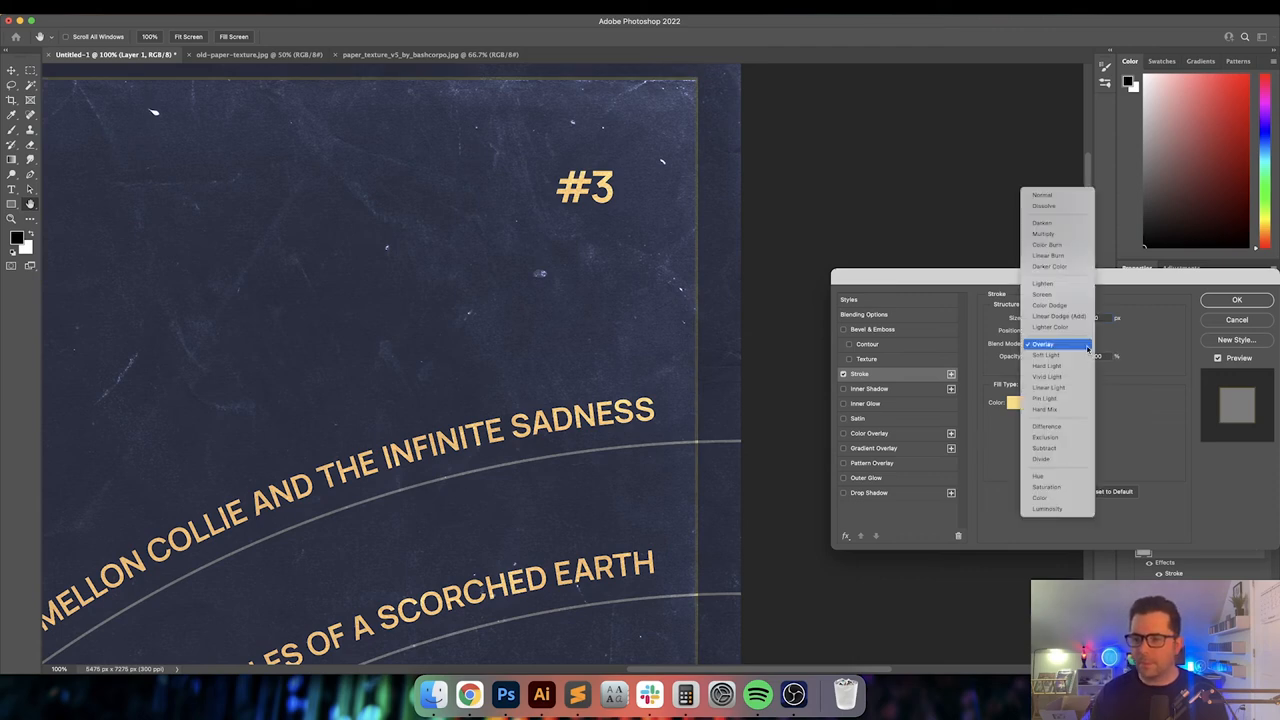
{"action": "left_click", "coordinate": [1046, 356]}
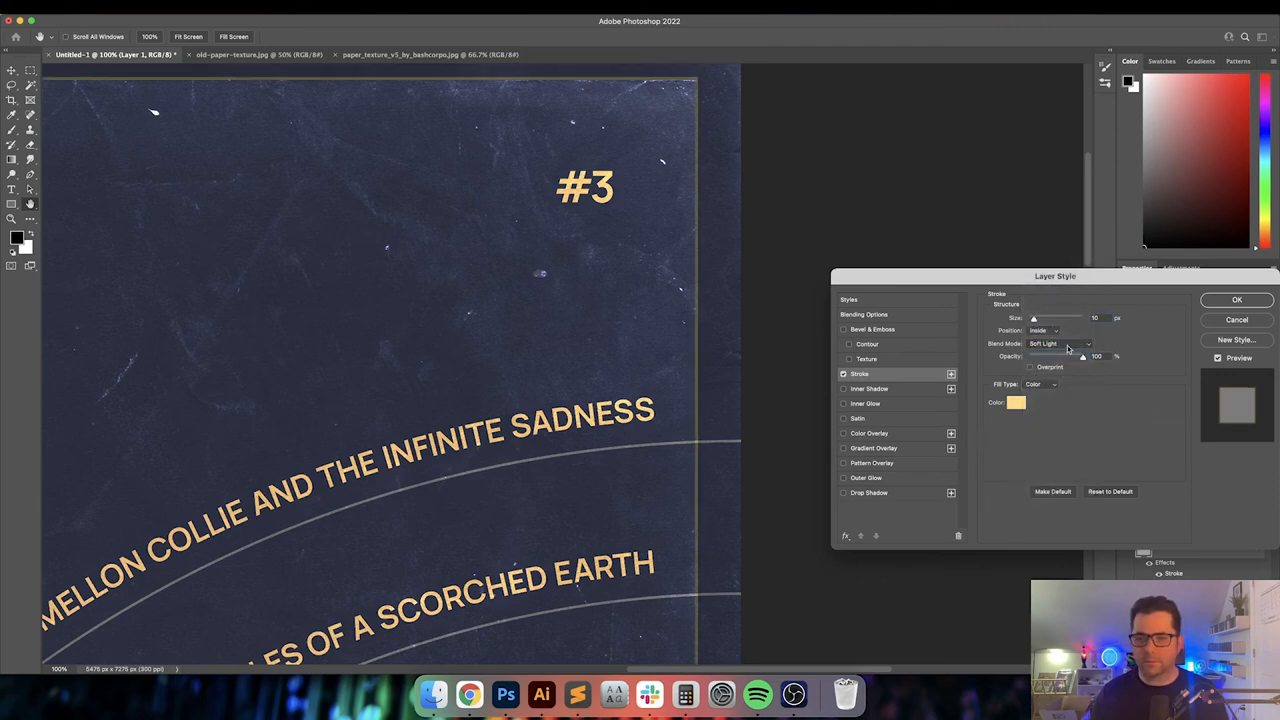
{"action": "left_click", "coordinate": [1058, 344]}
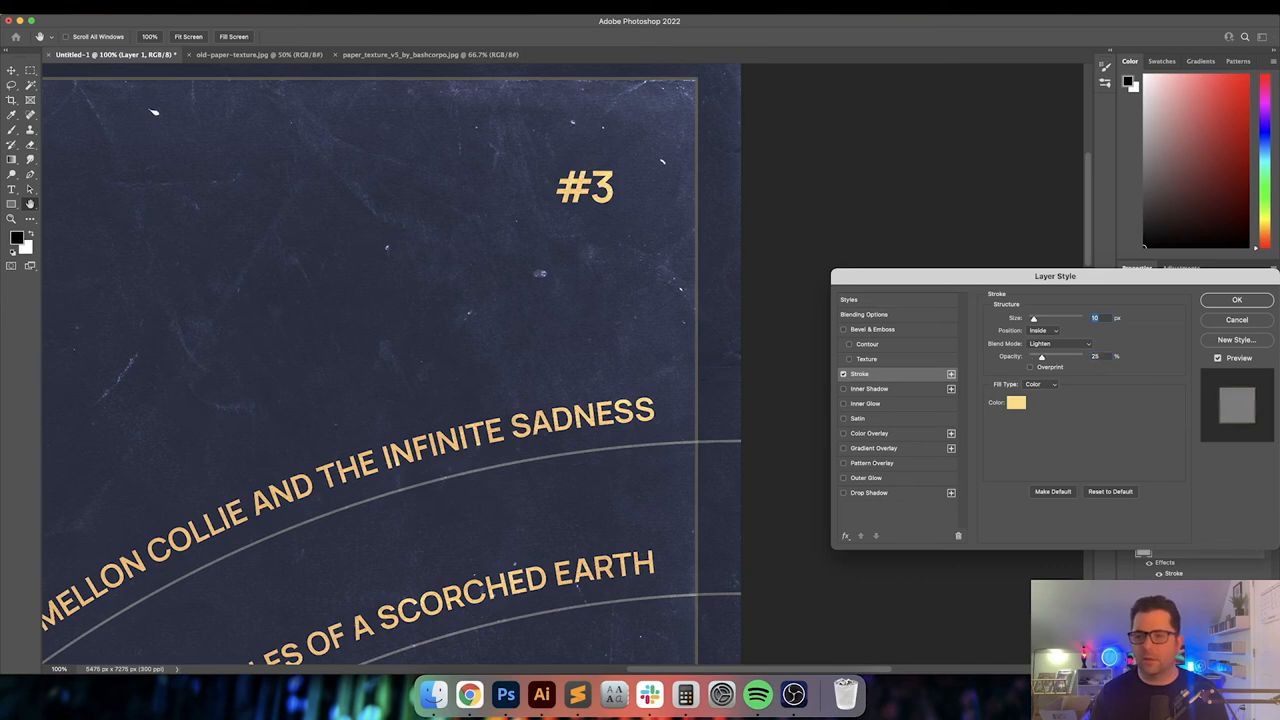
{"action": "left_click_drag", "start_coordinate": [1040, 356], "coordinate": [1056, 356]}
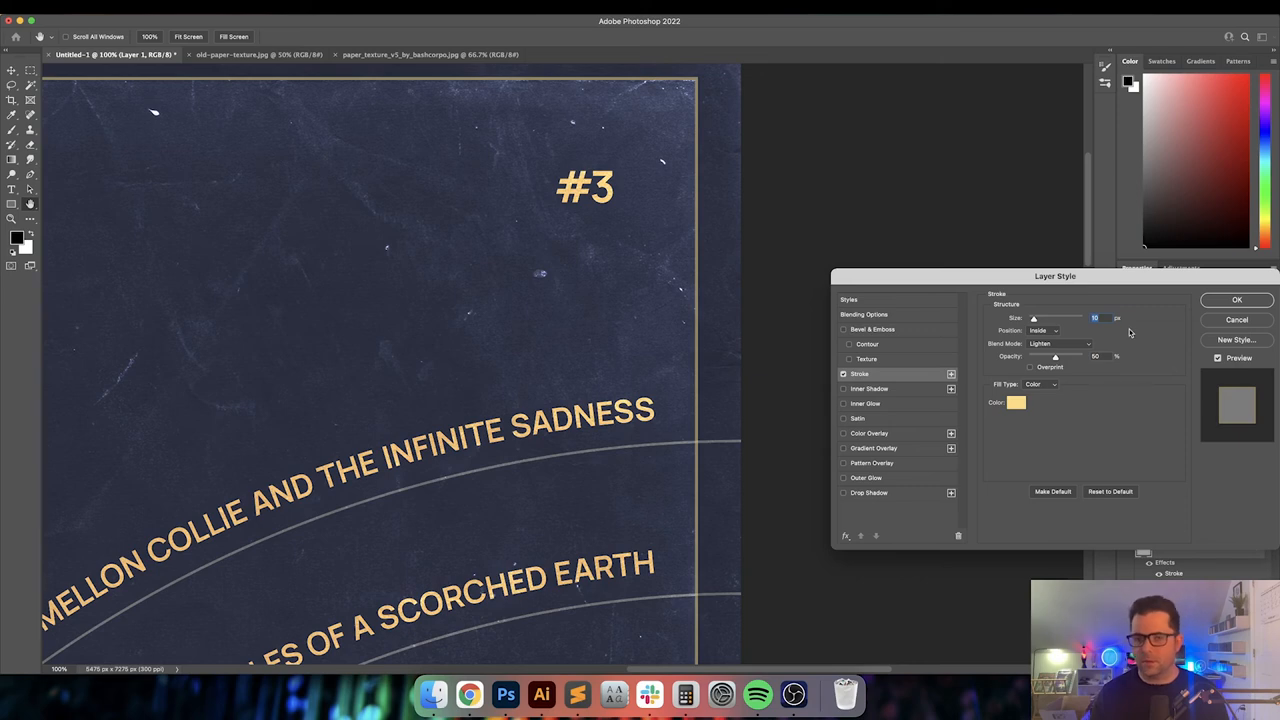
{"action": "type", "text": "2"}
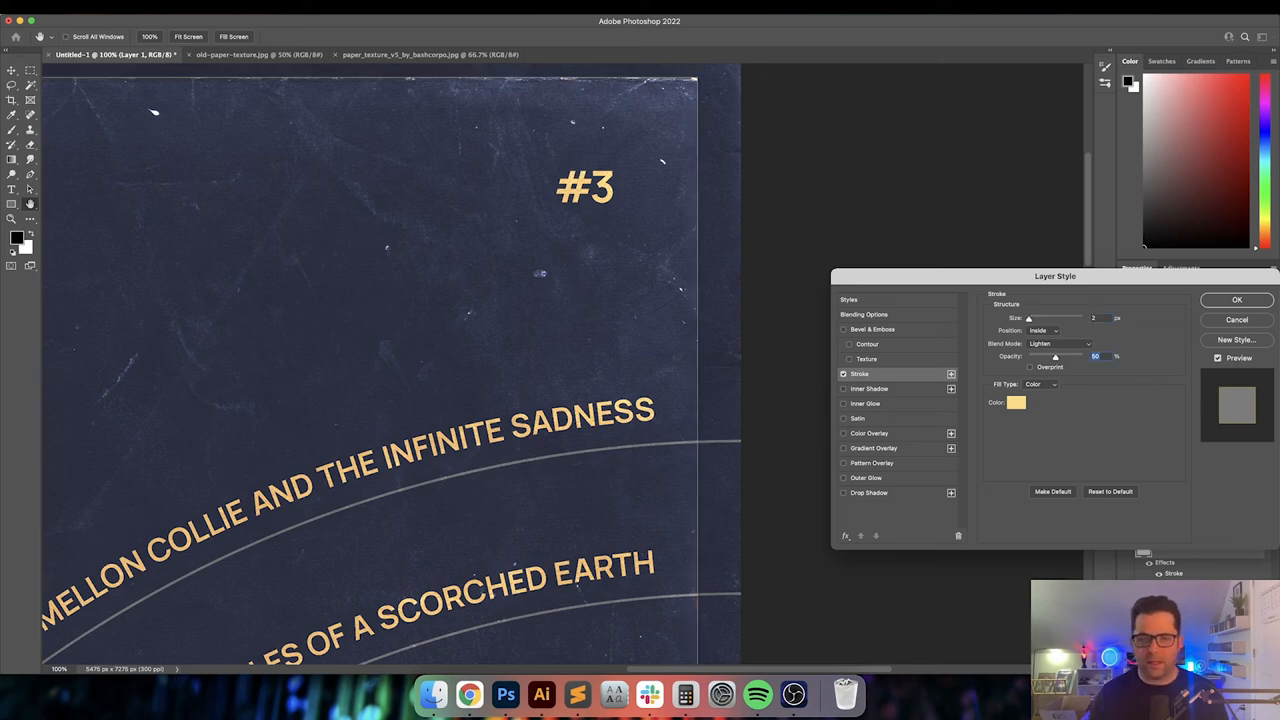
{"action": "left_click", "coordinate": [1236, 300]}
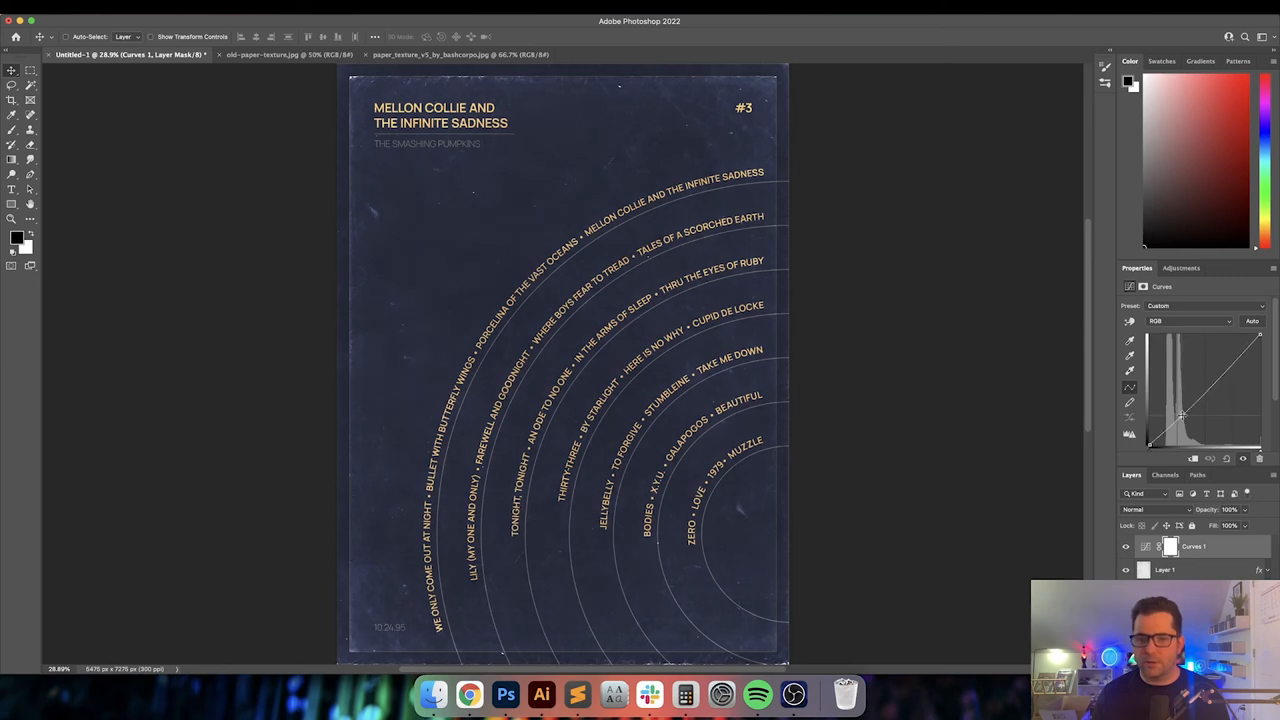
Shape the Curves adjustment into an S-curve, pulling shadows down and highlights up for stronger contrast
{"action": "left_click_drag", "start_coordinate": [1180, 414], "coordinate": [1218, 384]}
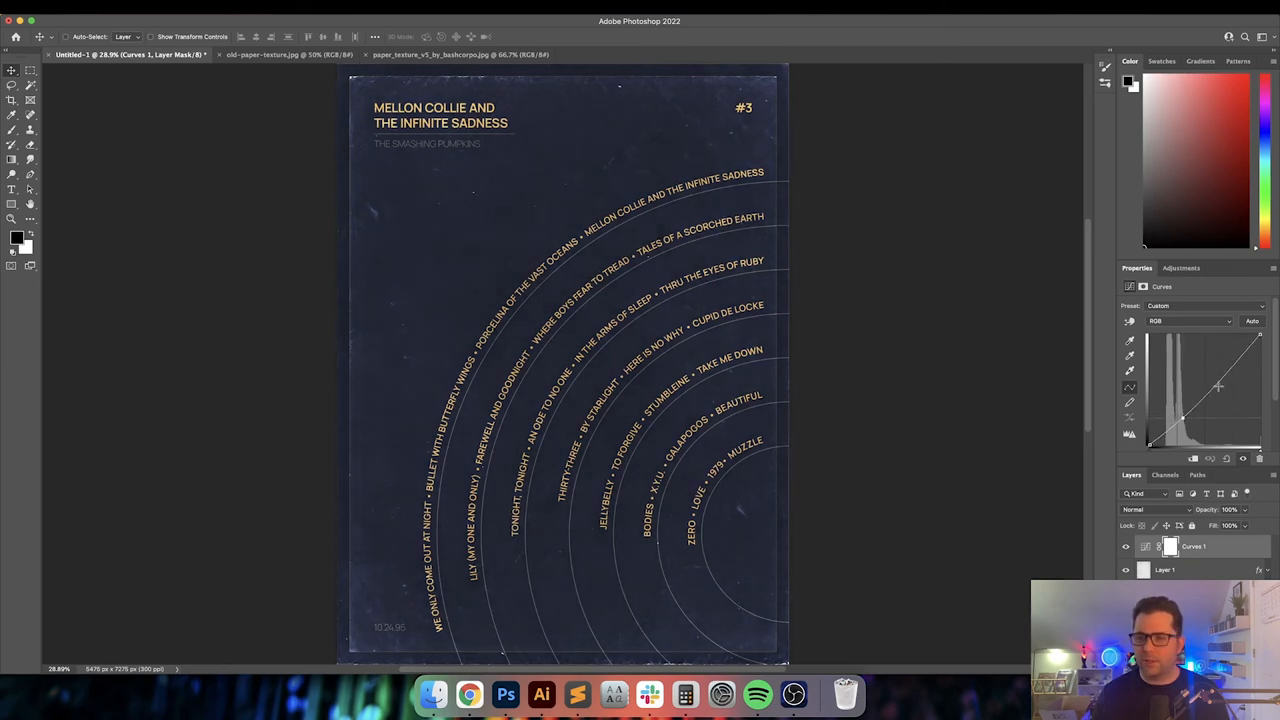
{"action": "left_click_drag", "start_coordinate": [1218, 388], "coordinate": [1224, 384]}
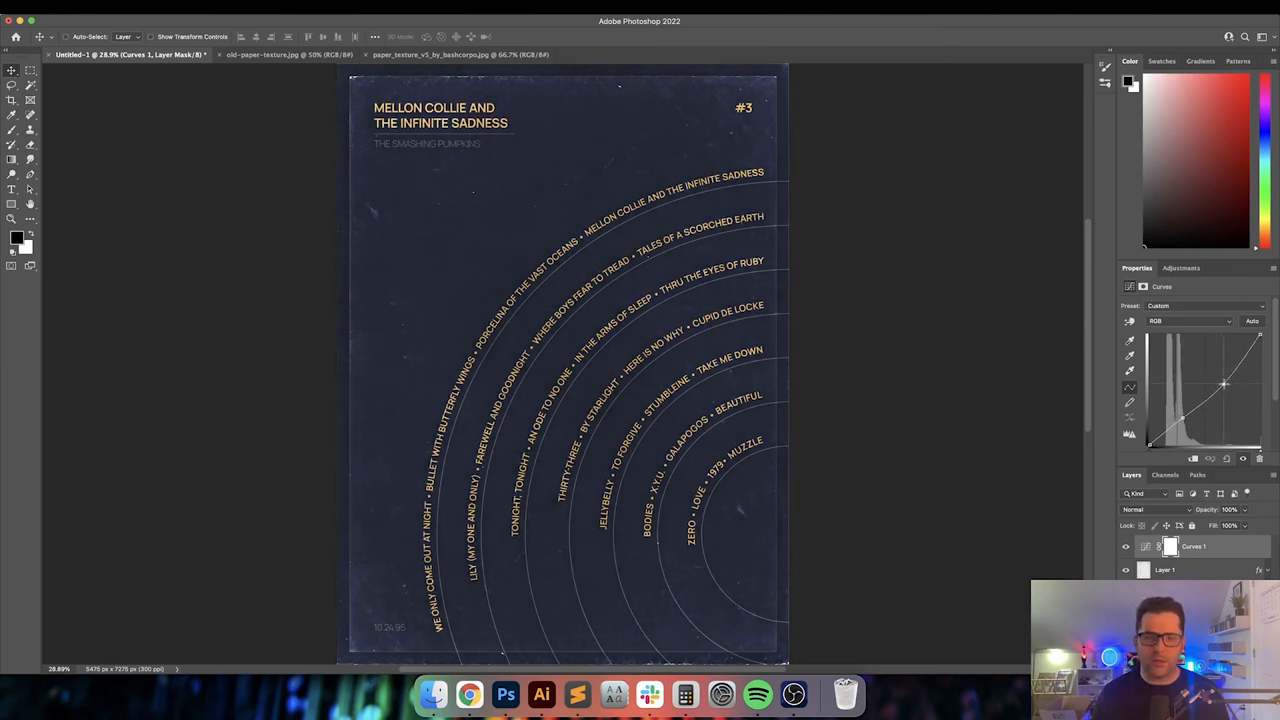
{"action": "left_click_drag", "start_coordinate": [1224, 384], "coordinate": [1230, 390]}
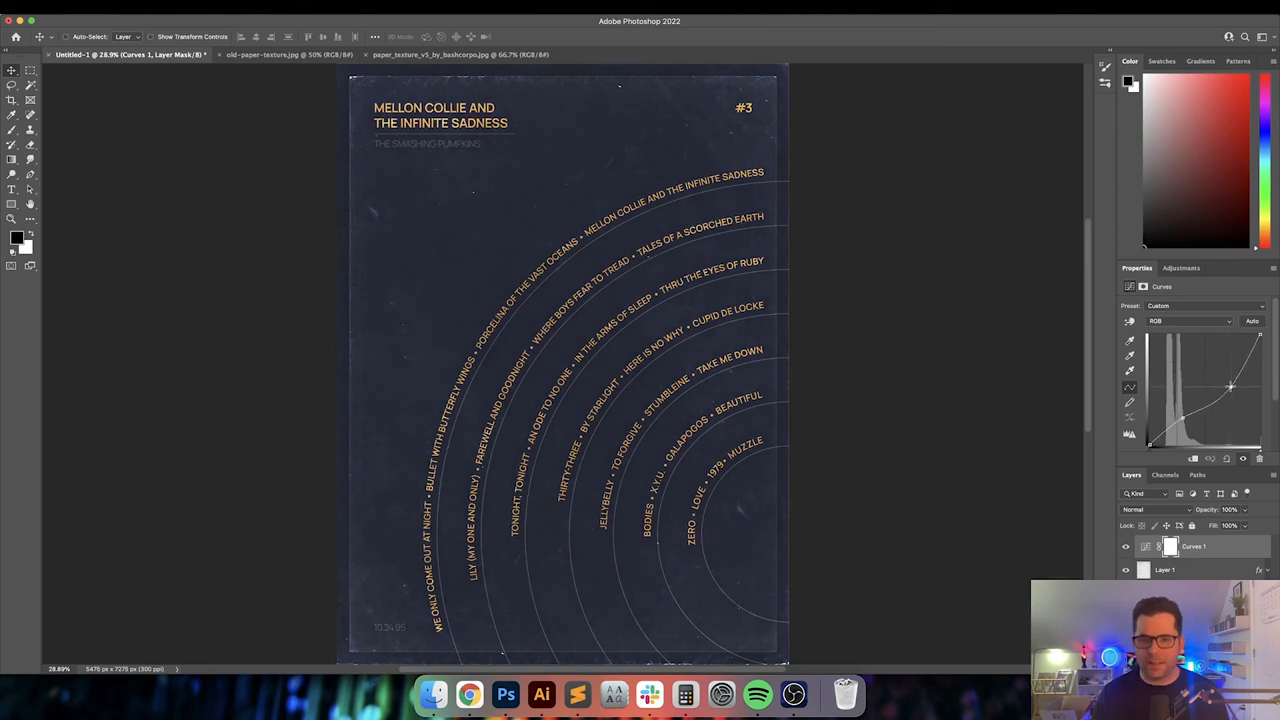
{"action": "left_click_drag", "start_coordinate": [1230, 384], "coordinate": [1232, 384]}
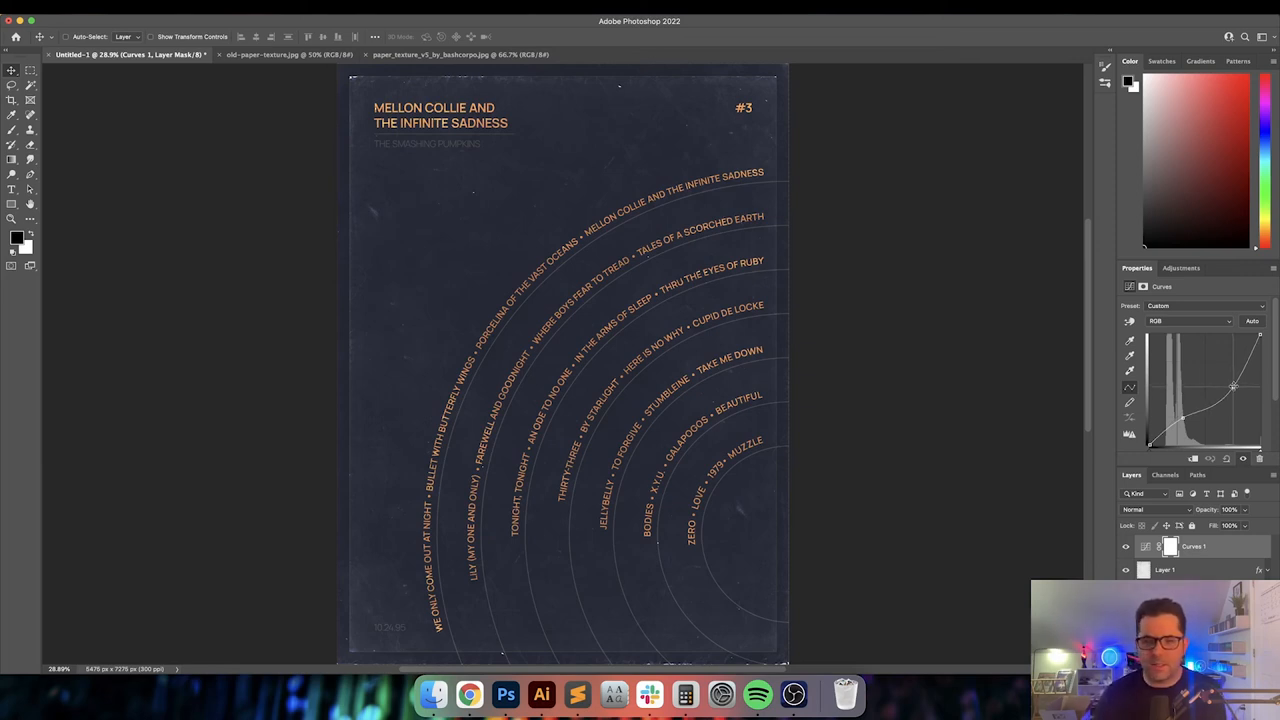
{"action": "left_click_drag", "start_coordinate": [1232, 388], "coordinate": [1232, 378]}
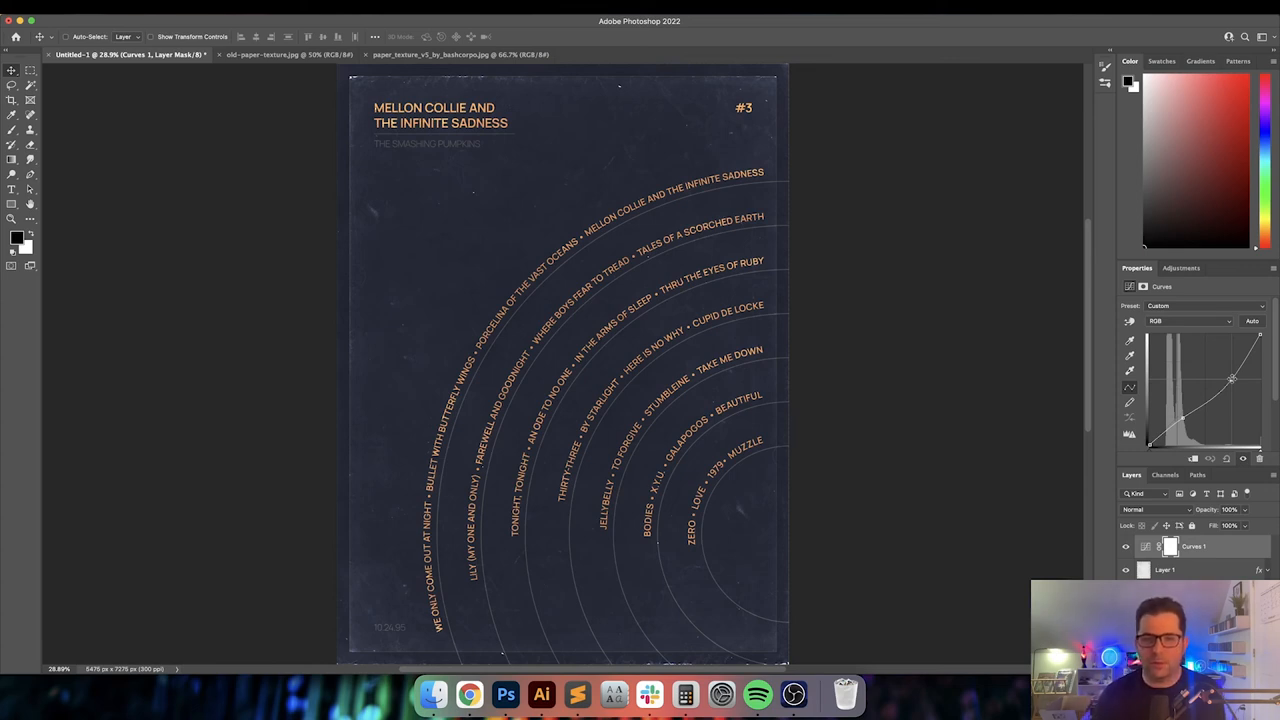
{"action": "left_click_drag", "start_coordinate": [1232, 378], "coordinate": [1228, 376]}
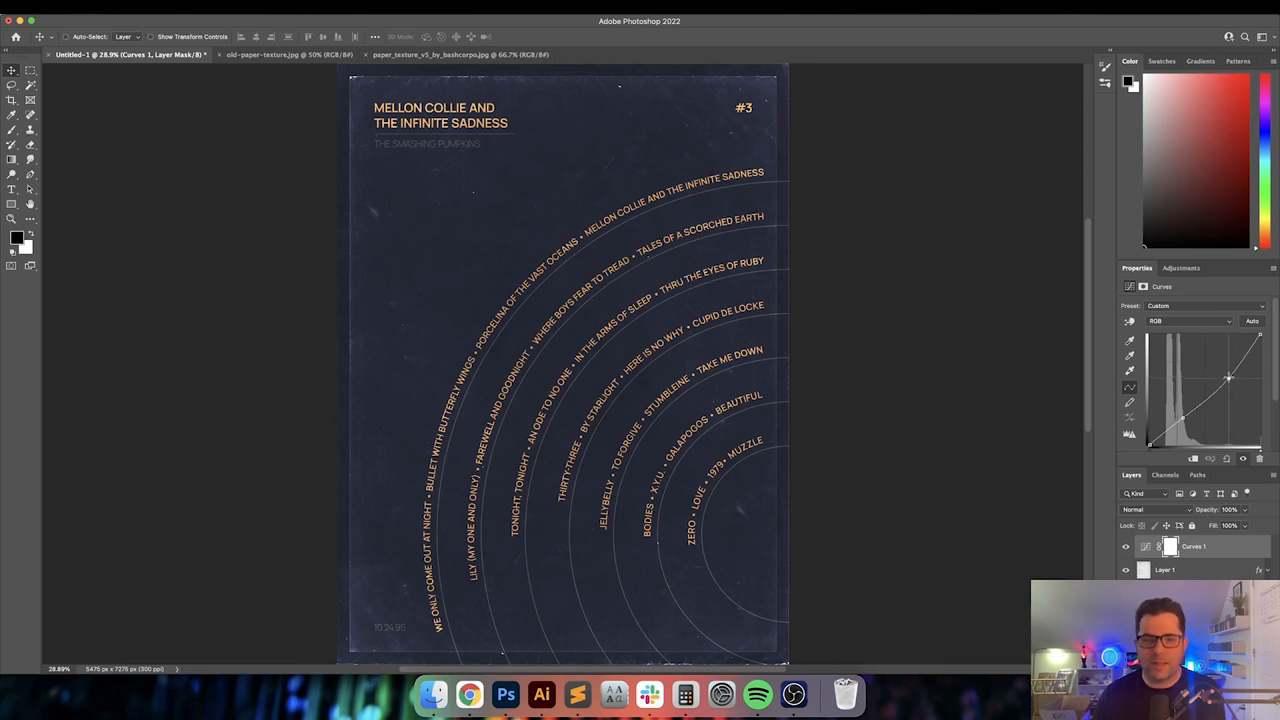
{"action": "left_click_drag", "start_coordinate": [1228, 376], "coordinate": [1184, 418]}
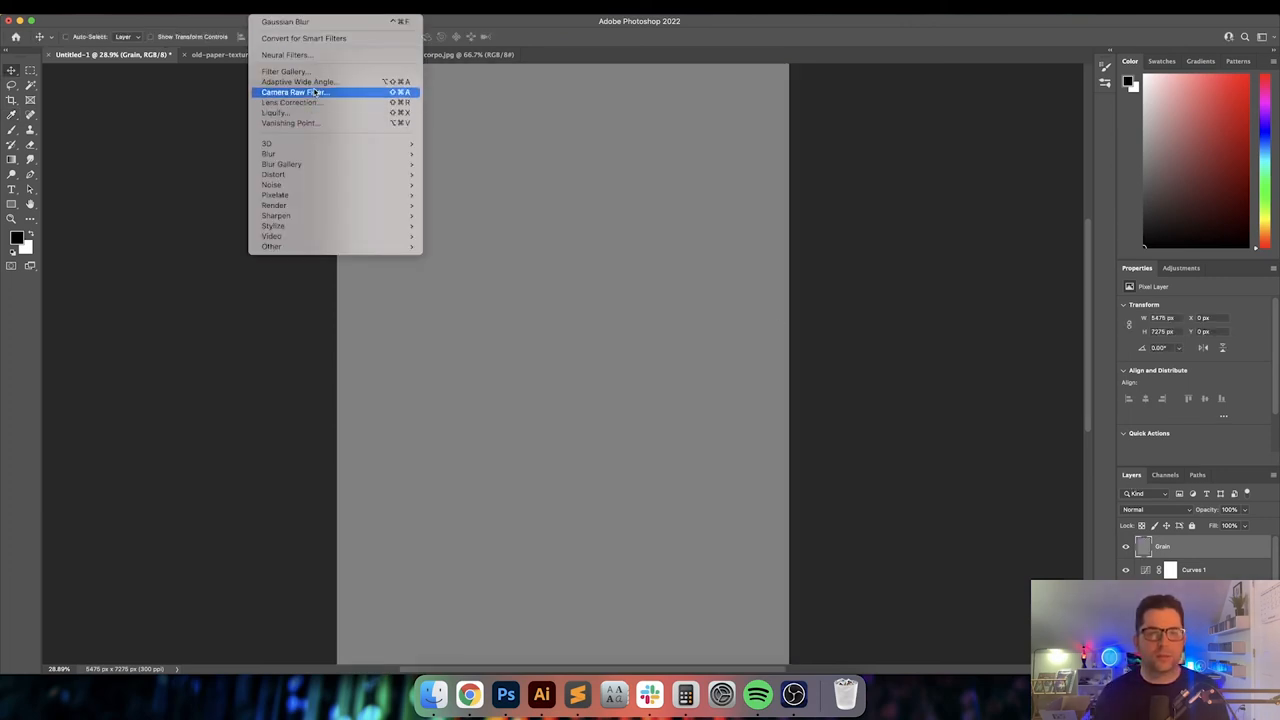
Apply Camera Raw Filter grain at amount 100 to the grey layer and tune its roughness
{"action": "left_click", "coordinate": [292, 92]}
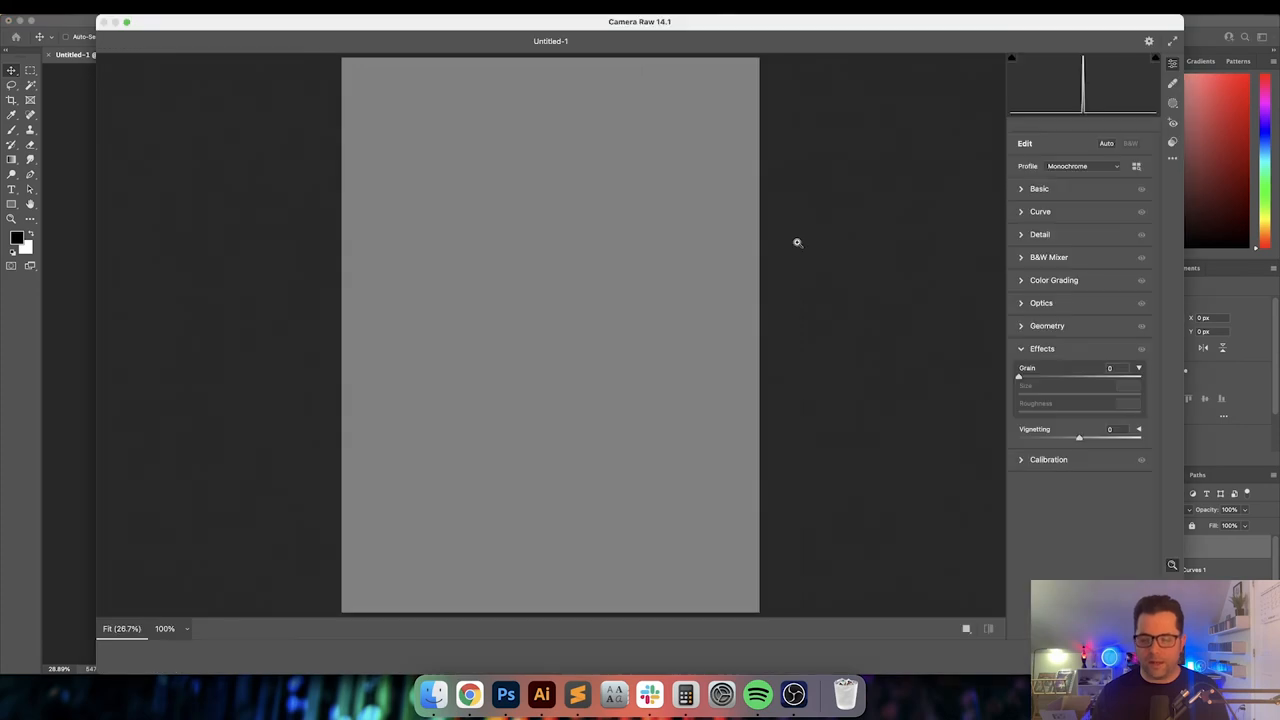
{"action": "left_click", "coordinate": [1110, 368]}
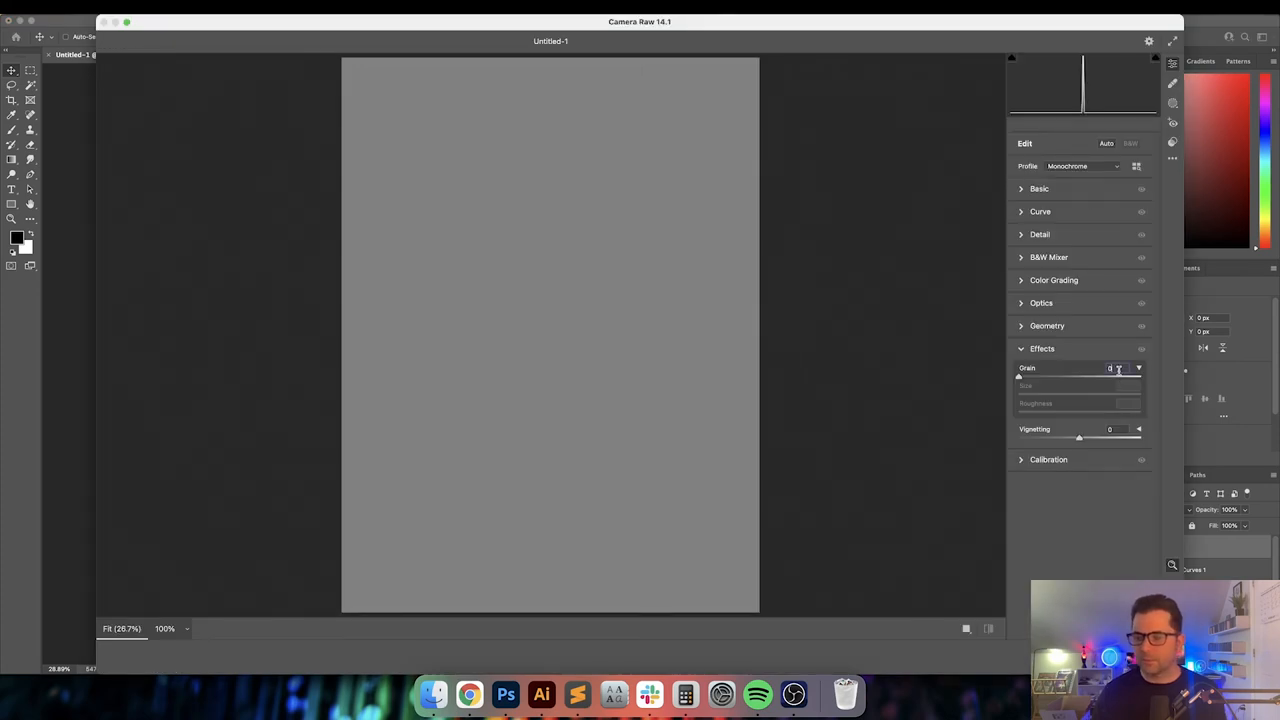
{"action": "type", "text": "100"}
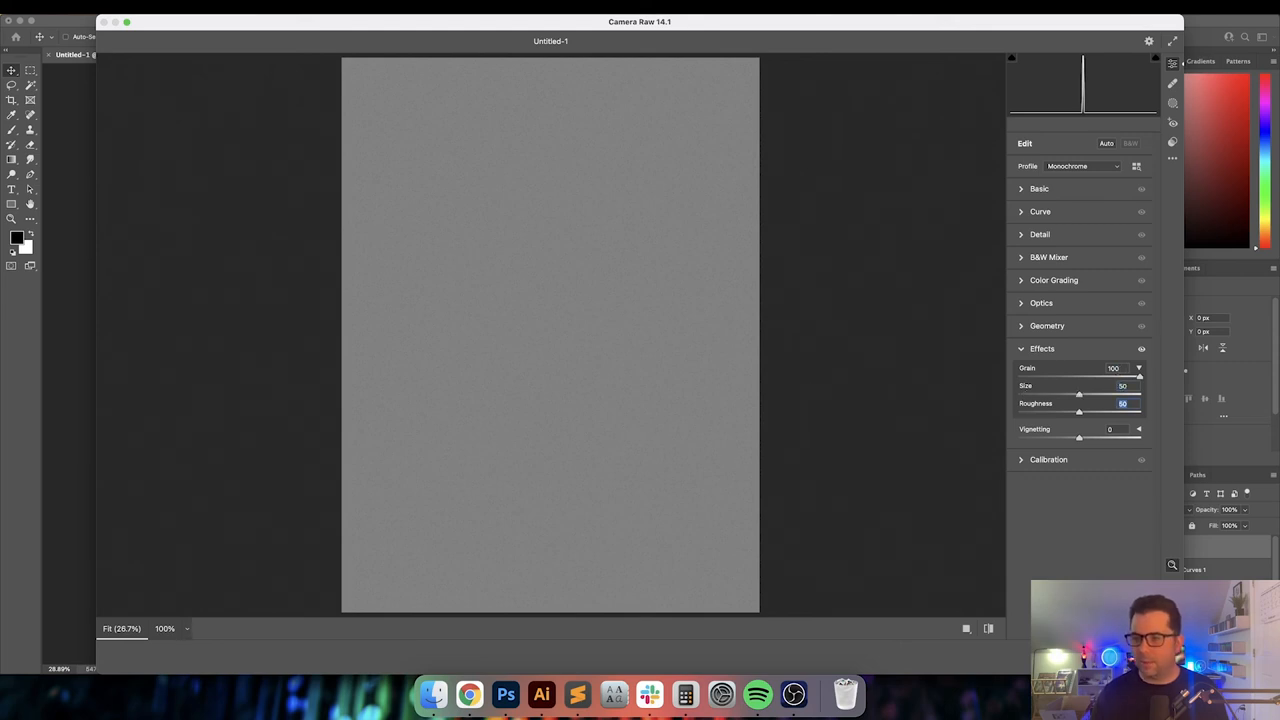
{"action": "left_click_drag", "start_coordinate": [1080, 412], "coordinate": [1048, 412]}
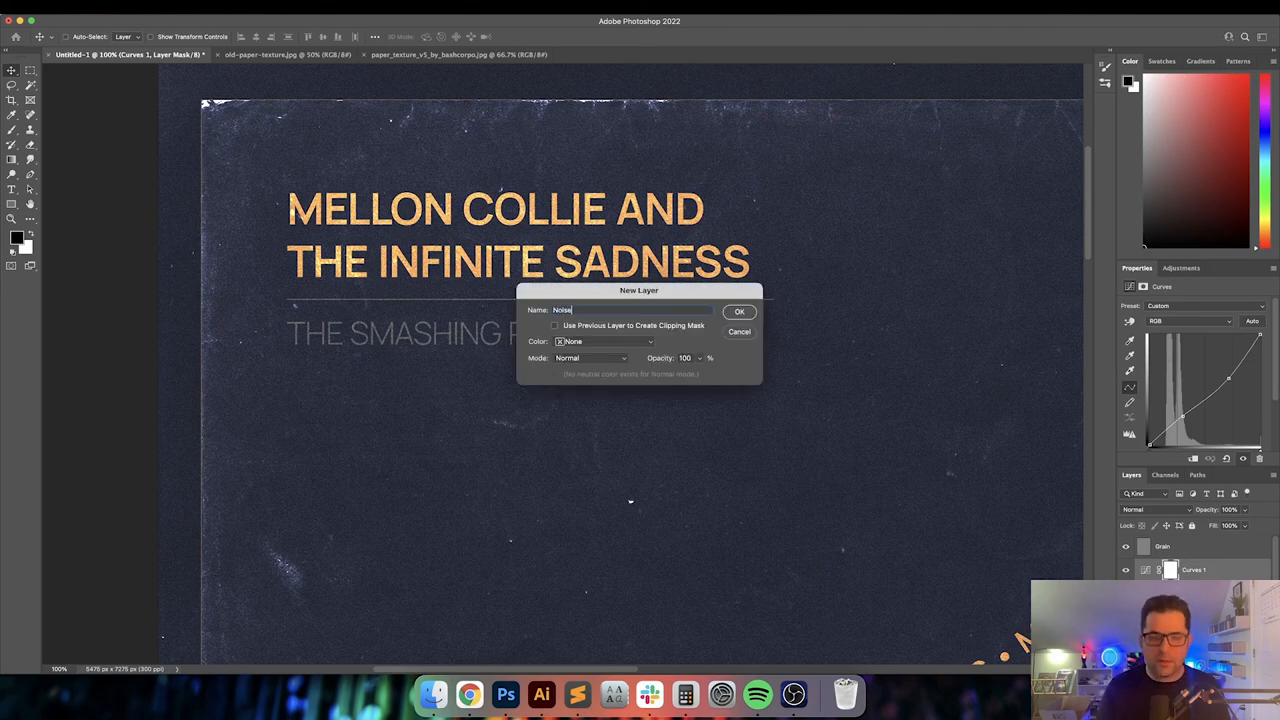
Create the Noise layer and blend its speckle over the poster with a light contrast mode
{"action": "left_click", "coordinate": [740, 312]}
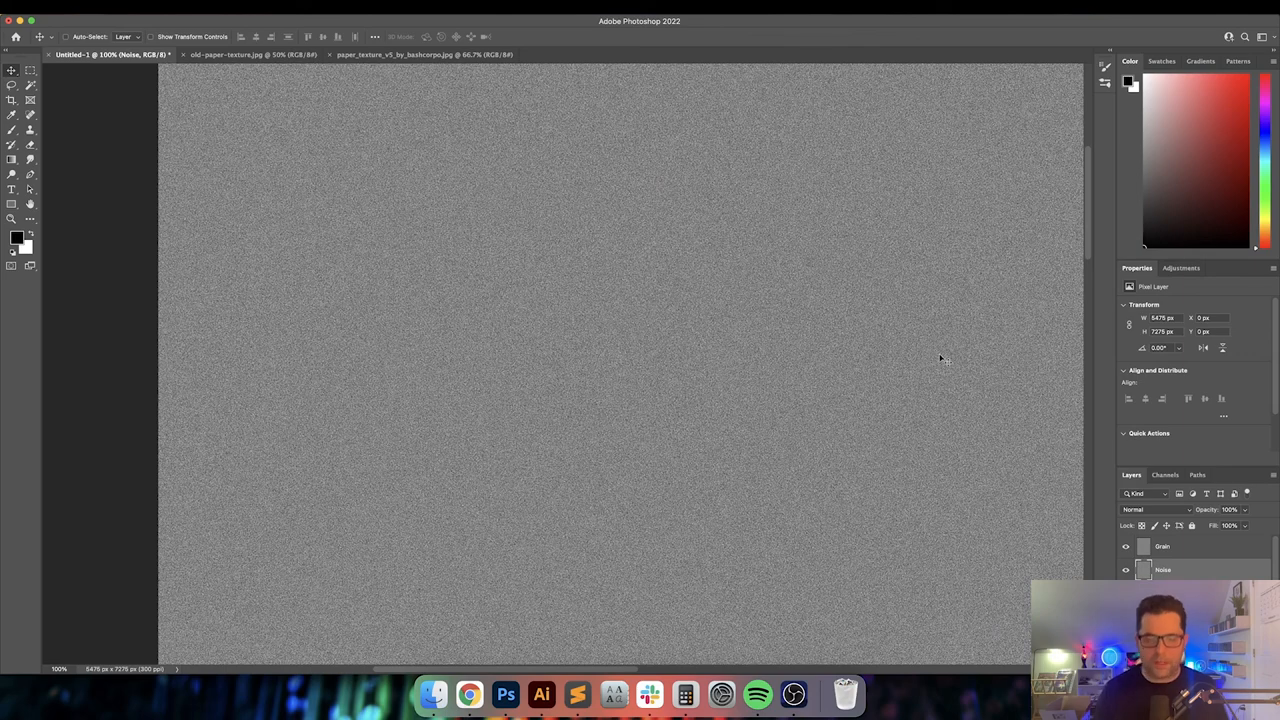
{"action": "mouse_move", "coordinate": [1168, 510]}
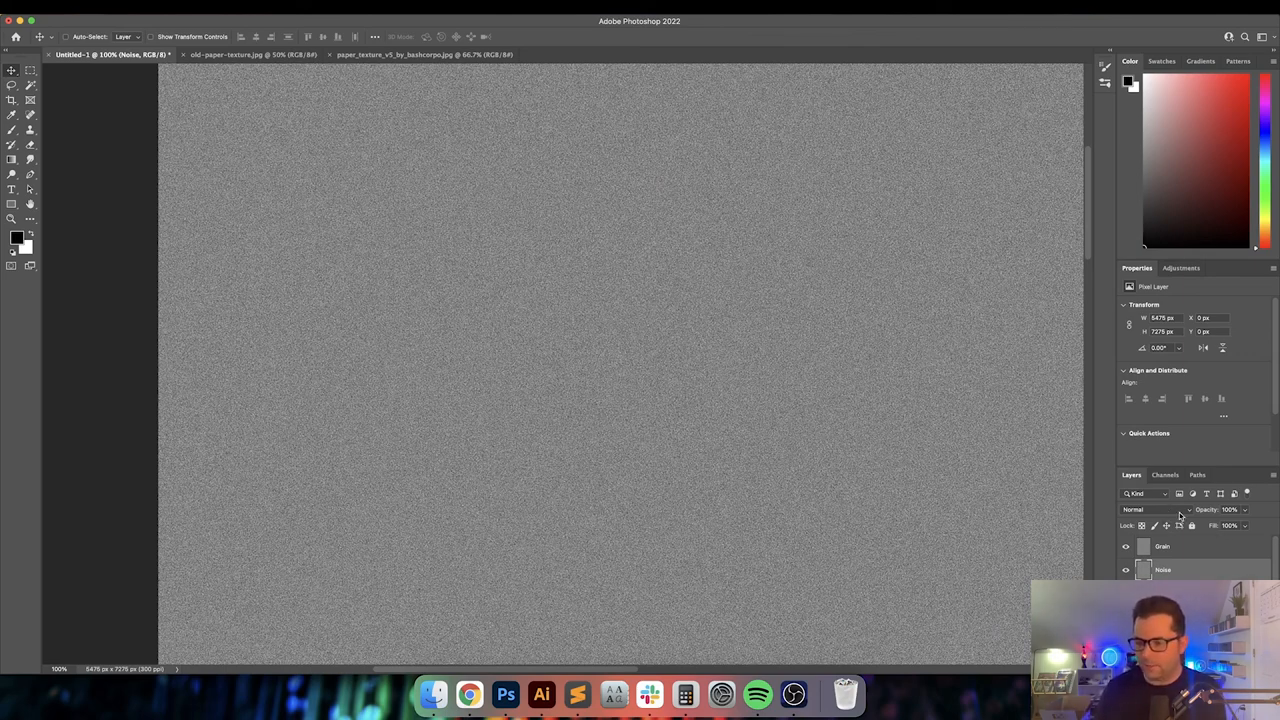
{"action": "left_click", "coordinate": [1136, 510]}
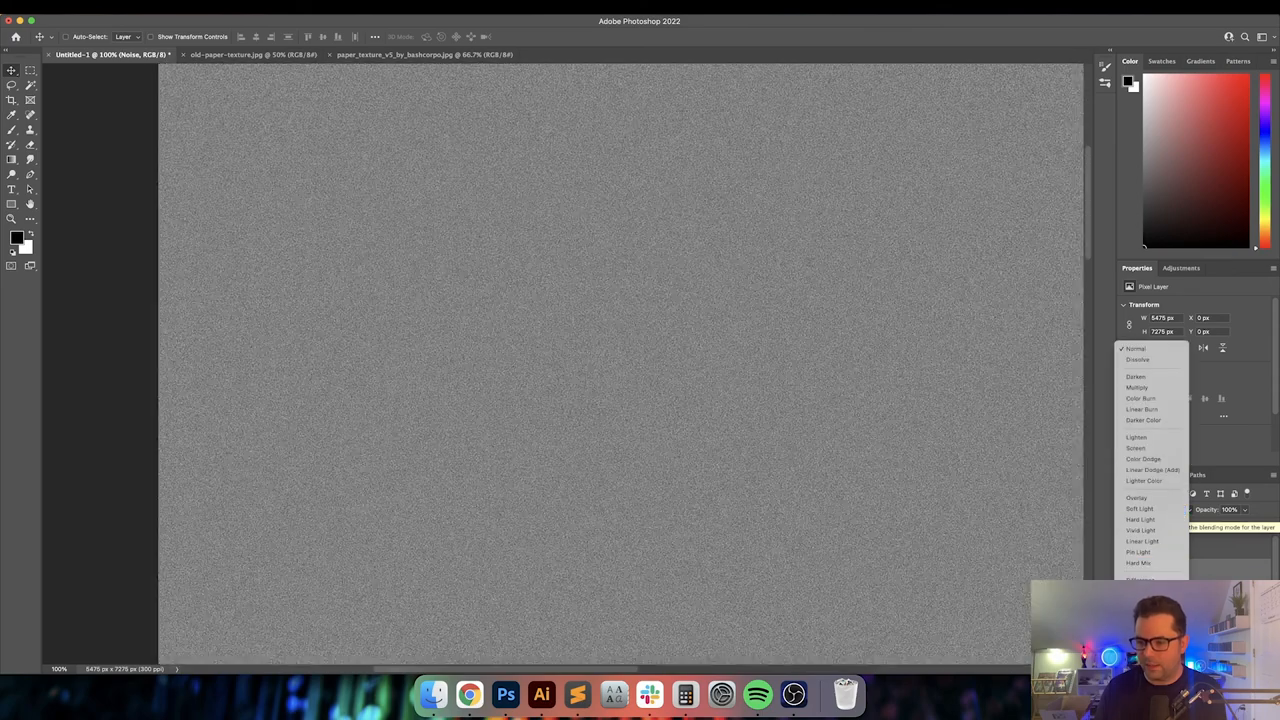
{"action": "left_click", "coordinate": [1140, 510]}
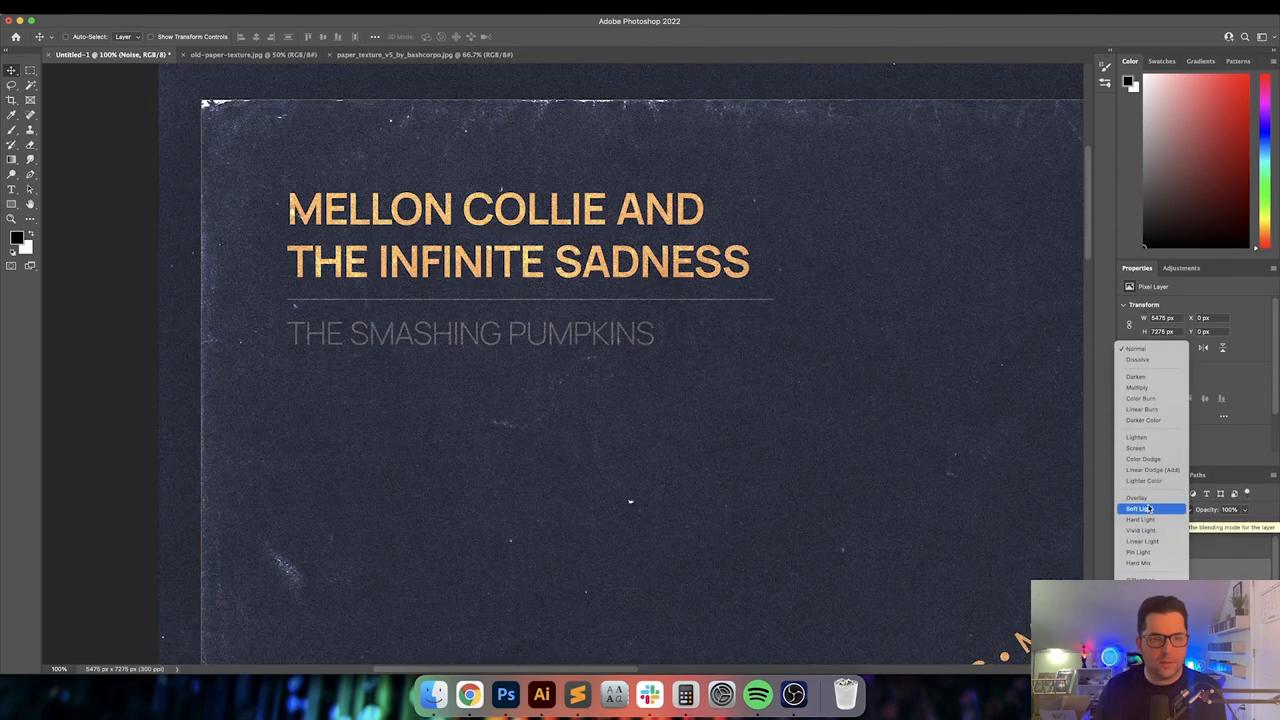
{"action": "left_click", "coordinate": [1140, 520]}
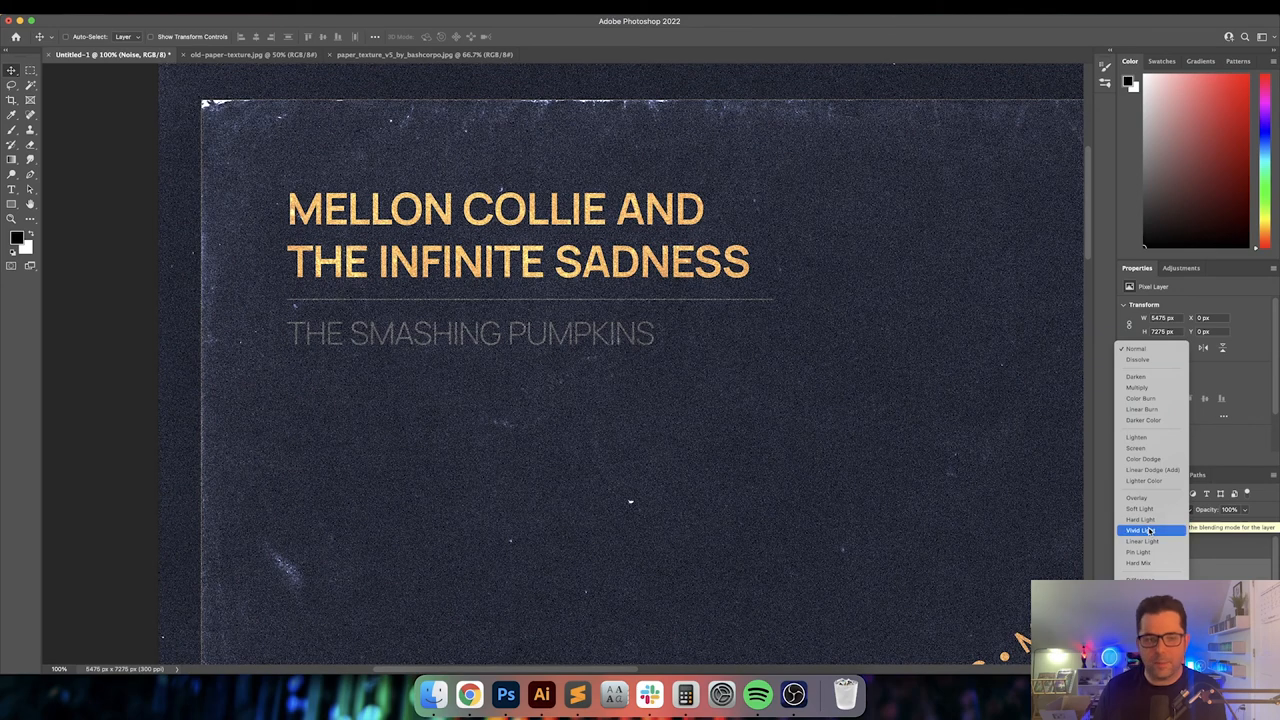
{"action": "left_click", "coordinate": [1140, 530]}
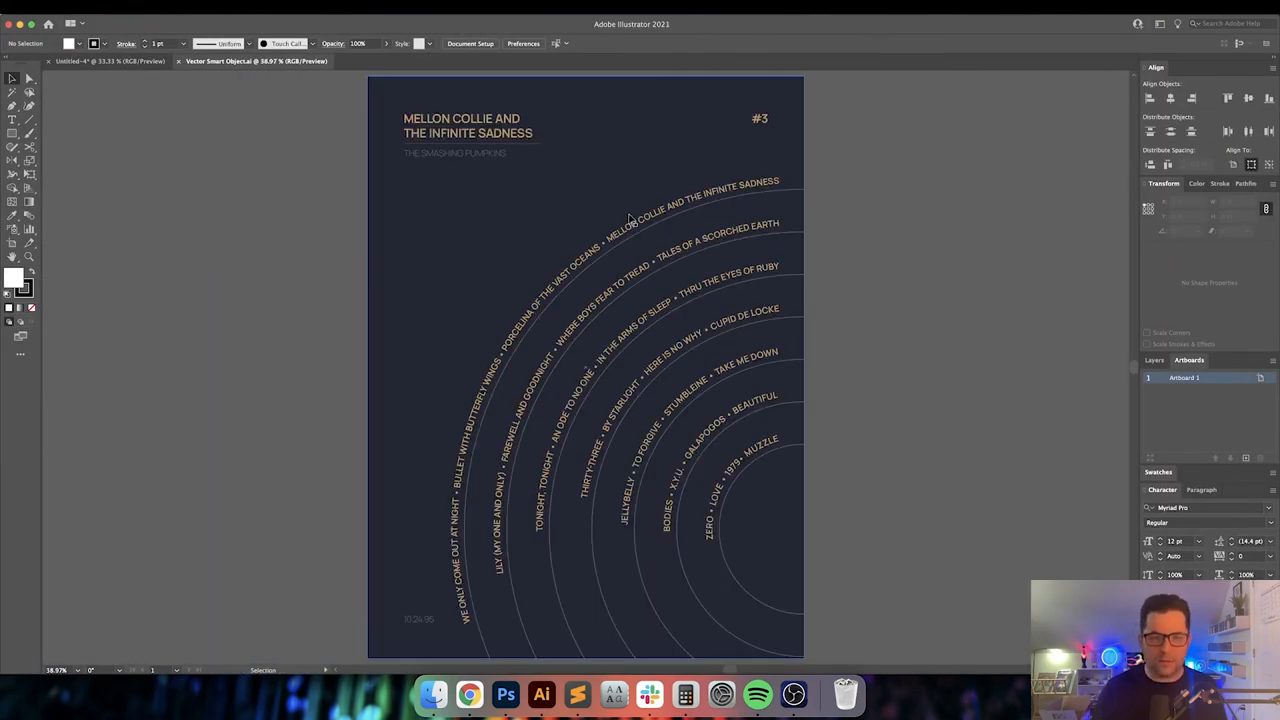
Select the subtitle and same-opacity text, recolour it to grey RGB 127,127,127, then deselect
{"action": "left_click", "coordinate": [456, 152]}
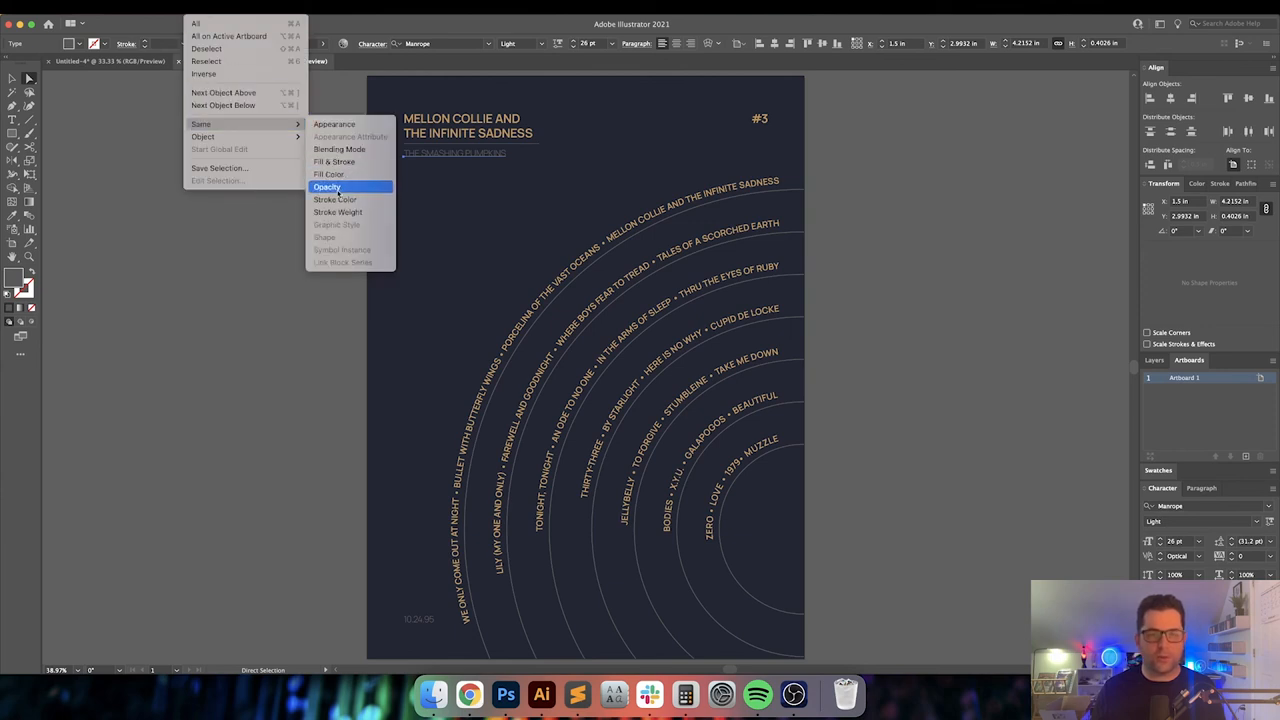
{"action": "left_click", "coordinate": [328, 188]}
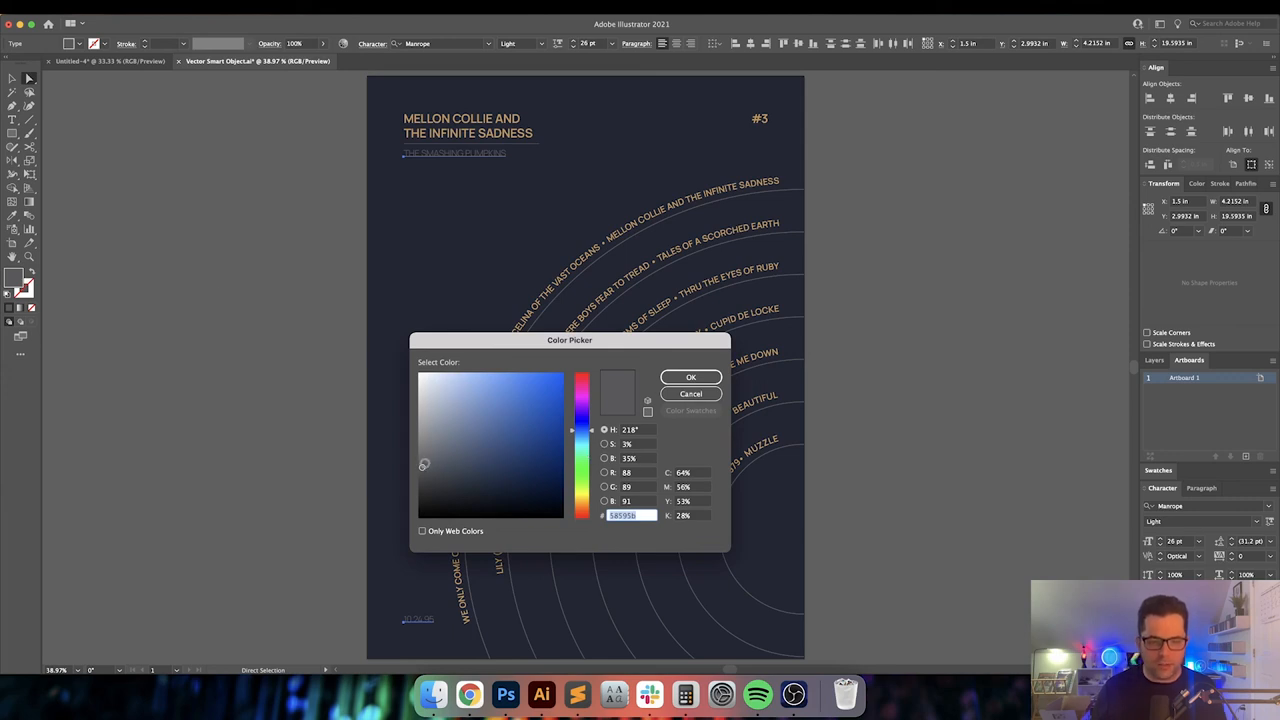
{"action": "left_click", "coordinate": [416, 444]}
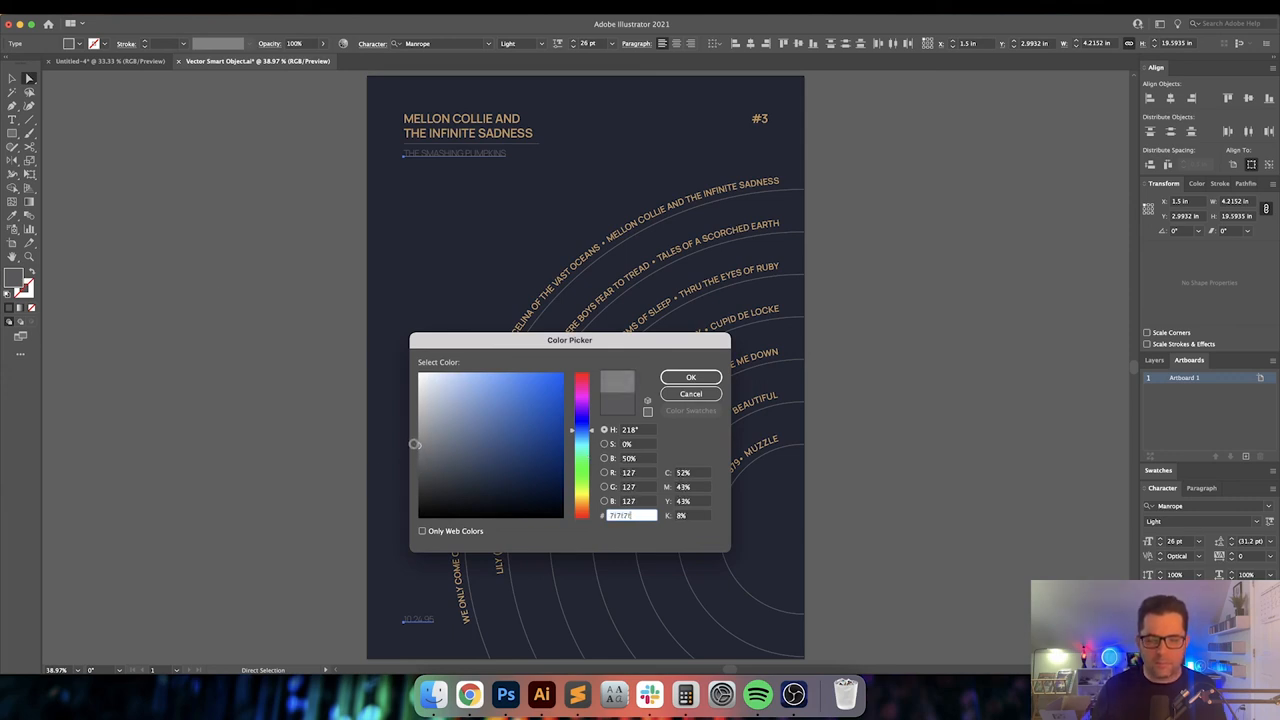
{"action": "left_click", "coordinate": [690, 376]}
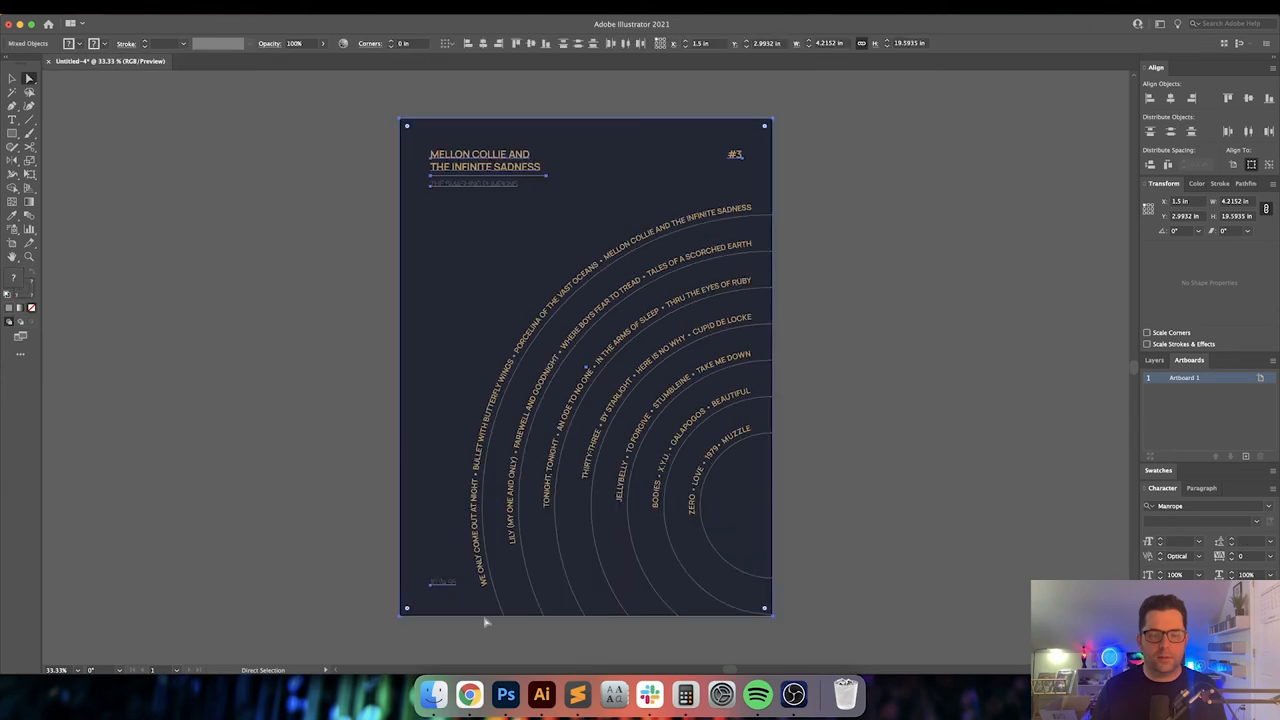
{"action": "left_click", "coordinate": [504, 694]}
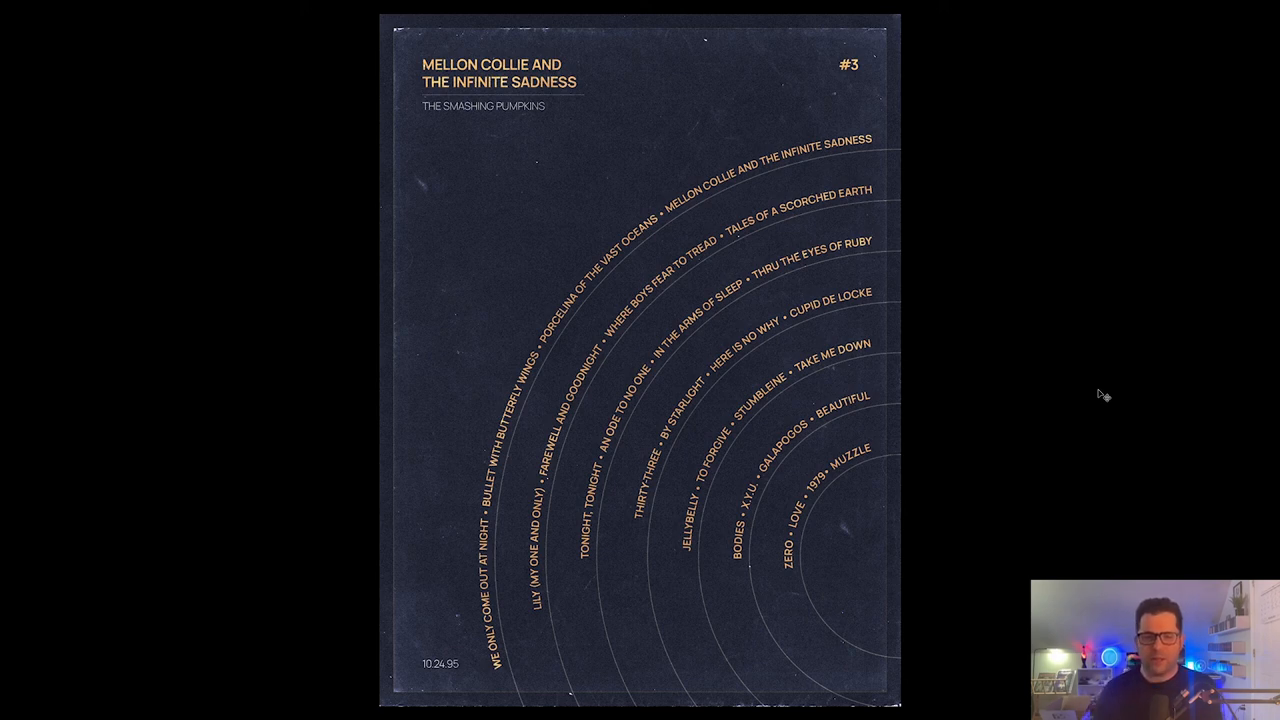
{"action": "mouse_move", "coordinate": [730, 80]}
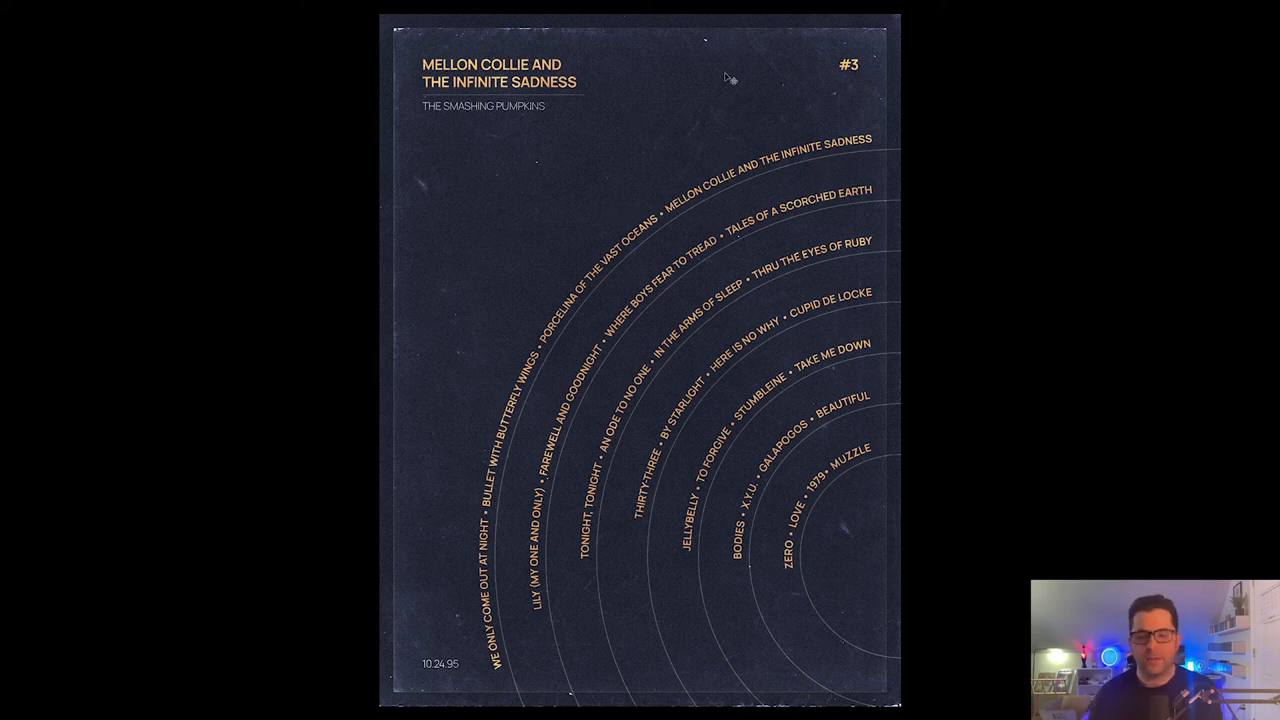
{"action": "mouse_move", "coordinate": [620, 316]}
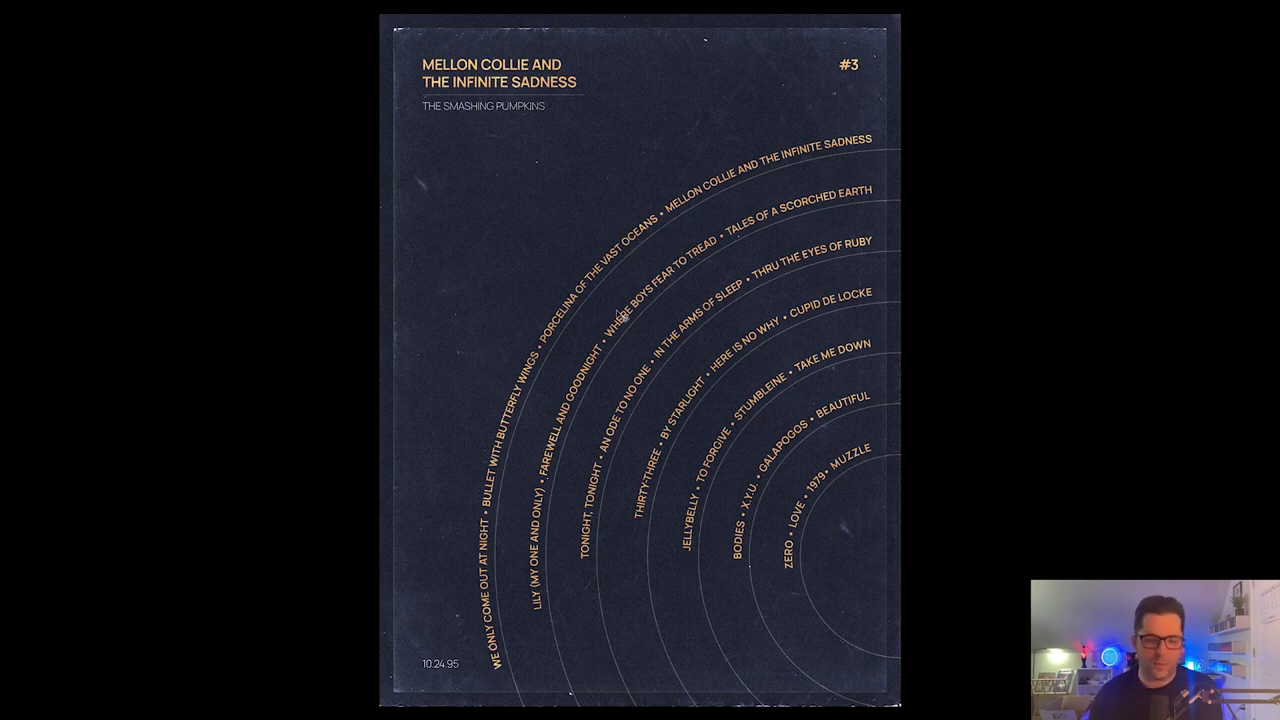